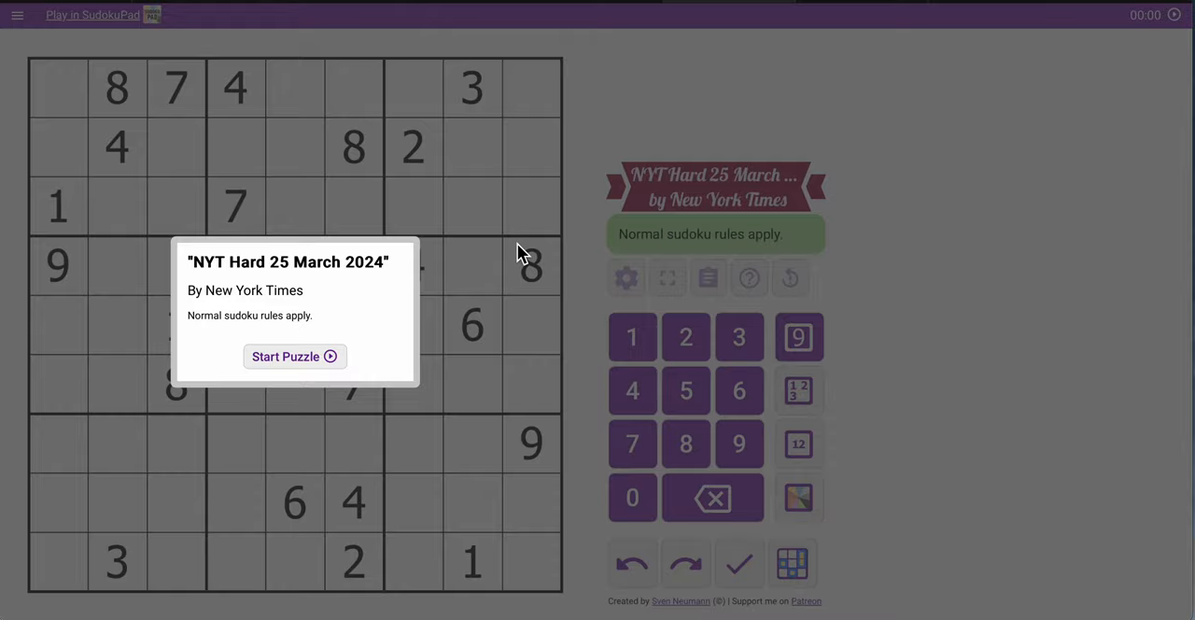
Start the NYT Hard puzzle and corner-mark 4 in row 3, columns 8 and 9
click(295, 355)
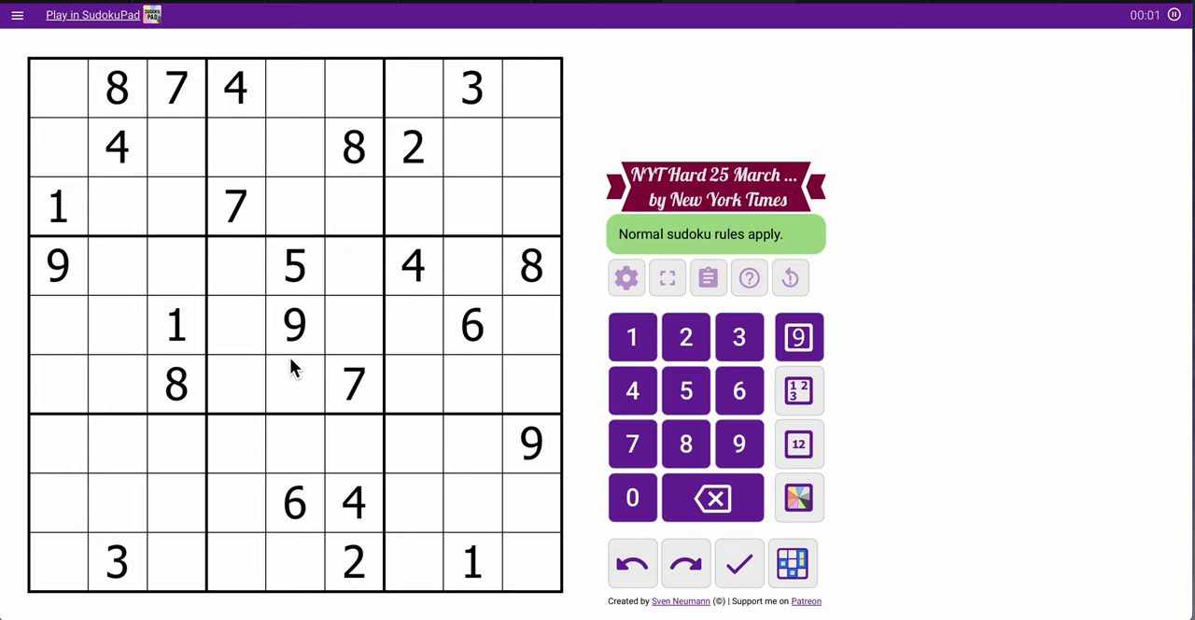
click(237, 204)
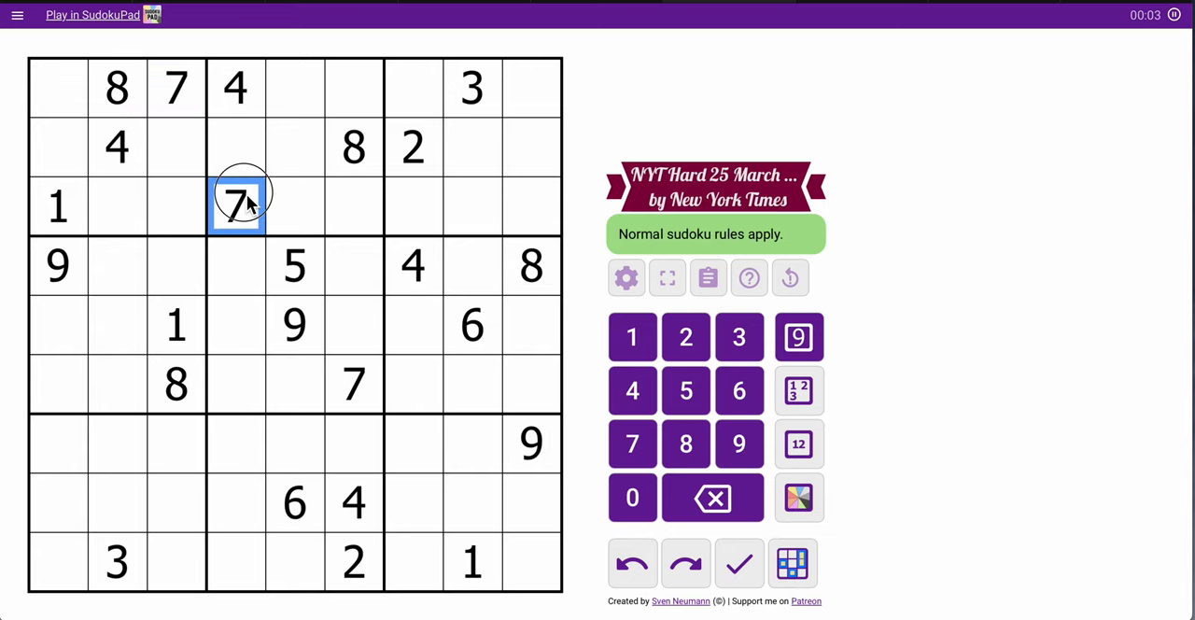
click(116, 147)
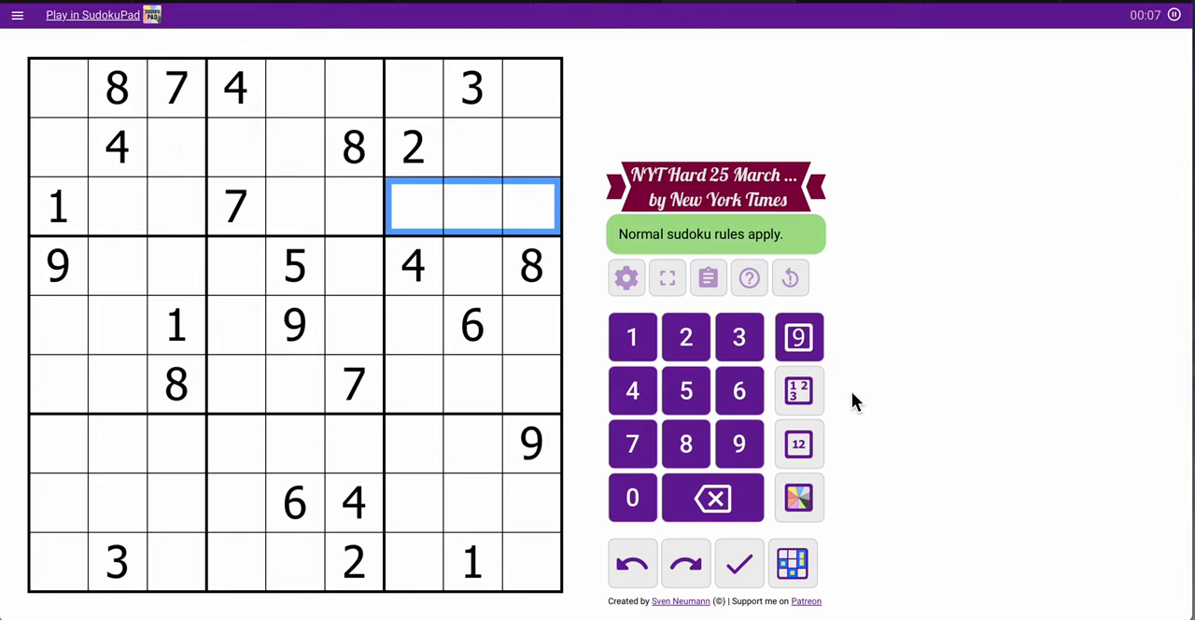
mouse_move(798, 443)
text(4 7 8)
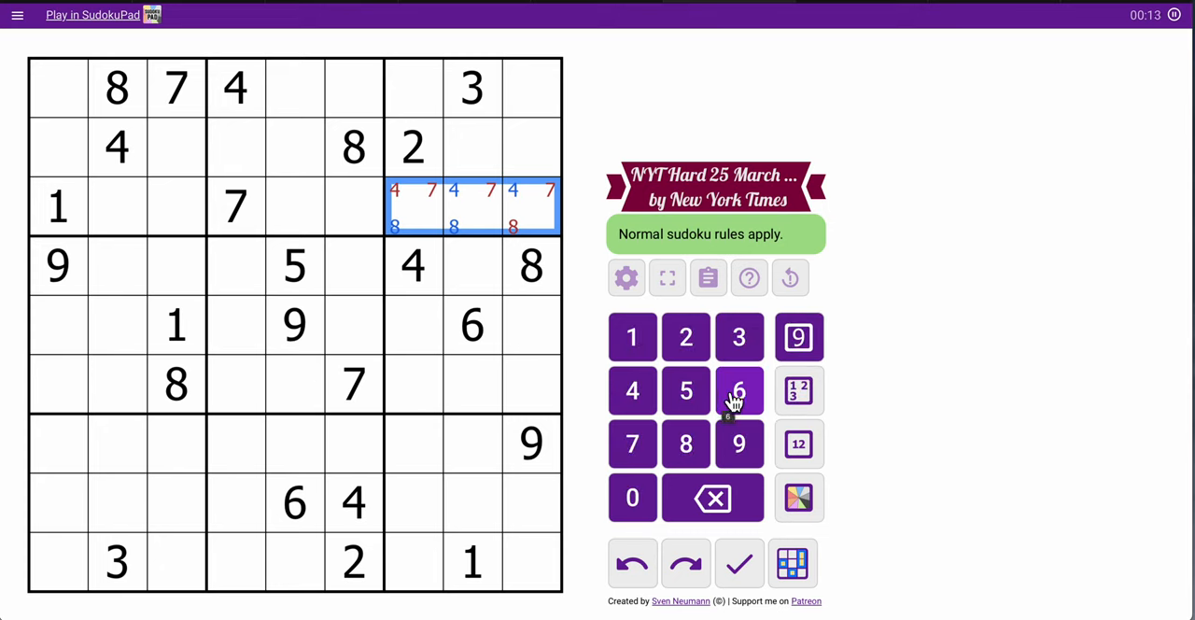
mouse_move(685, 390)
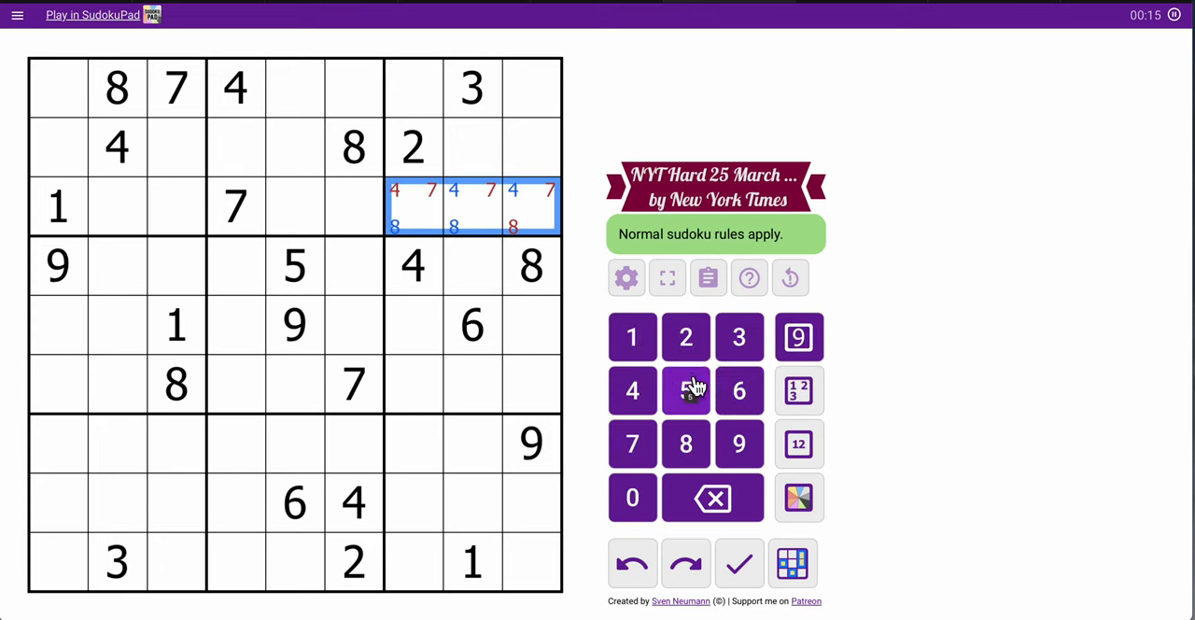
mouse_move(545, 294)
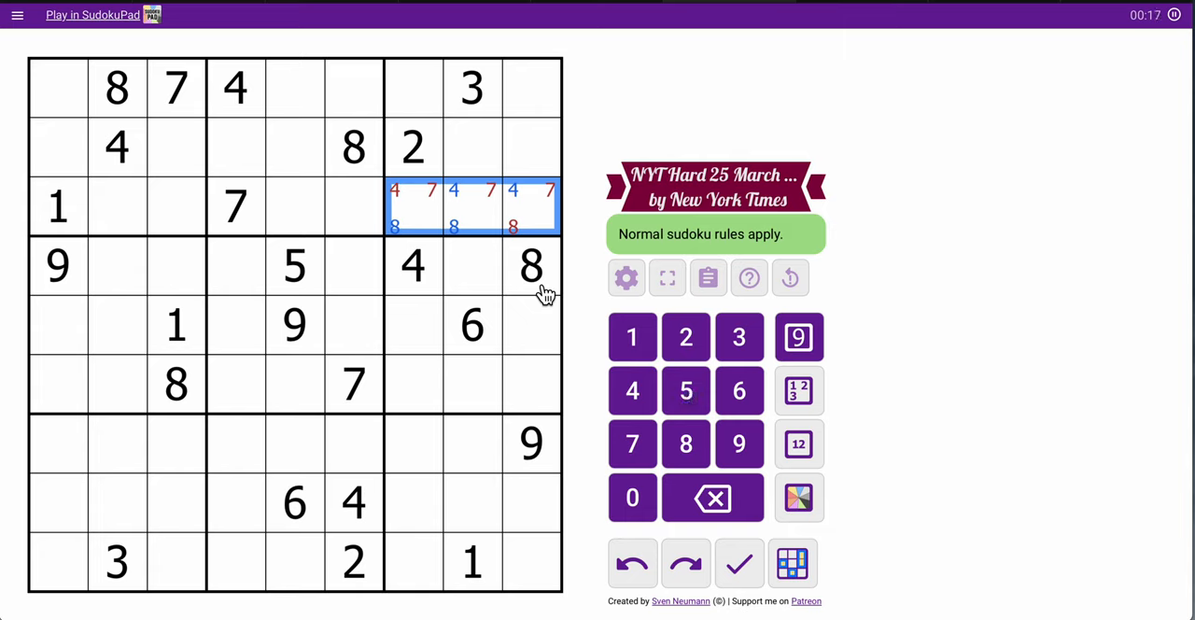
click(712, 497)
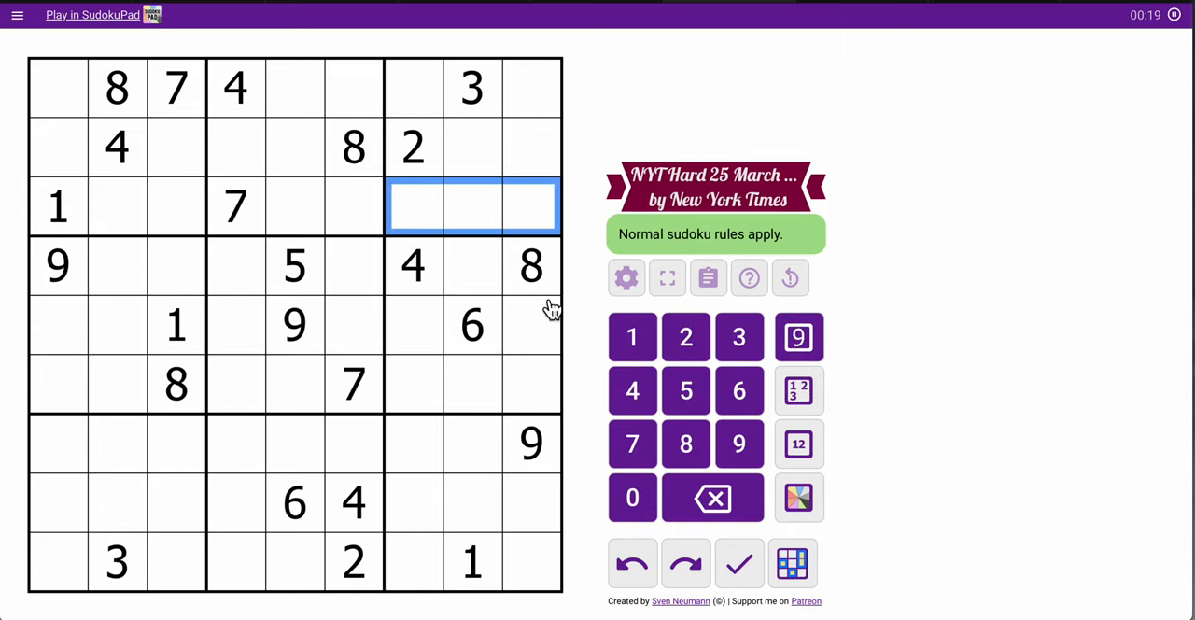
click(235, 86)
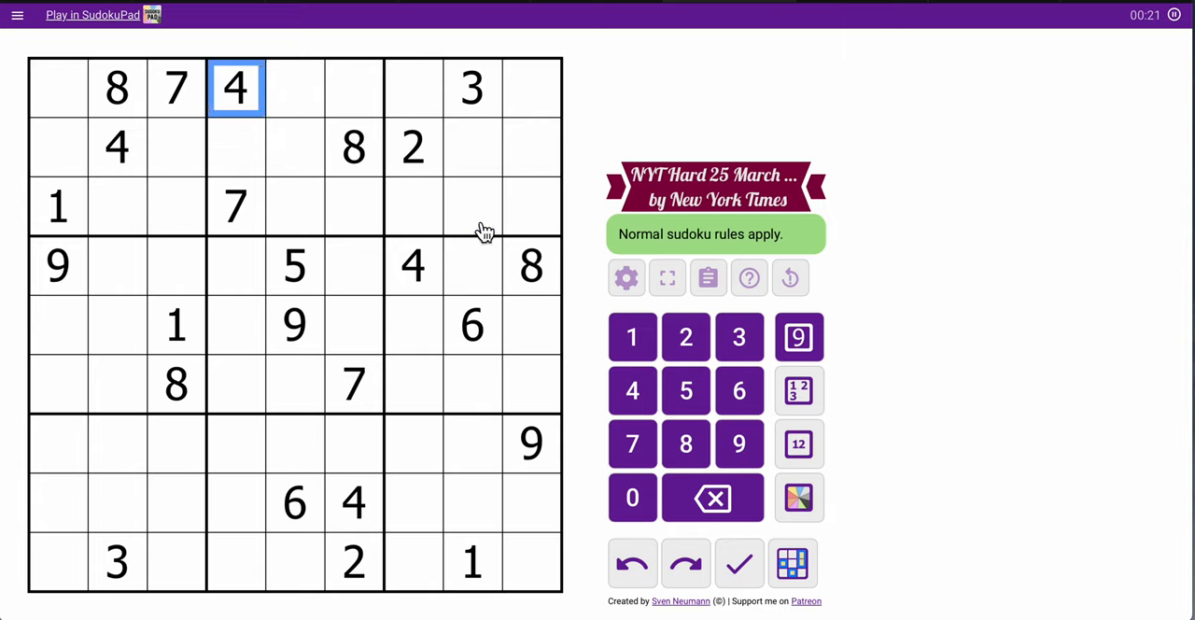
click(175, 89)
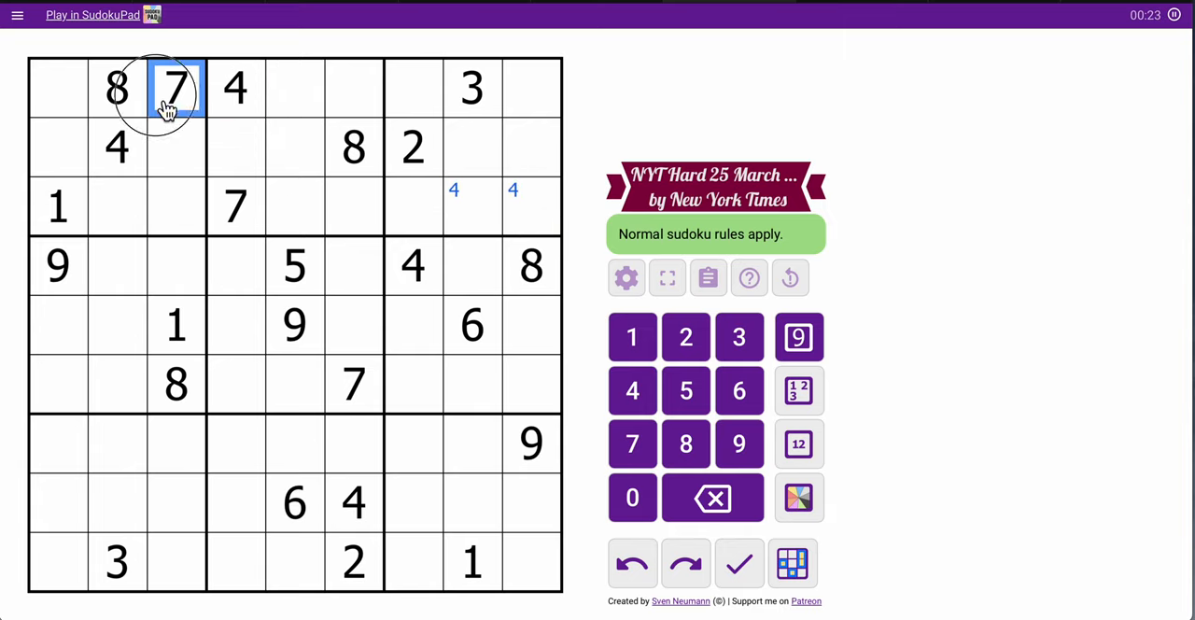
click(504, 146)
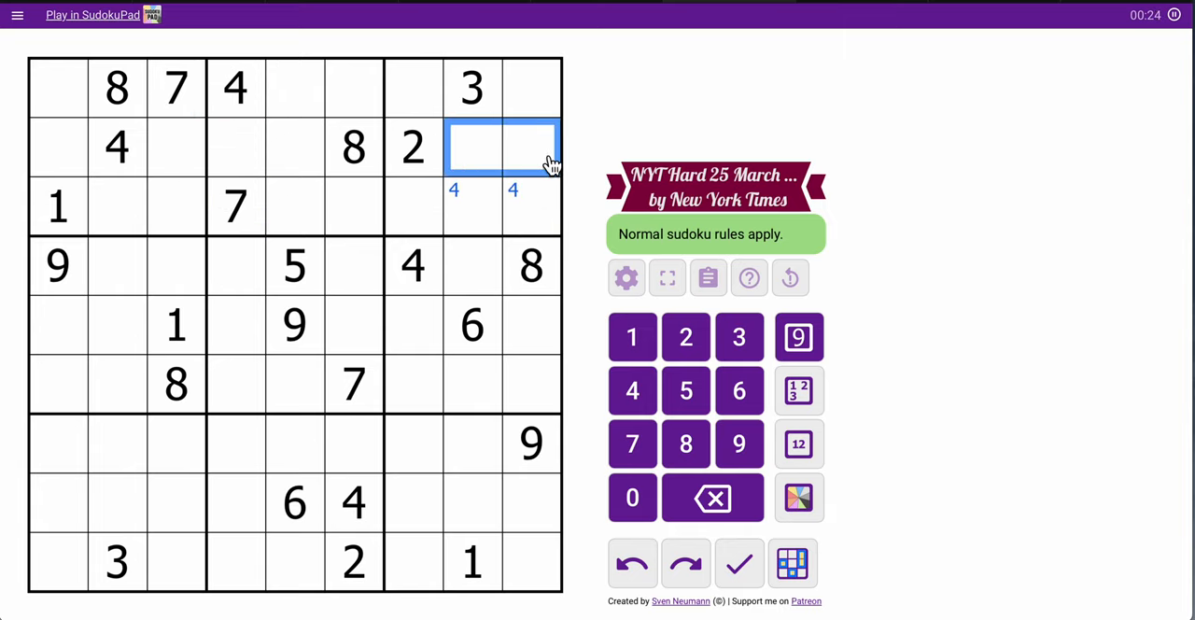
Corner-mark 7 in row 2 columns 8–9, plus 8 and 4 candidates in row 3
click(352, 148)
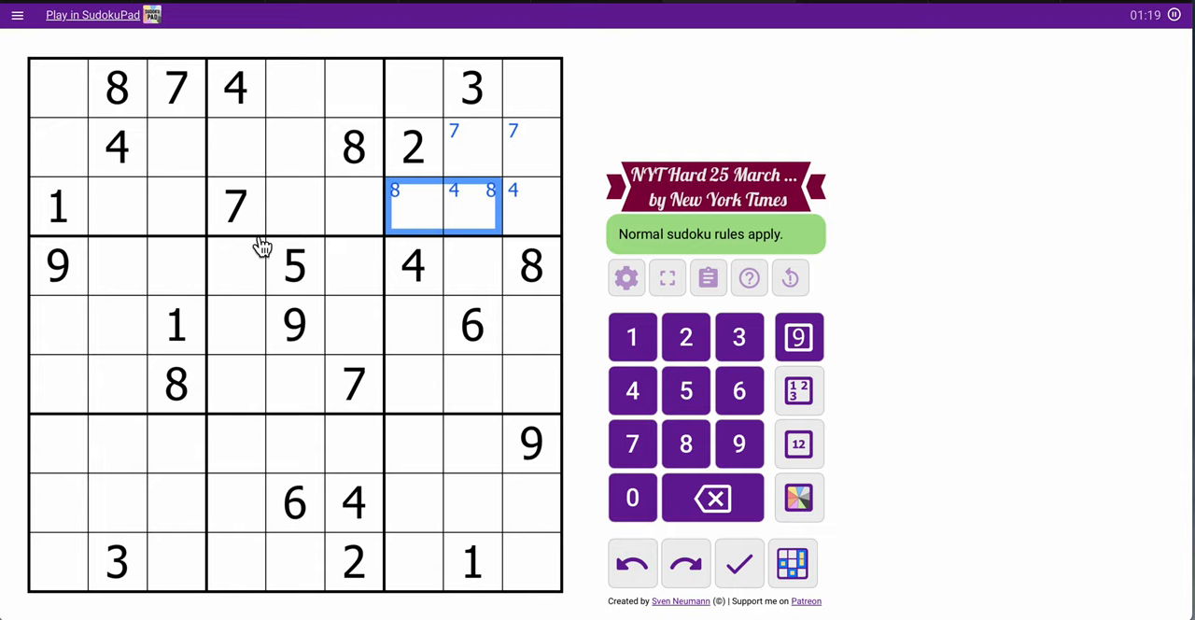
click(58, 266)
text(9)
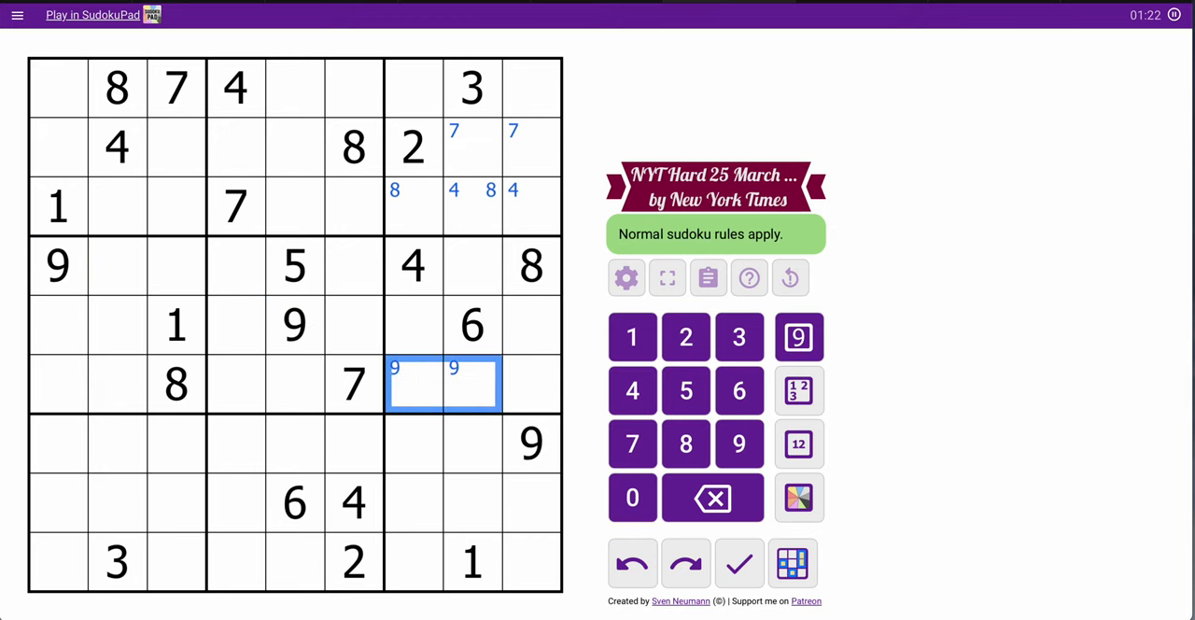
Place 8 in row 5 column 4, with 9 notes in row 6 and 8 notes in column 5
click(236, 324)
text(8)
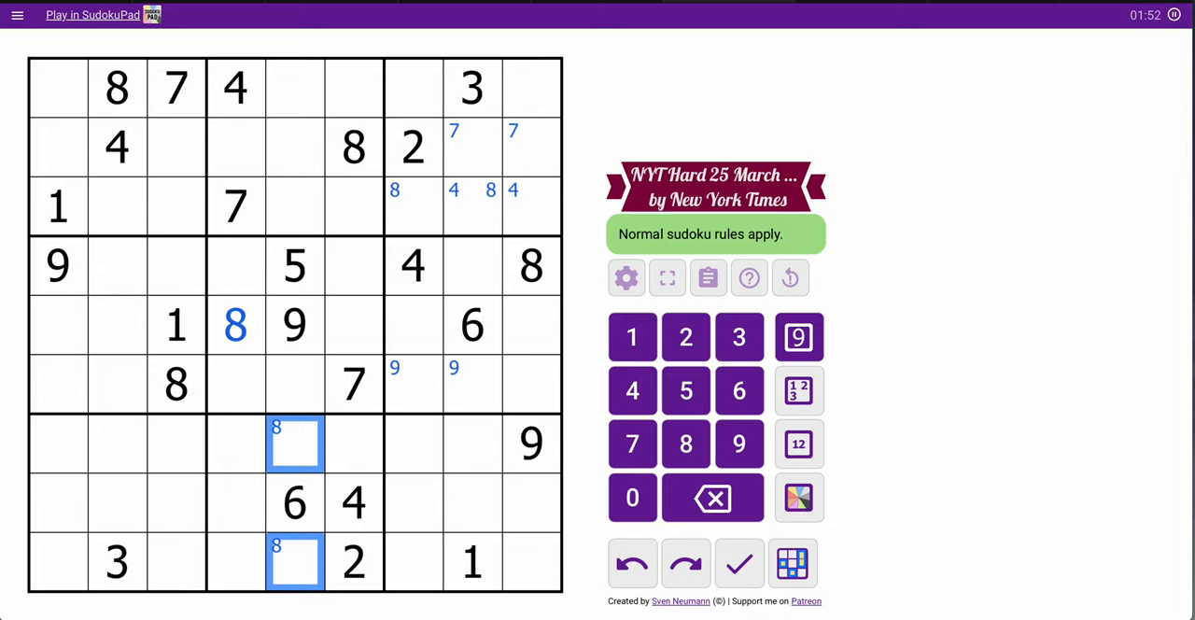
click(58, 205)
text(1)
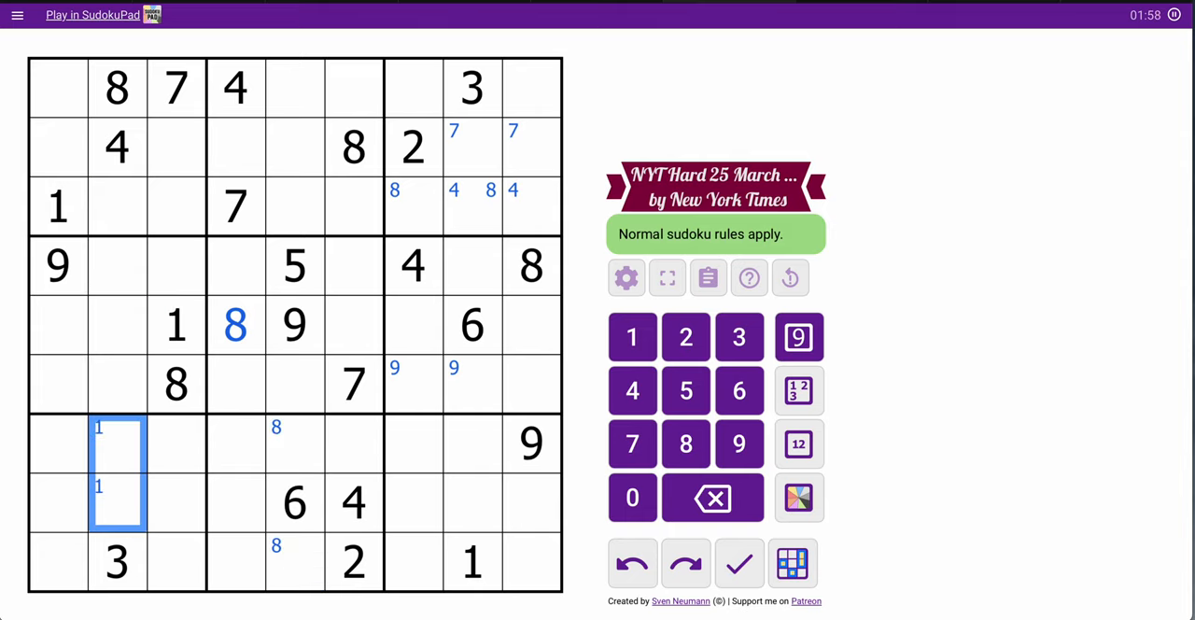
Corner-mark 1 in column 2 rows 7–8 and 8 in column 1 rows 7–9
click(175, 383)
text(8)
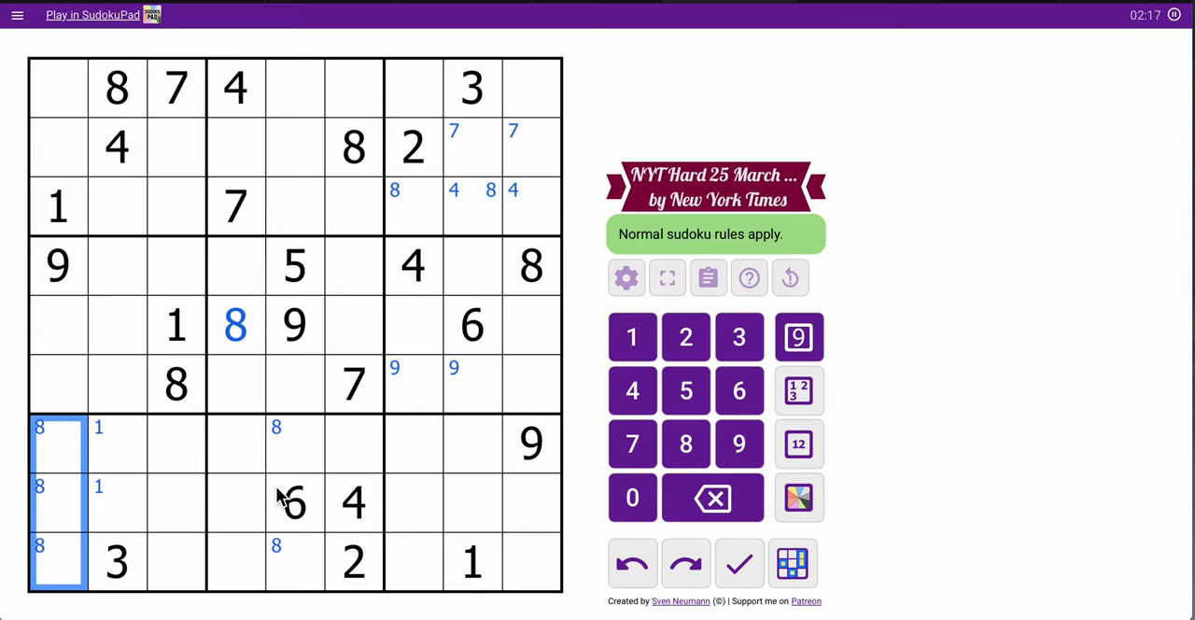
click(353, 384)
text(78)
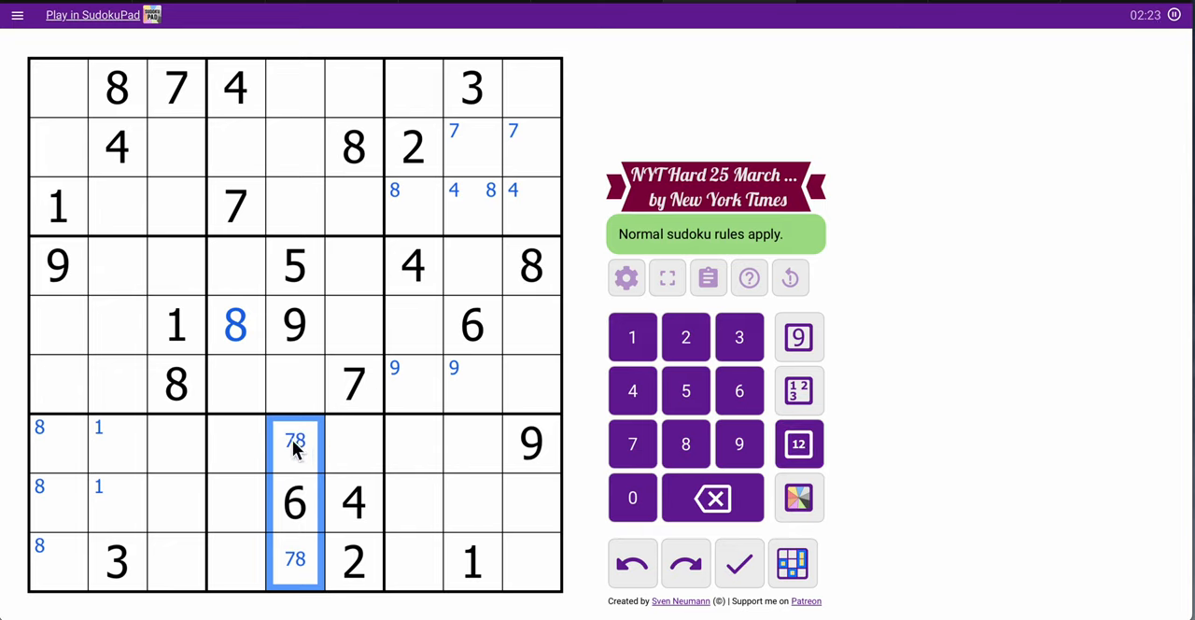
Centre-mark 78 in column 5, rows 7 and 9
click(295, 439)
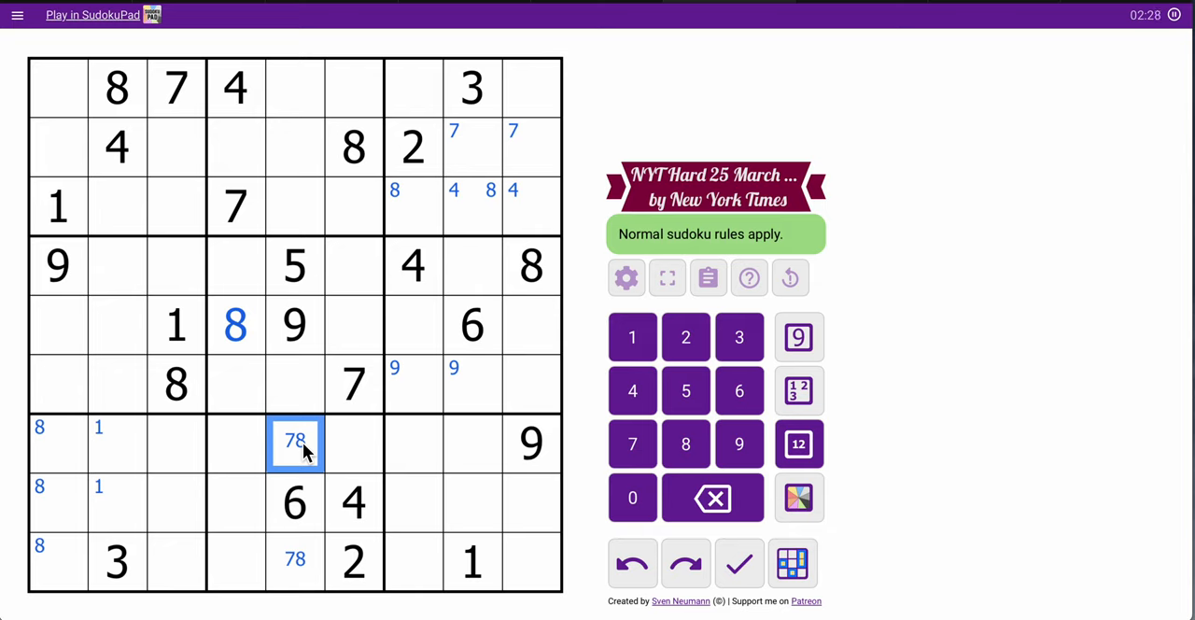
click(235, 87)
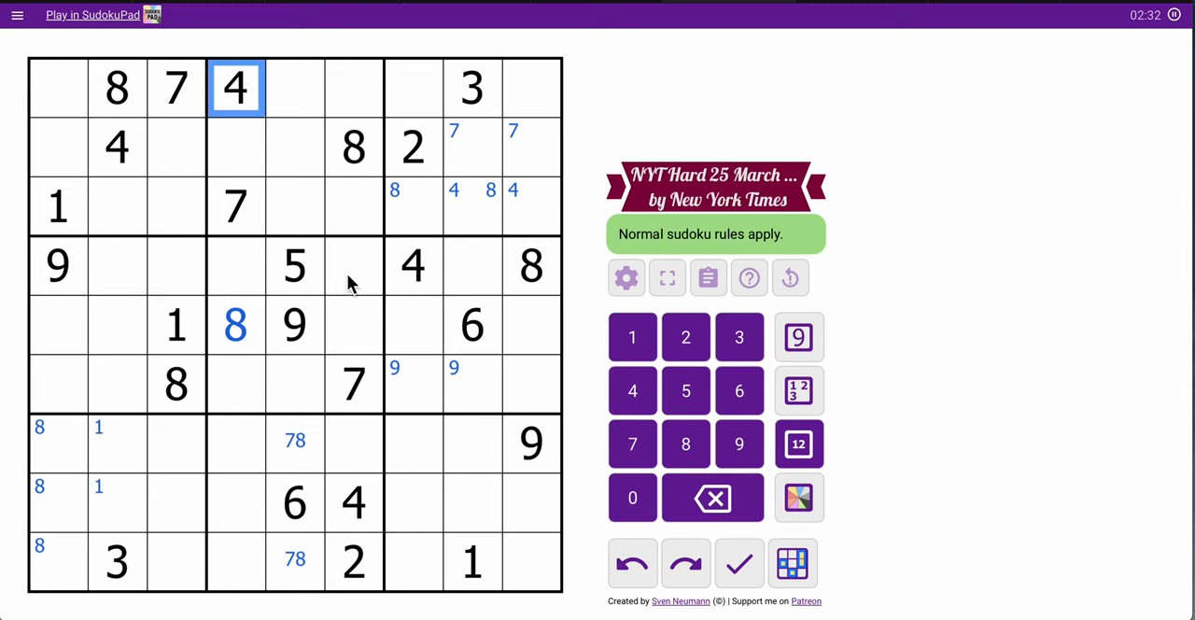
click(353, 502)
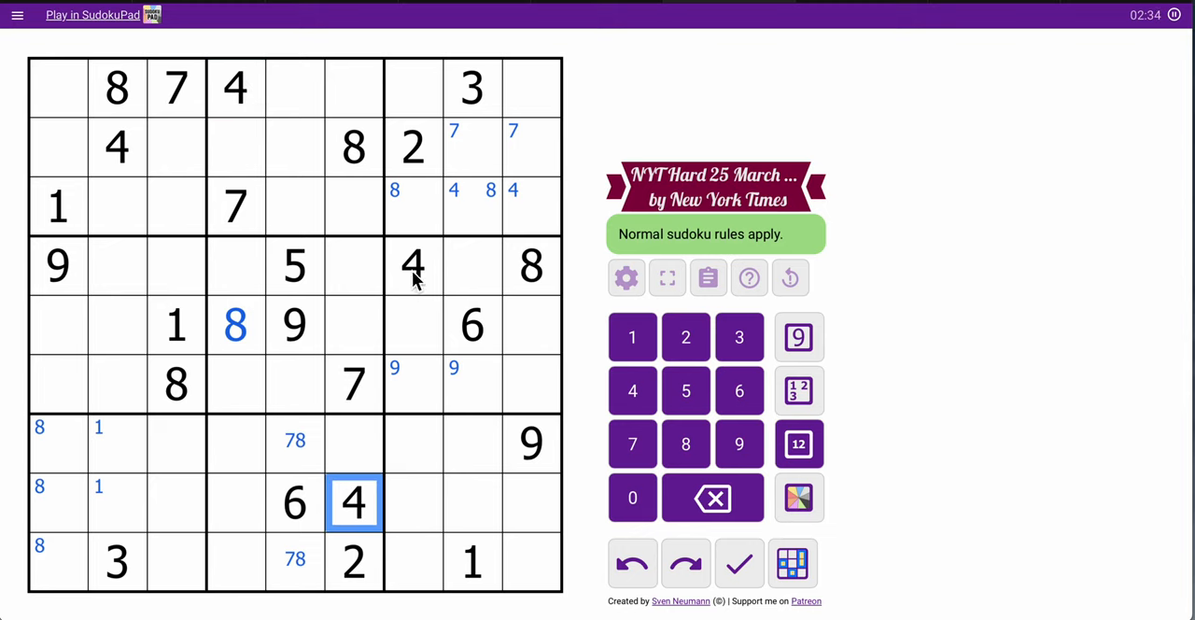
Place 4 in row 6 column 5 and in row 5 column 1
click(294, 383)
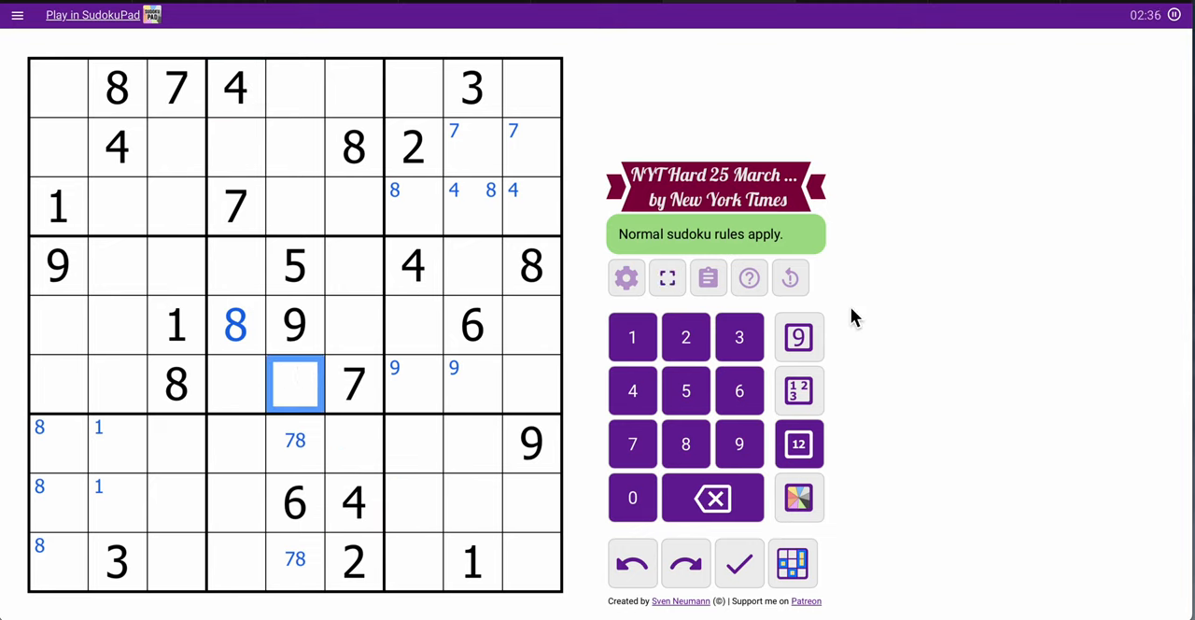
click(632, 389)
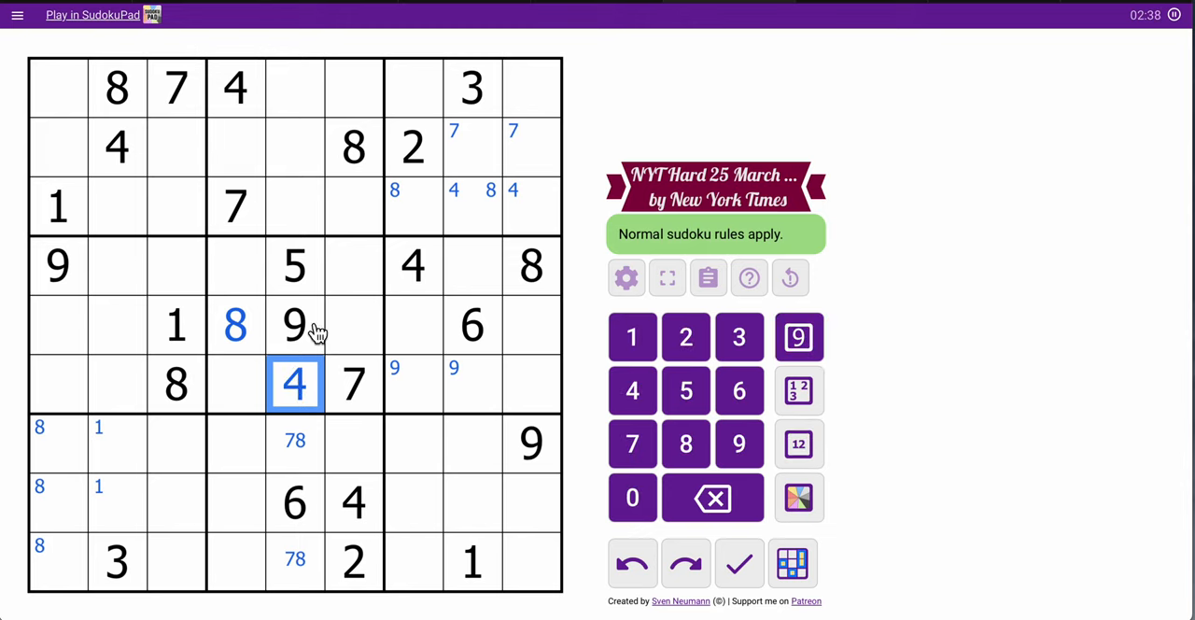
click(88, 324)
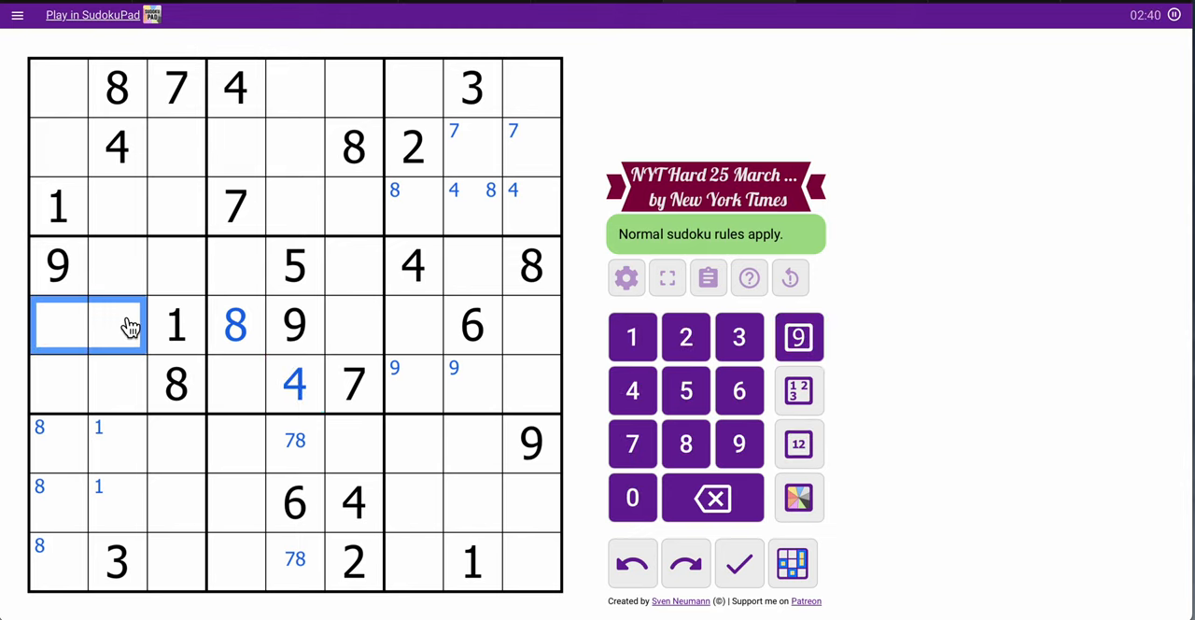
click(632, 390)
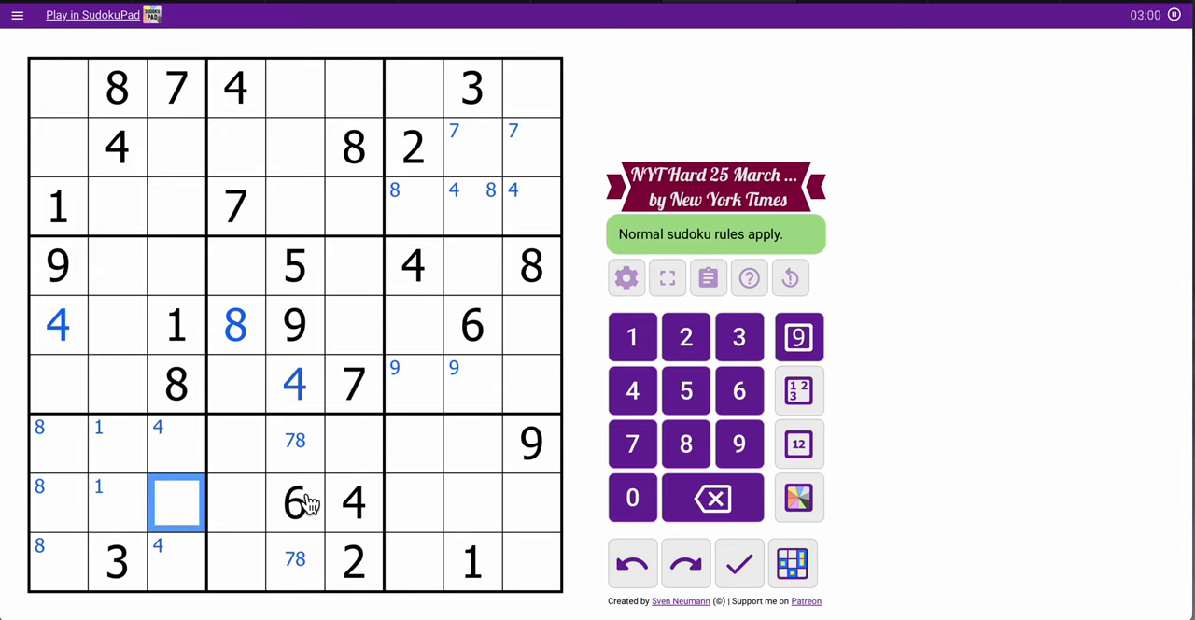
Shade the top three column-5 cells green with 12, 13 and 23 centre candidates
click(294, 502)
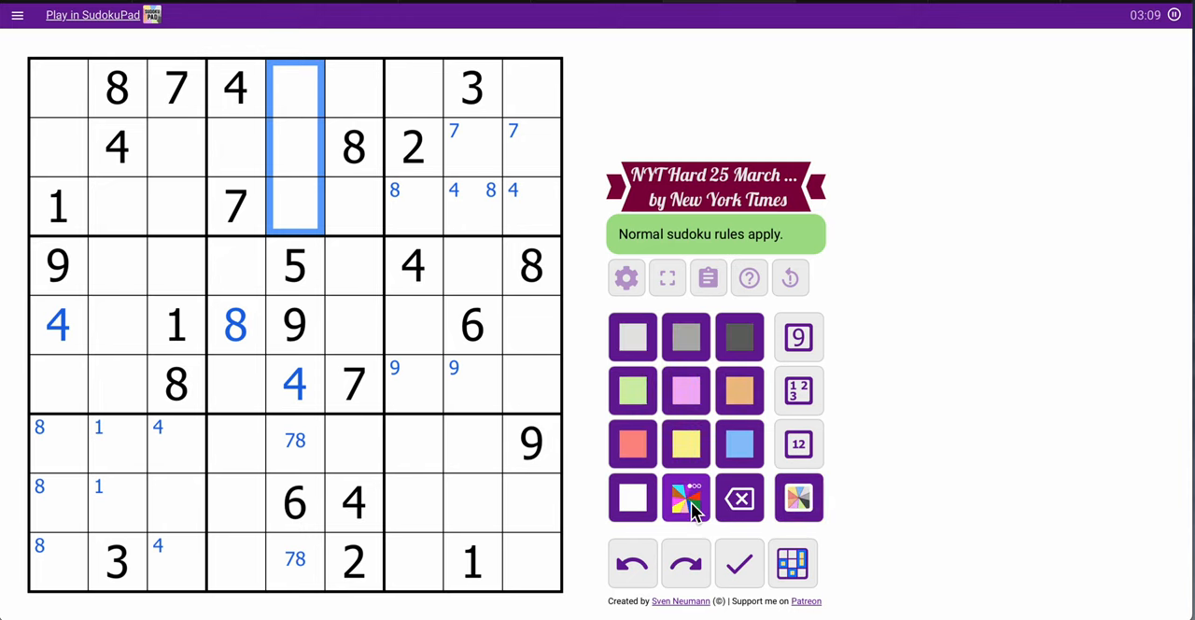
click(685, 496)
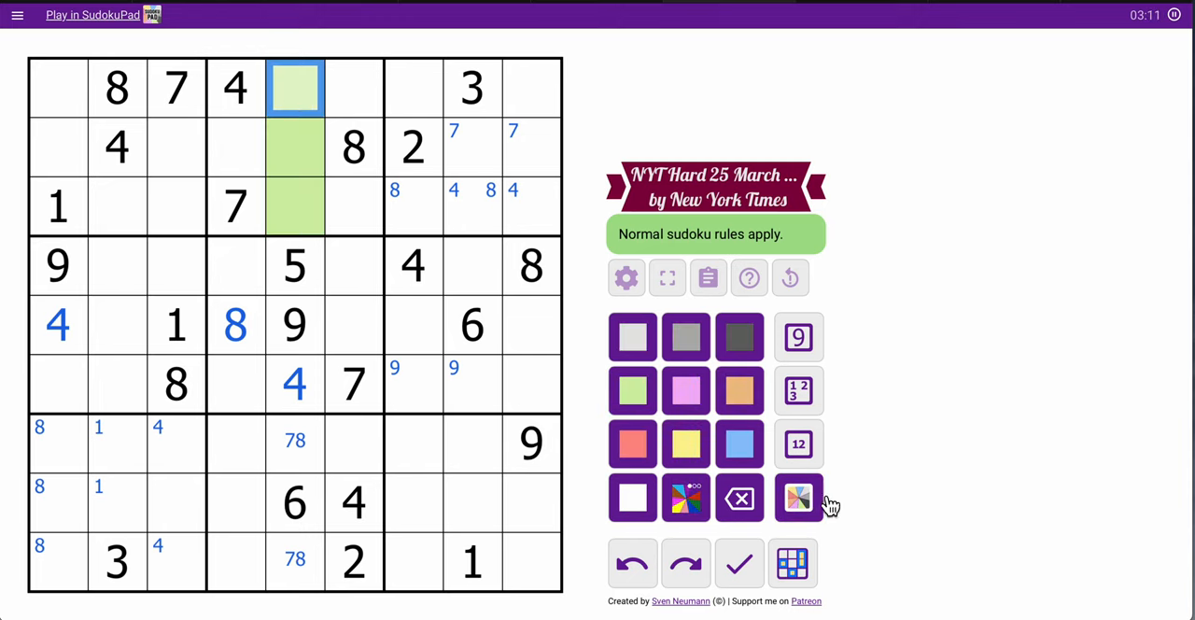
click(798, 443)
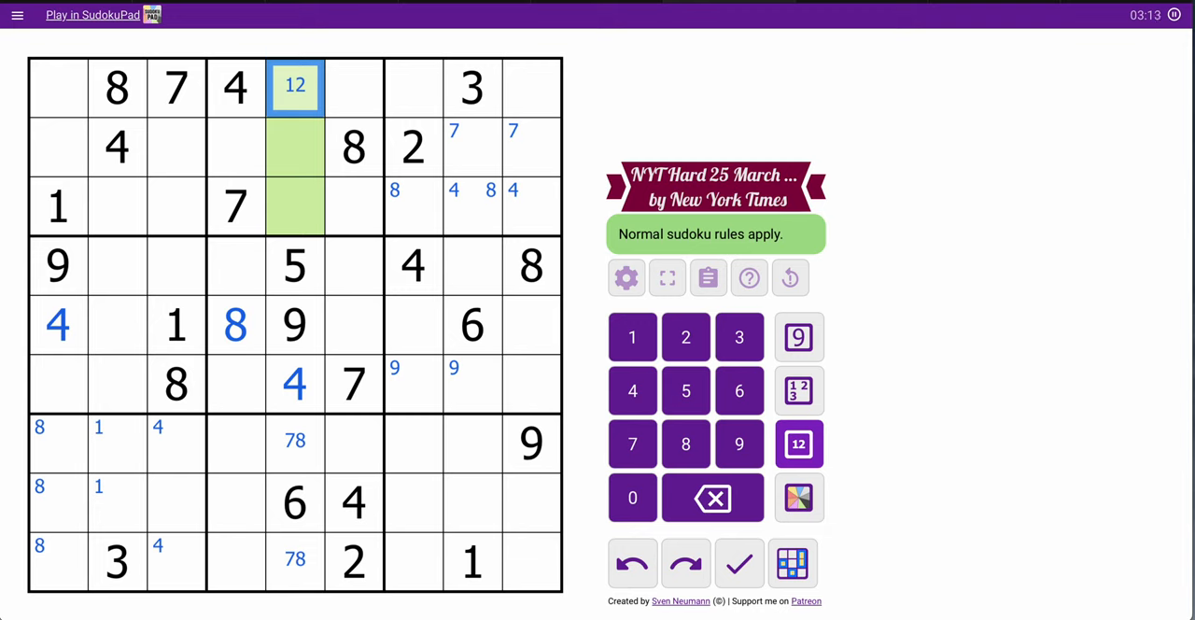
click(738, 337)
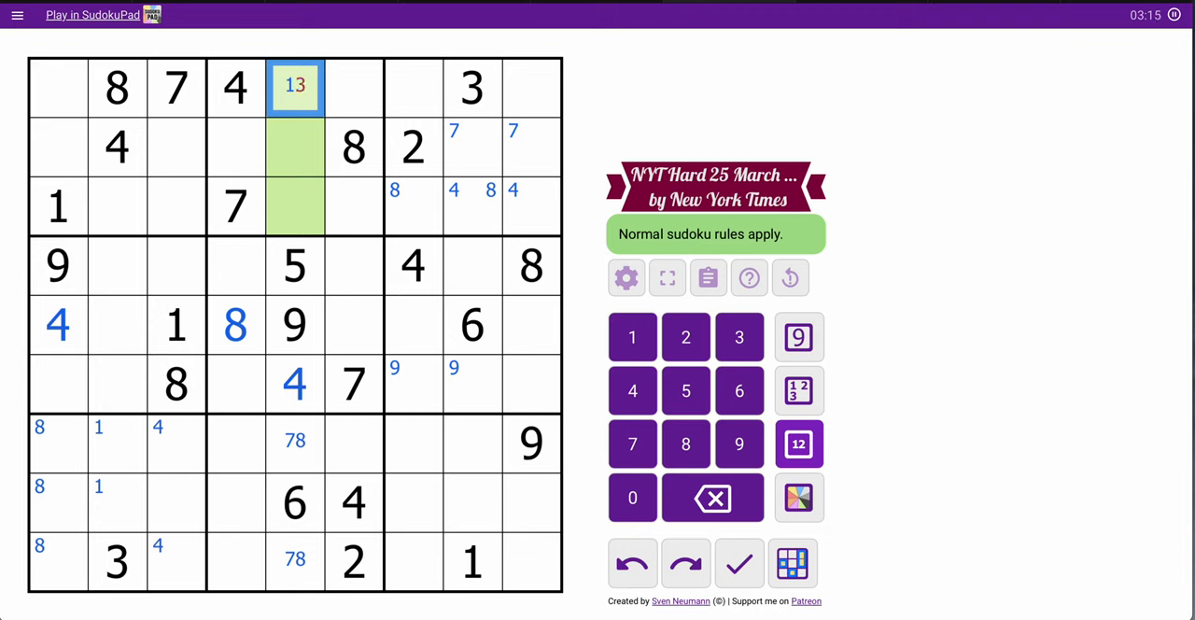
click(294, 145)
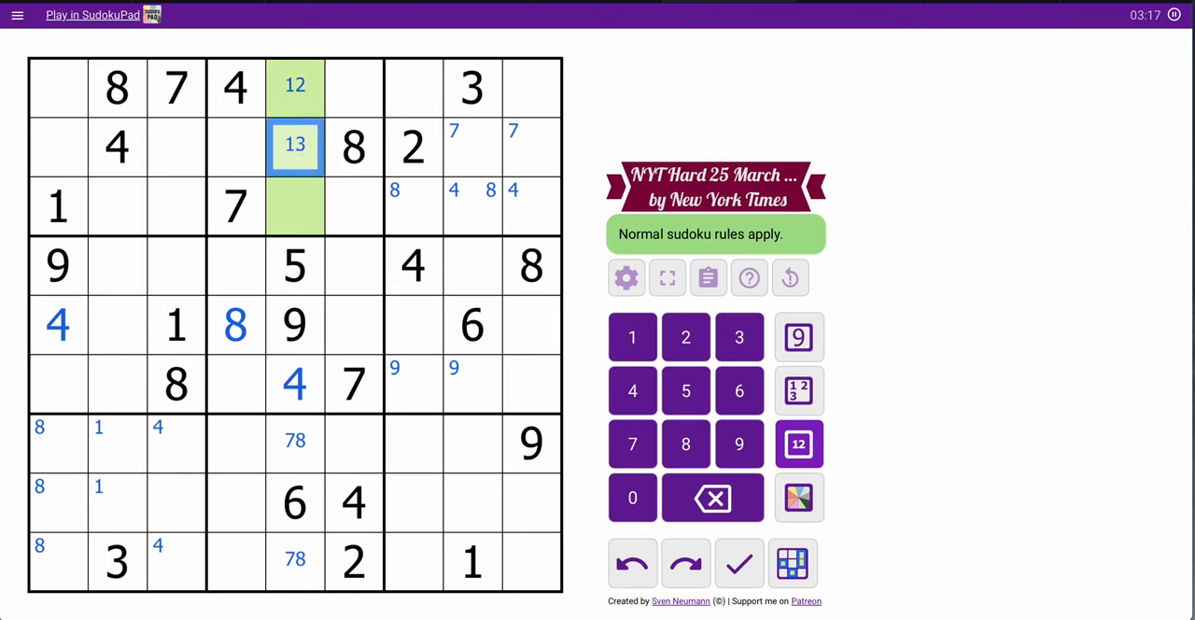
click(294, 204)
text(23)
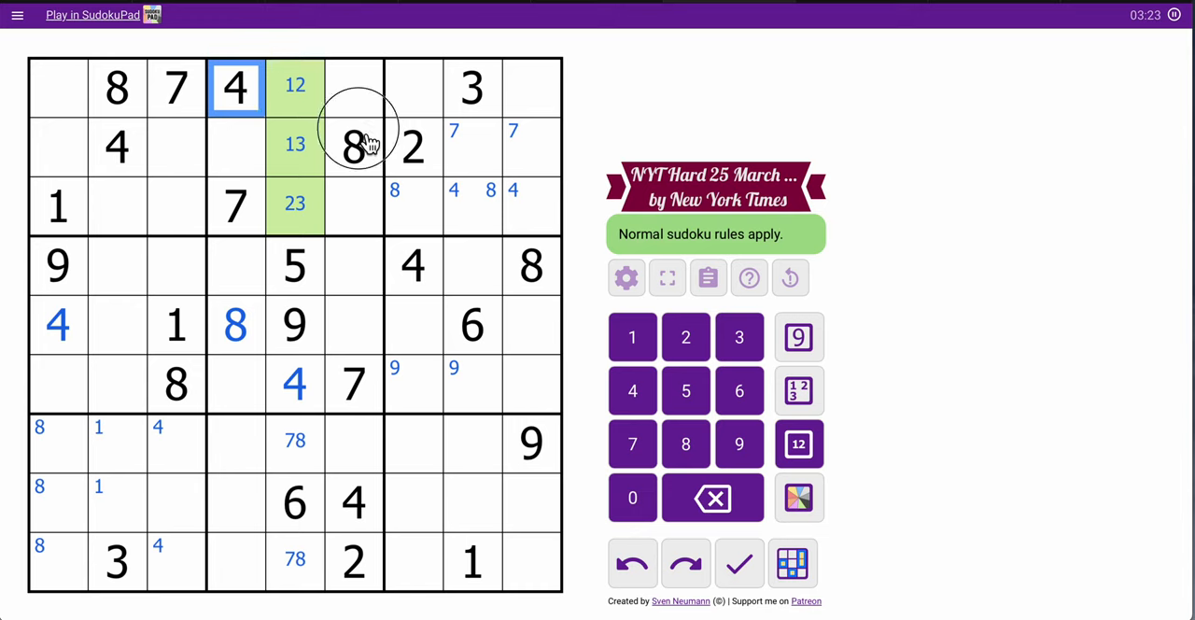
Shade row 1 column 6, row 2 column 4 and row 3 column 6 pink with 569 candidates
click(353, 205)
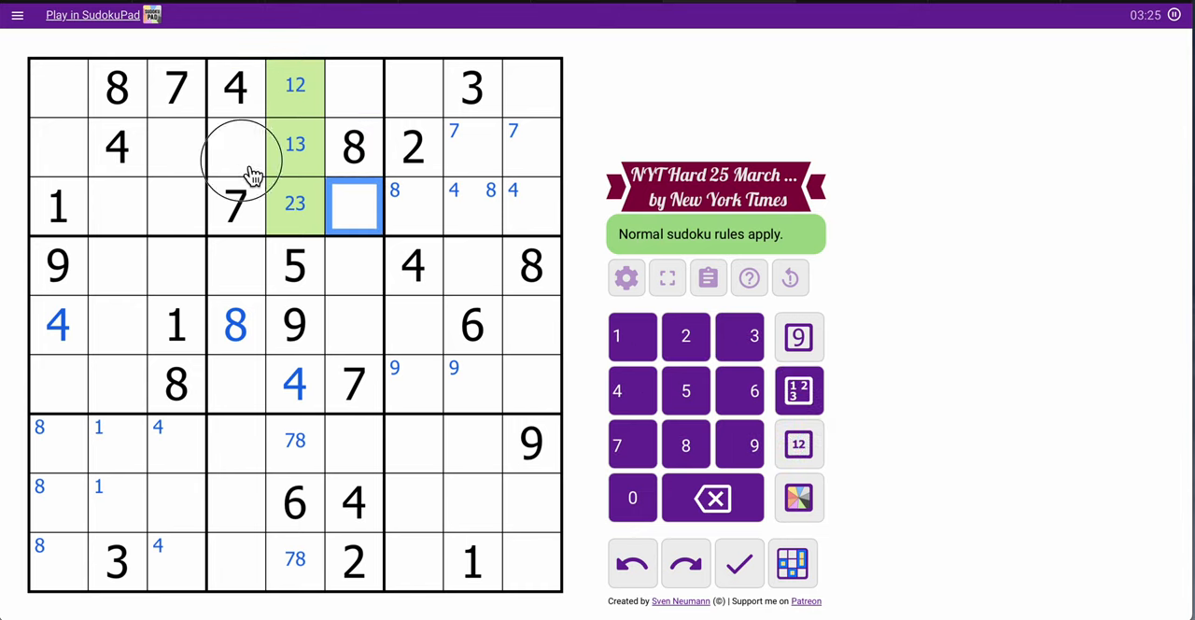
click(798, 497)
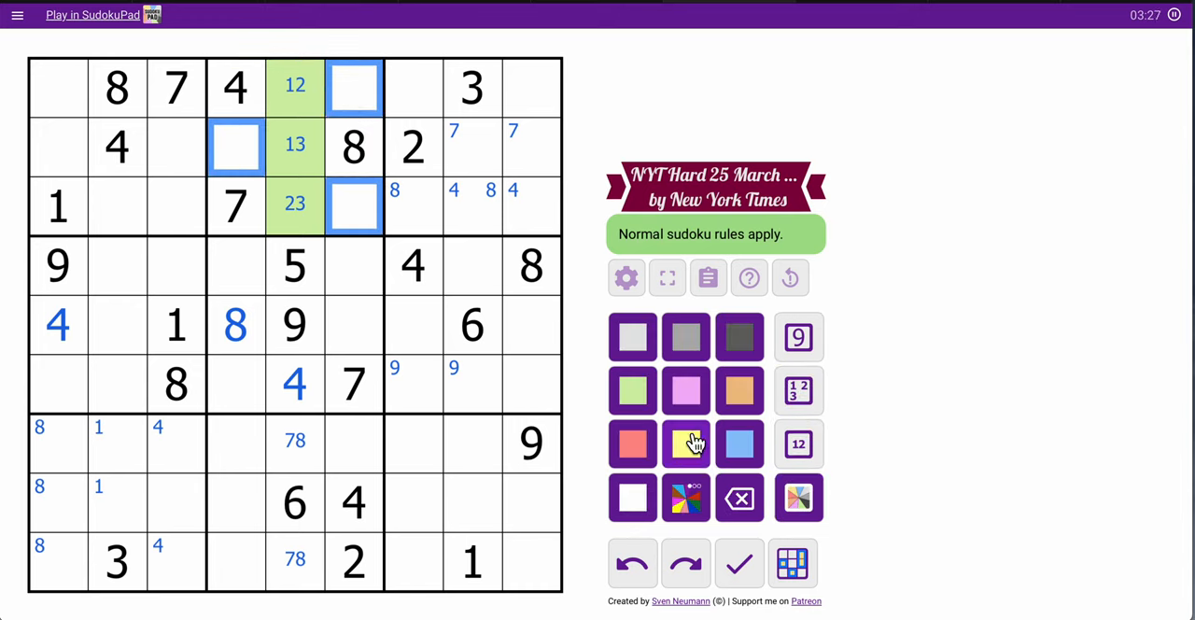
click(798, 444)
text(569)
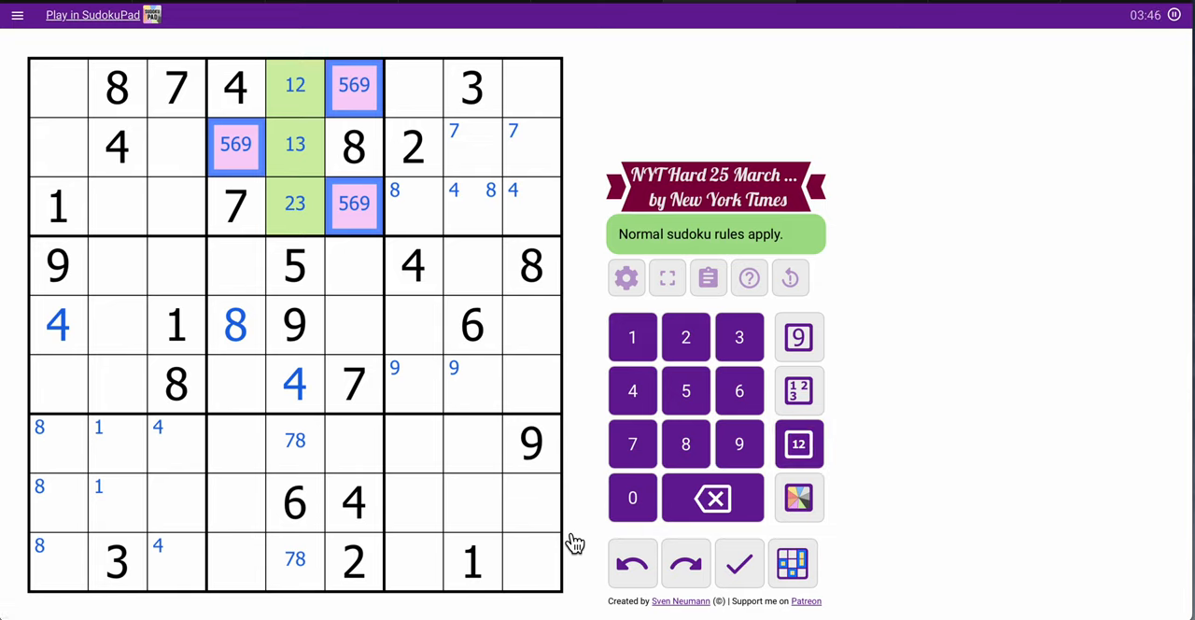
Place a dark-green-shaded 3 in row 5 column 6
click(353, 325)
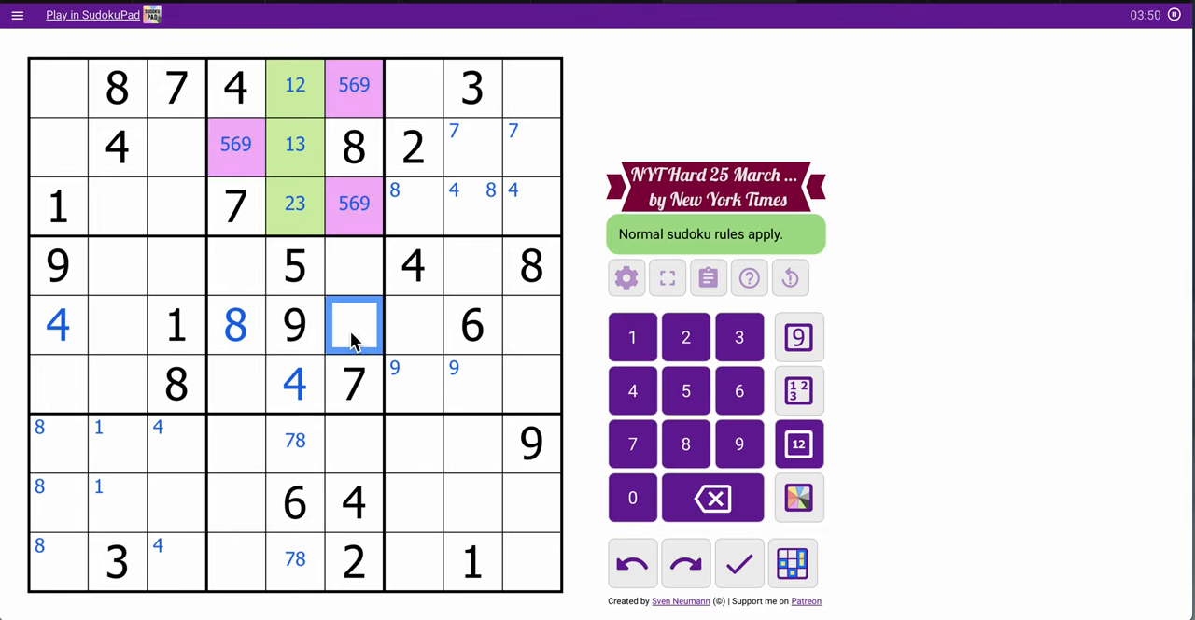
click(798, 497)
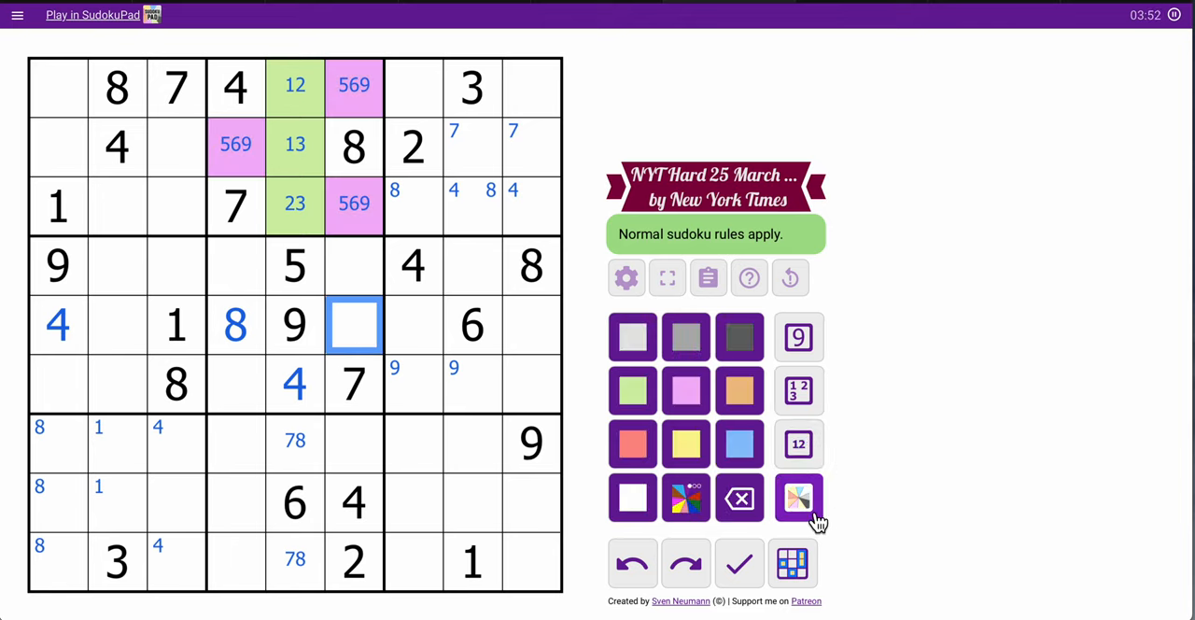
click(798, 498)
text(3)
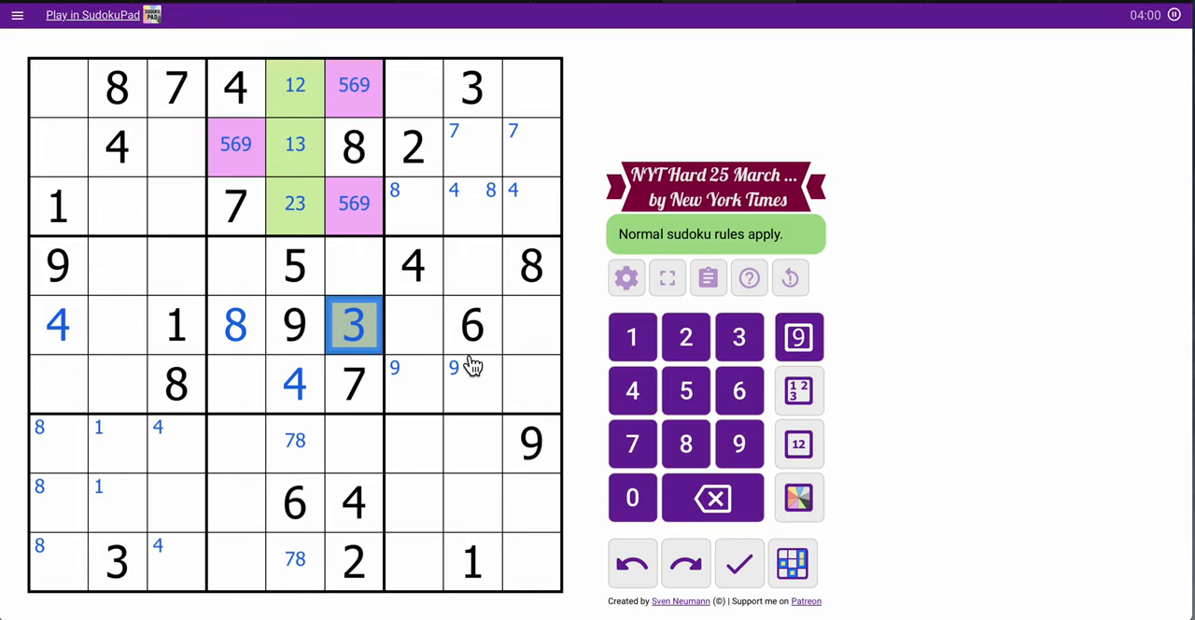
Select row 5 columns 7, 9 and 2 together for colouring
click(412, 325)
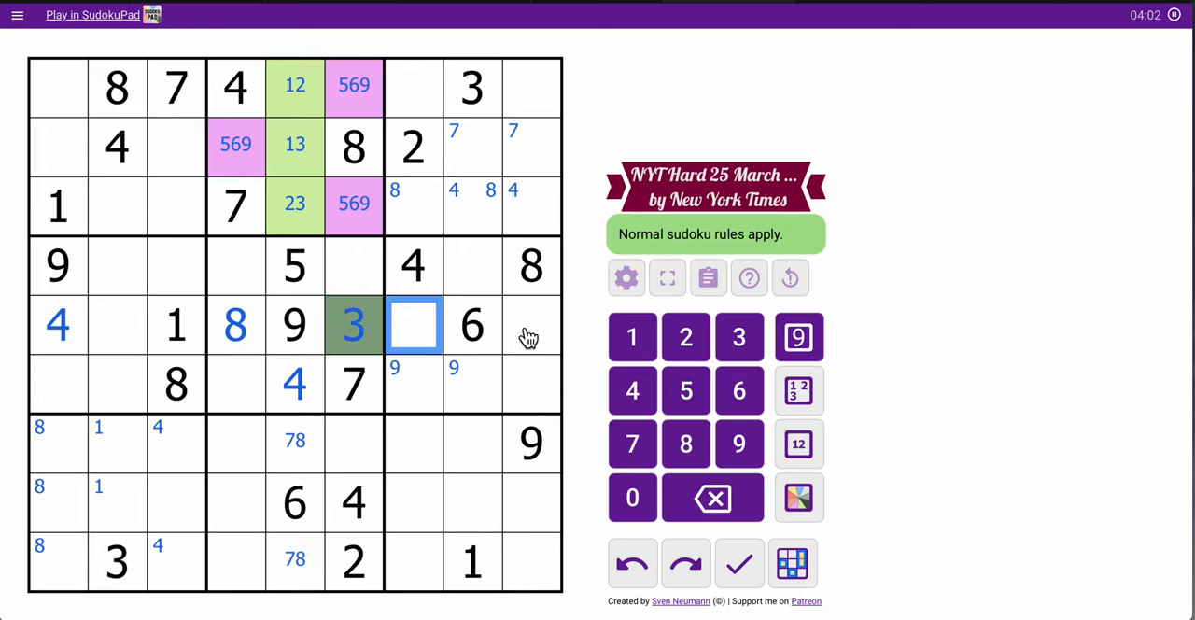
click(176, 325)
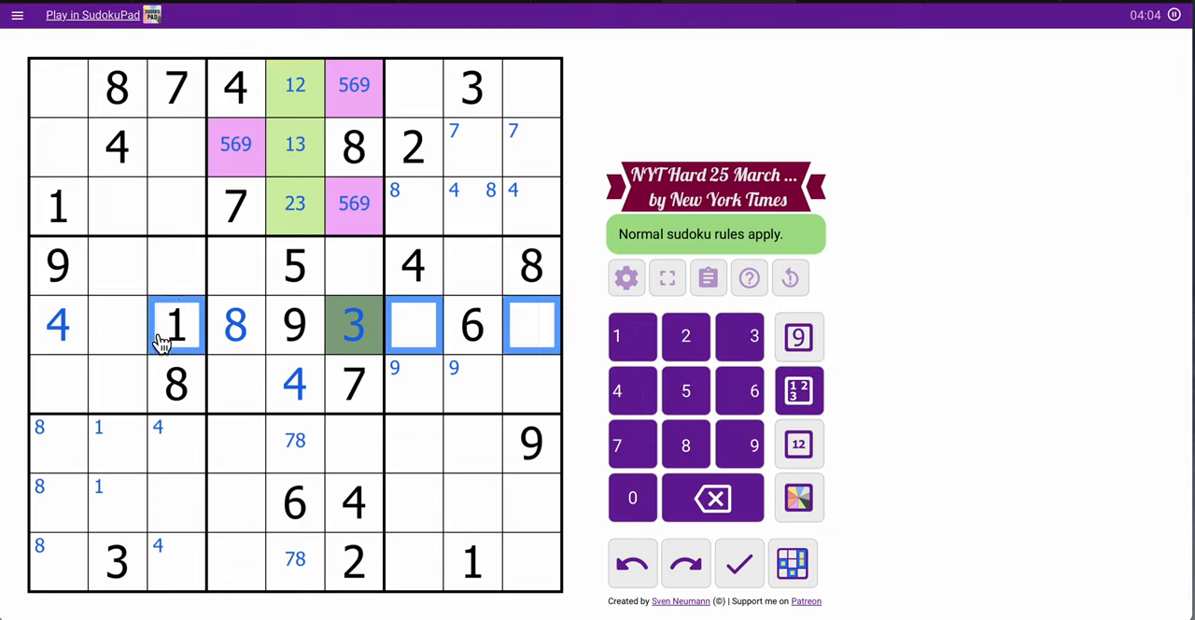
click(116, 325)
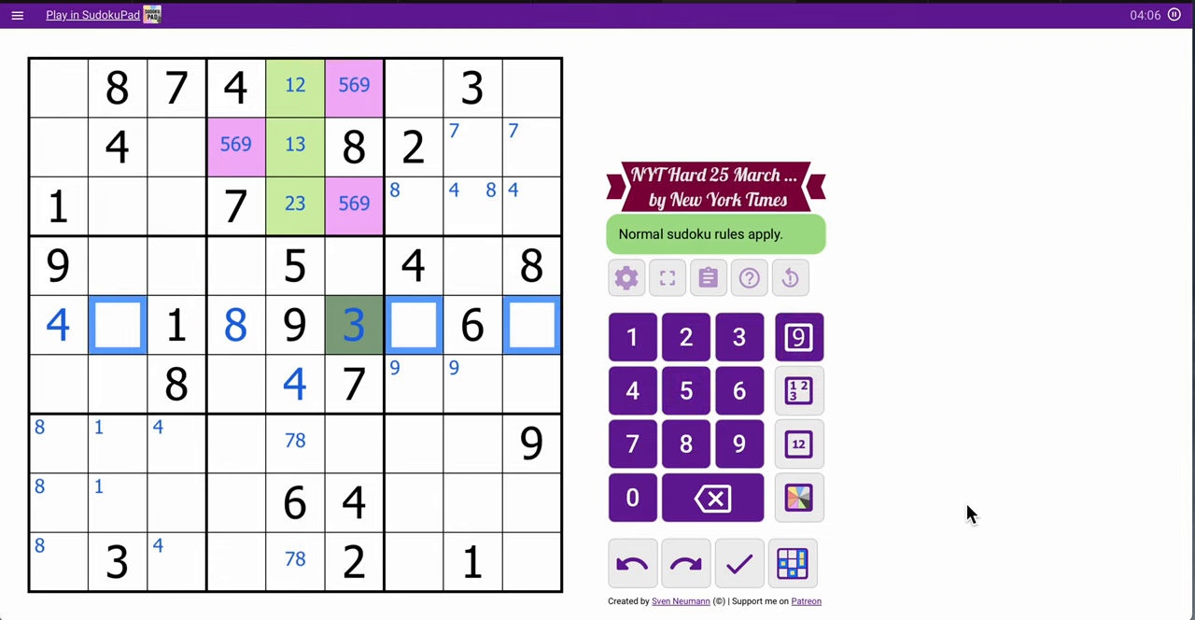
click(798, 497)
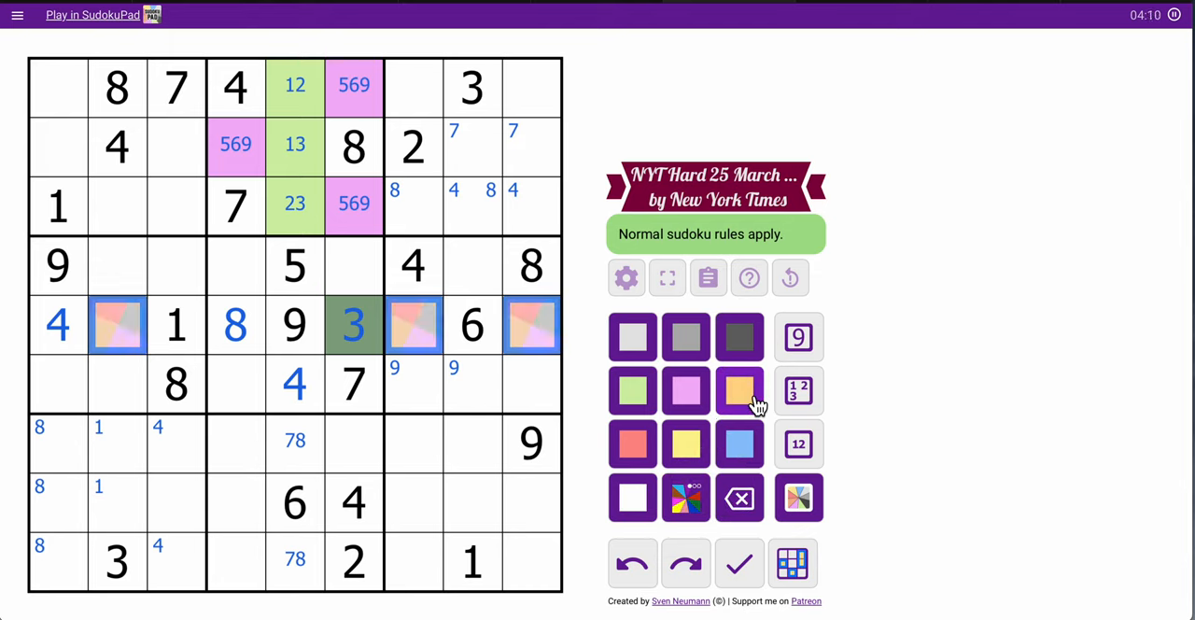
Shade row 5 columns 2, 7, 9 orange with 257 candidates, trimming column 7 to 57
click(739, 389)
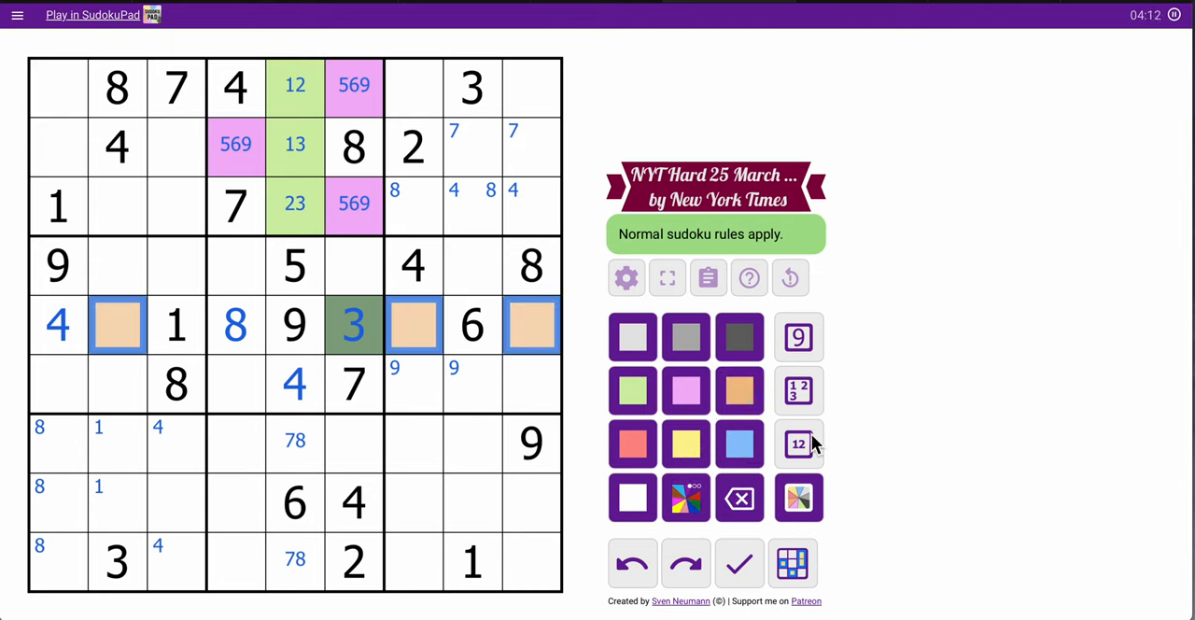
click(798, 443)
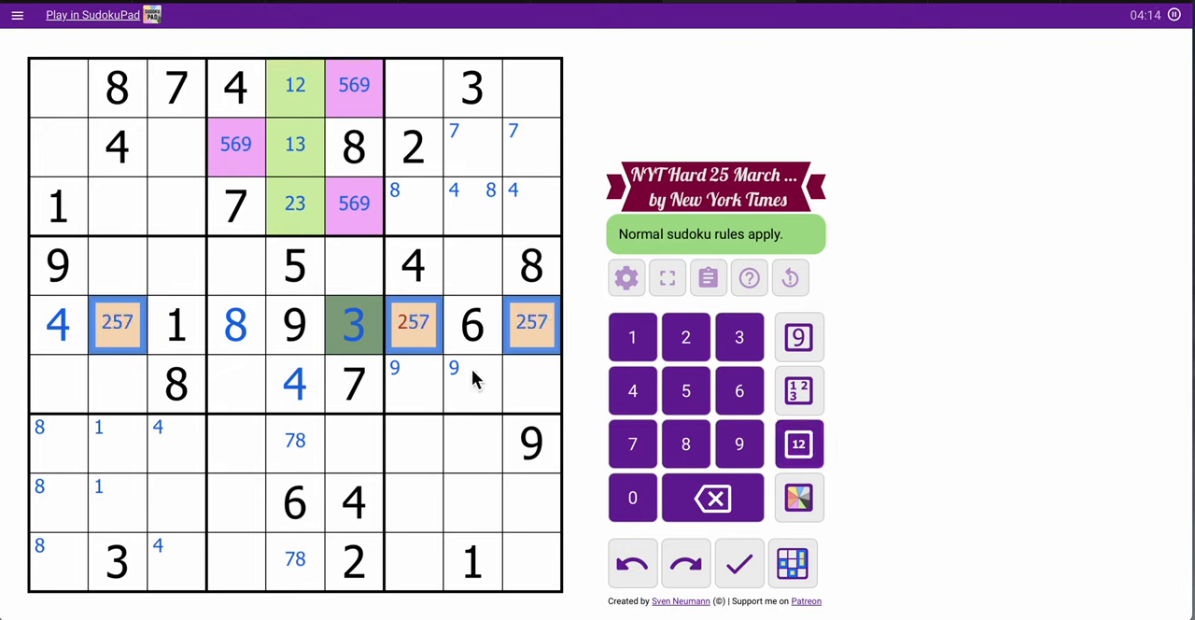
click(412, 324)
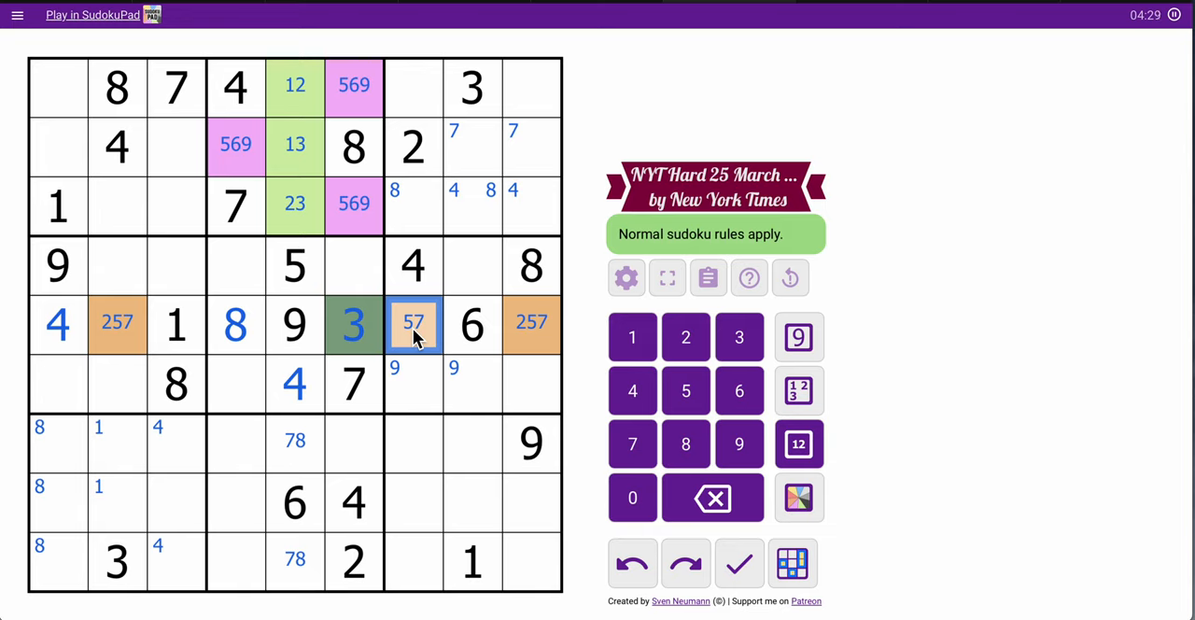
Centre-mark 16 in row 4 column 6 and 15 in row 7 column 6; narrow row 2 column 4 to 56
click(353, 444)
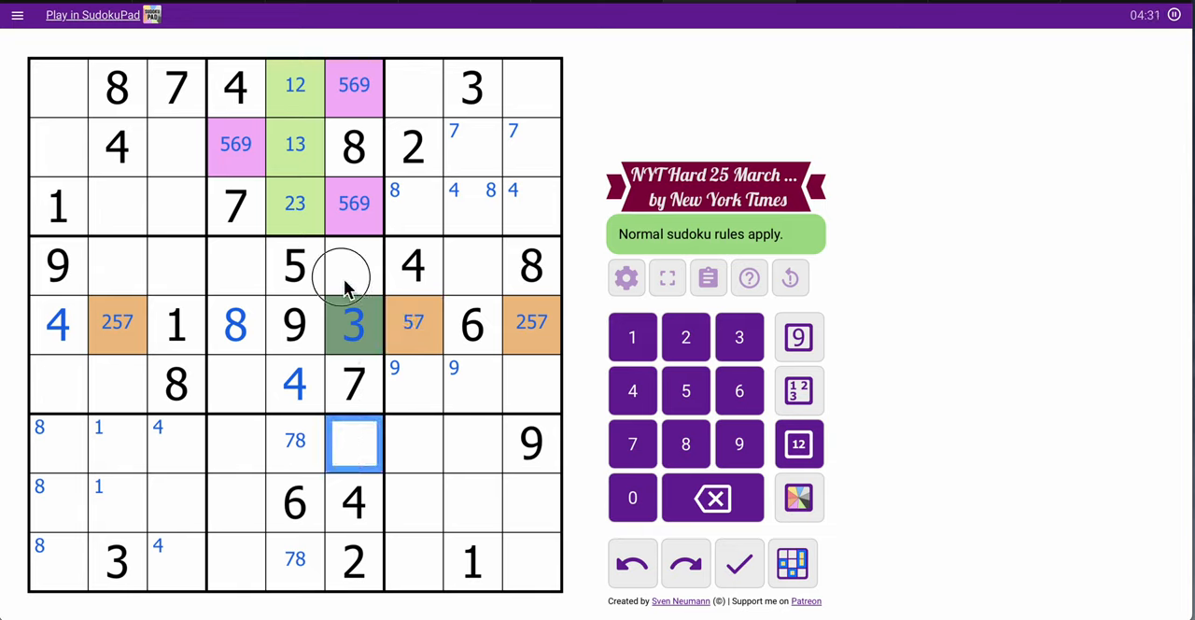
click(352, 266)
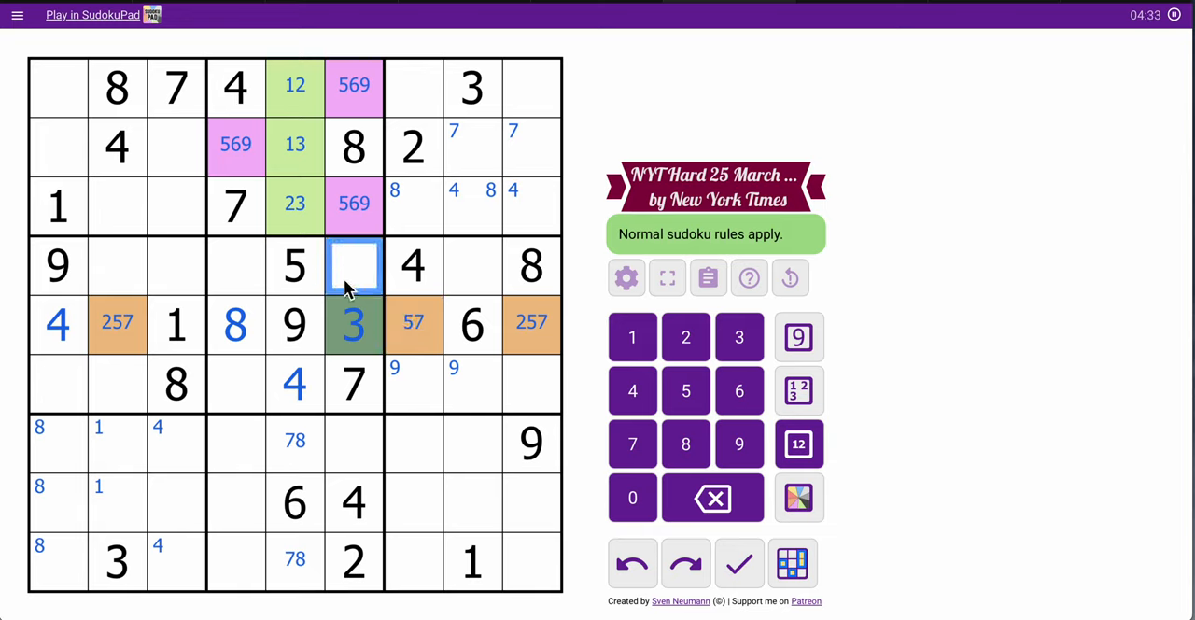
click(798, 443)
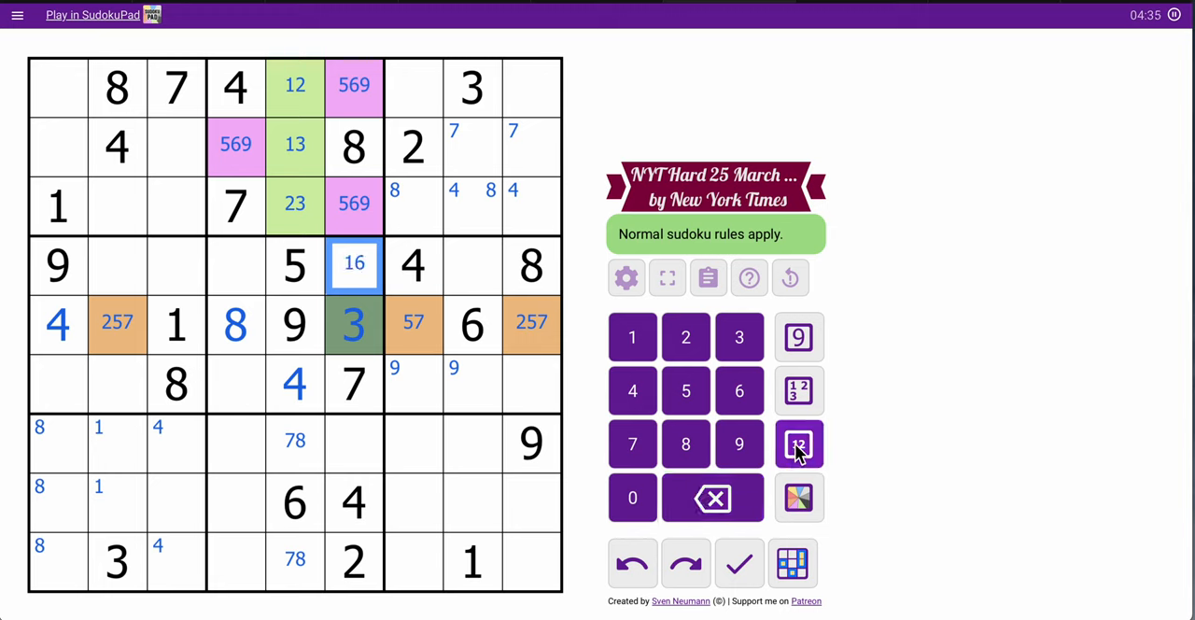
click(353, 444)
text(15)
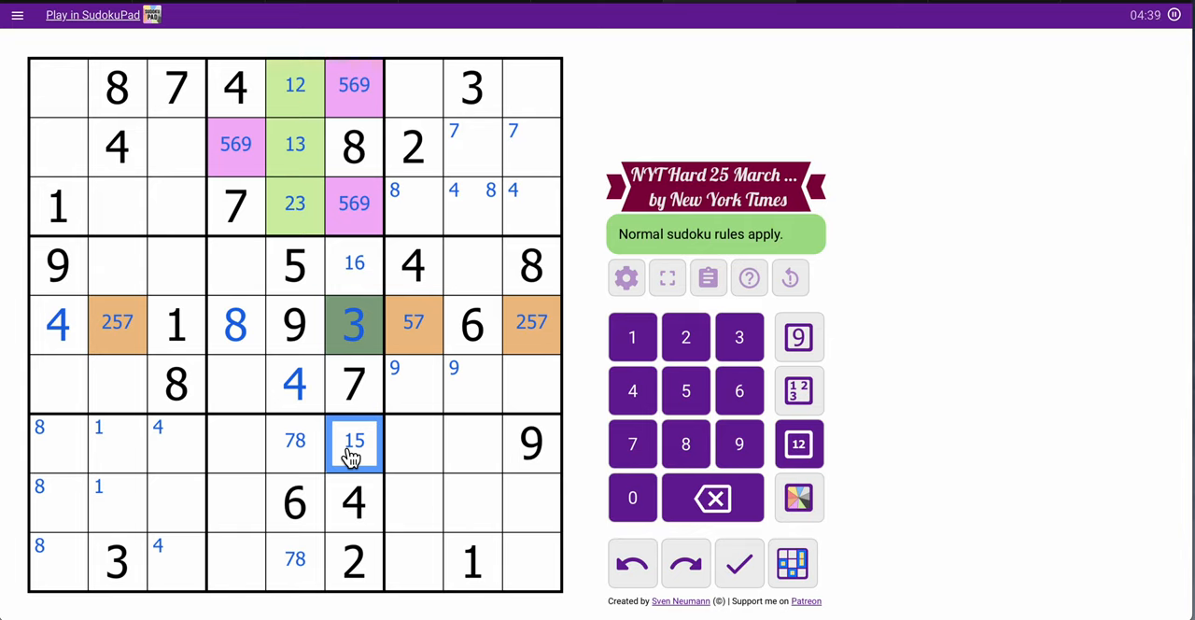
mouse_move(362, 215)
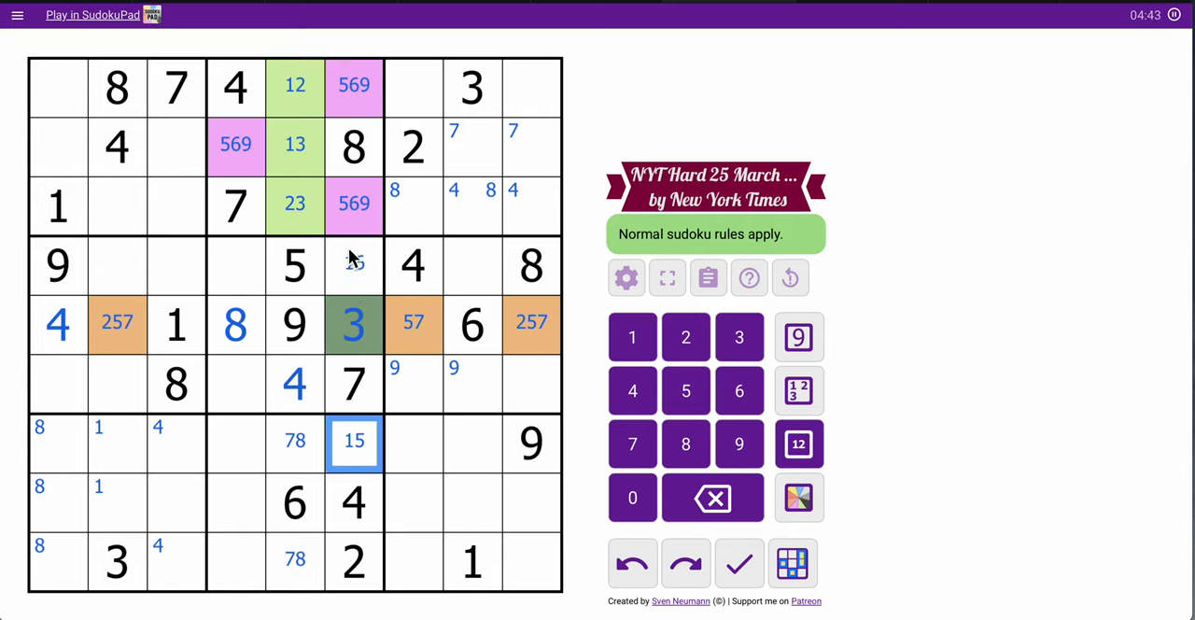
click(353, 263)
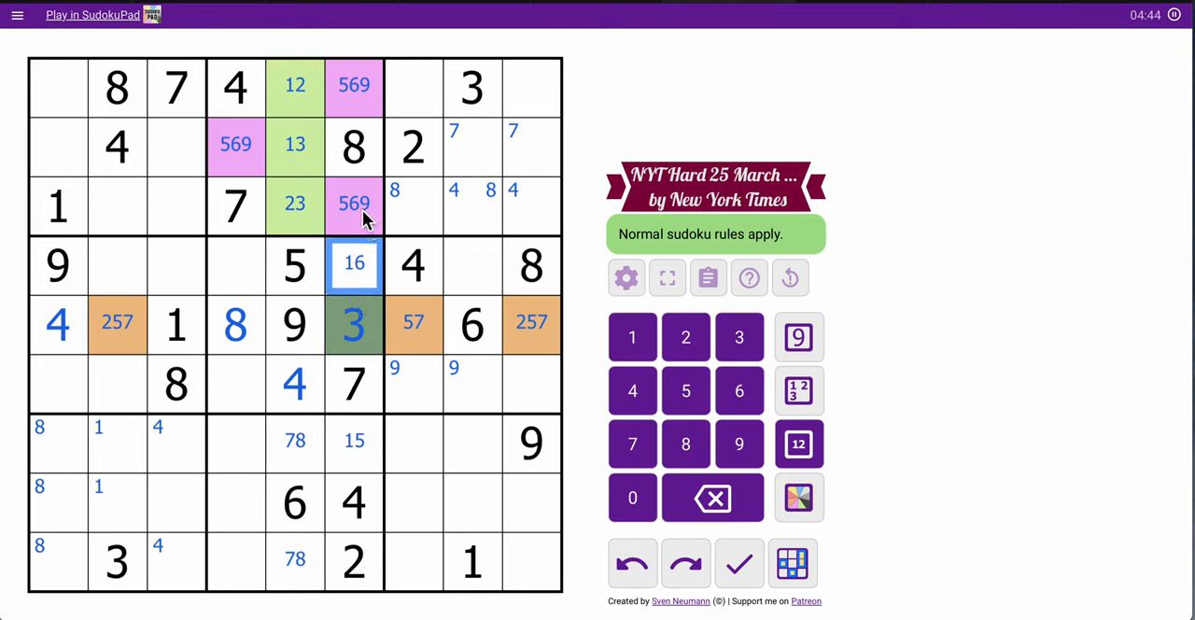
click(354, 85)
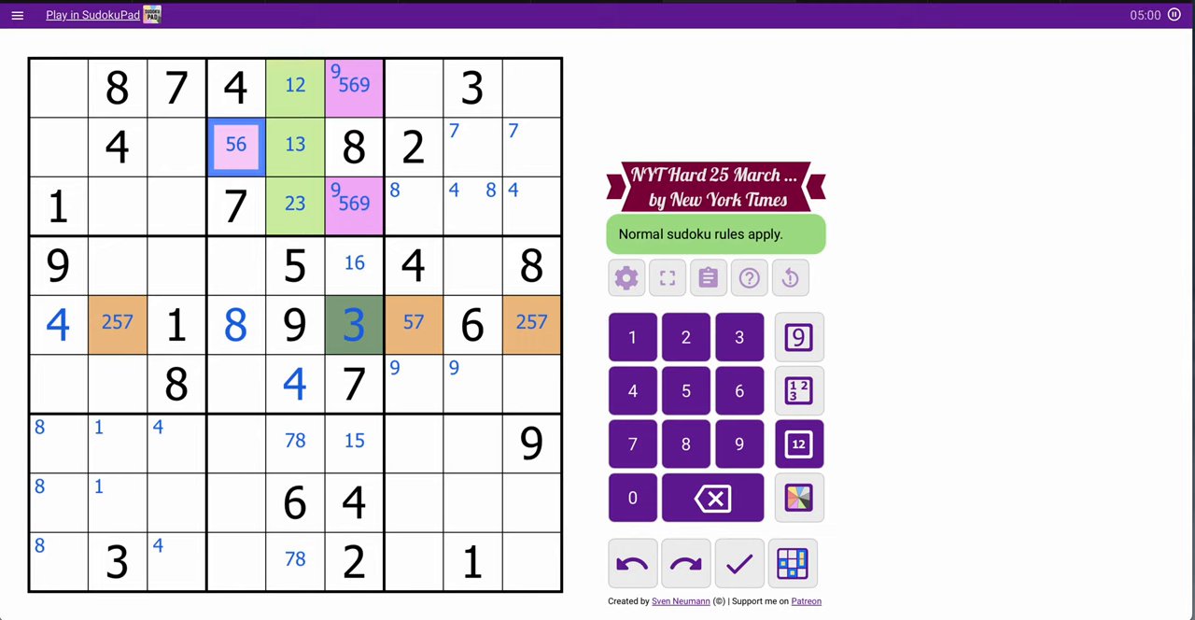
Centre-mark 126 in column 4 rows 4 and 6, shading them and row 4 column 6 red
click(235, 322)
text(126)
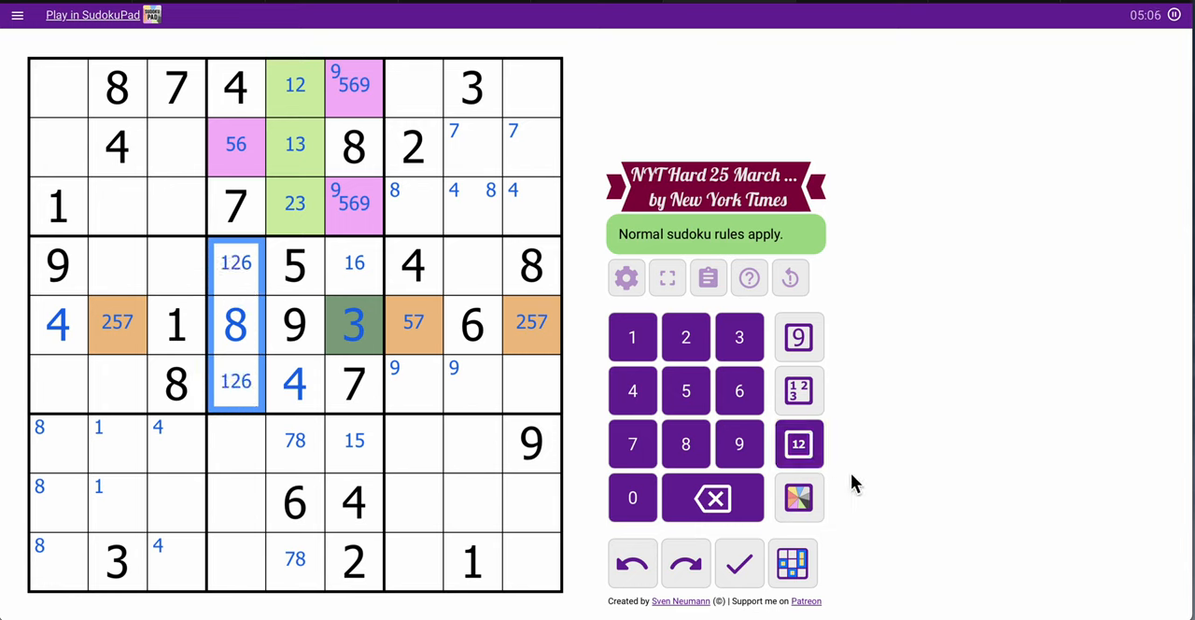
click(798, 497)
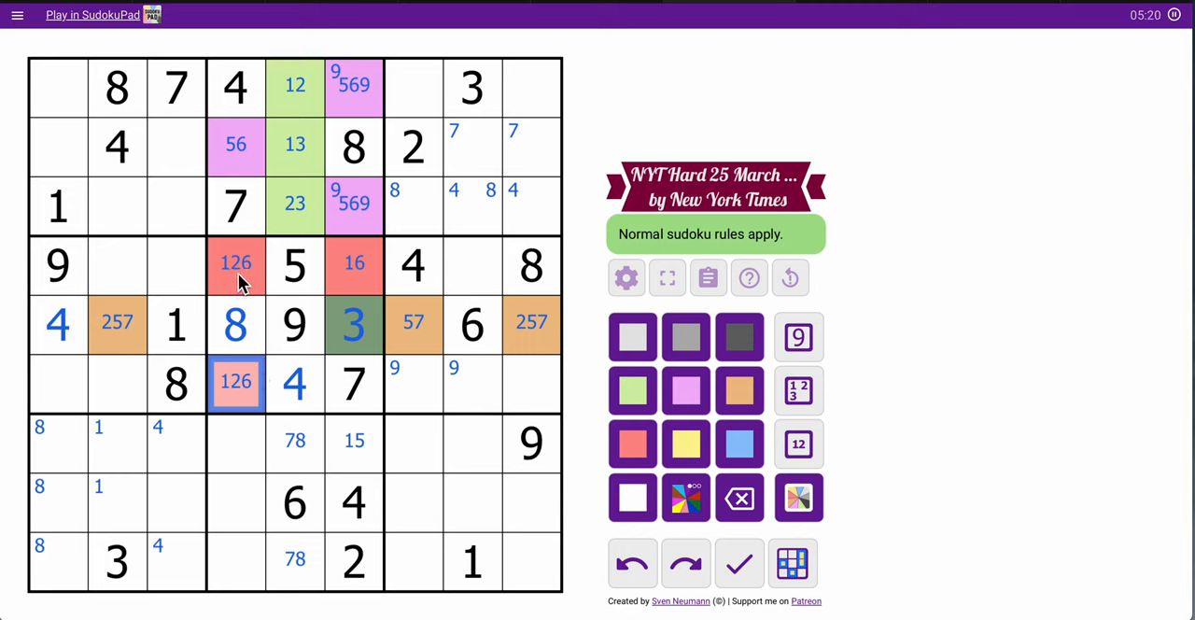
click(236, 502)
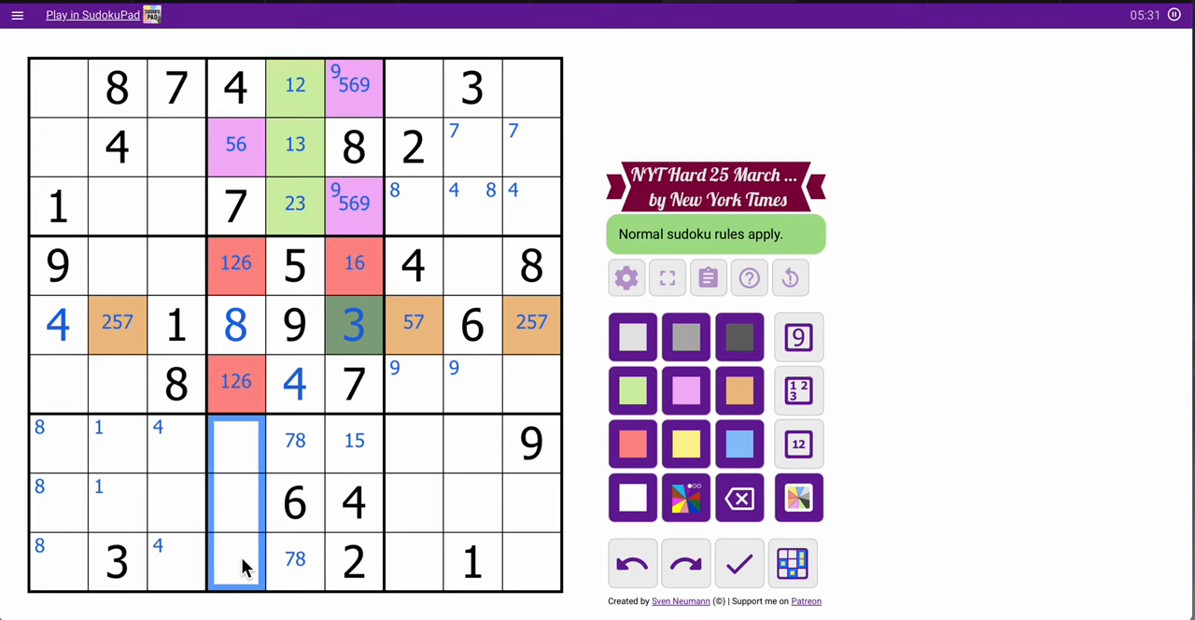
Mark column 4 rows 7–9 with corner 3 and 9 and centre candidates 135, 1359, 59
click(235, 441)
text(3)
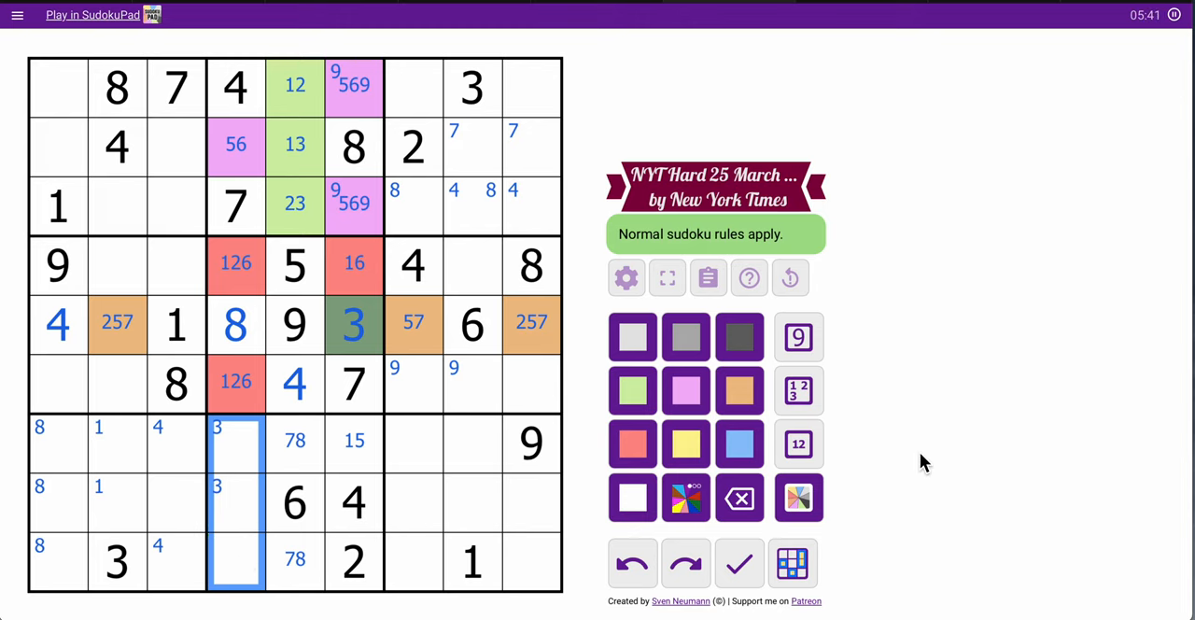
click(798, 443)
text(123569)
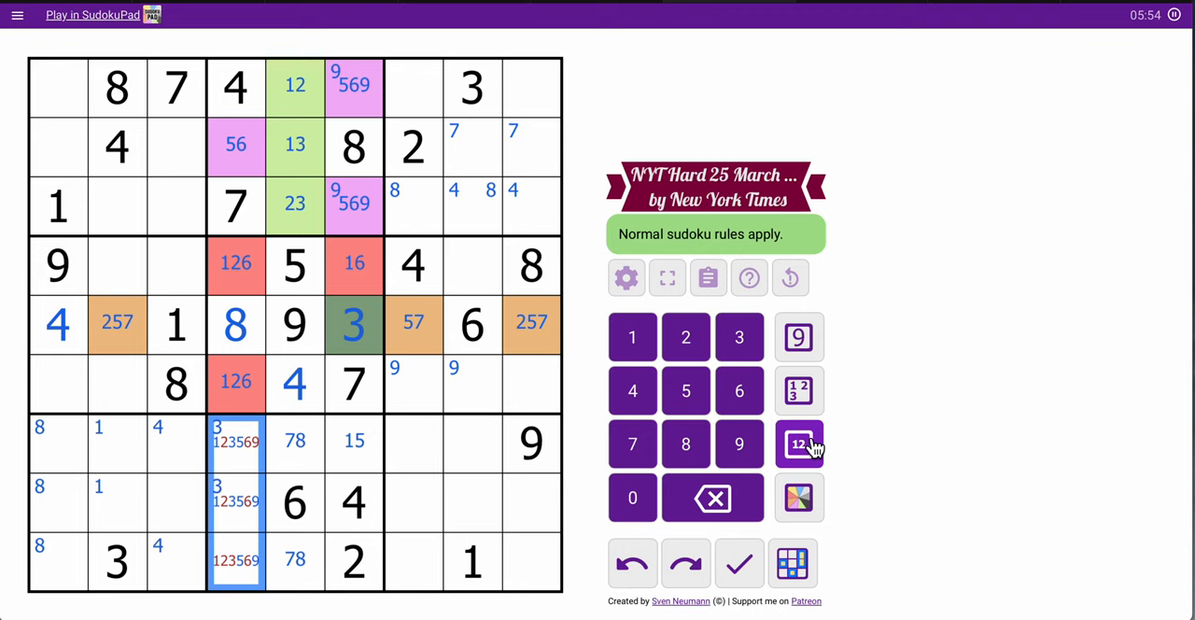
click(738, 390)
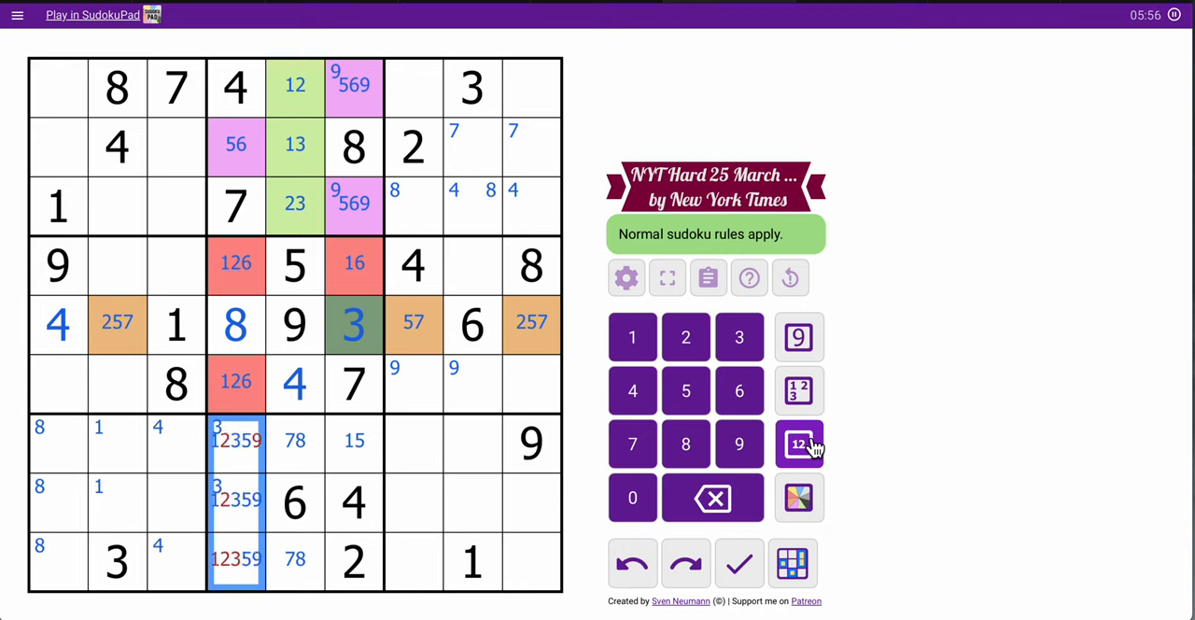
click(798, 443)
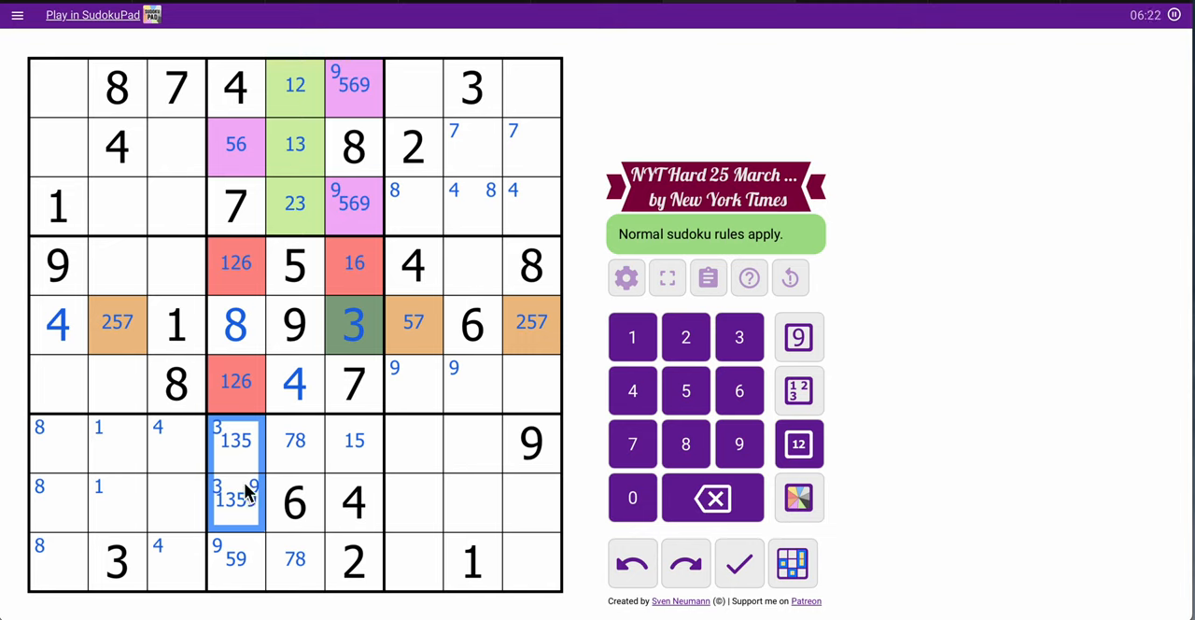
click(738, 443)
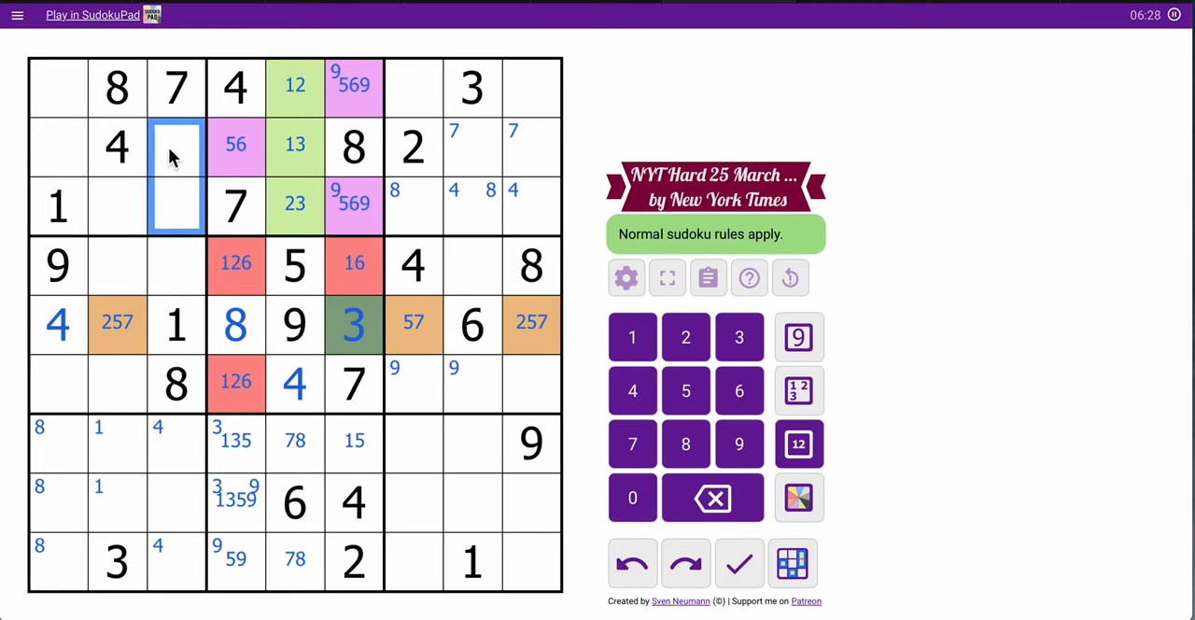
click(117, 86)
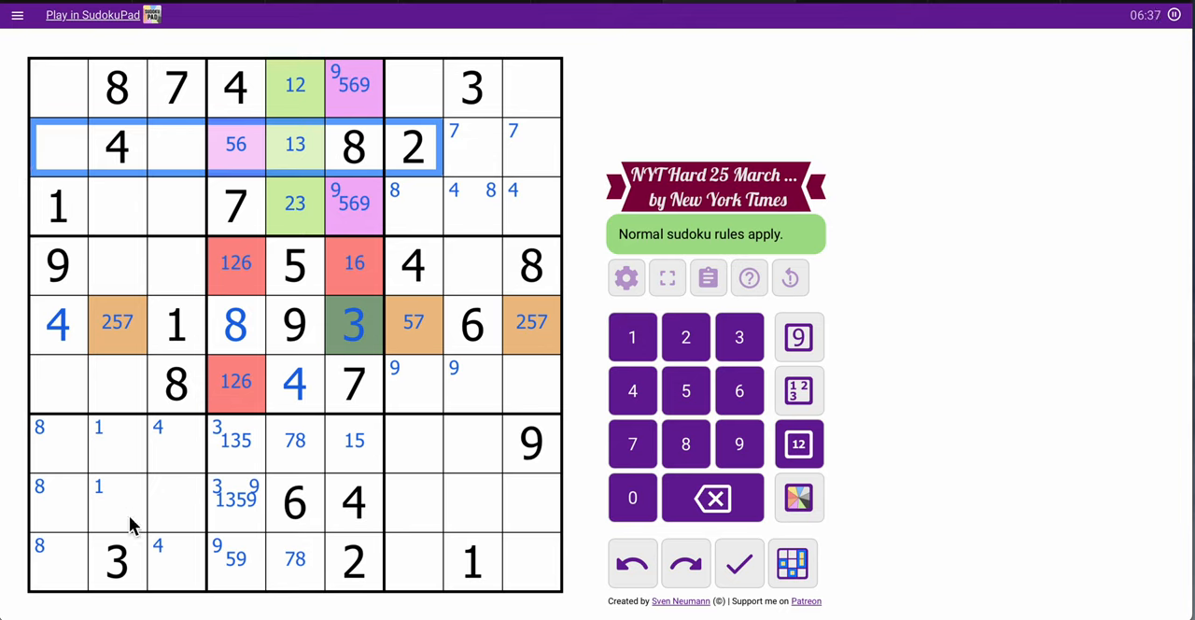
click(117, 87)
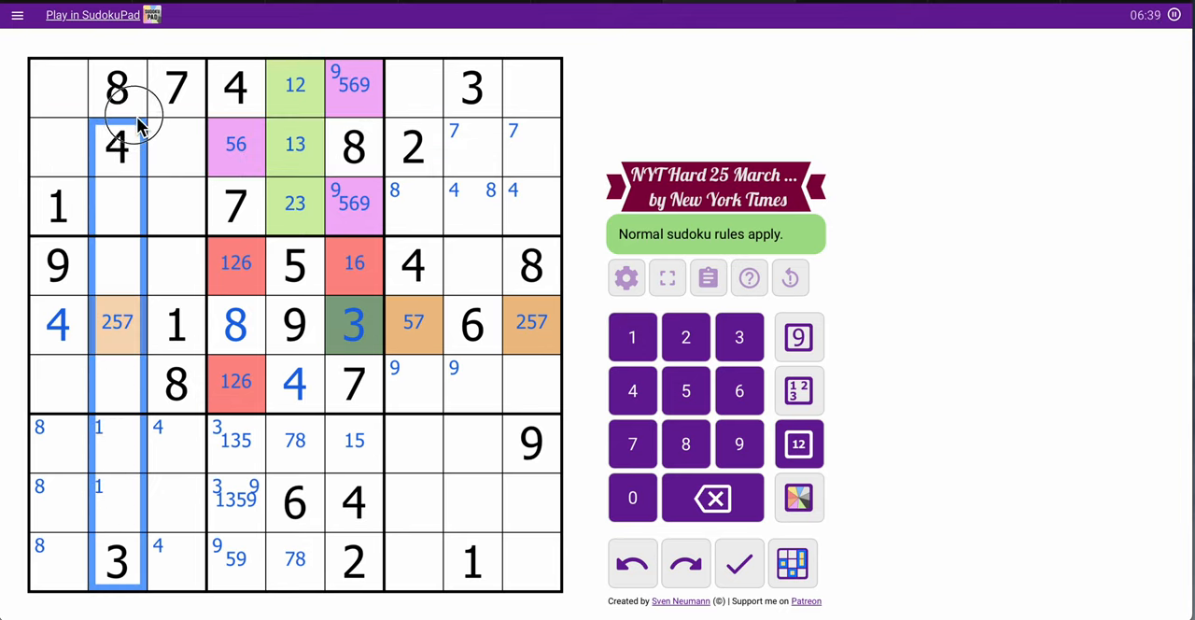
click(117, 87)
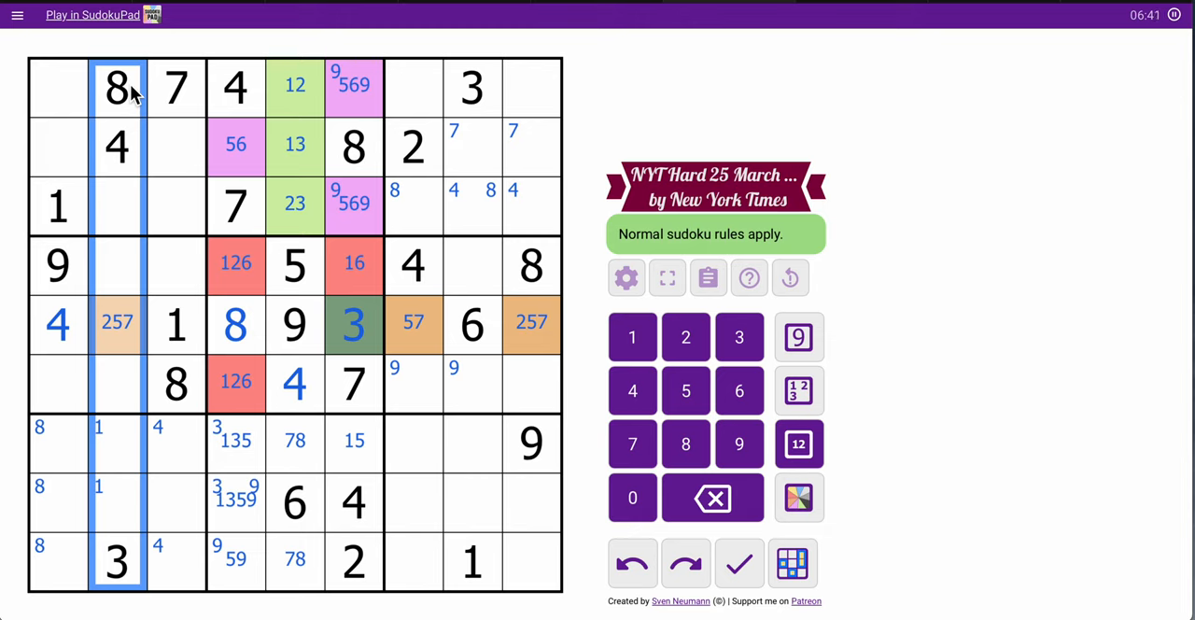
click(59, 86)
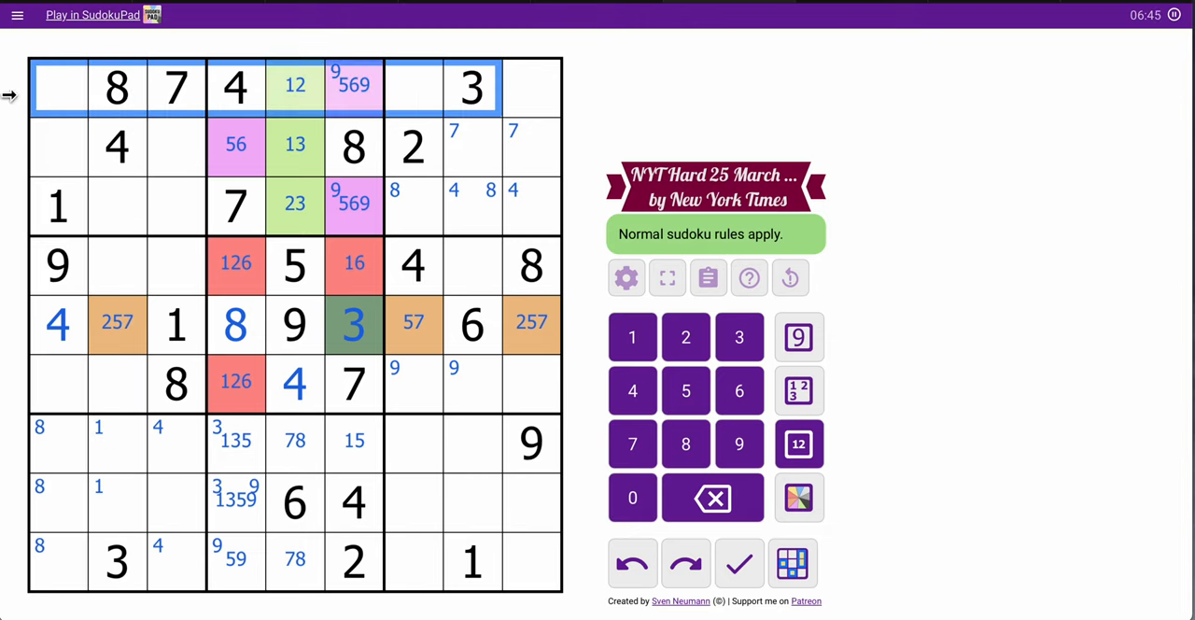
click(175, 205)
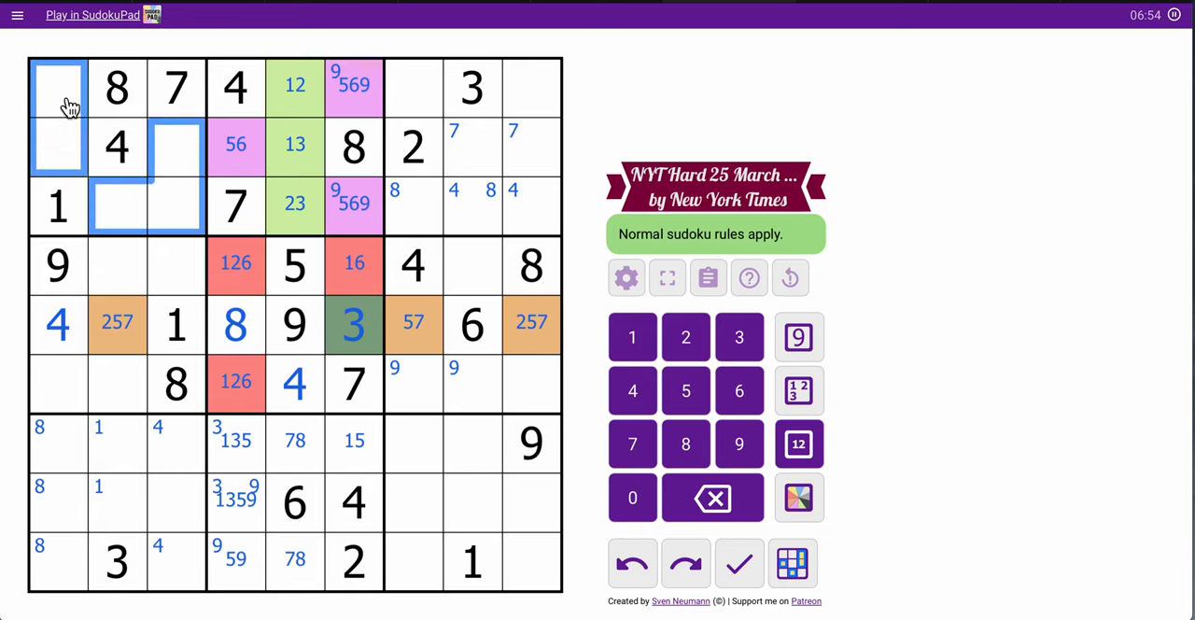
Pencil 23569 into the top-left box, trimming cells to 256, 356, 3569, 2569, 23569
click(798, 443)
text(23569)
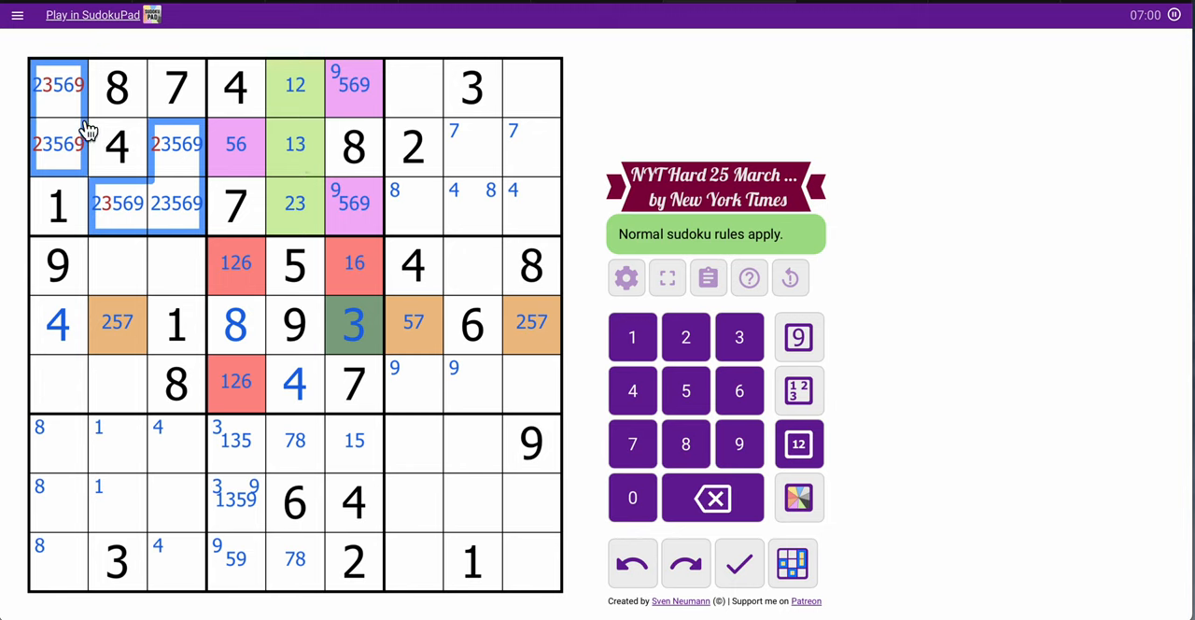
click(58, 85)
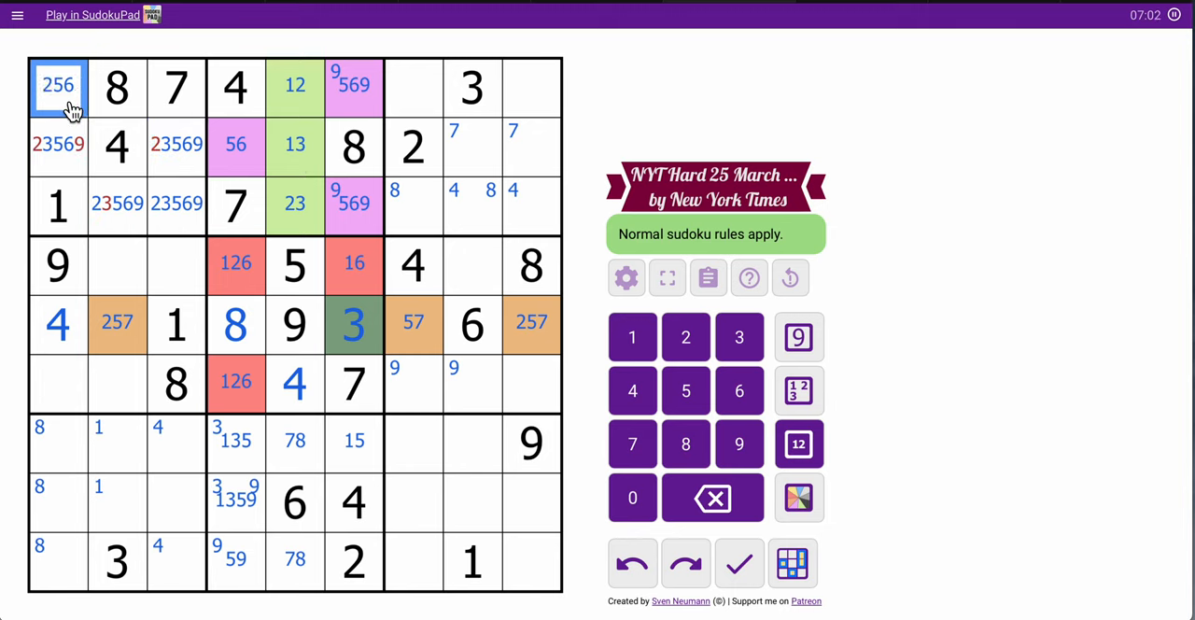
click(57, 144)
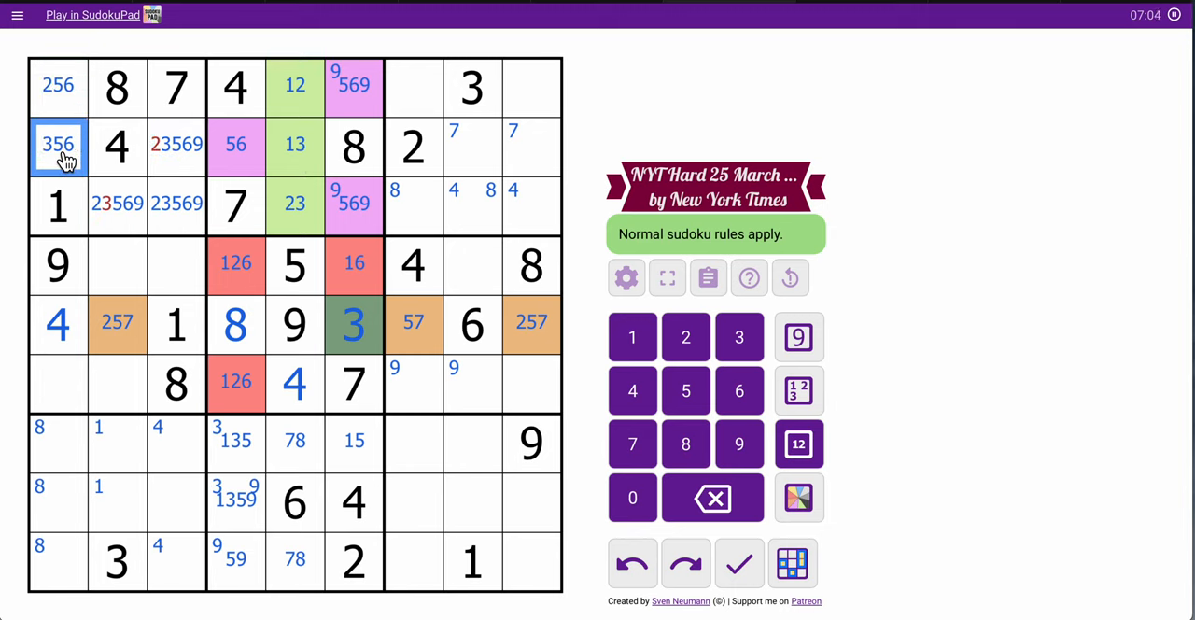
click(176, 145)
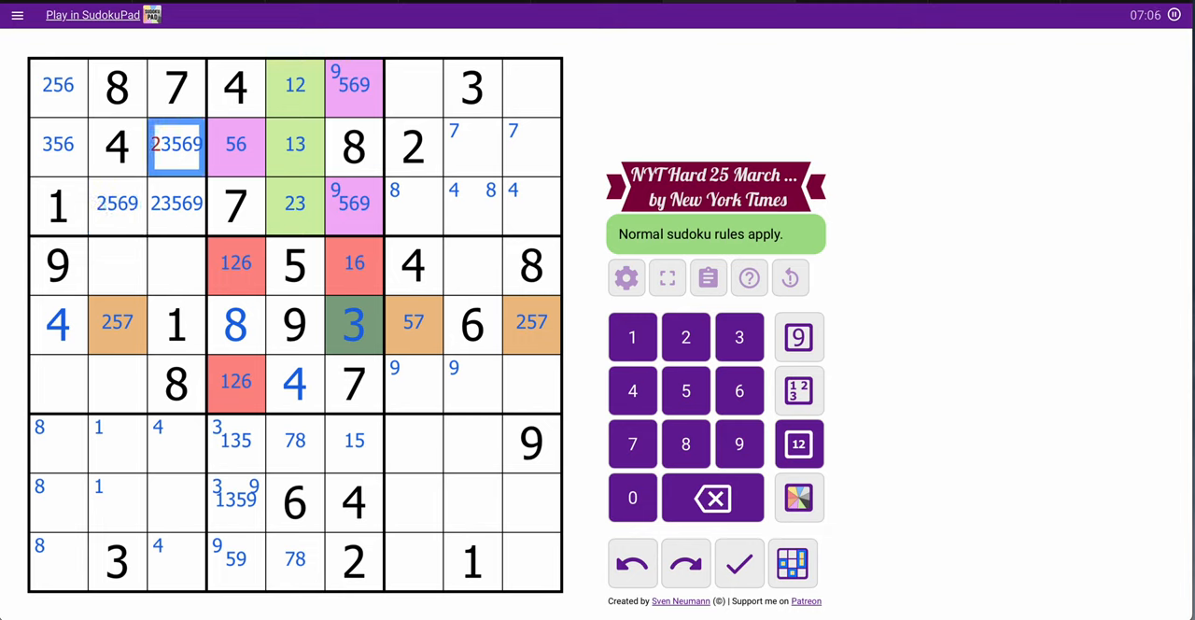
click(685, 337)
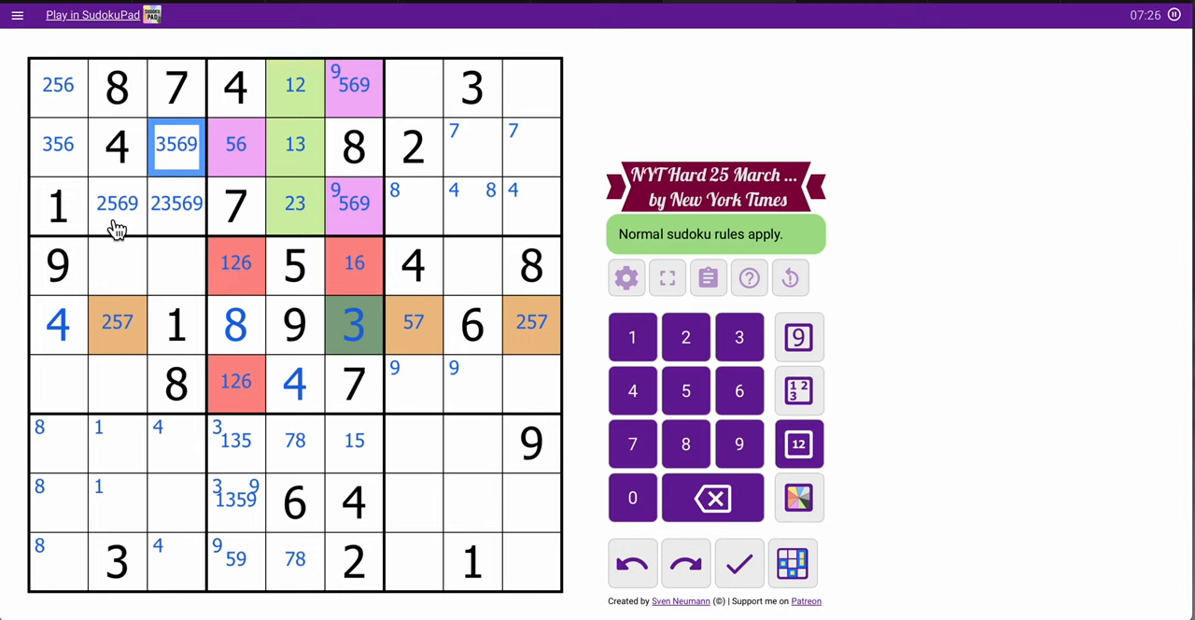
click(88, 383)
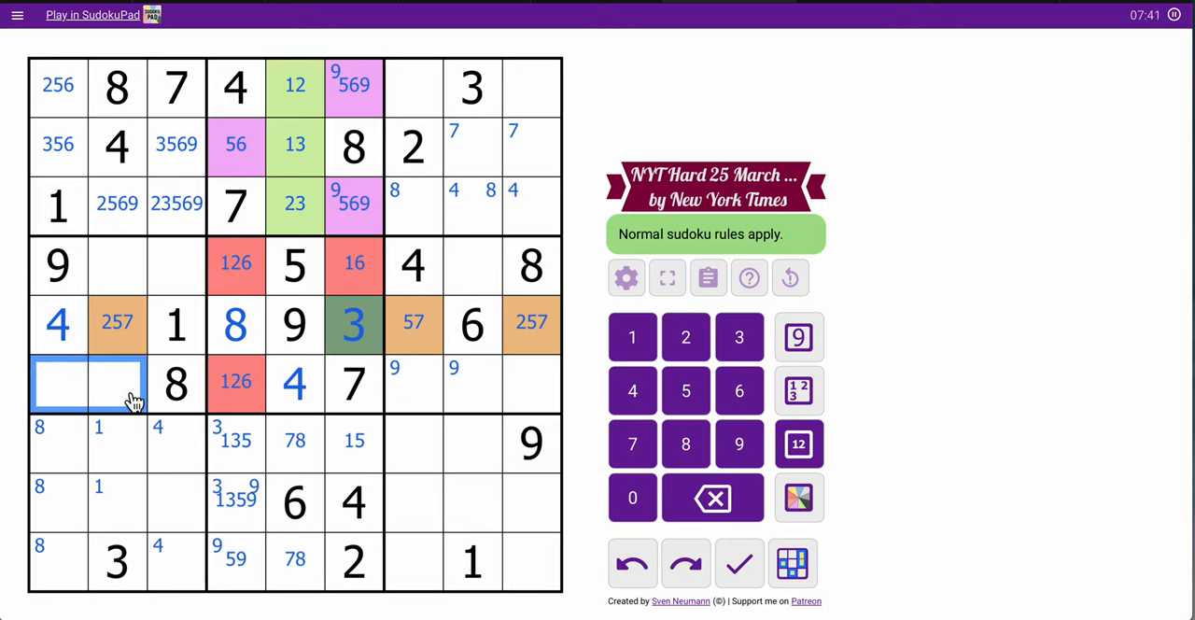
Centre-mark r6c1–r6c2 as 2356 and 256, r4c2–r4c3 as 267 and 236, plus corner 3s
click(798, 444)
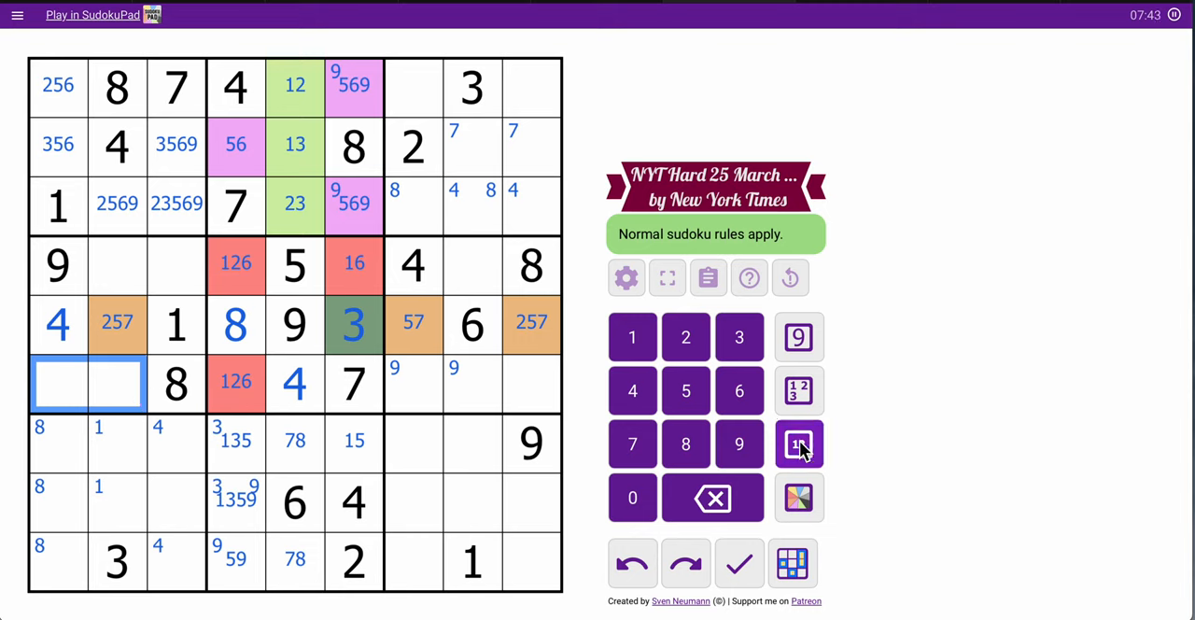
click(798, 443)
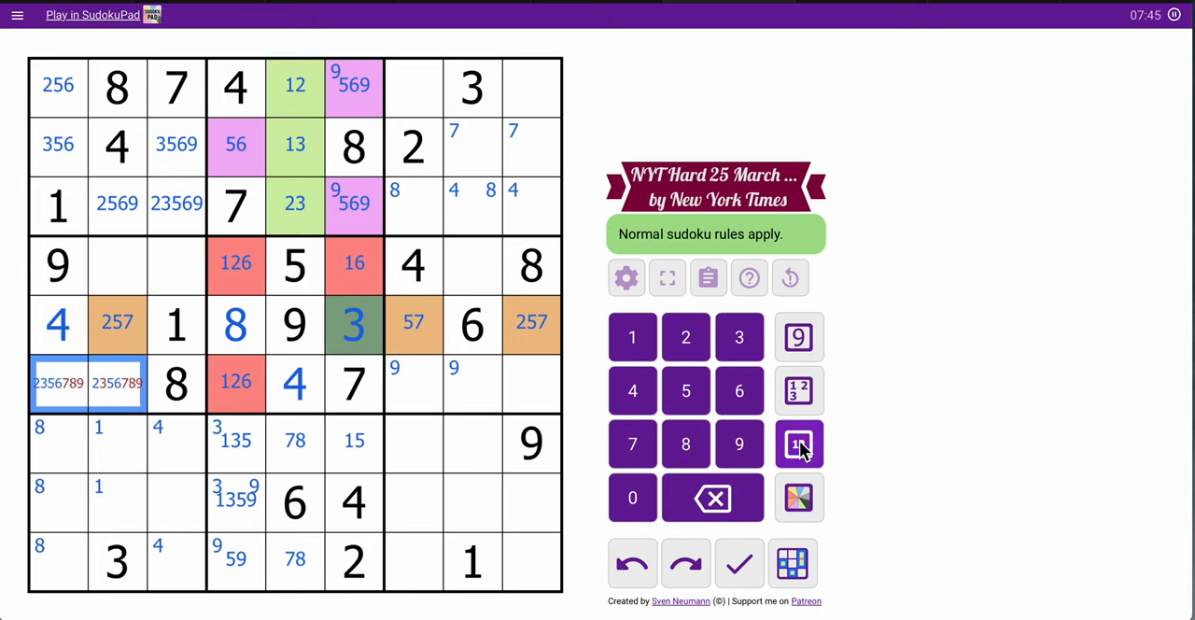
click(799, 444)
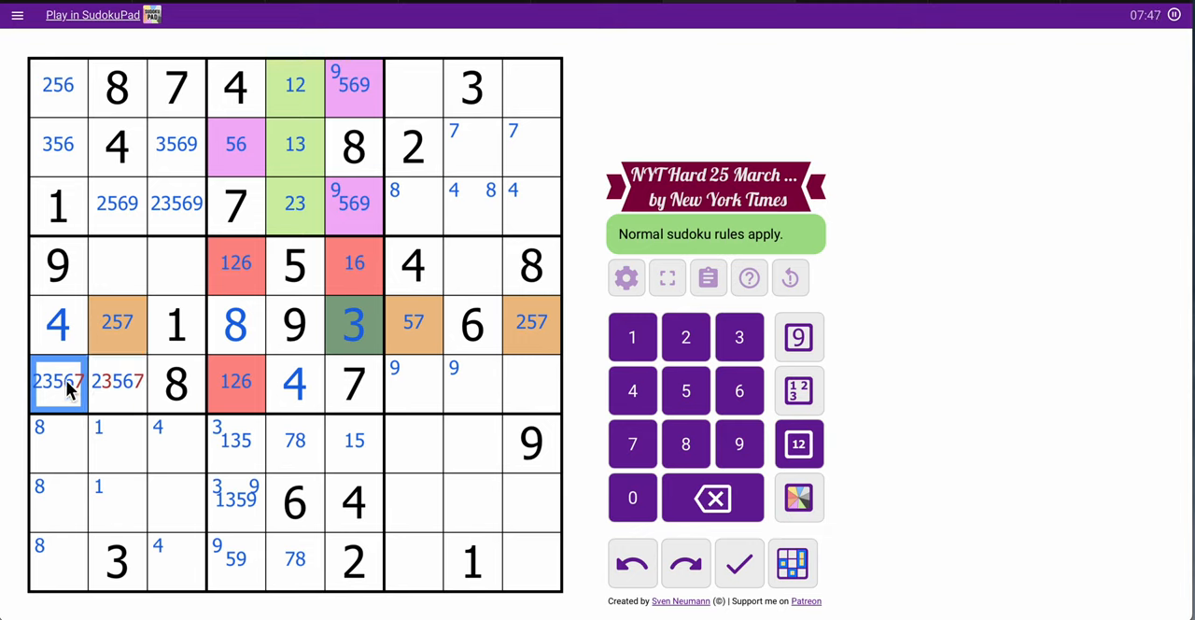
click(117, 382)
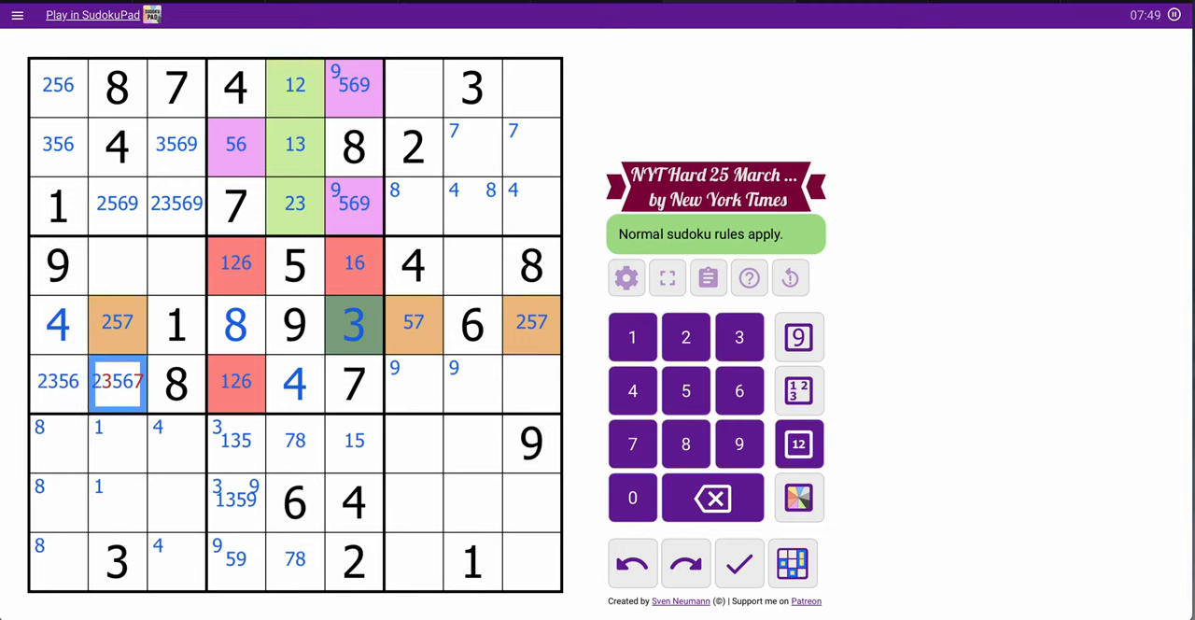
click(147, 266)
text(236)
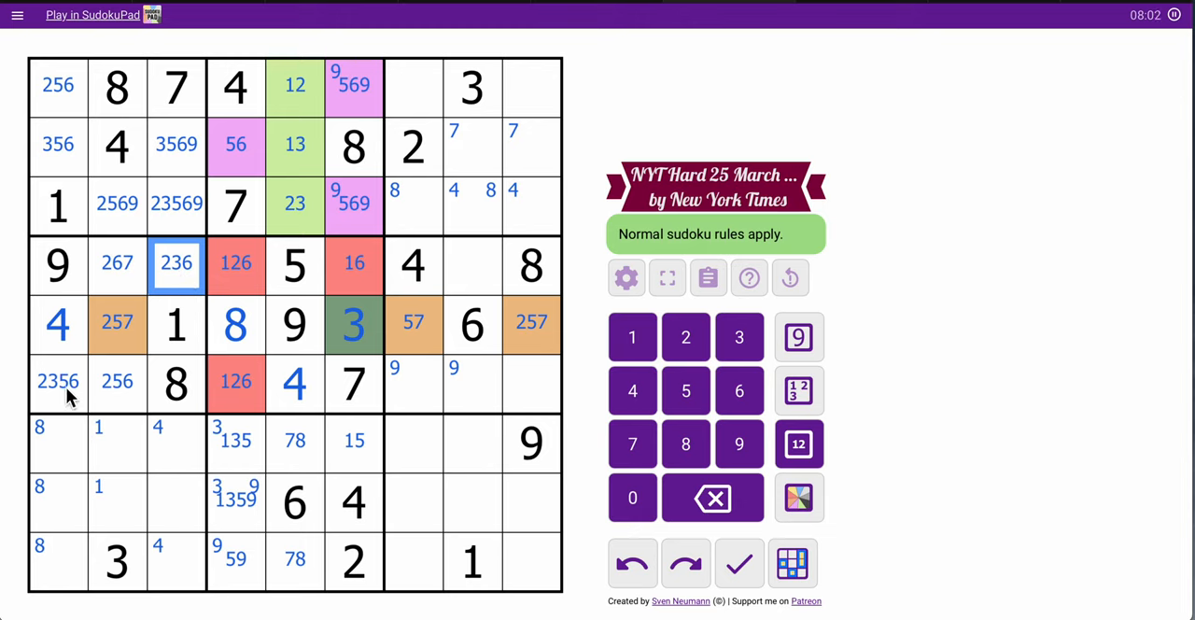
click(58, 382)
text(3 )
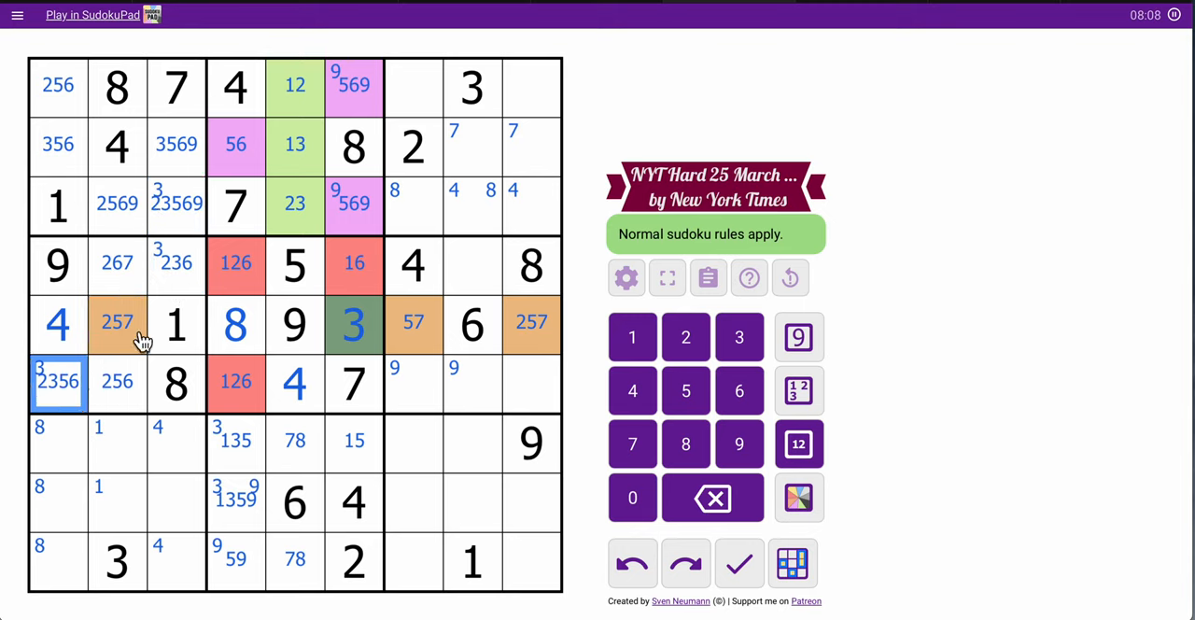
click(175, 263)
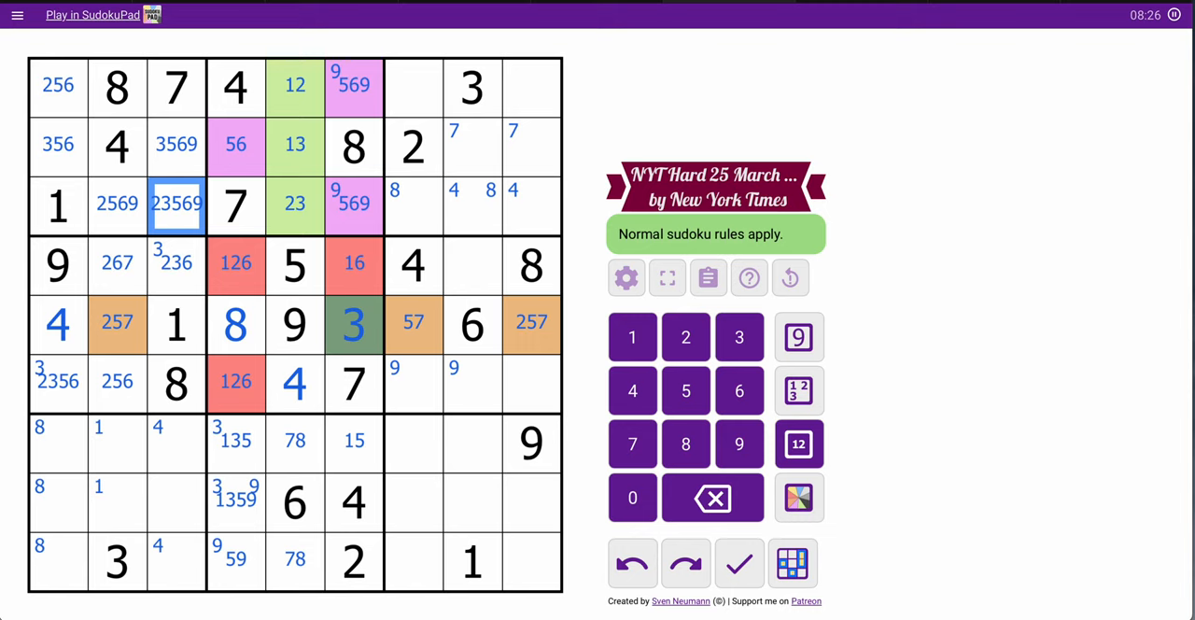
mouse_move(188, 221)
text(3 )
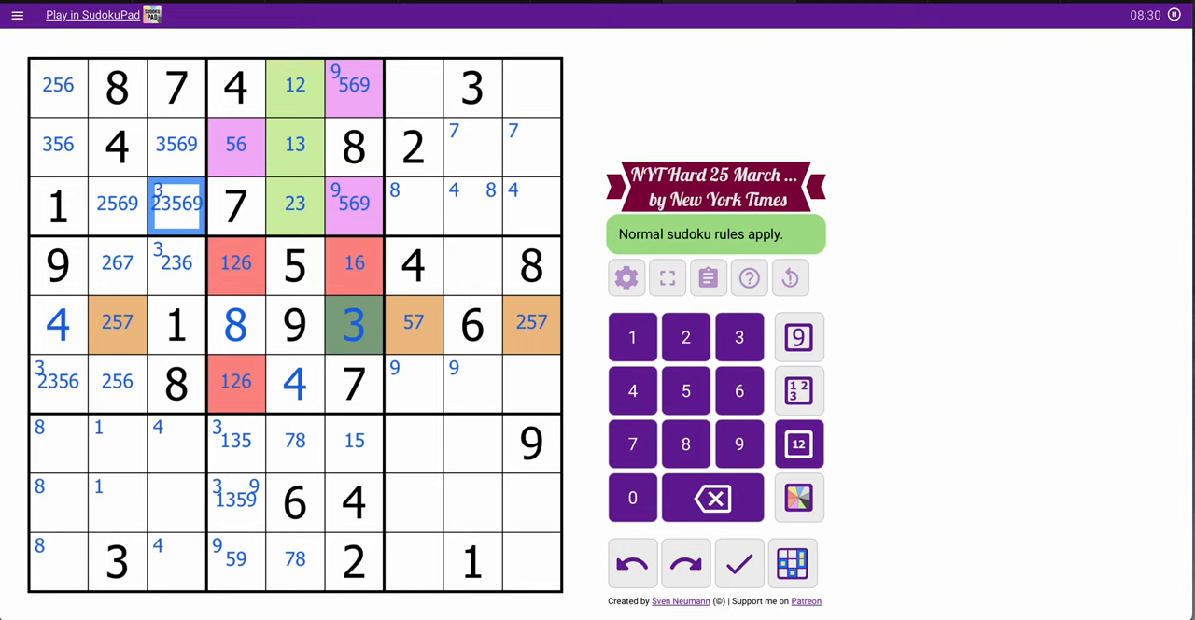
click(176, 262)
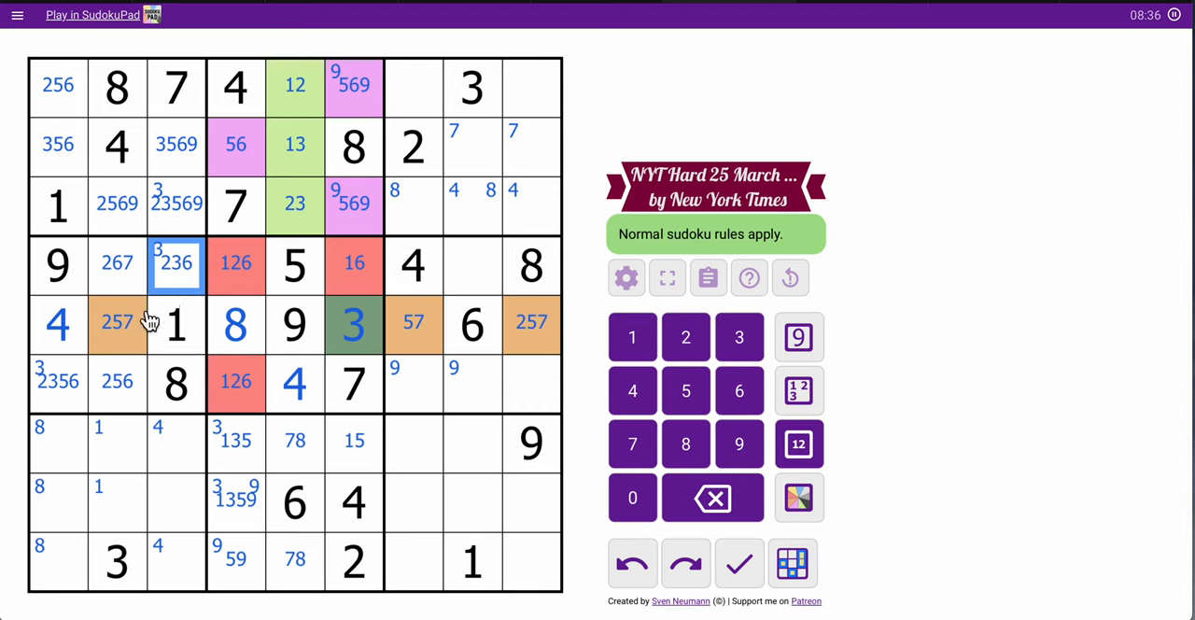
click(58, 380)
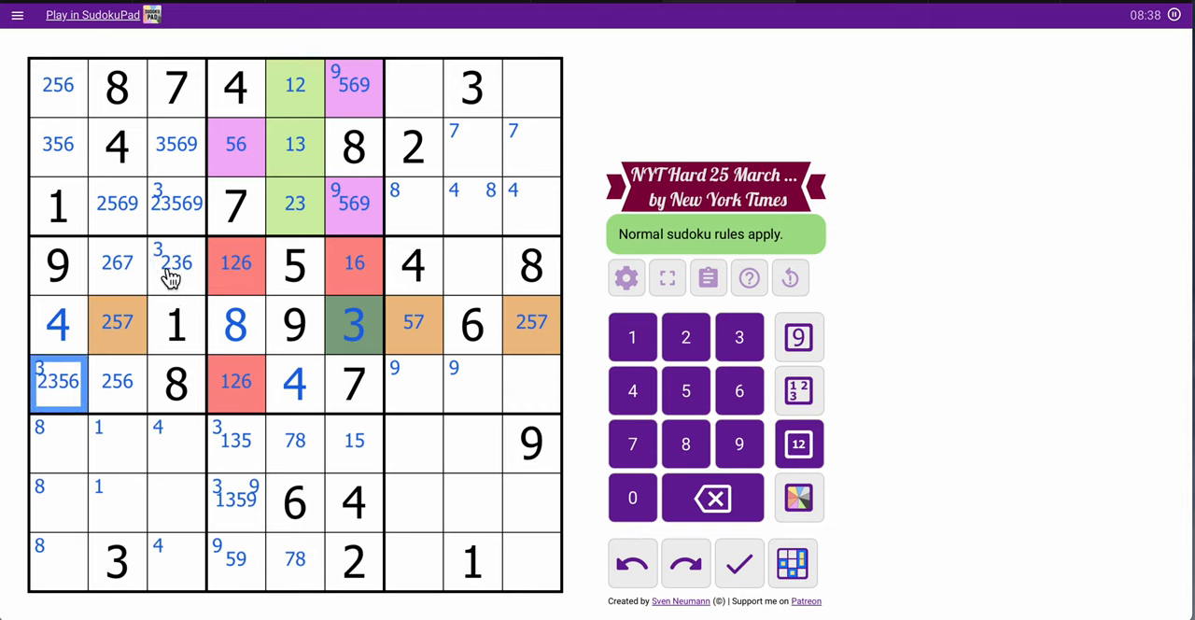
click(176, 264)
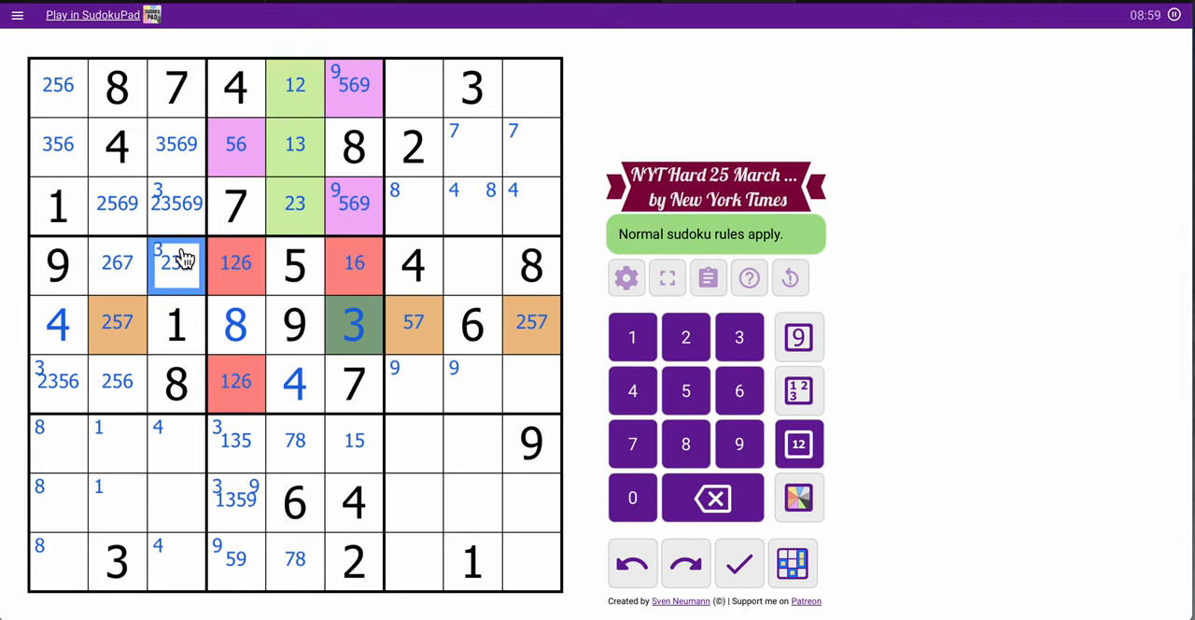
click(502, 145)
text( 1678)
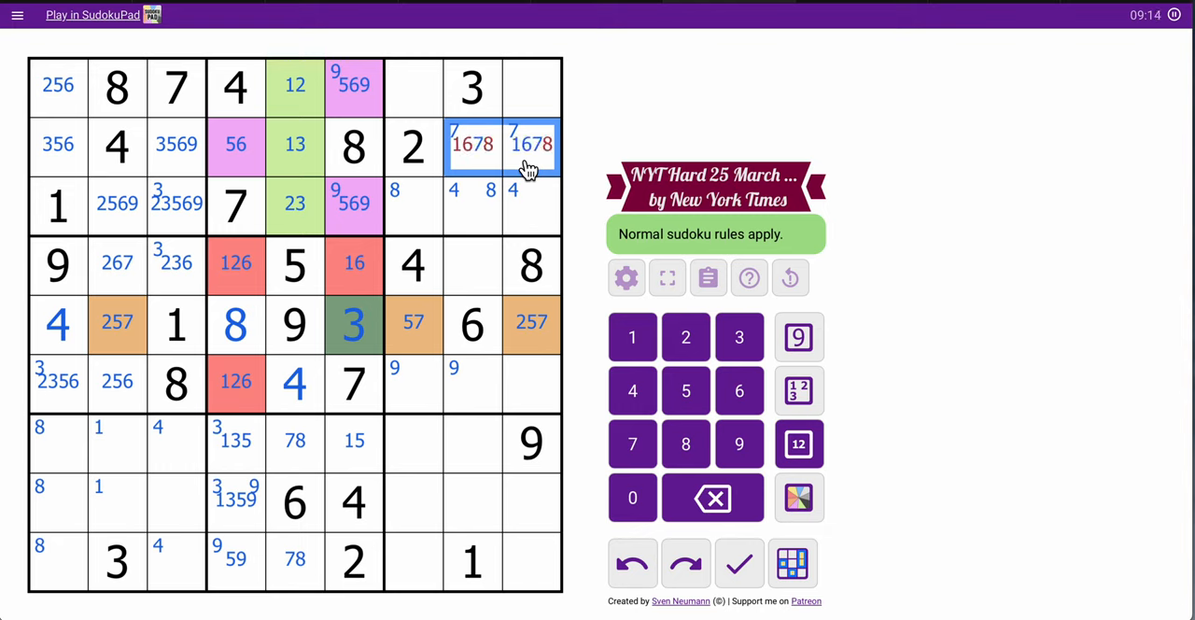
Swap 8 for 9 in r2c8–r2c9, then edit them to 579 and 1567
click(738, 443)
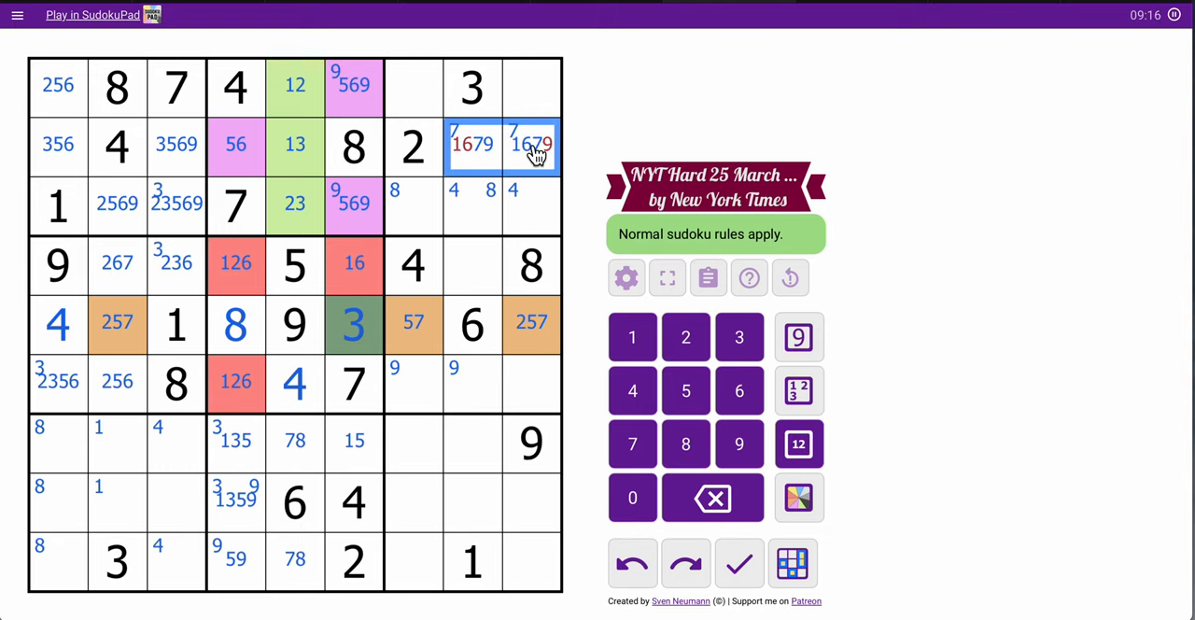
click(471, 145)
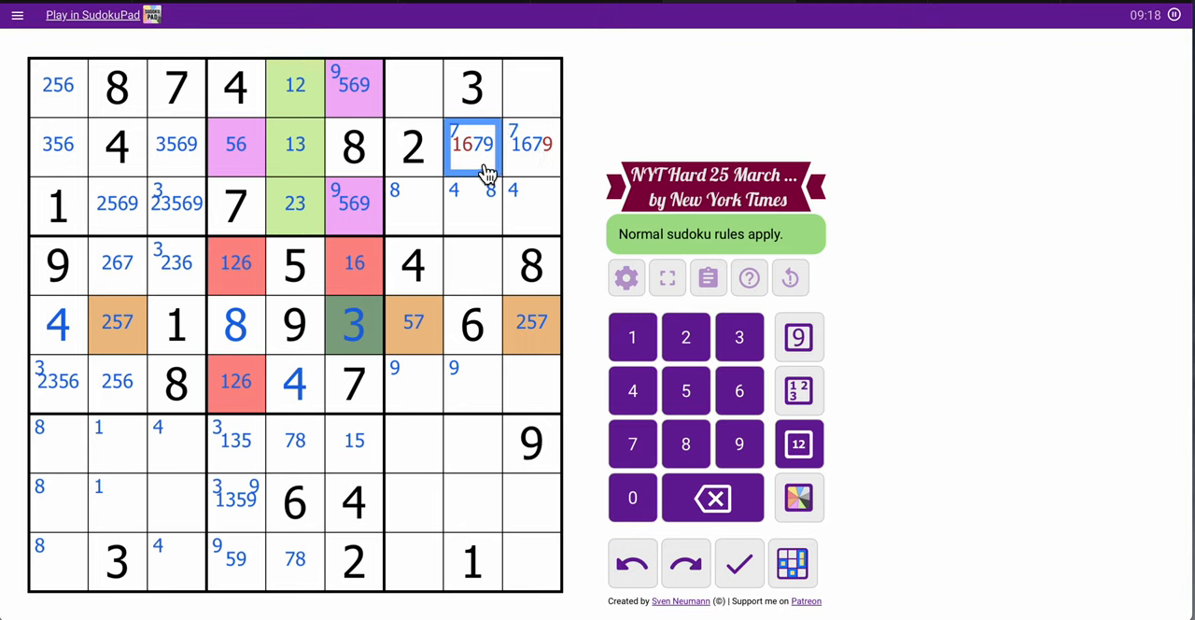
click(531, 145)
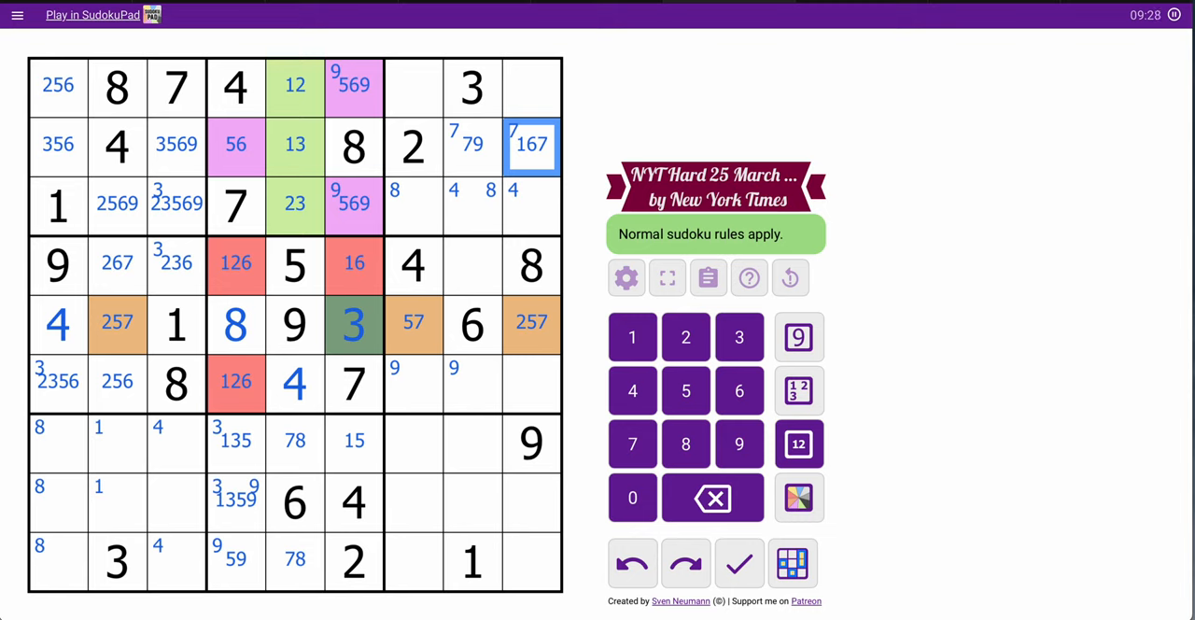
mouse_move(484, 176)
text(5)
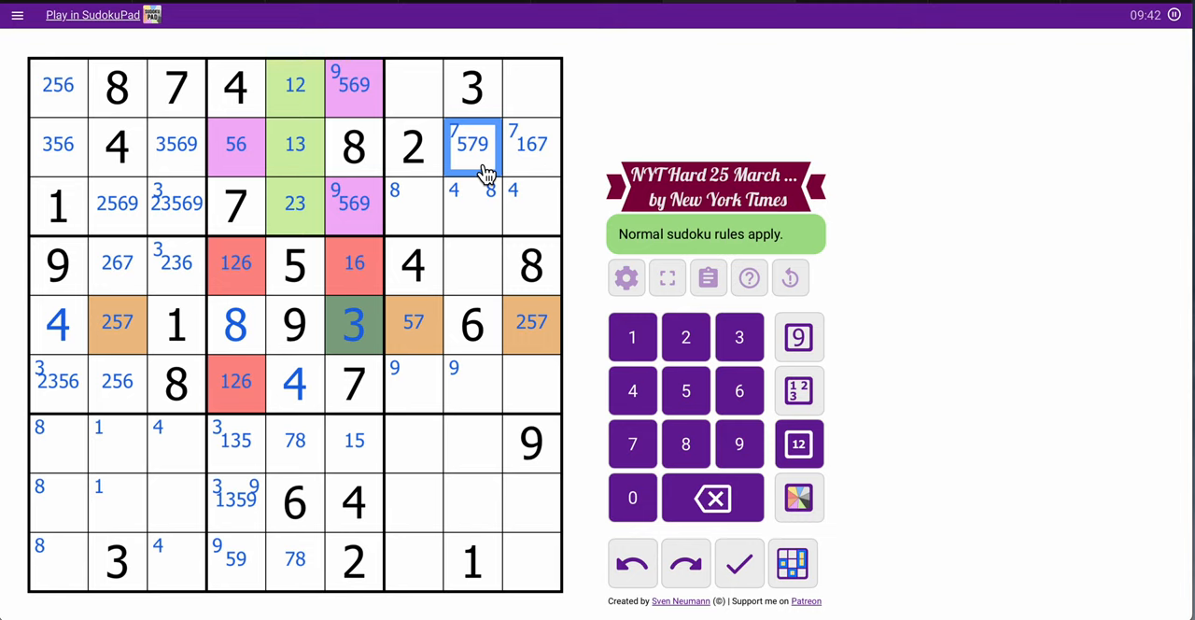
click(531, 143)
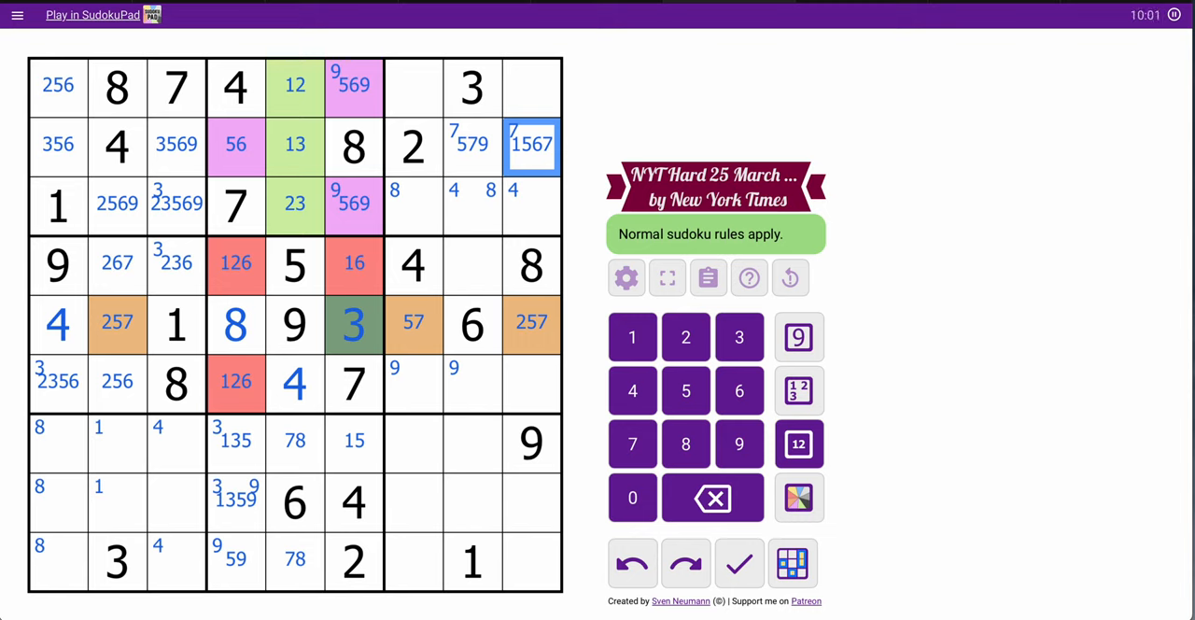
click(294, 145)
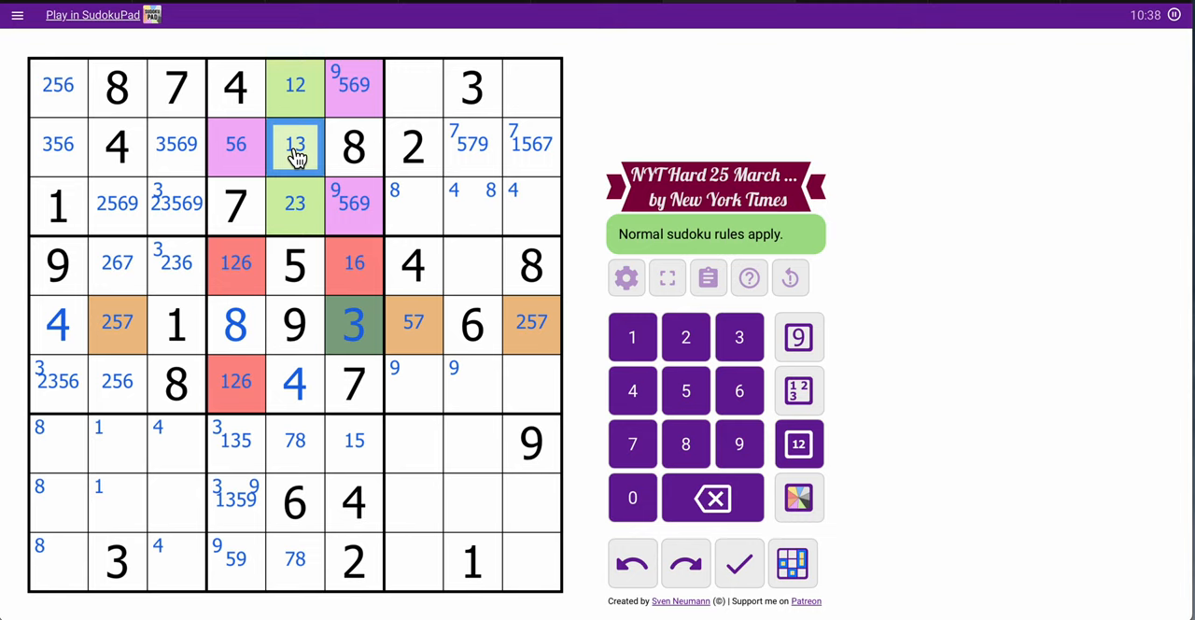
Trim row 6 columns 7–9 to 1359, 259 and 1235, and corner-mark 1s in r7c2–r8c2
click(413, 383)
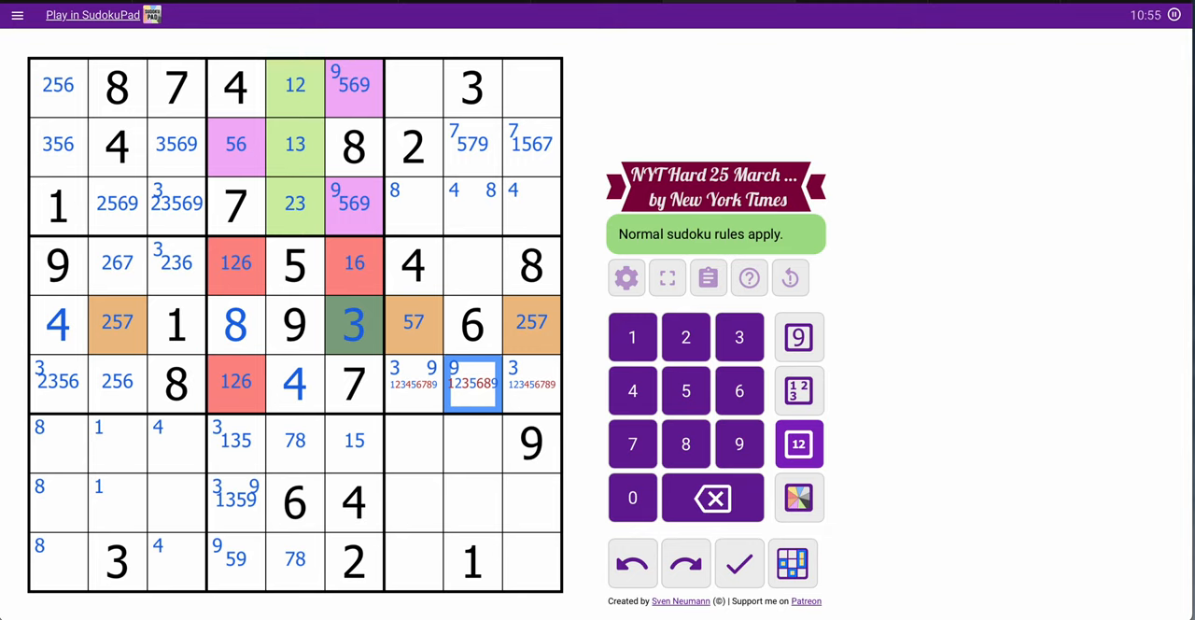
click(685, 443)
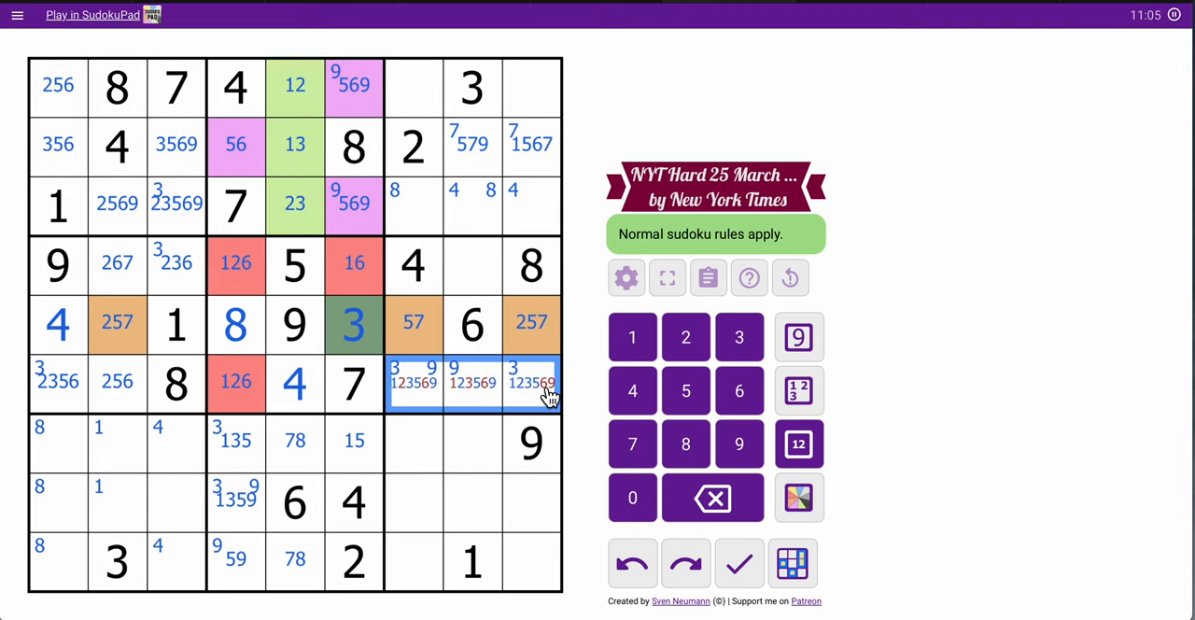
click(413, 383)
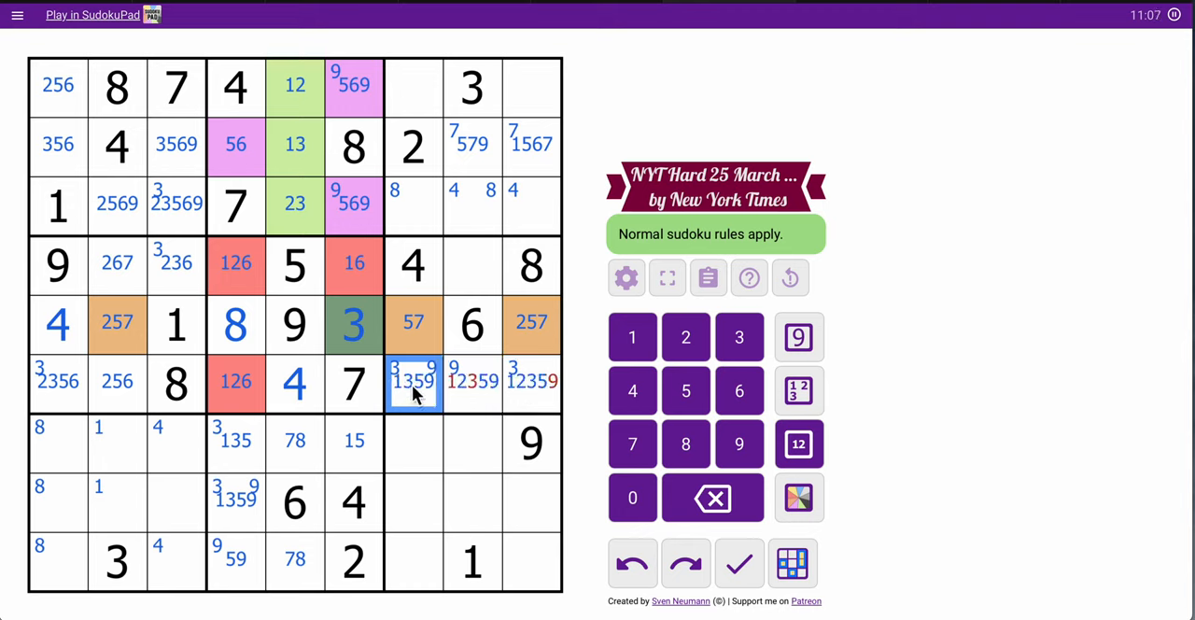
click(472, 382)
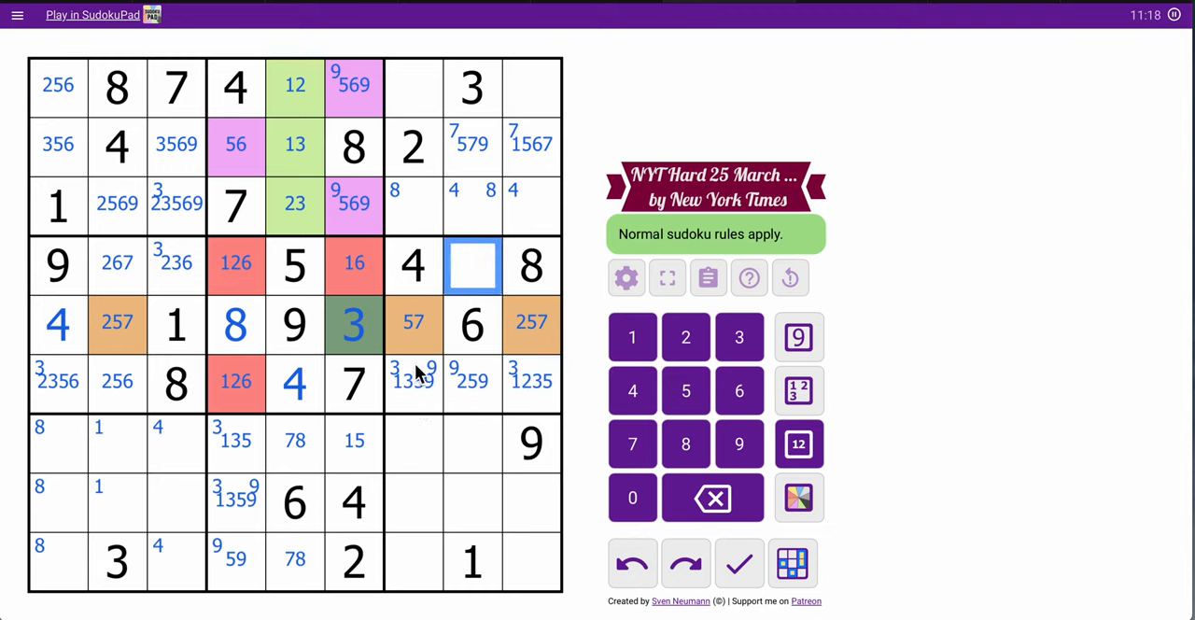
click(532, 322)
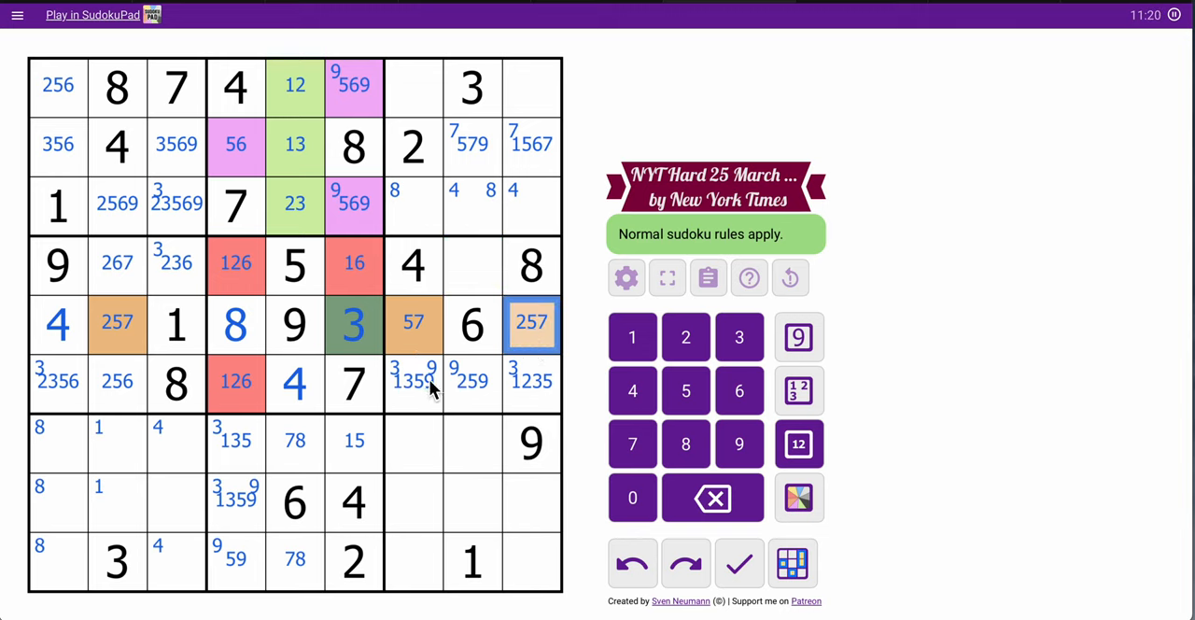
click(531, 381)
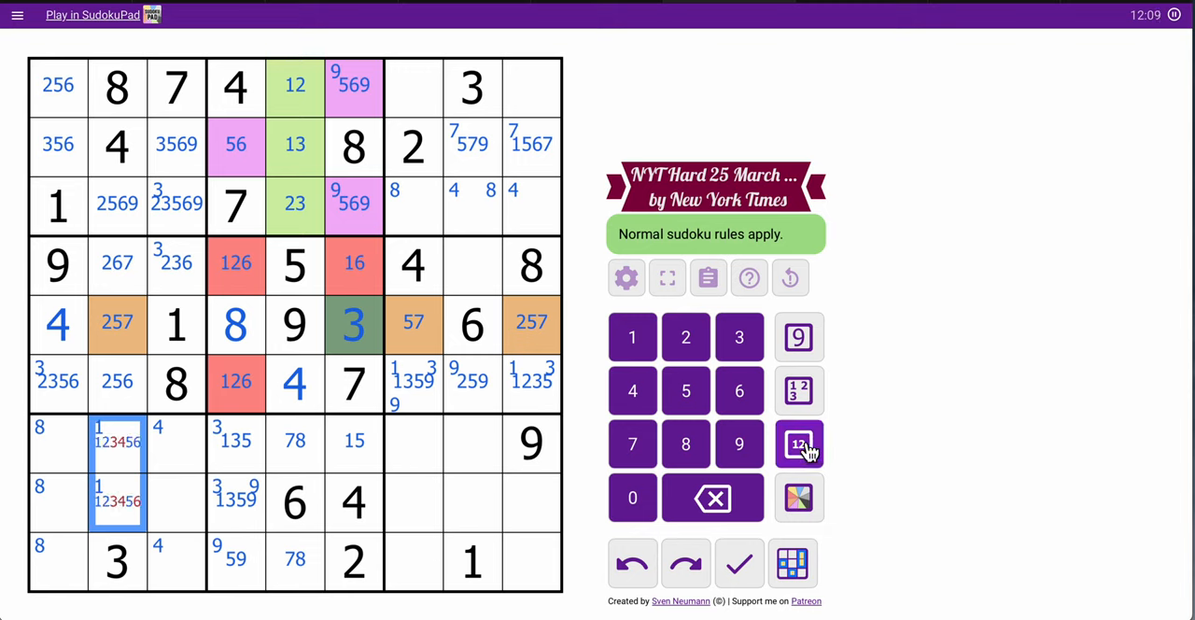
Centre-mark r7c2 with 12567 and r8c2 with 12579
click(798, 443)
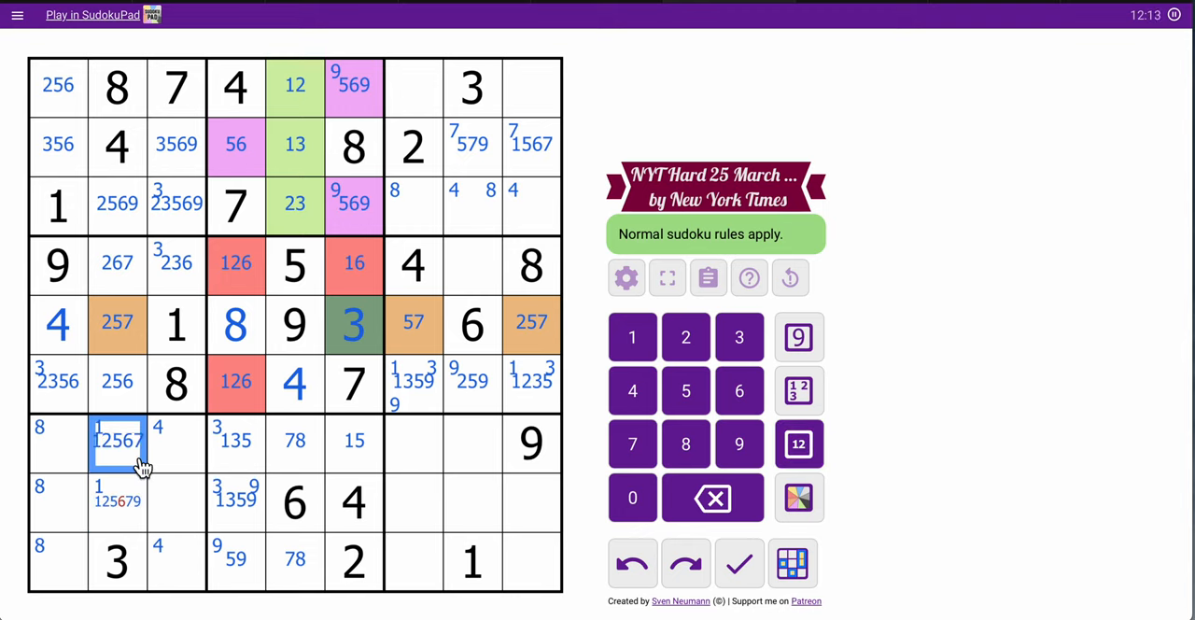
click(116, 501)
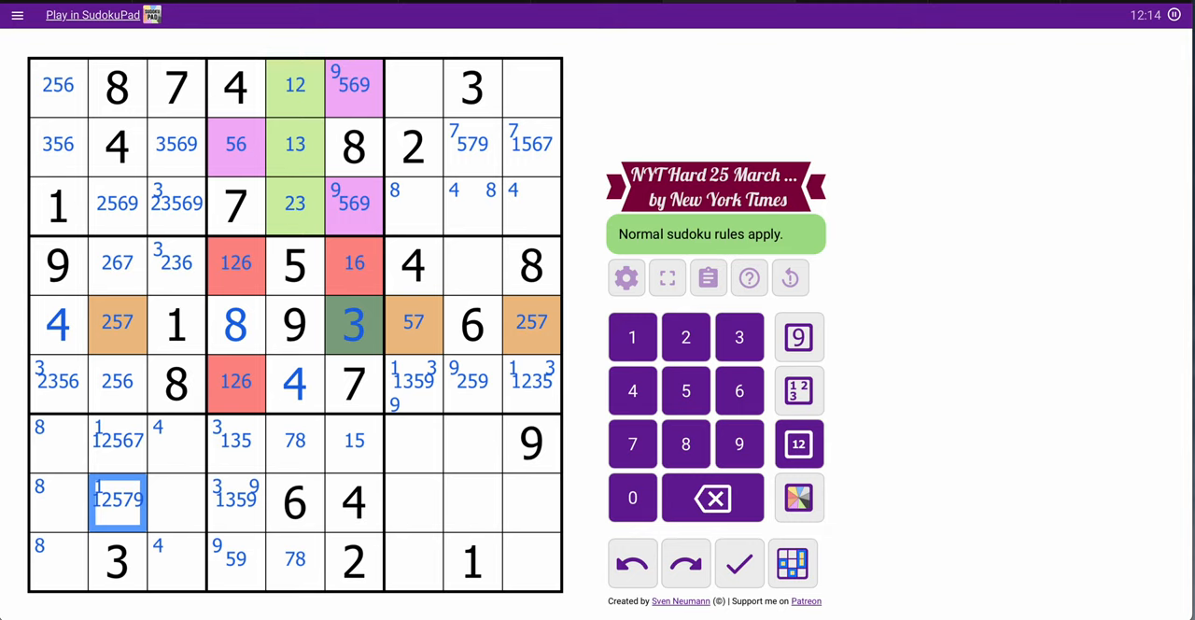
click(118, 440)
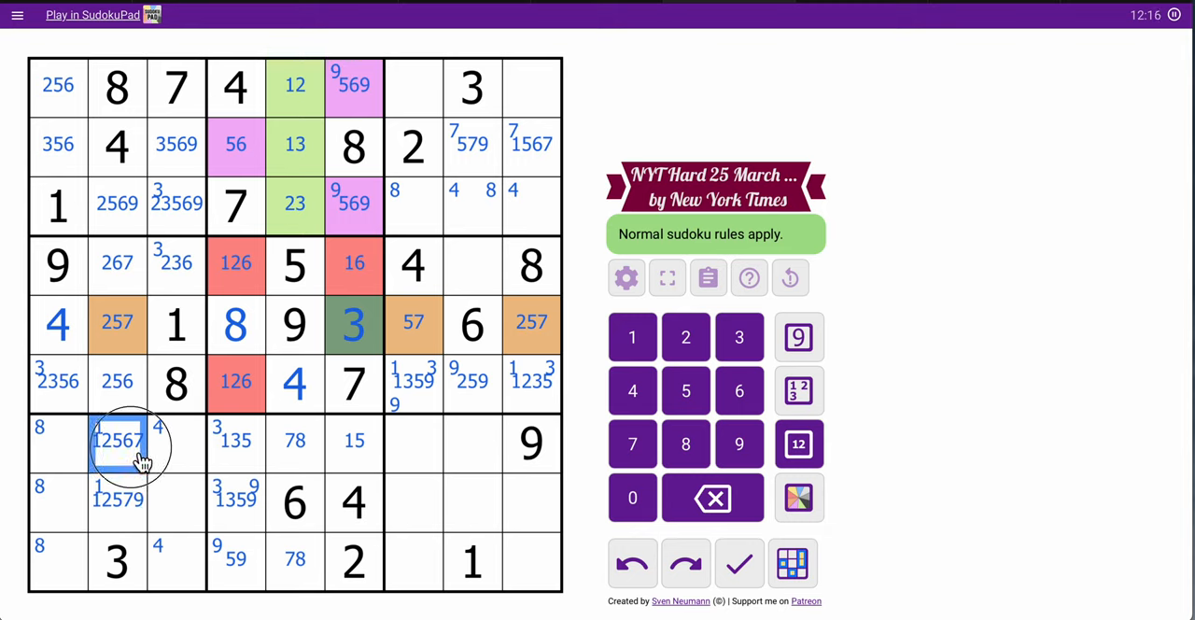
click(117, 499)
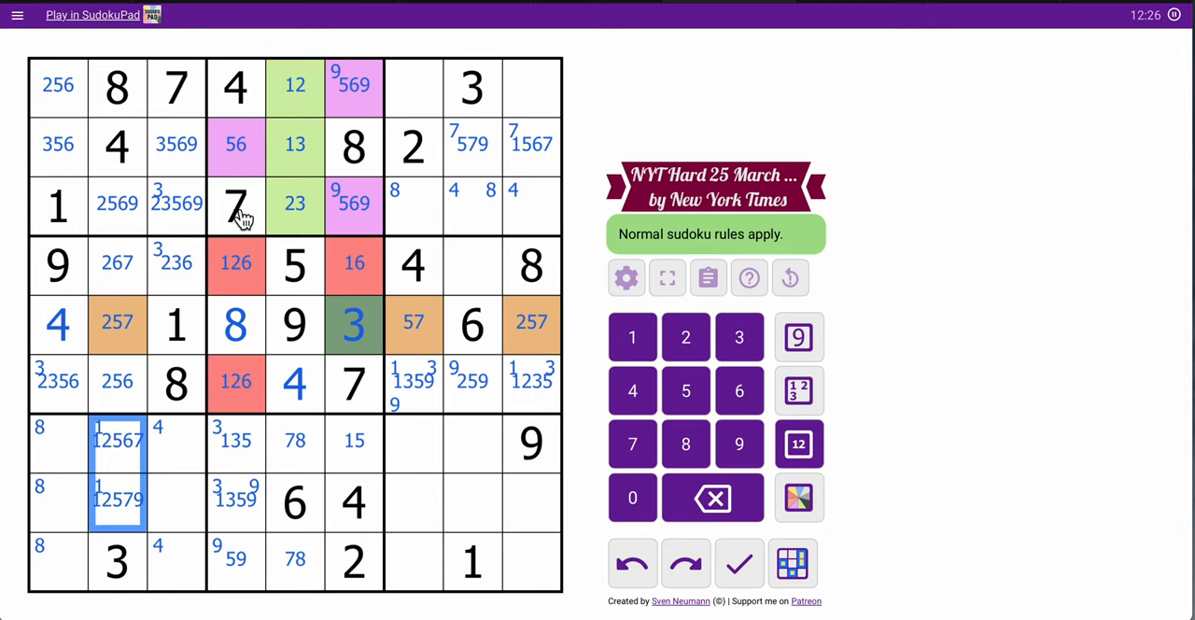
Centre-mark the top-right box's r1c7 with 1569 and r1c9 with 156
click(471, 144)
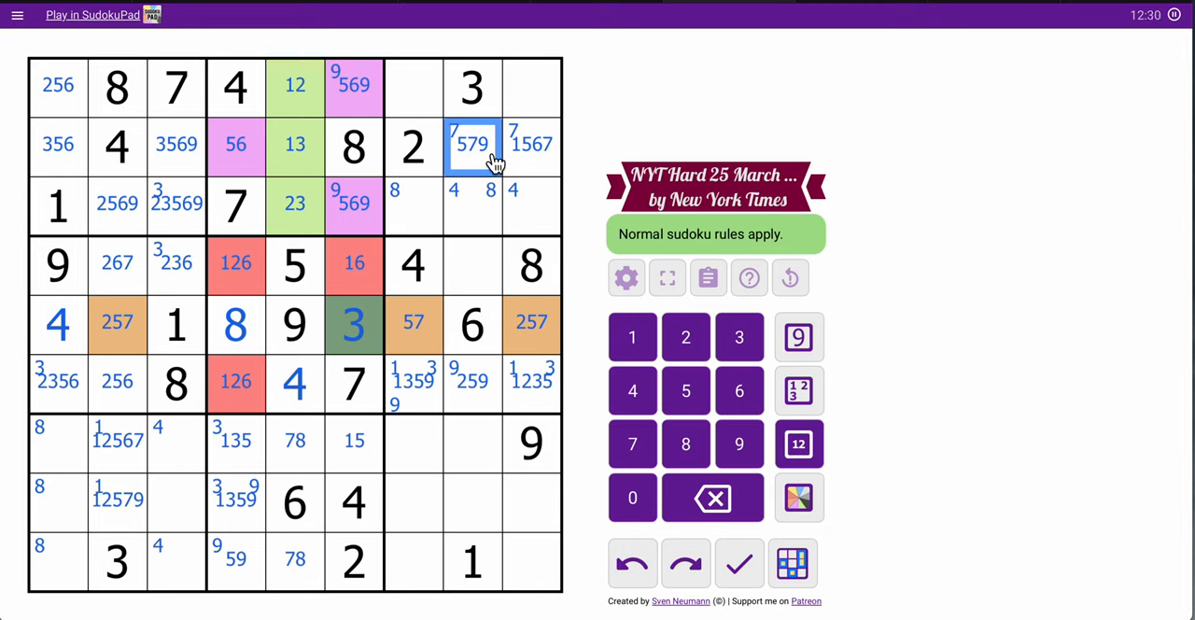
click(412, 86)
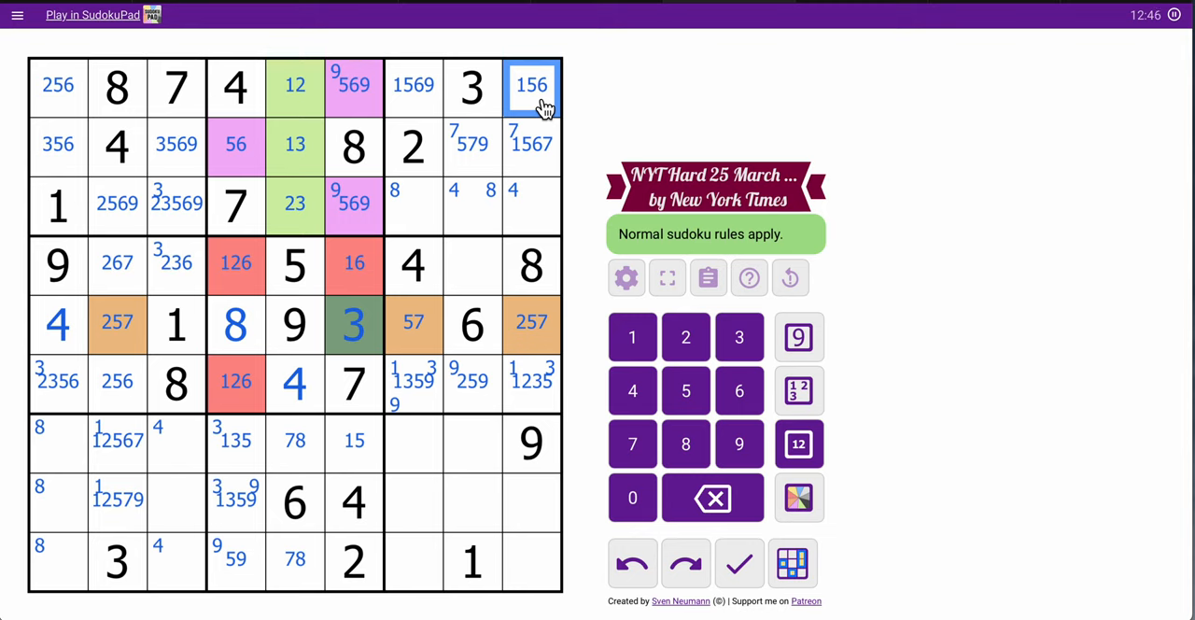
click(530, 144)
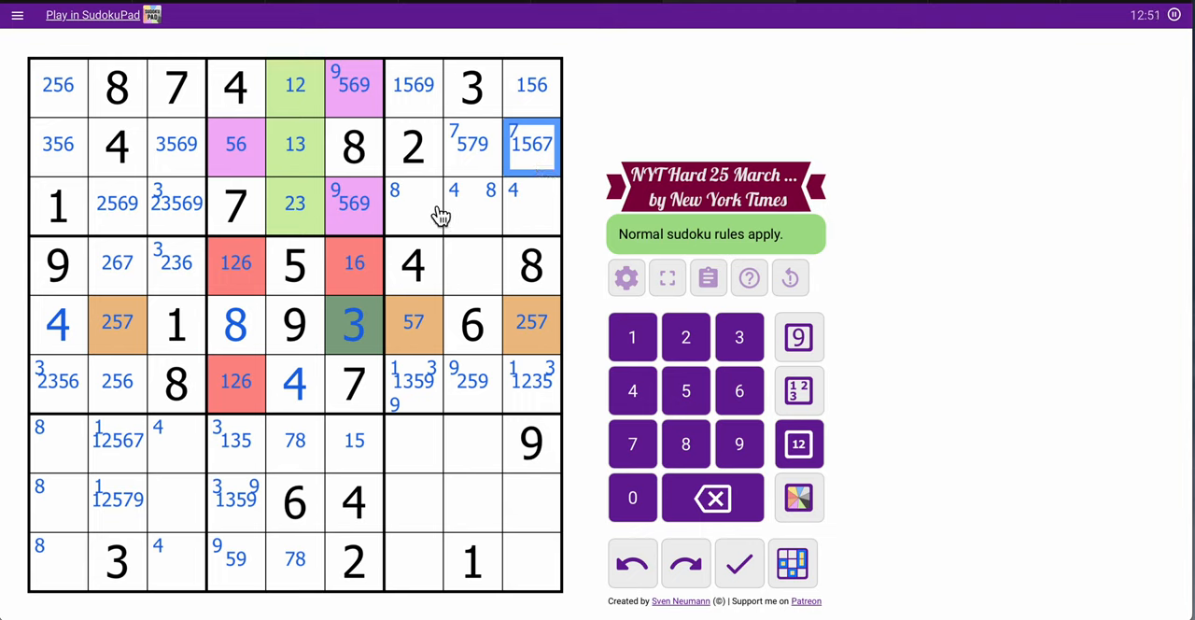
click(798, 444)
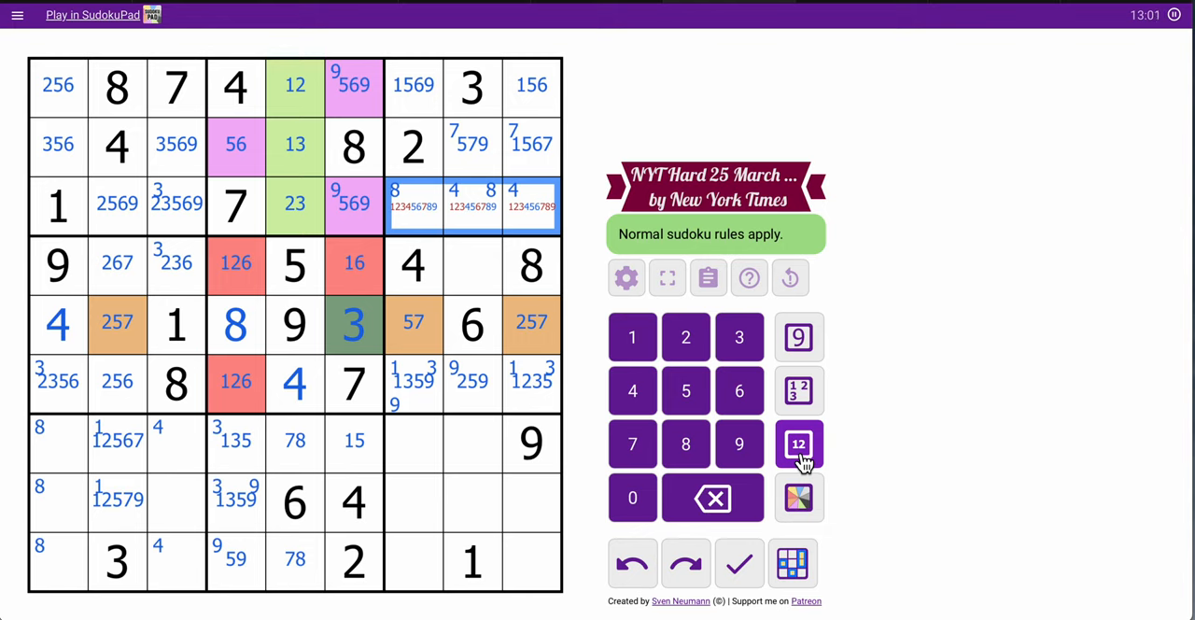
Centre-mark r3c7–r3c9 as 5689, 4589, 456, and r4c8 as 27
click(798, 443)
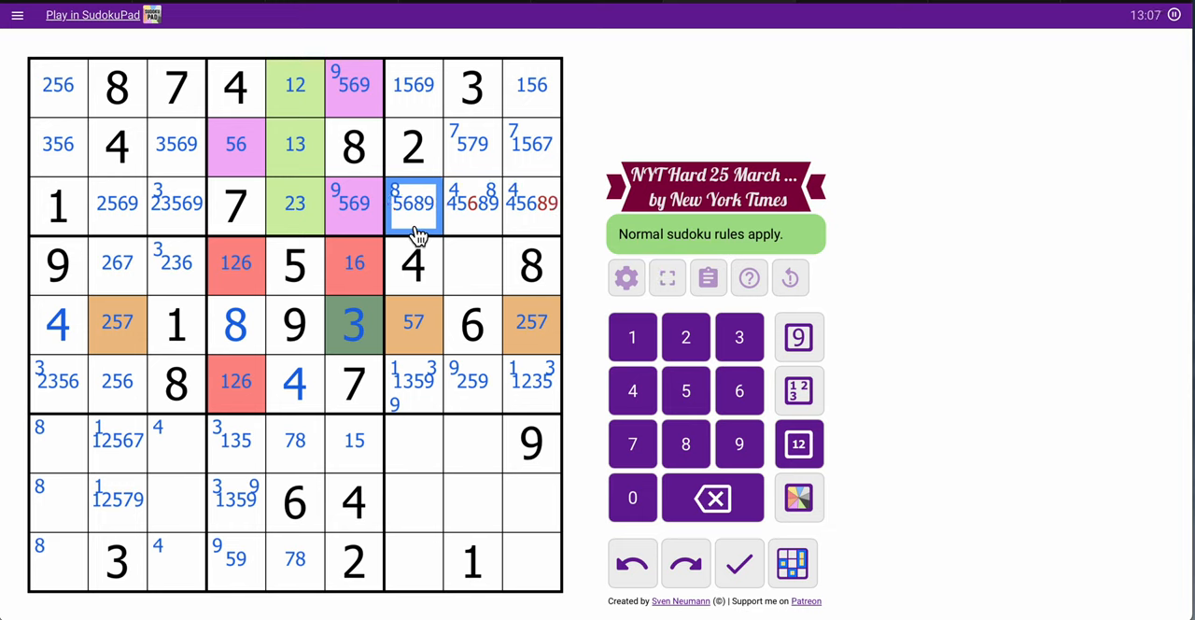
click(471, 203)
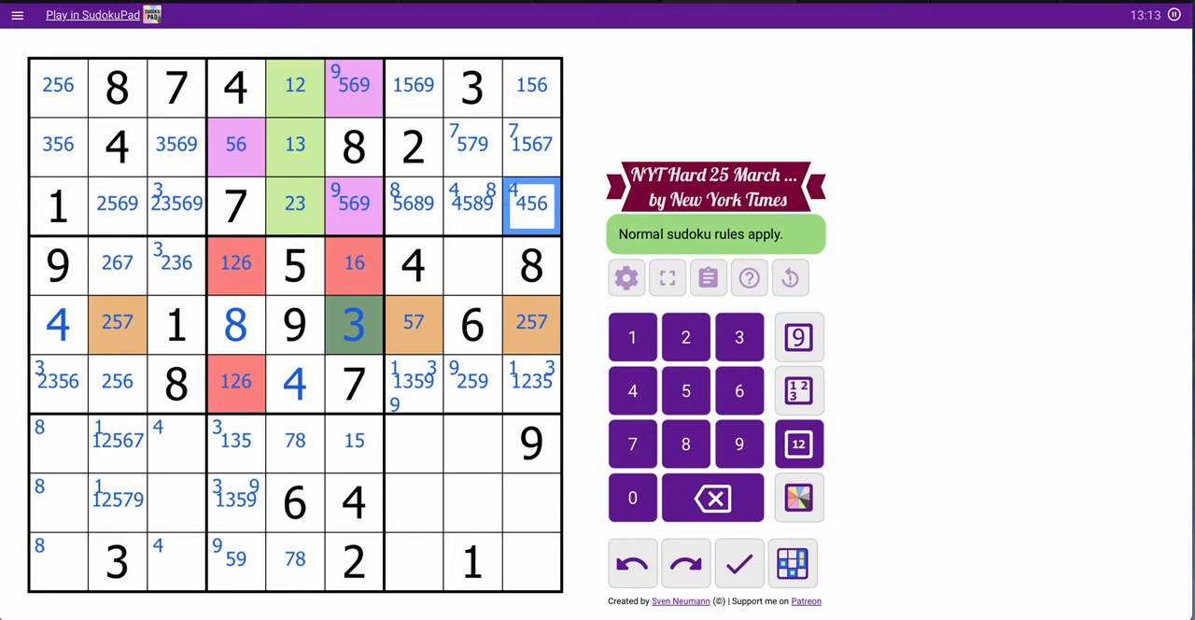
click(471, 203)
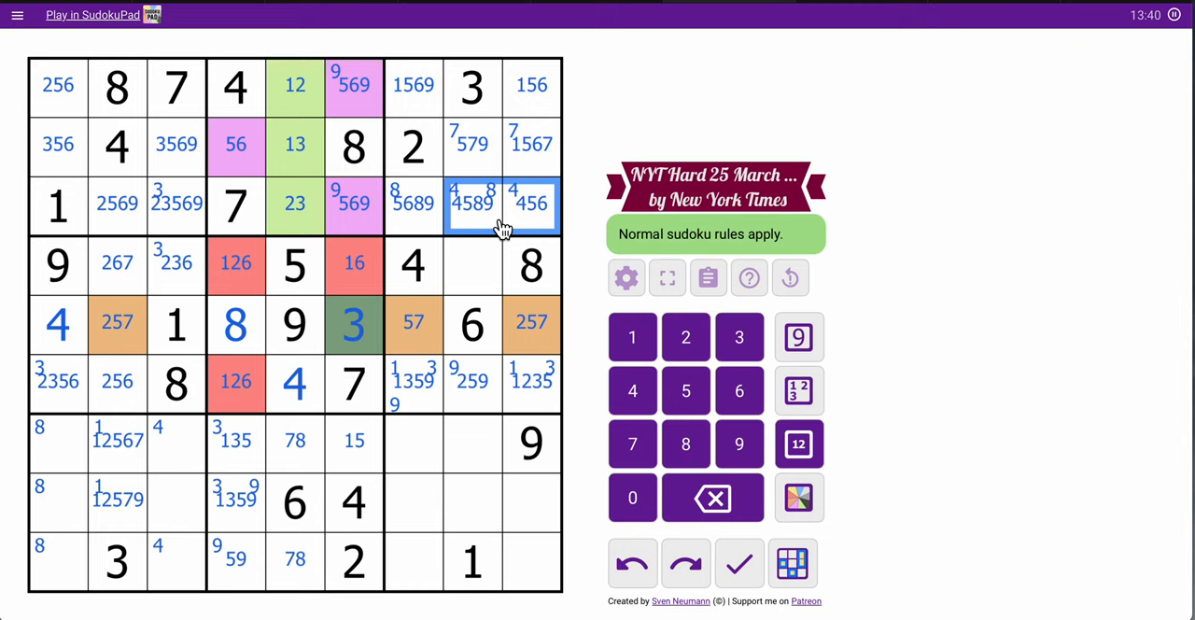
click(471, 266)
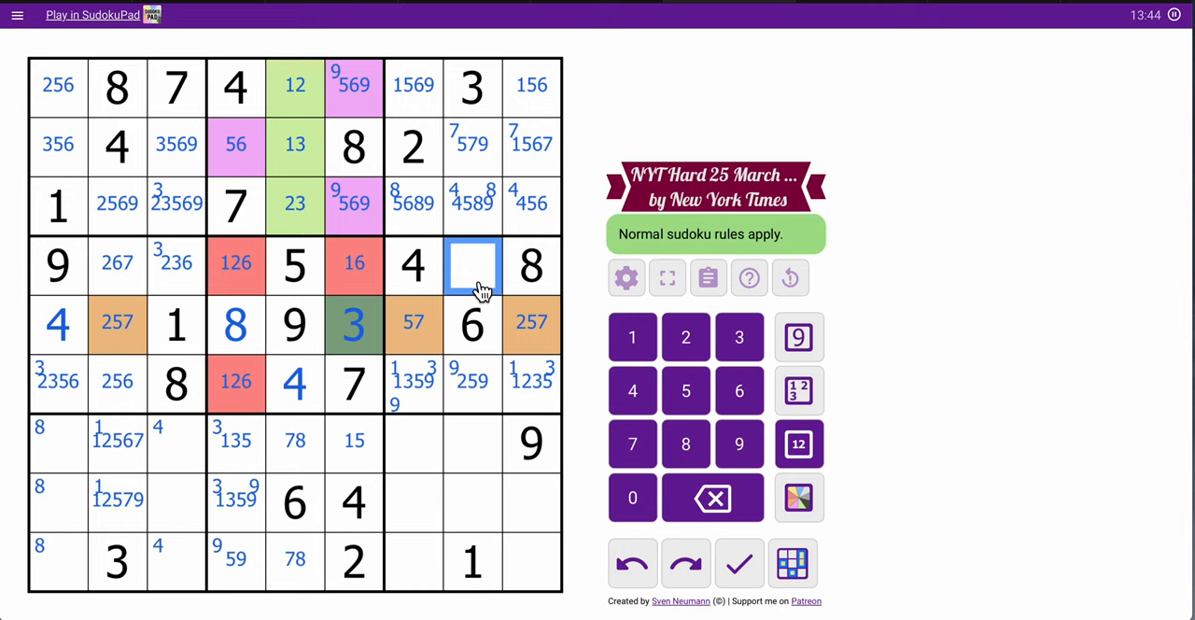
click(798, 443)
text(27)
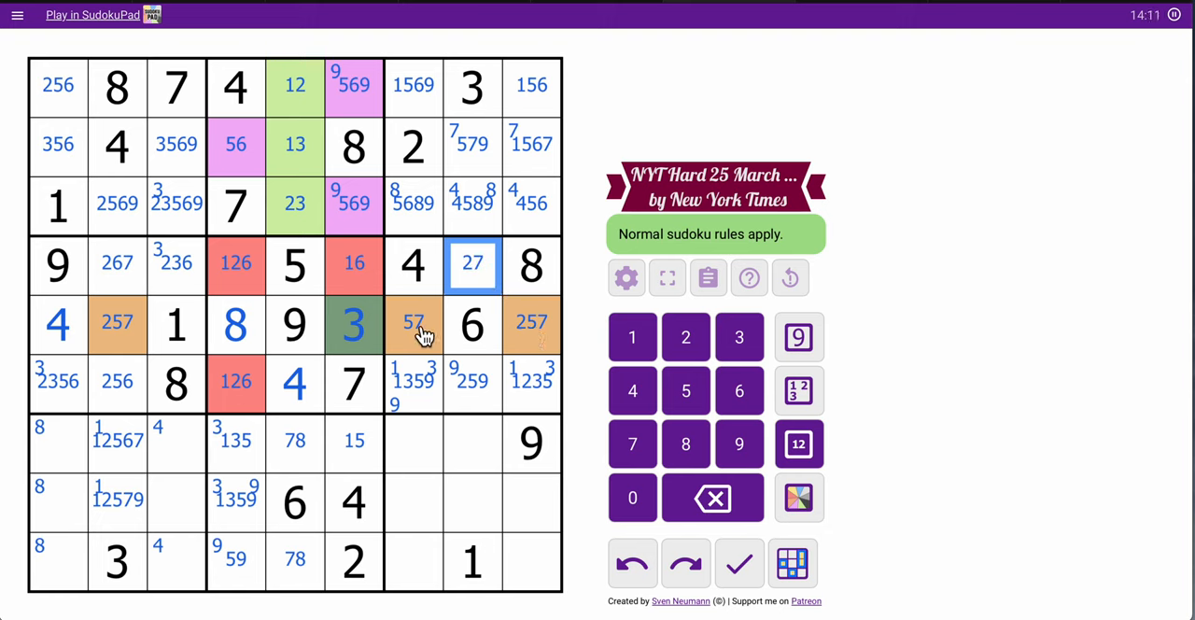
Colour the 27, 57 and 257 cells red
click(530, 324)
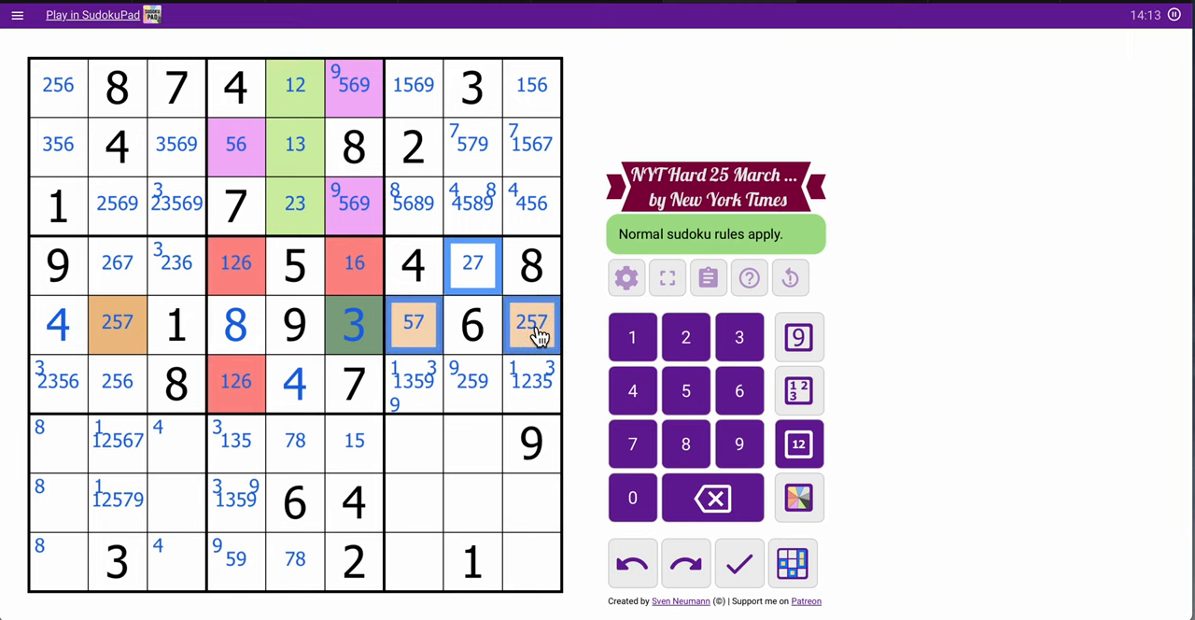
click(798, 497)
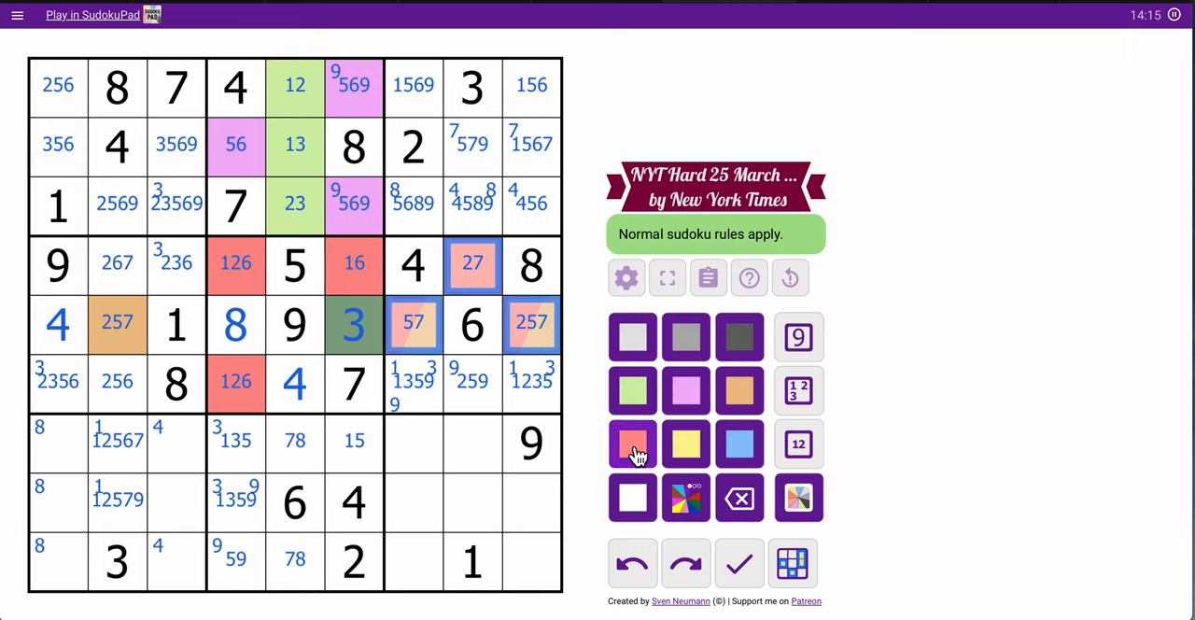
click(632, 443)
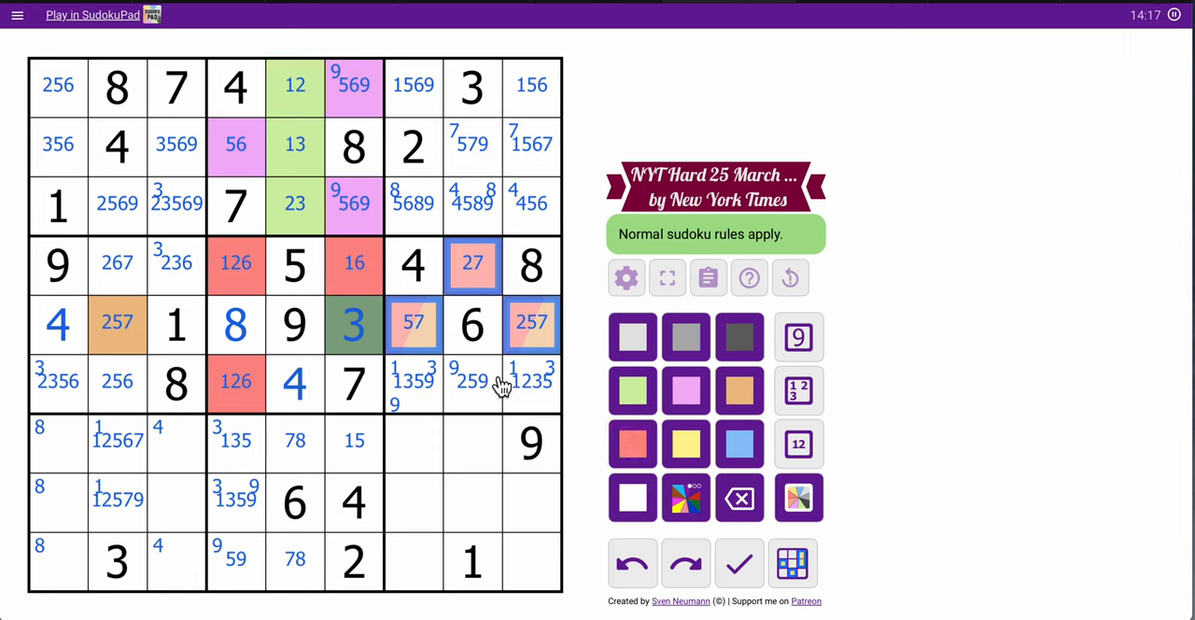
mouse_move(553, 409)
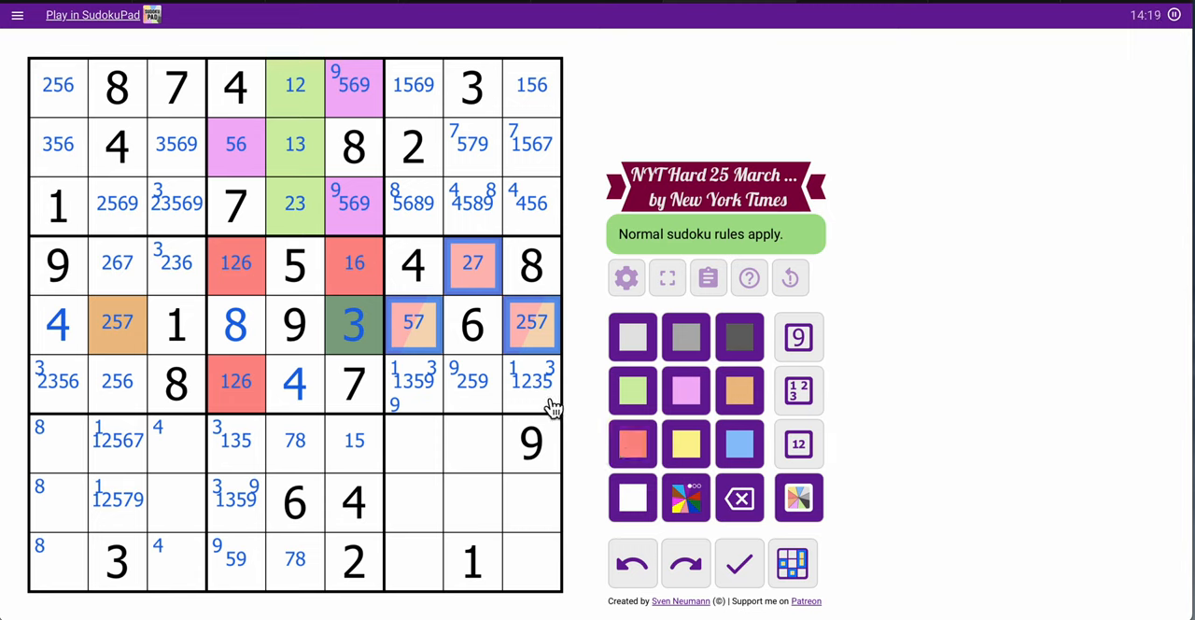
Place 9 in r6c8 and reduce r6c7 and r6c9 to 13
click(473, 382)
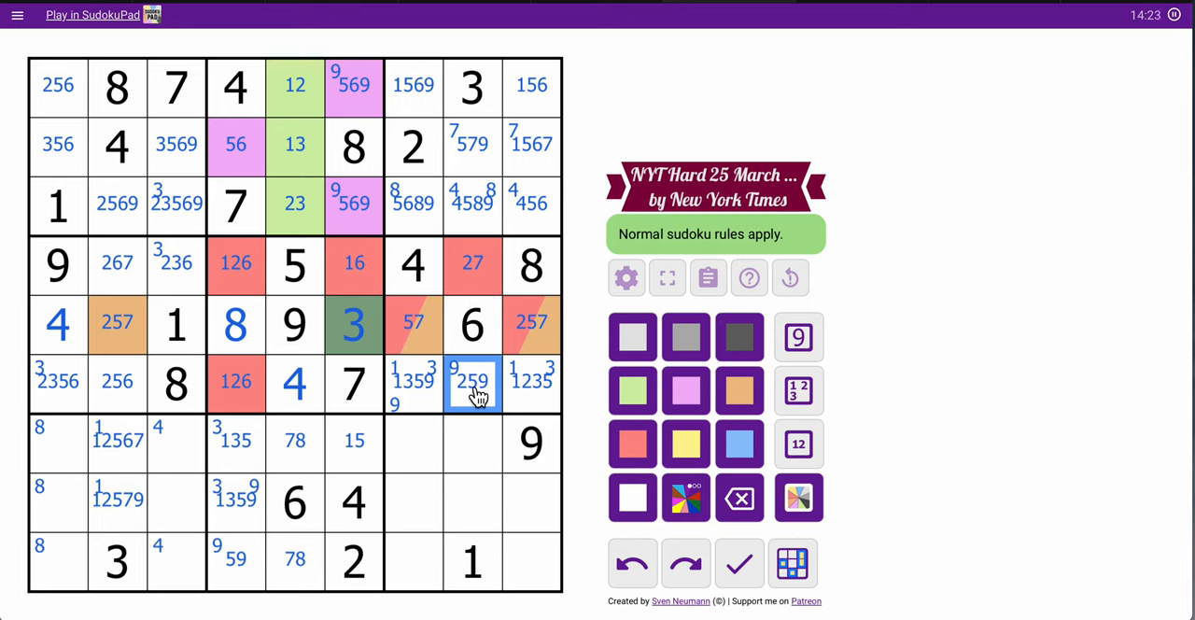
click(798, 336)
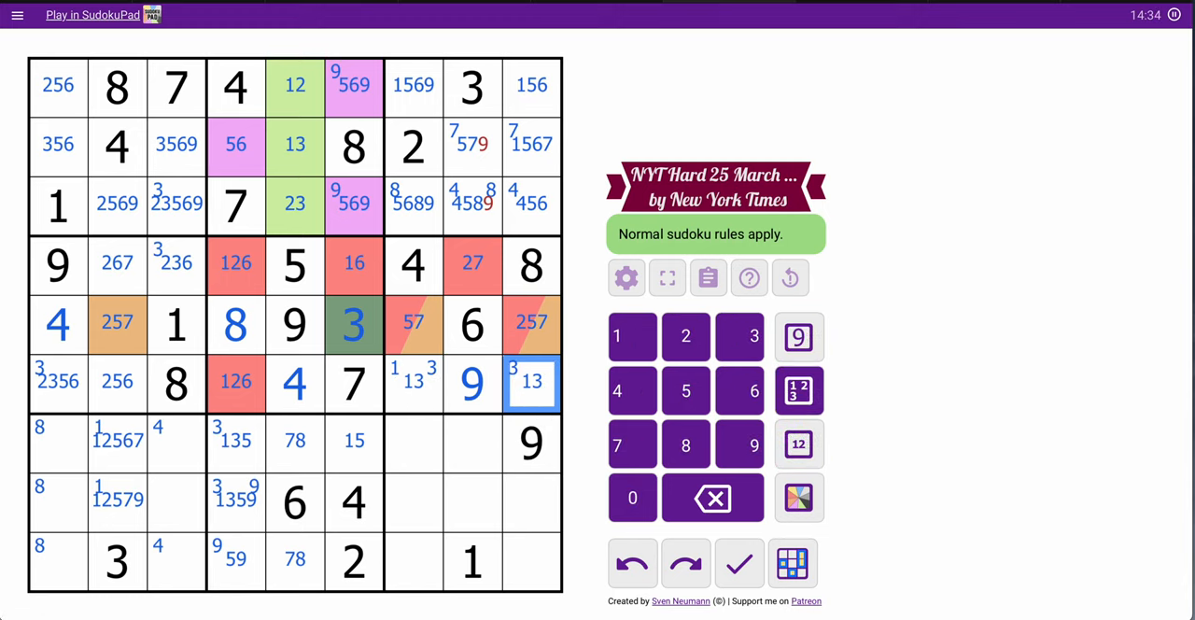
click(414, 382)
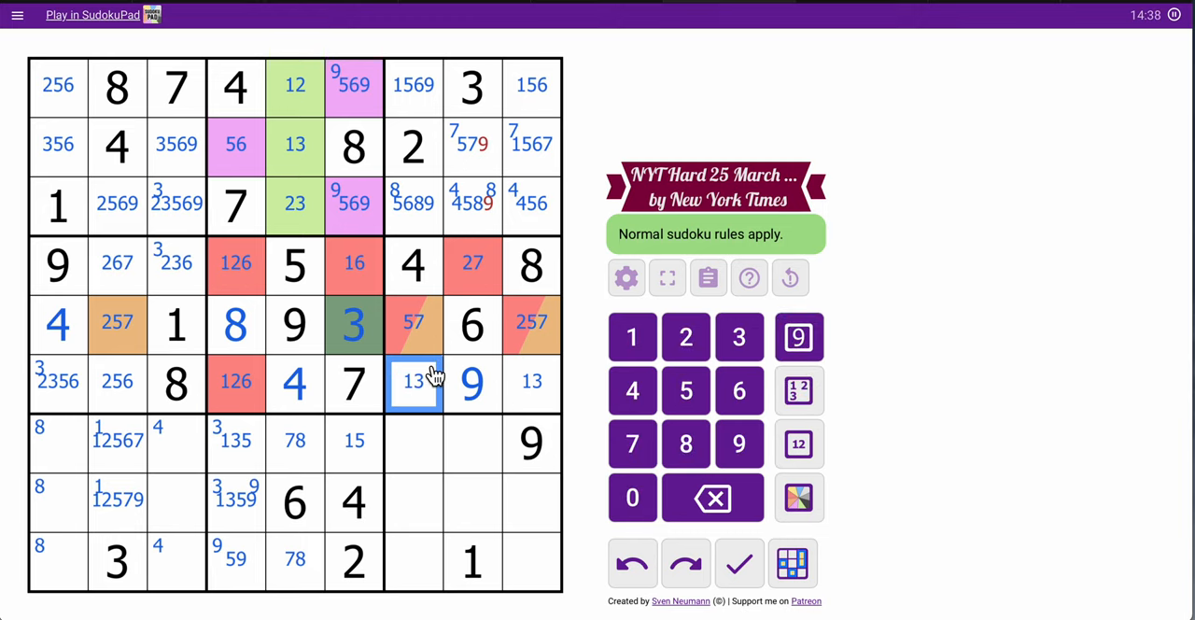
Trim row 6 candidates, reducing r6c4 to 26 and editing r6c1–r6c2
click(235, 382)
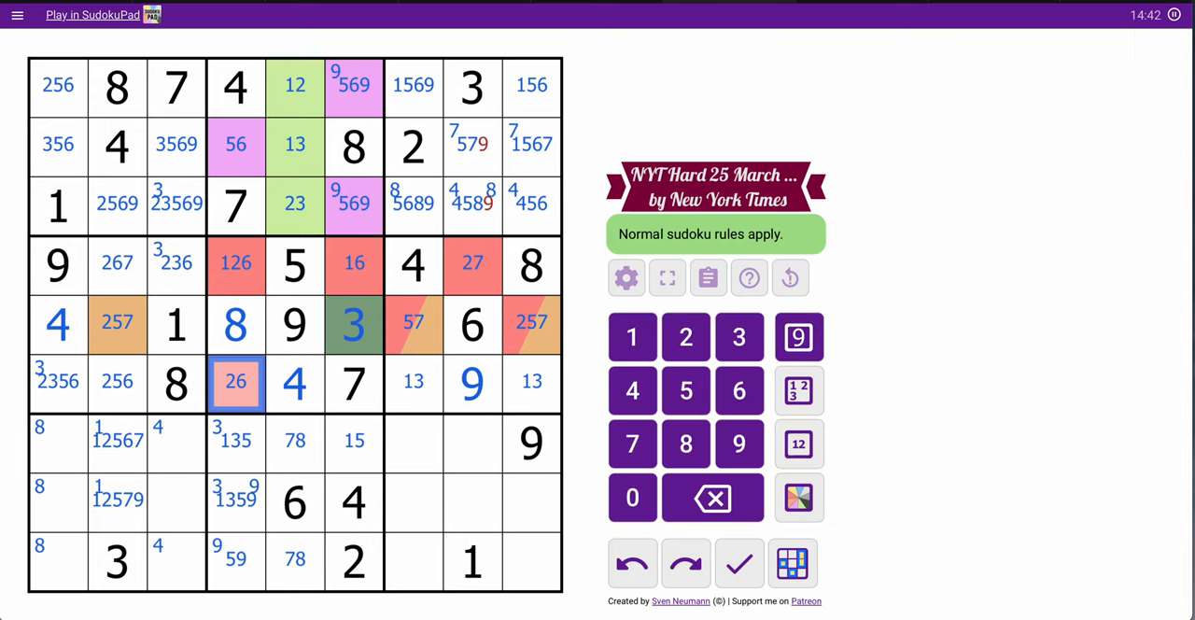
click(57, 381)
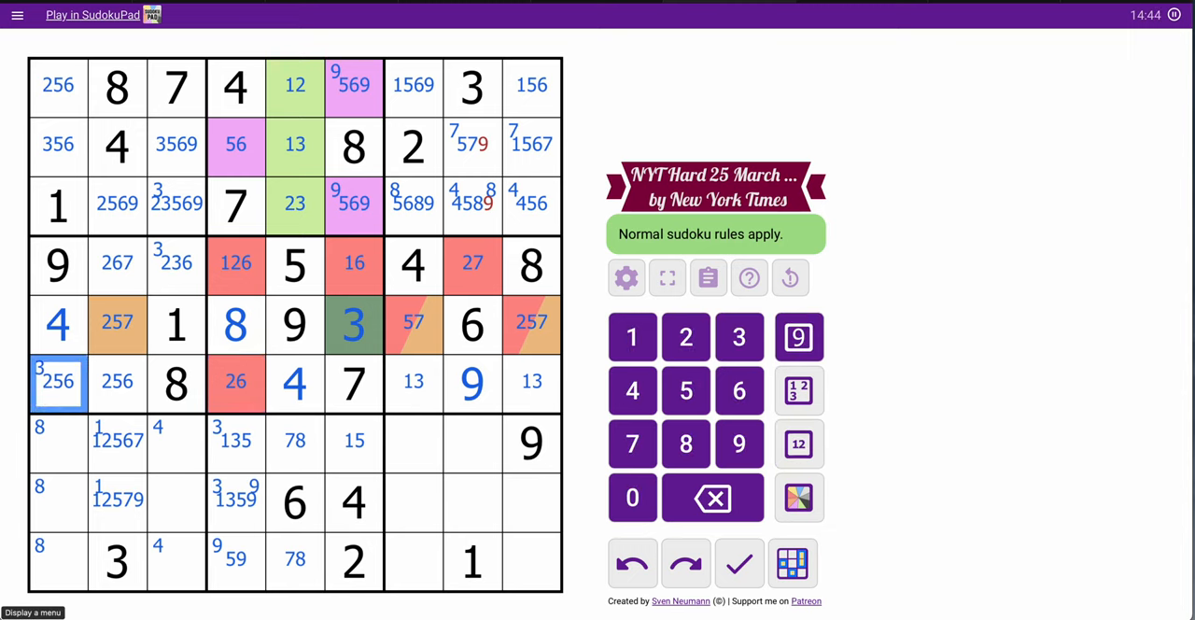
click(117, 381)
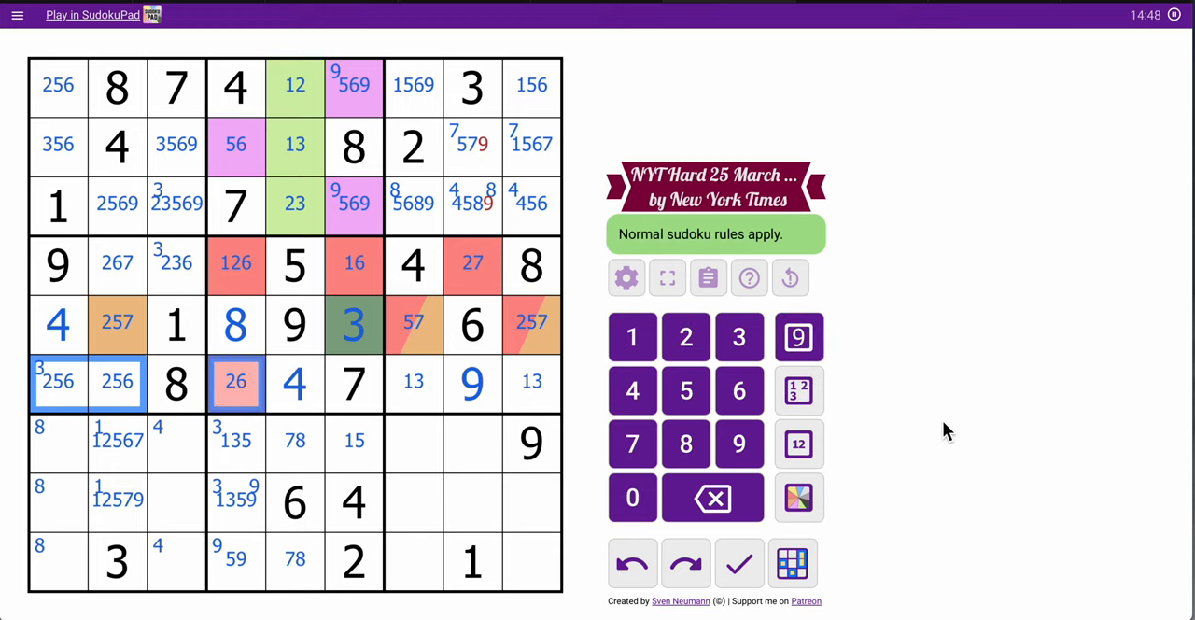
click(798, 497)
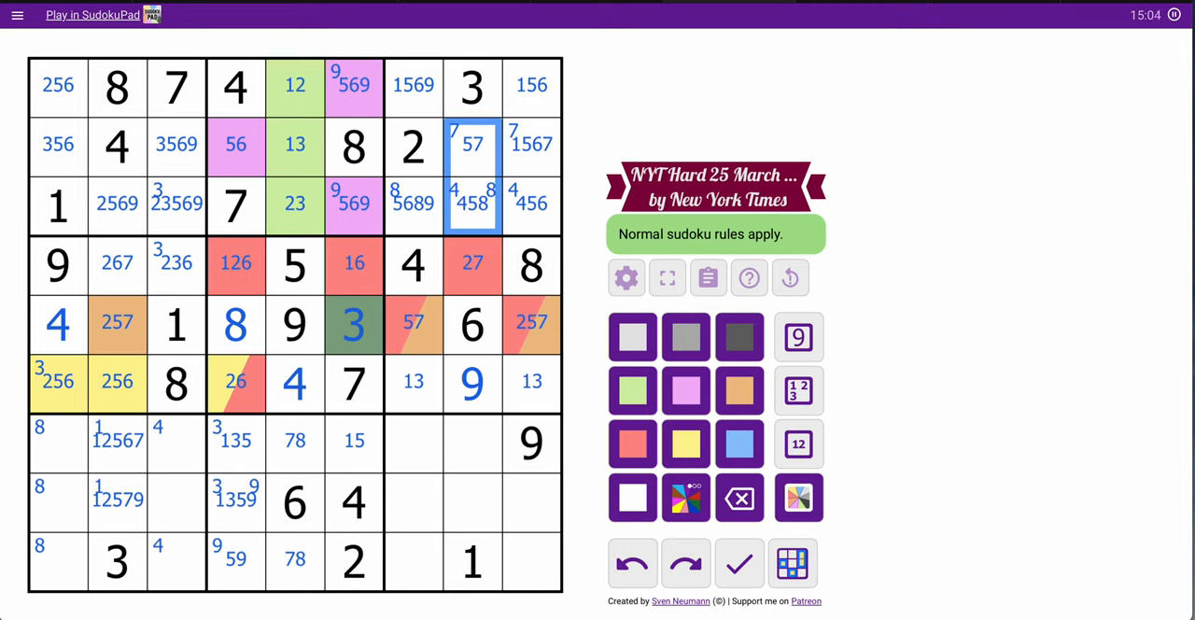
Enter 9 in r2c3, shade it dark green, and remove the 9s it rules out
click(177, 143)
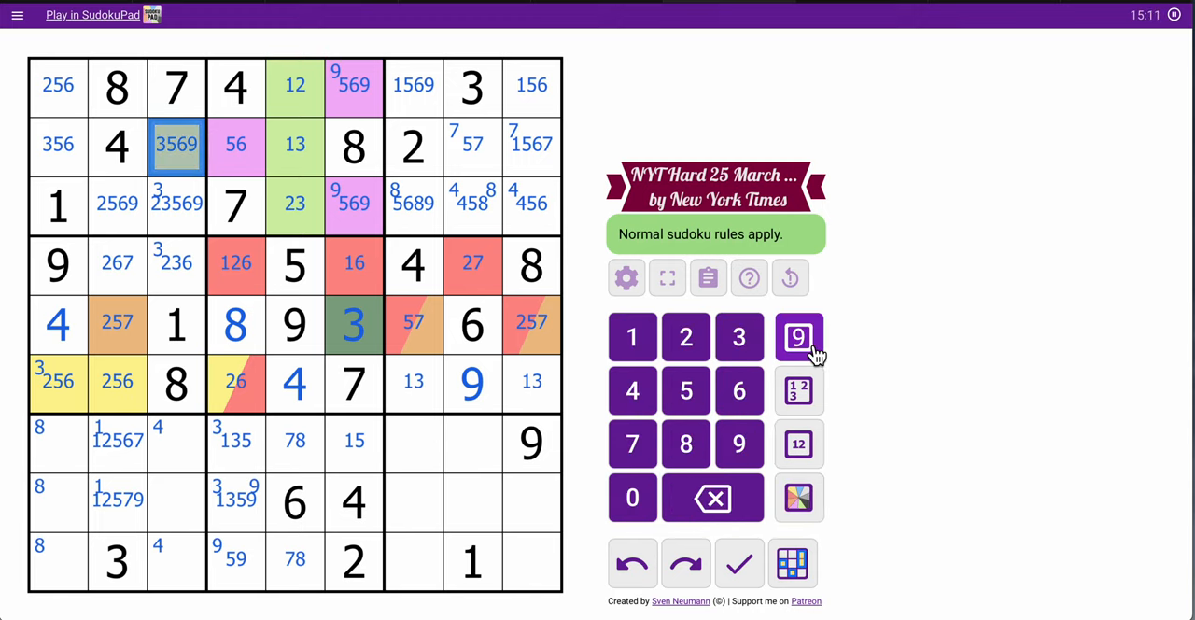
click(798, 337)
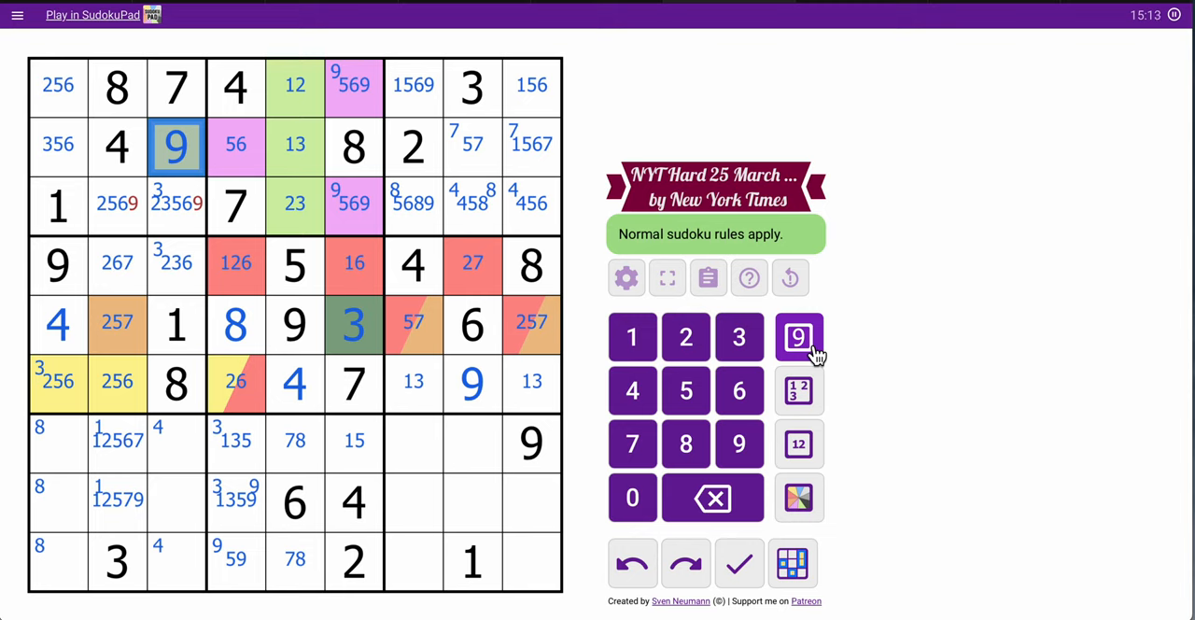
click(58, 144)
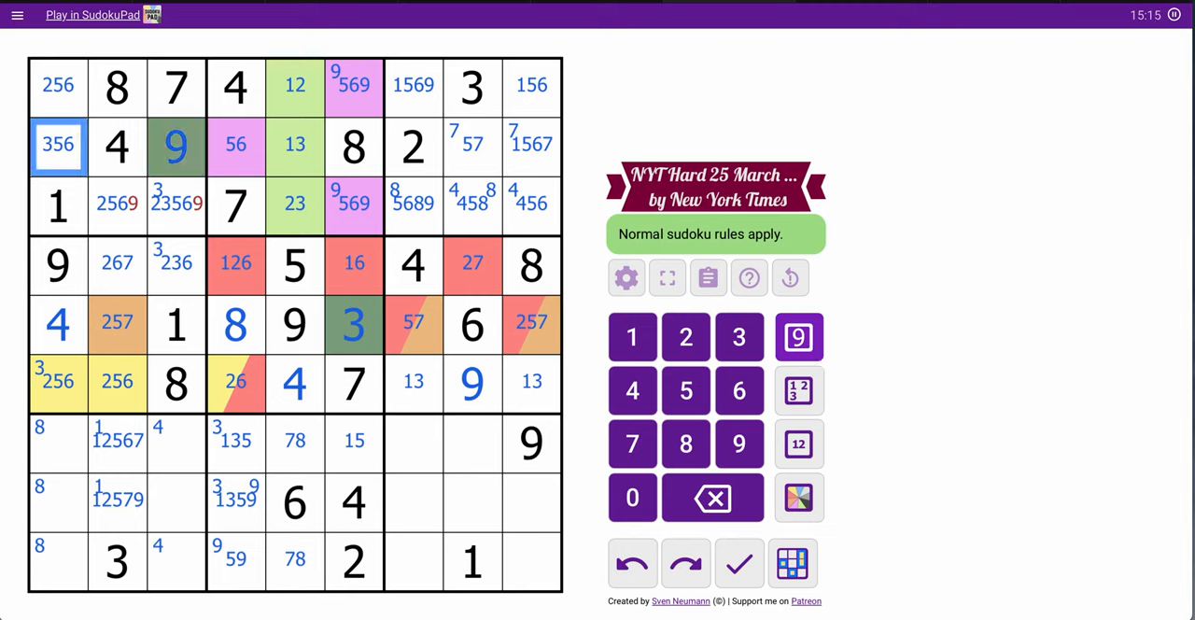
click(235, 145)
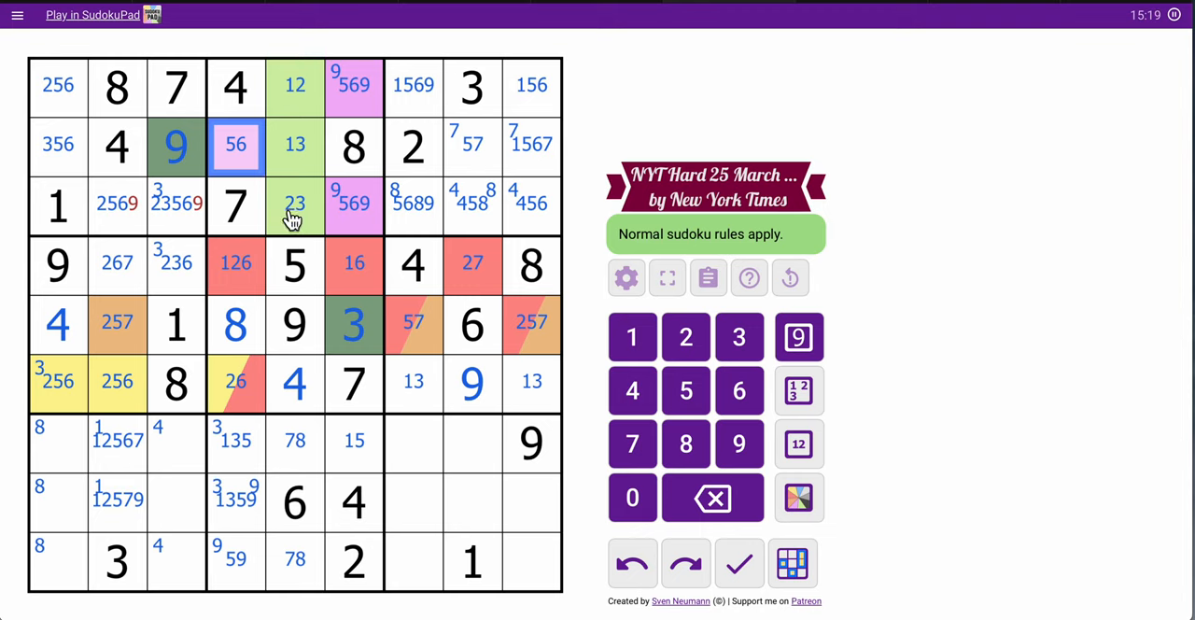
Corner-mark 9 in r1c7 and r3c7, leaving r3c2–r3c3 as 256 and 2356
click(354, 85)
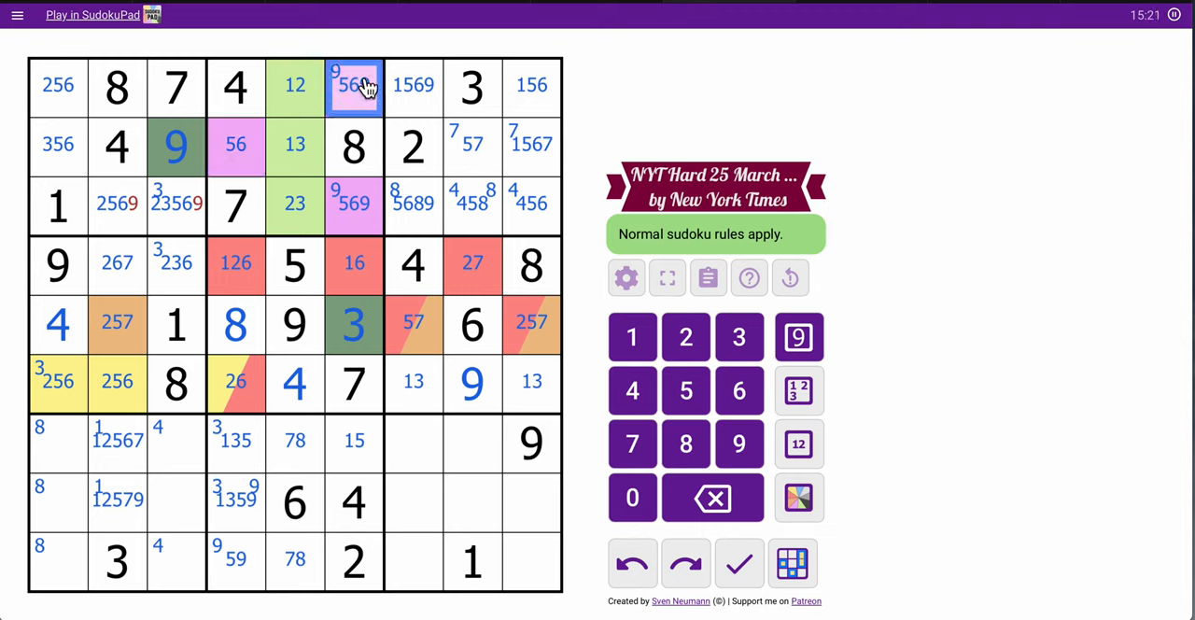
click(471, 144)
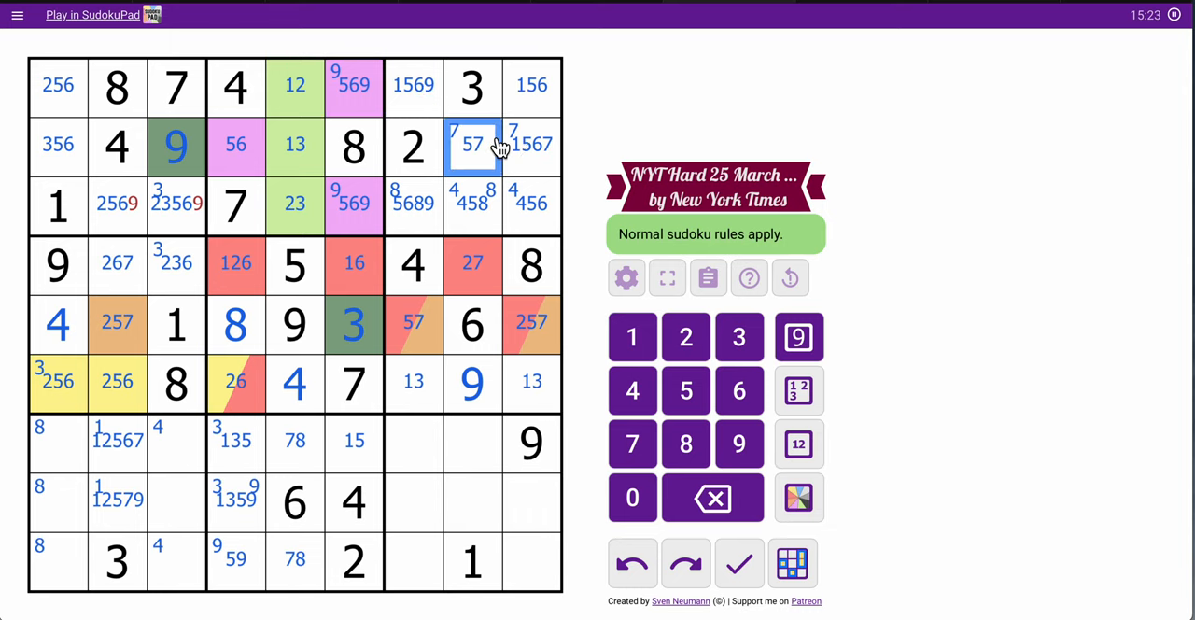
click(530, 441)
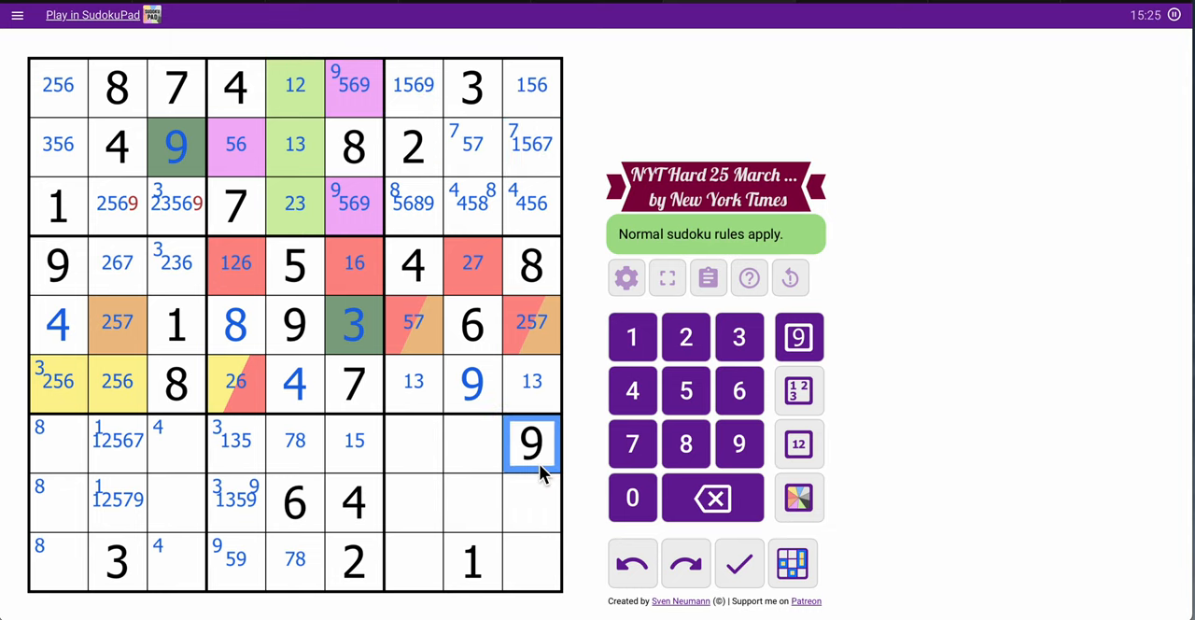
click(413, 204)
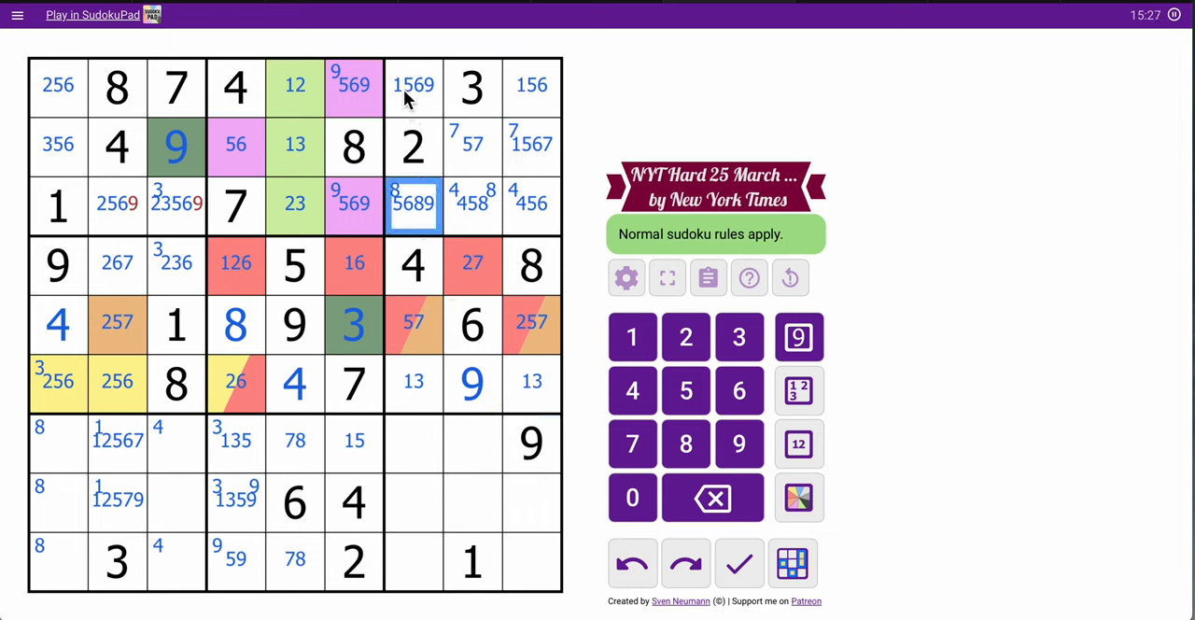
click(354, 84)
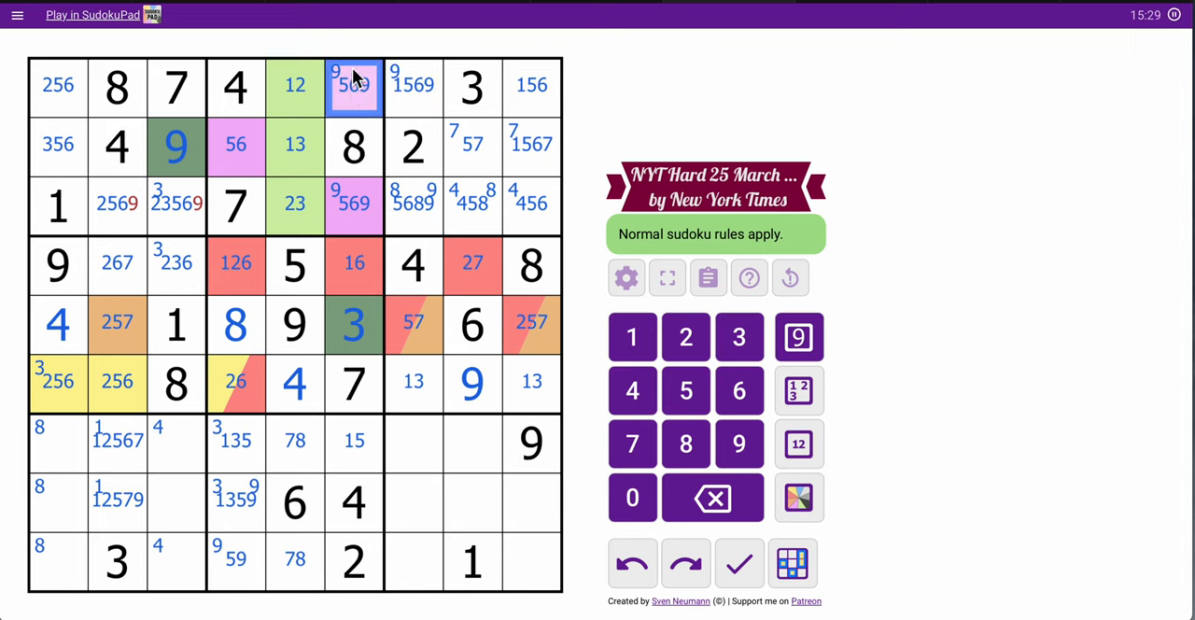
click(413, 203)
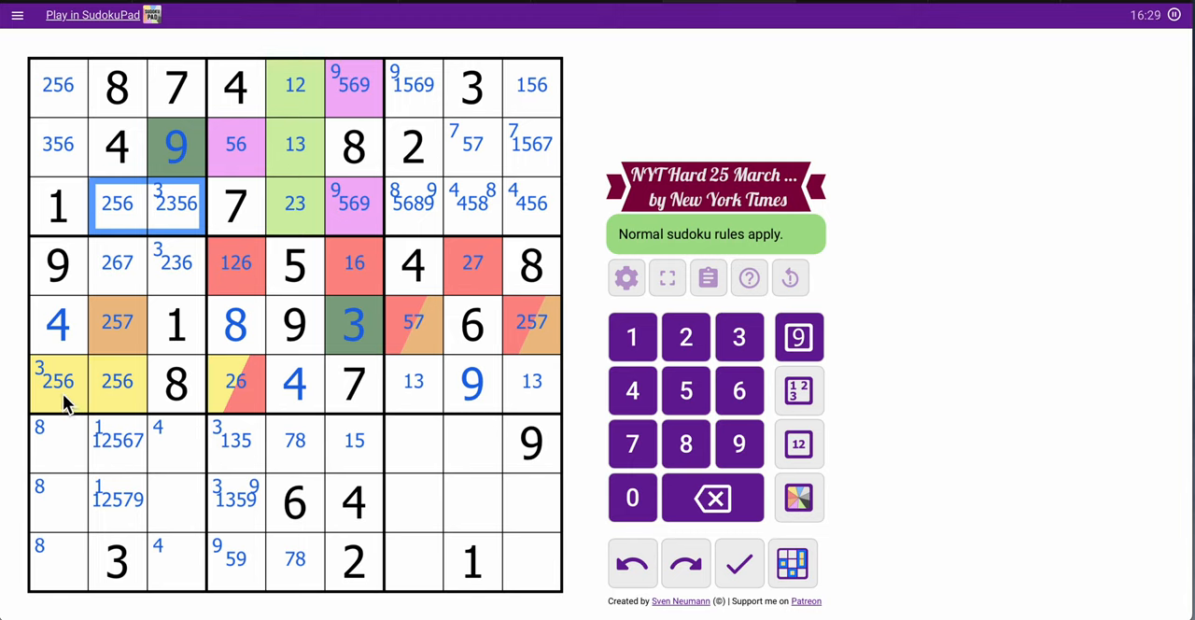
Drop 3 from R6C1 and R3C3 marks; place 3 in R4C3, R2C1, and 2, 1, 3 in R1–R3C5
click(58, 380)
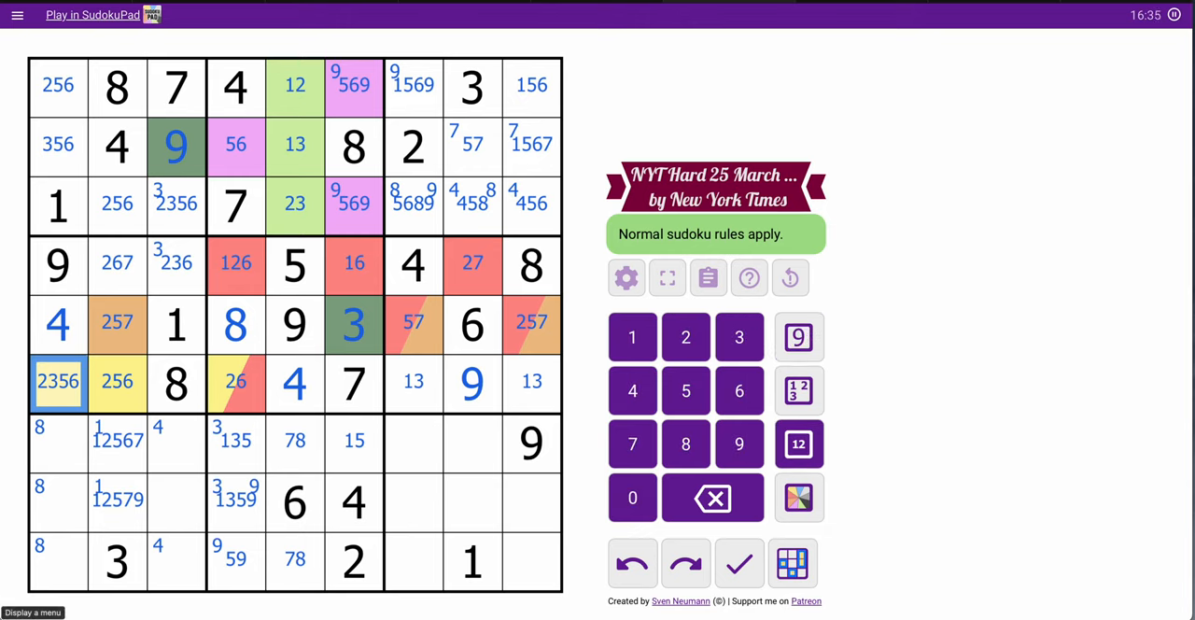
click(413, 381)
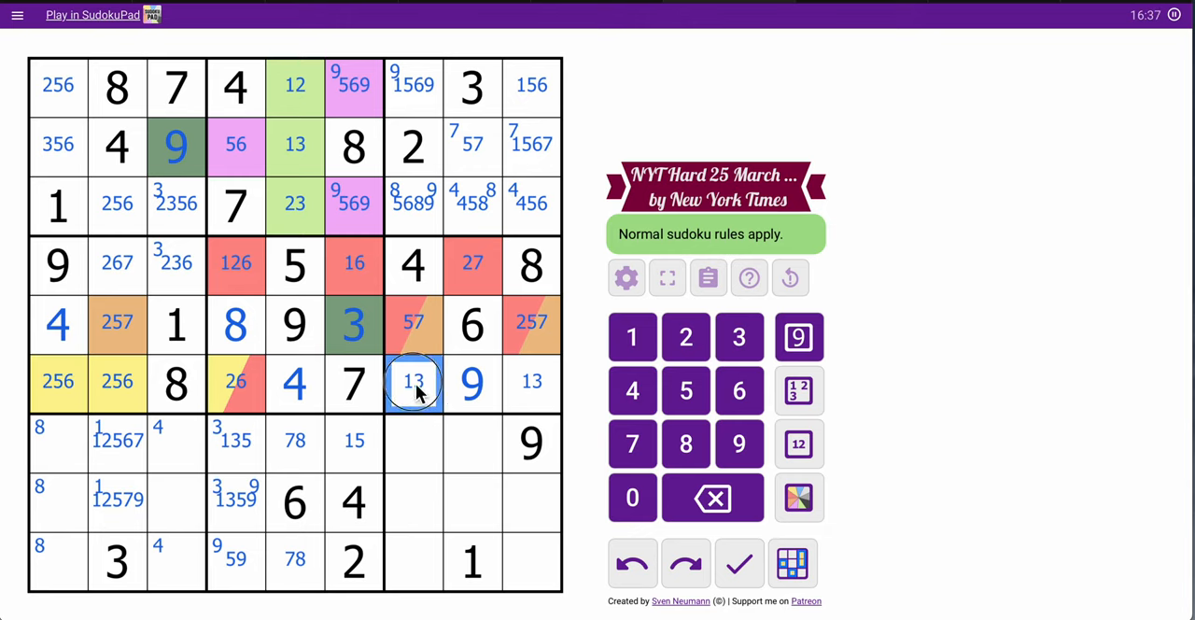
click(58, 383)
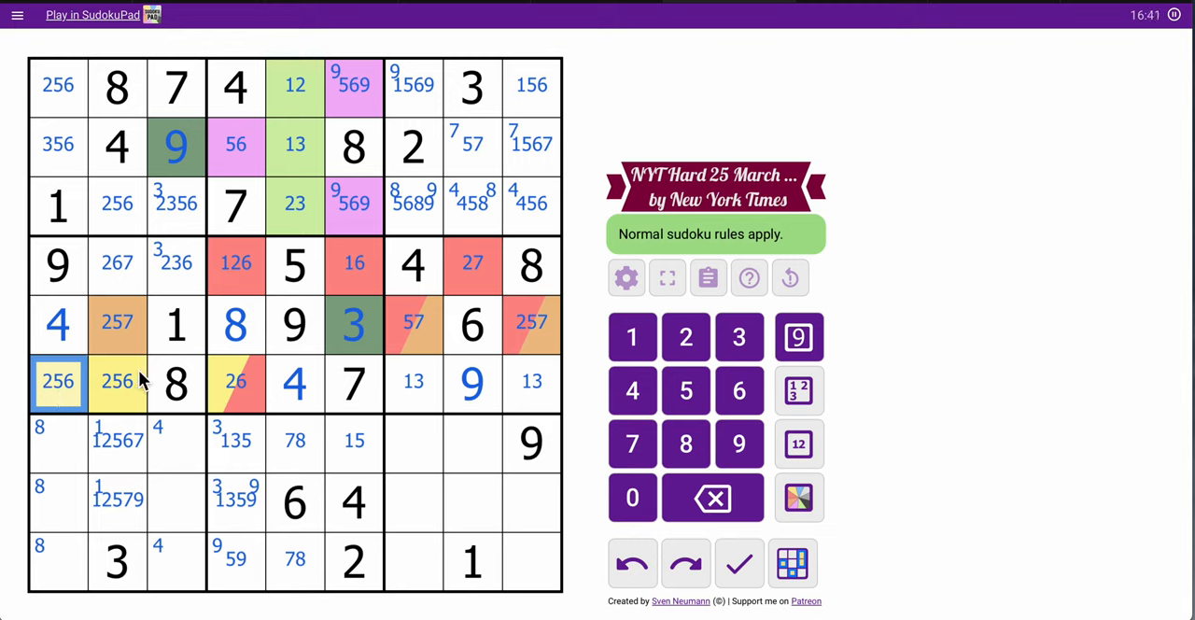
click(798, 498)
text(3)
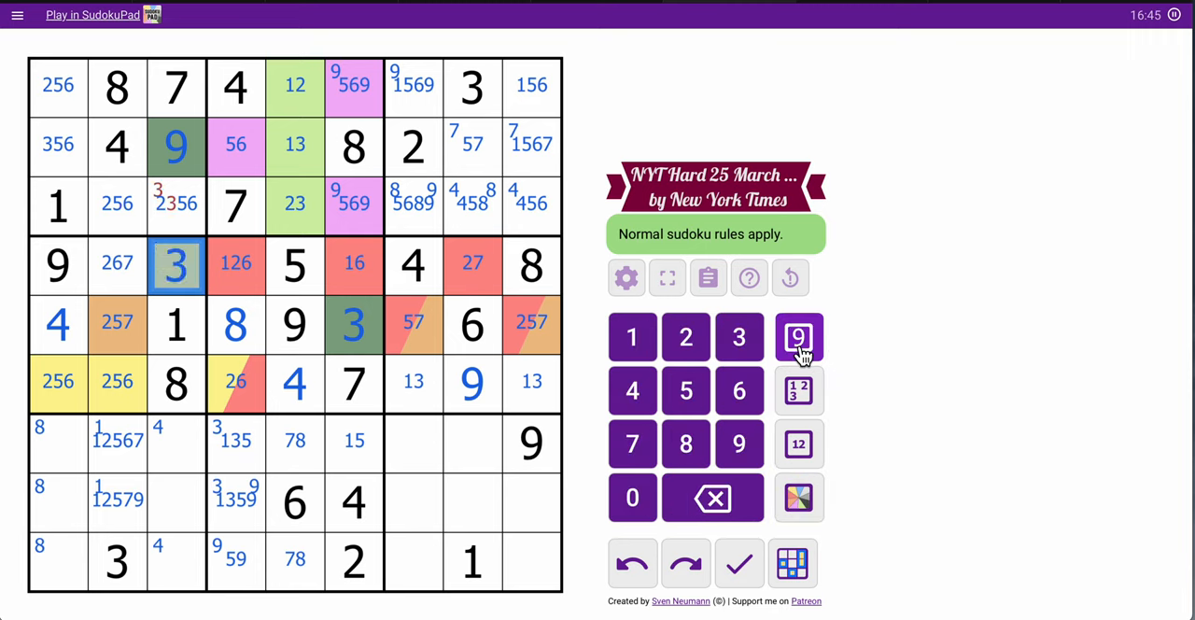
click(176, 204)
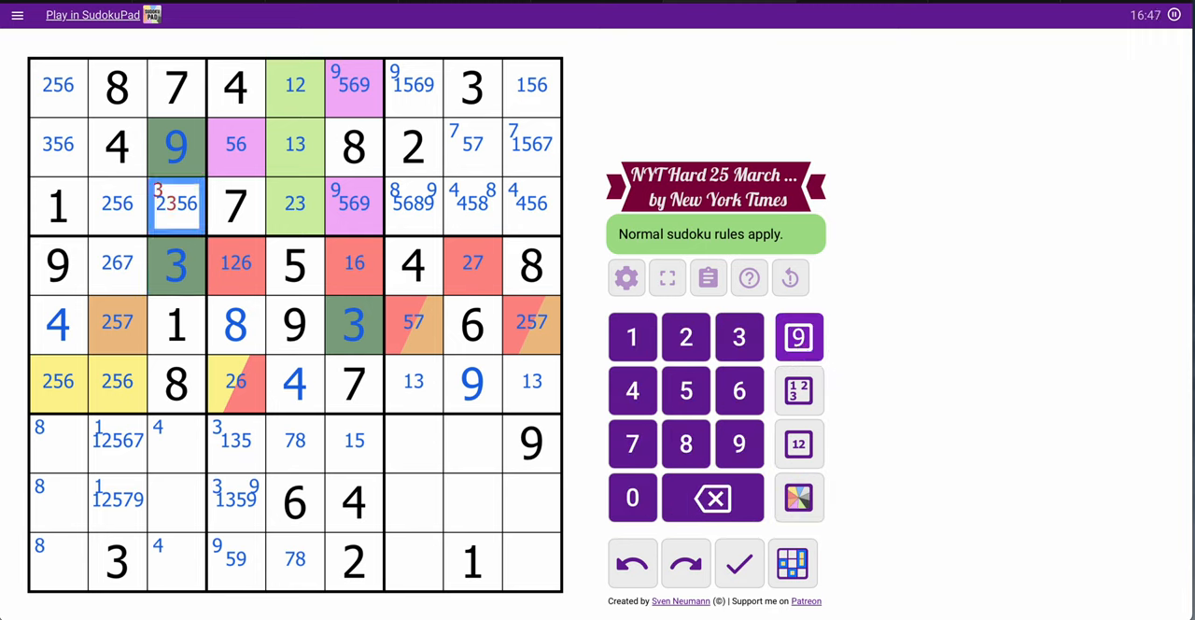
click(58, 145)
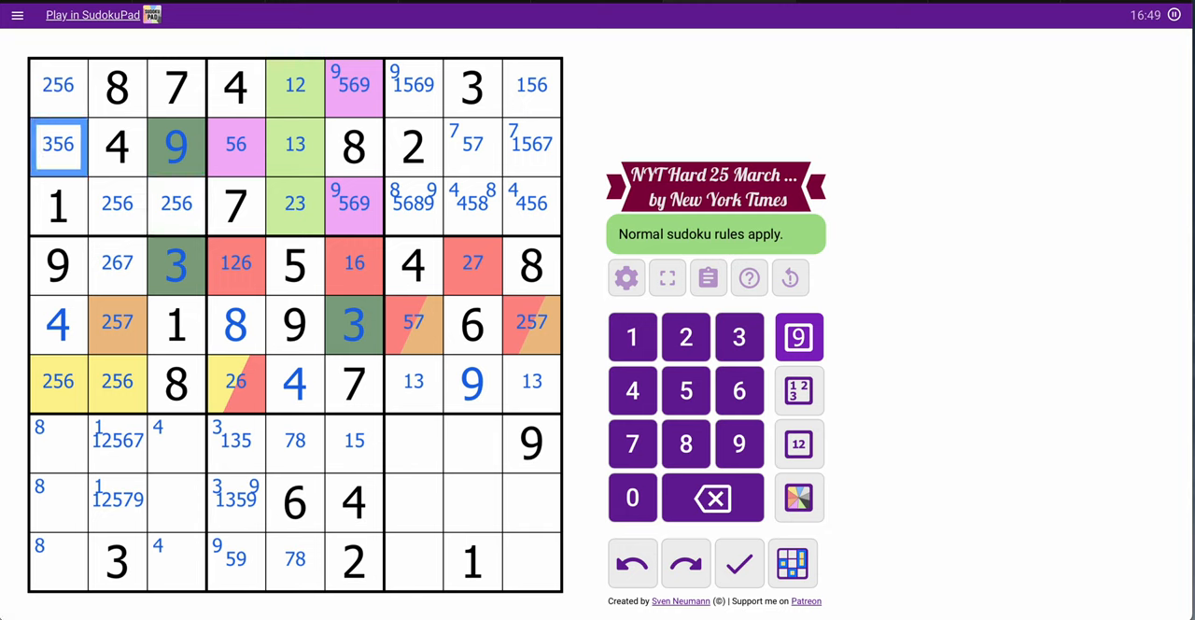
click(739, 337)
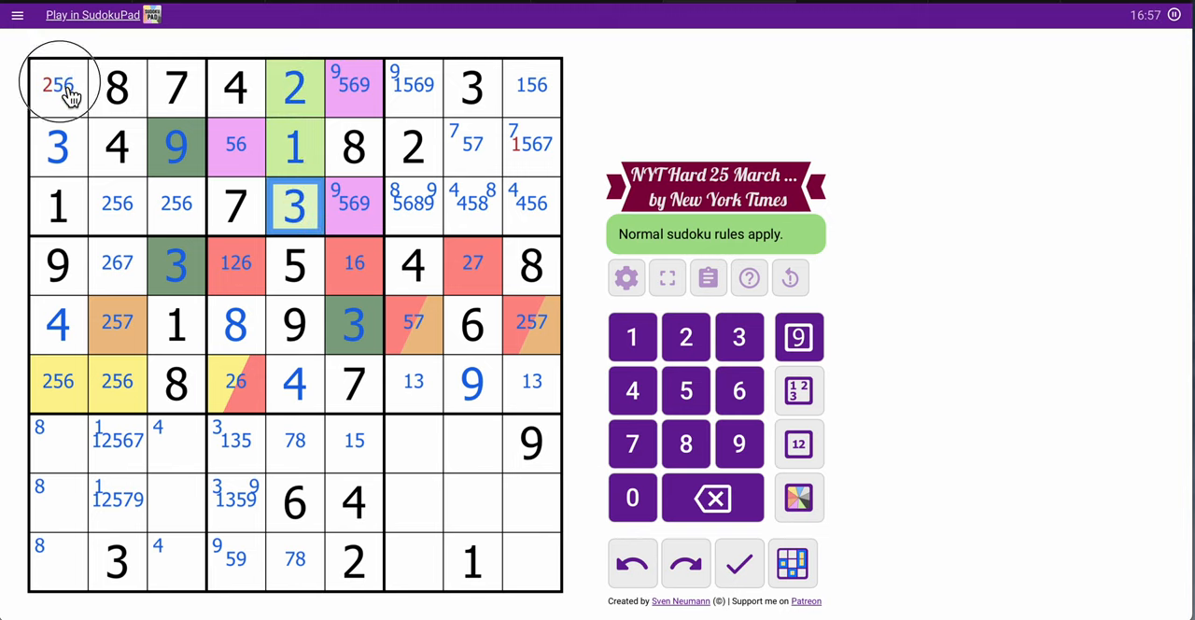
Trim R1C1 to 56 and R2C9 to 567; add corner 2s in R3C2–R3C3 and 1s in R1C7, R1C9
click(176, 204)
text(2 )
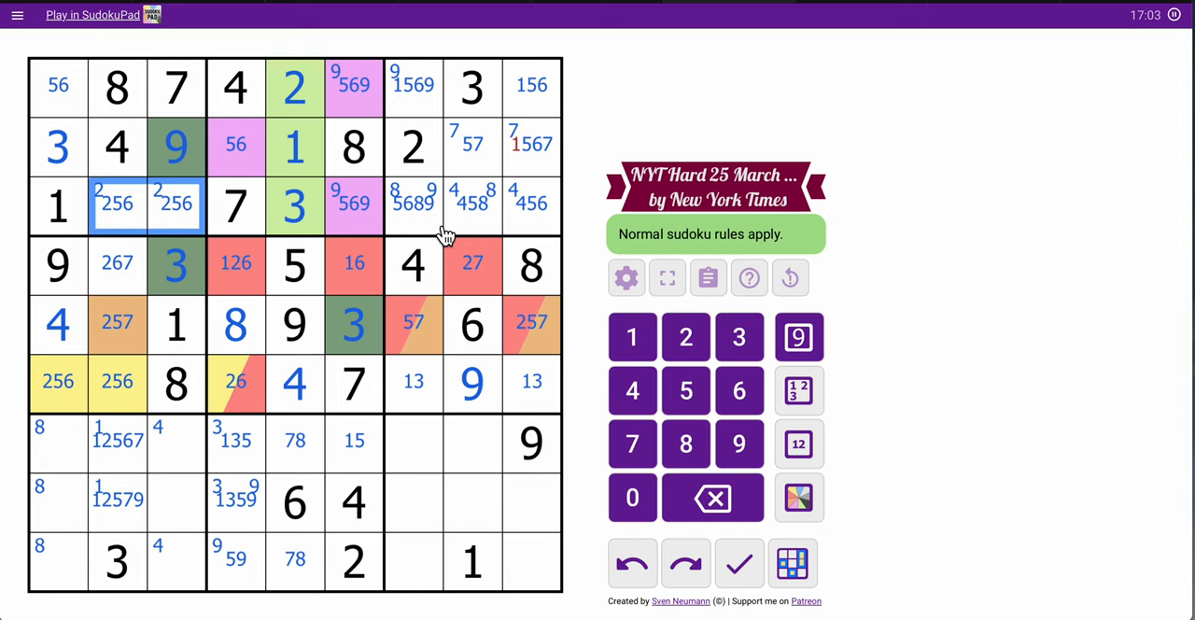
click(530, 146)
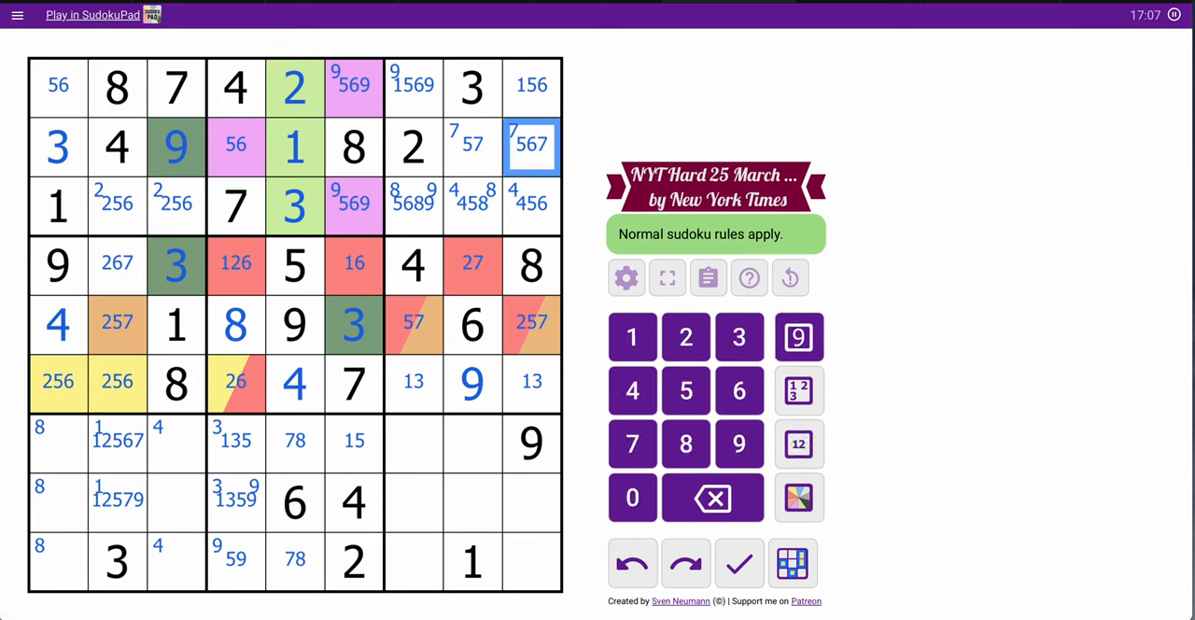
click(471, 86)
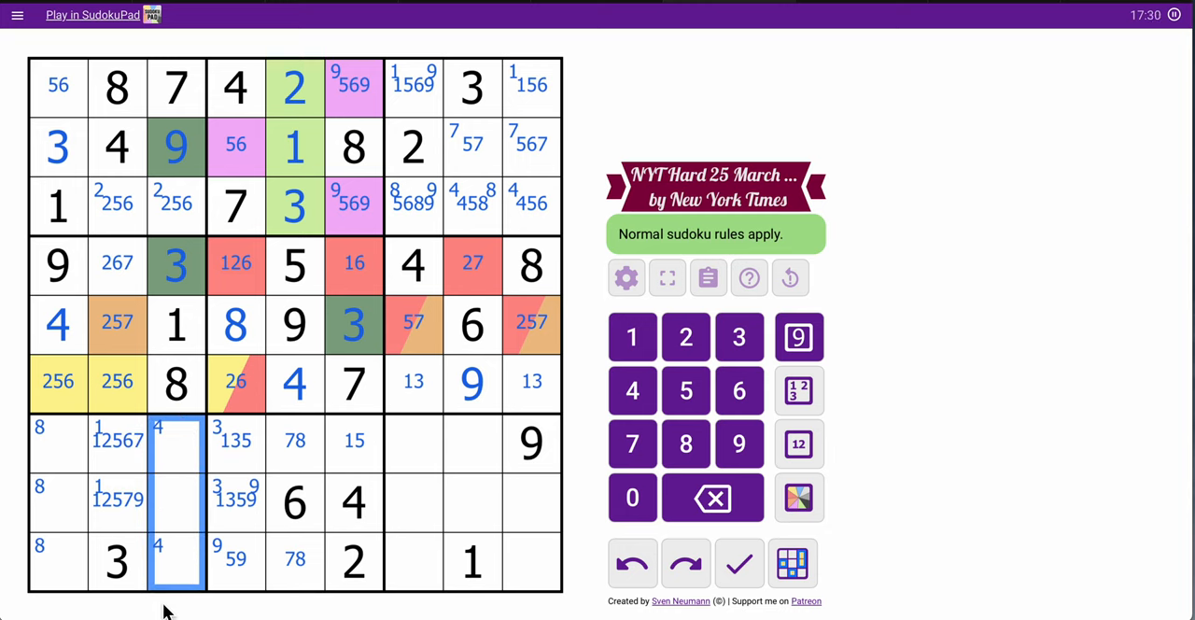
Pencil centre candidates into the bottom band's empty cells, e.g. column 3: 2456, 25, 456
click(798, 444)
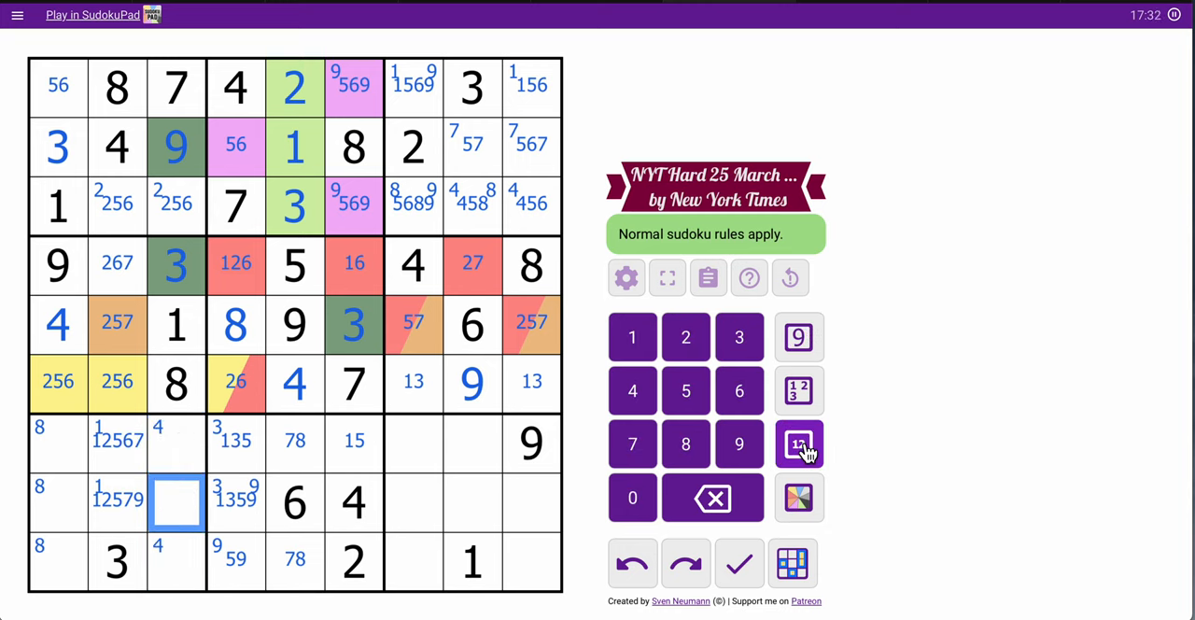
click(685, 336)
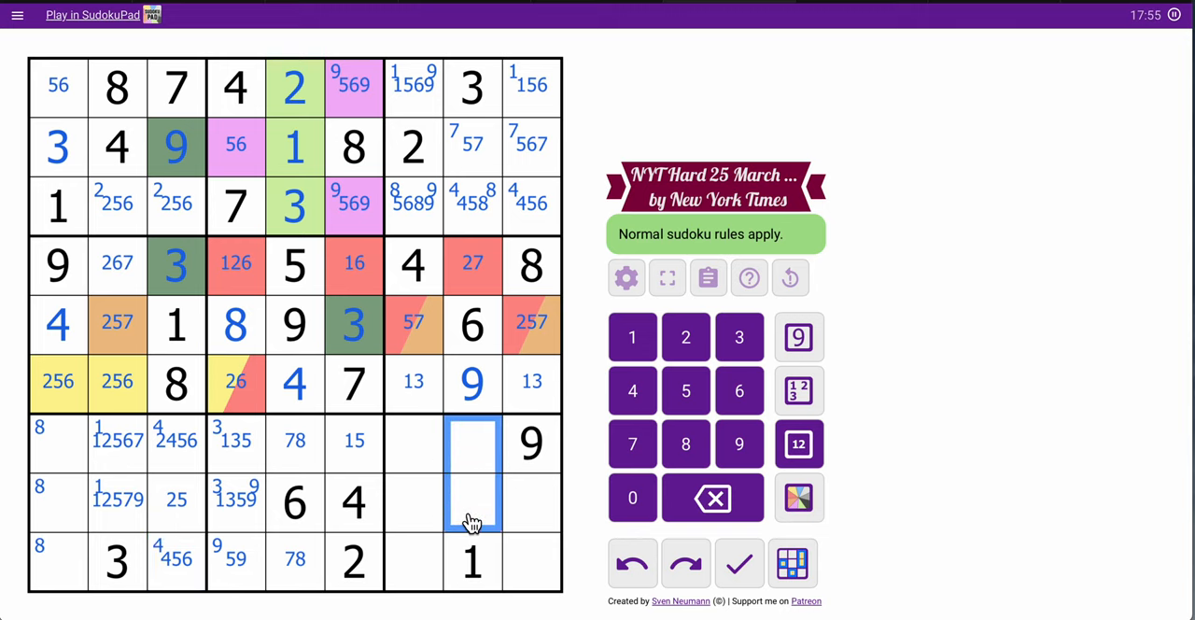
mouse_move(1030, 507)
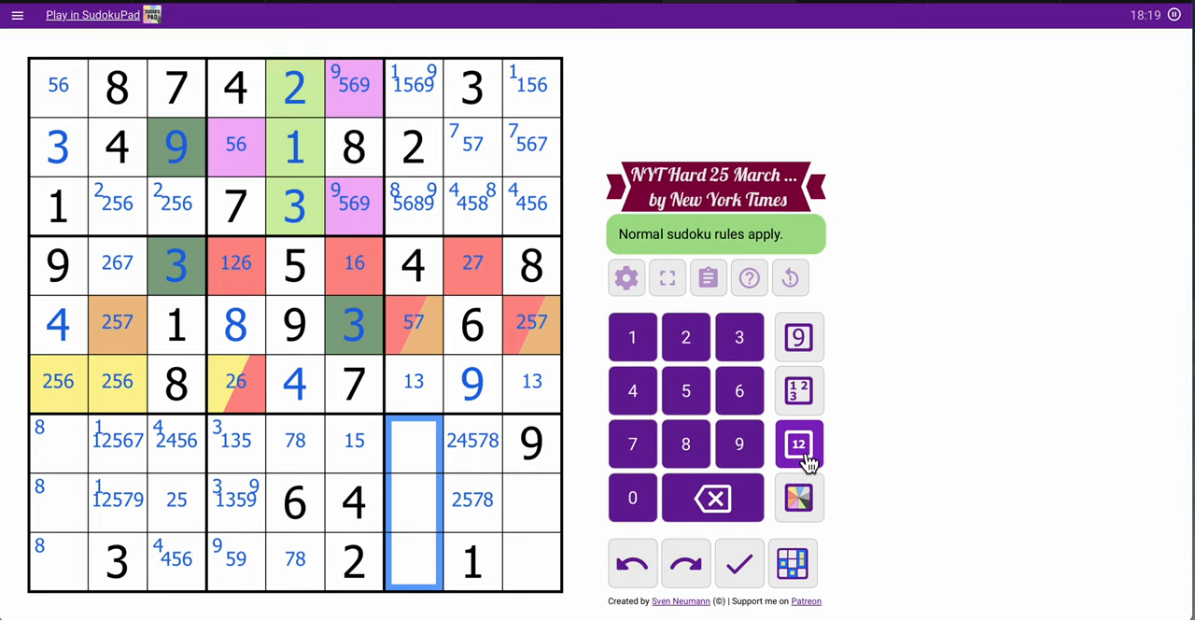
click(798, 443)
text(5678)
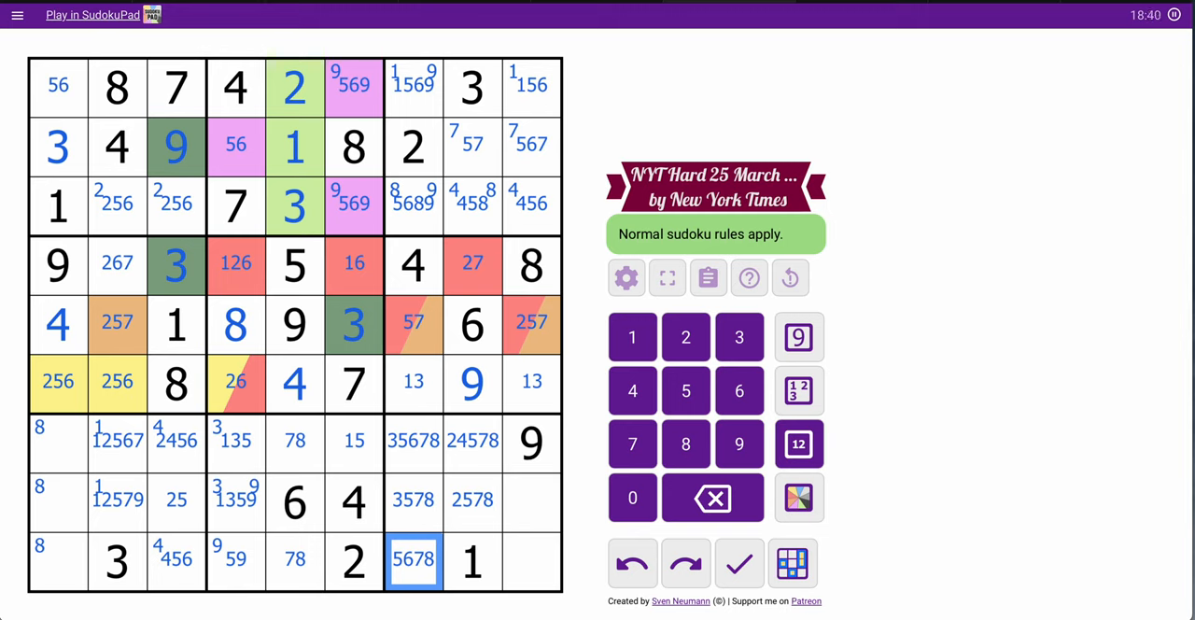
Pencil centre candidates 2, 4, 5, 6, 7, 8, 9 into r7c1–r9c1
click(414, 202)
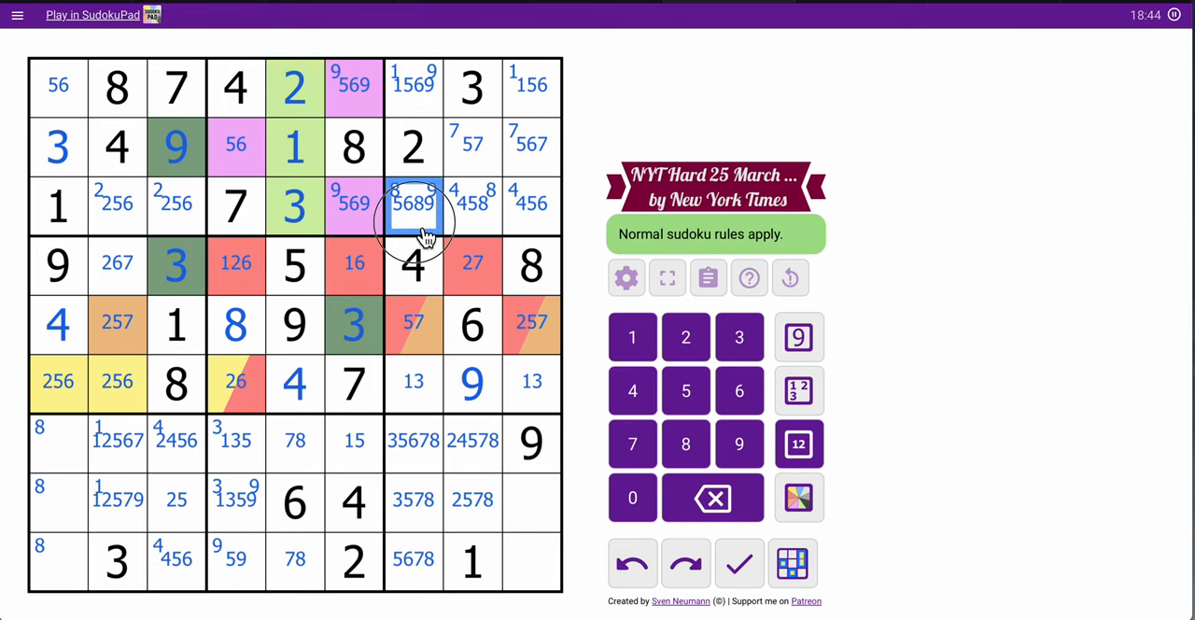
click(531, 204)
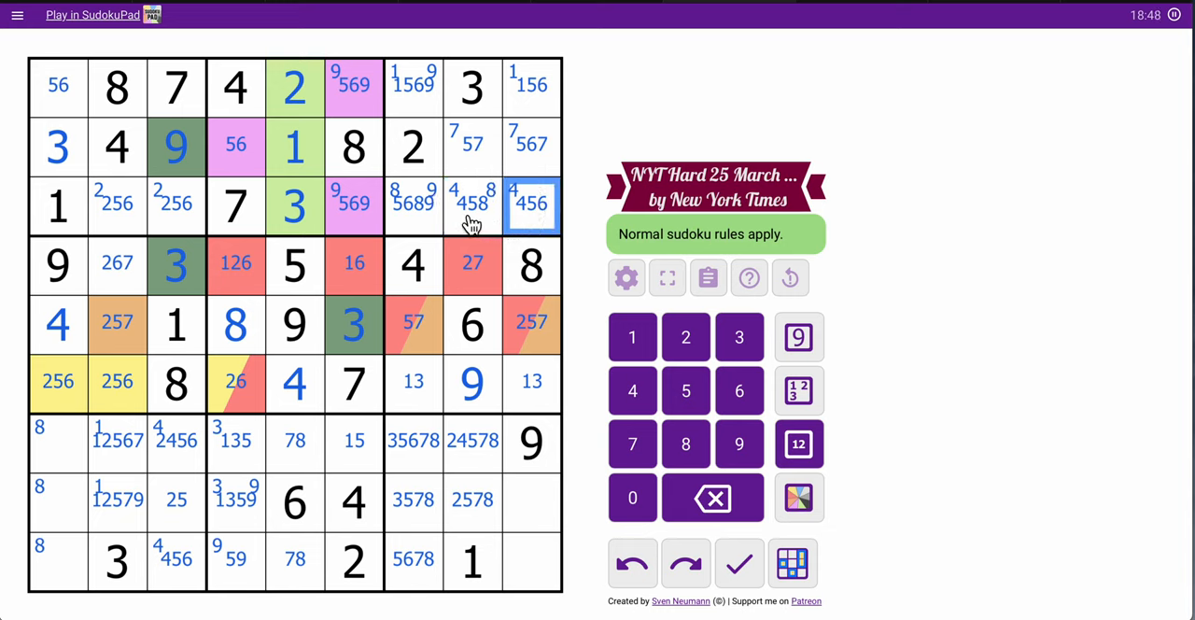
click(412, 85)
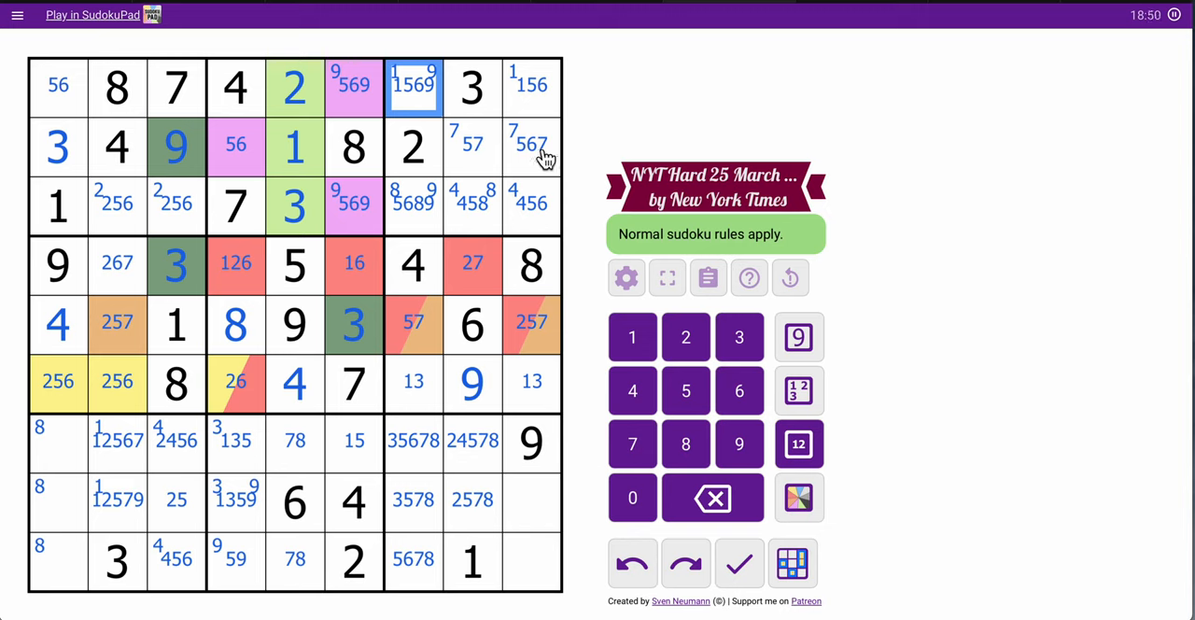
mouse_move(535, 101)
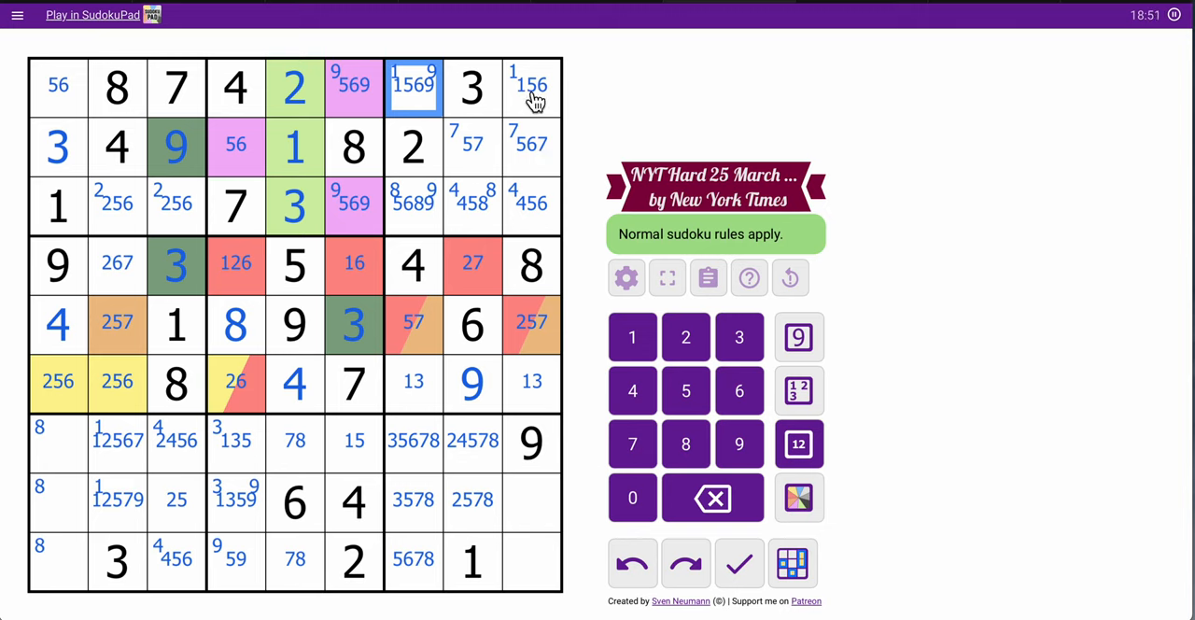
click(531, 86)
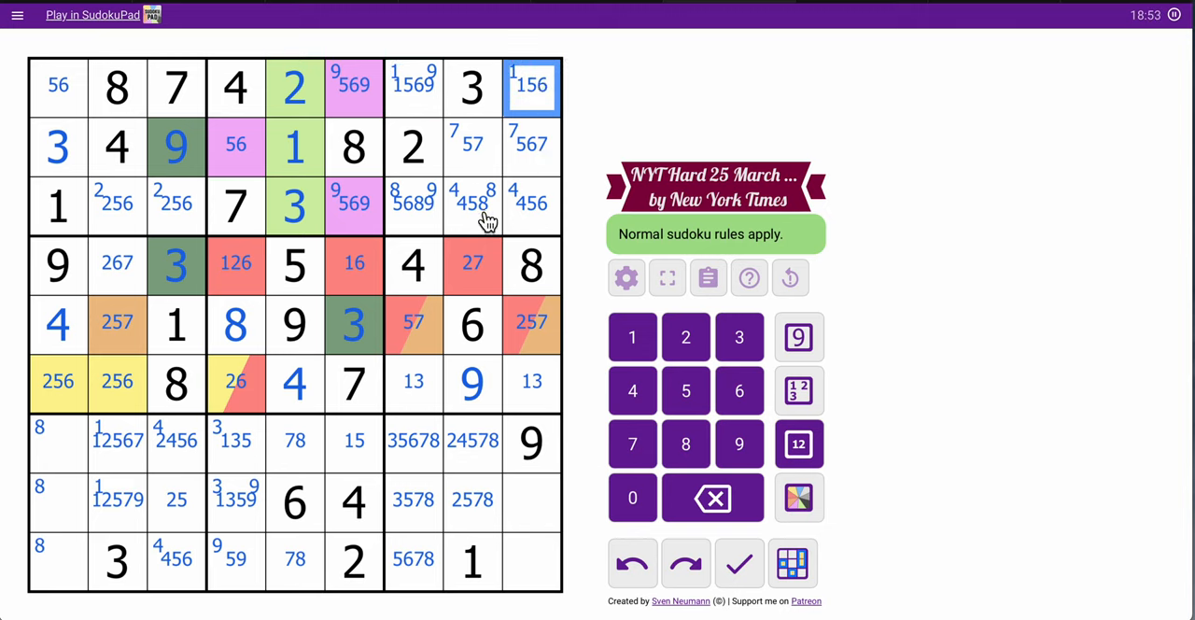
click(471, 204)
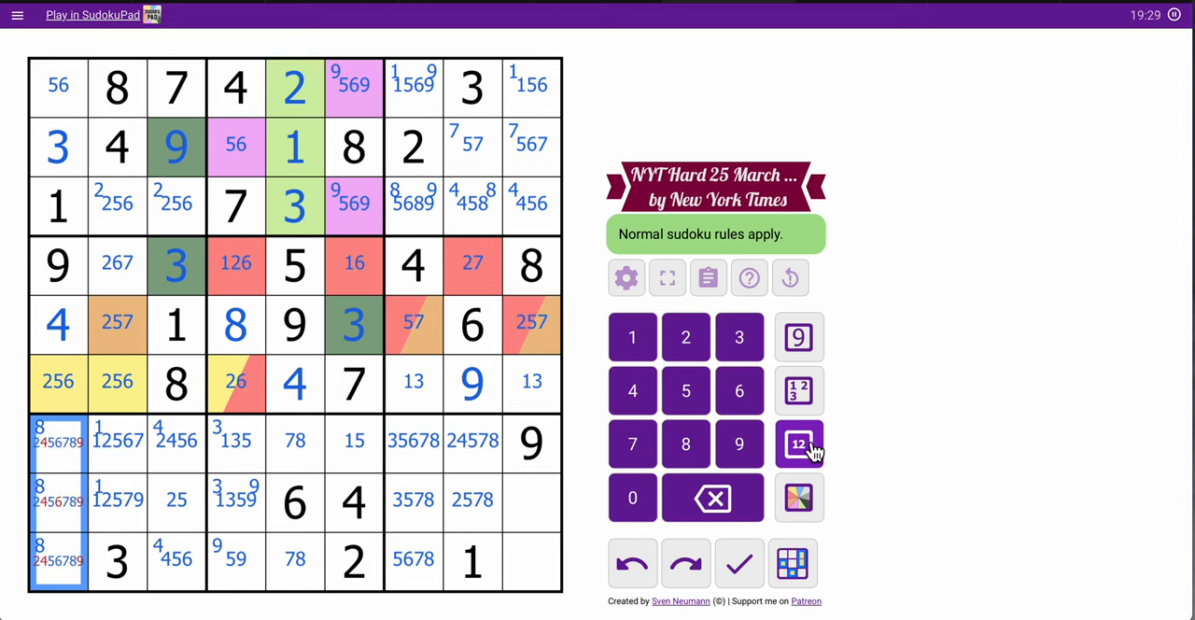
Add corner 7s to r7c1–r9c1 and r4c2/r5c2, removing centre 7s from r7c2 and r8c2
click(798, 443)
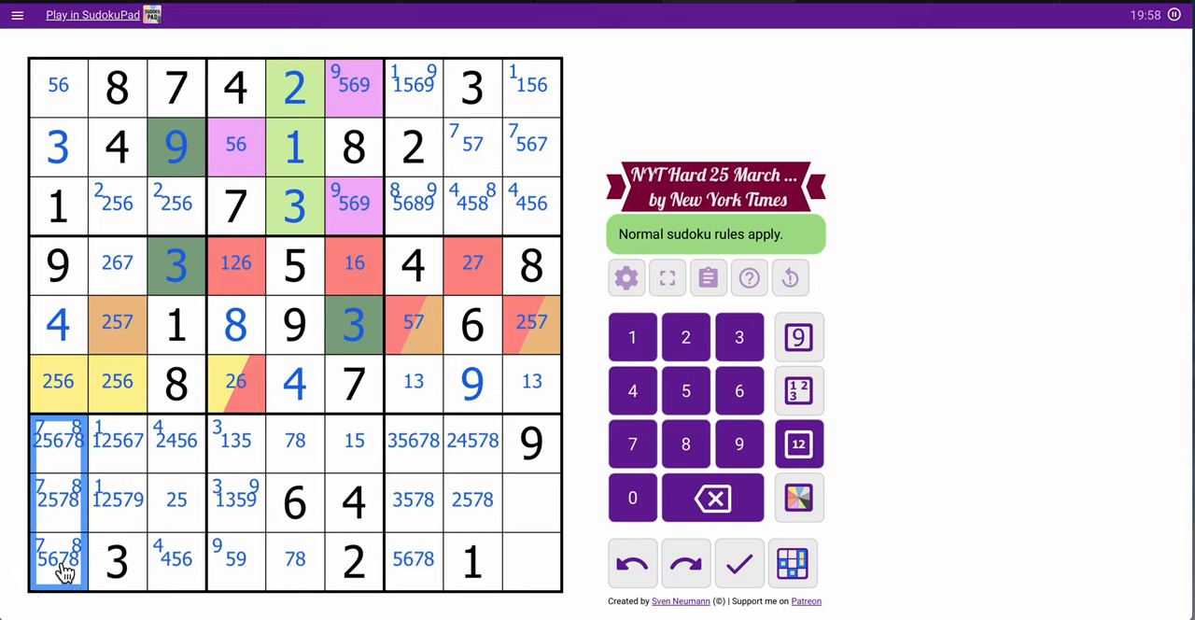
click(116, 499)
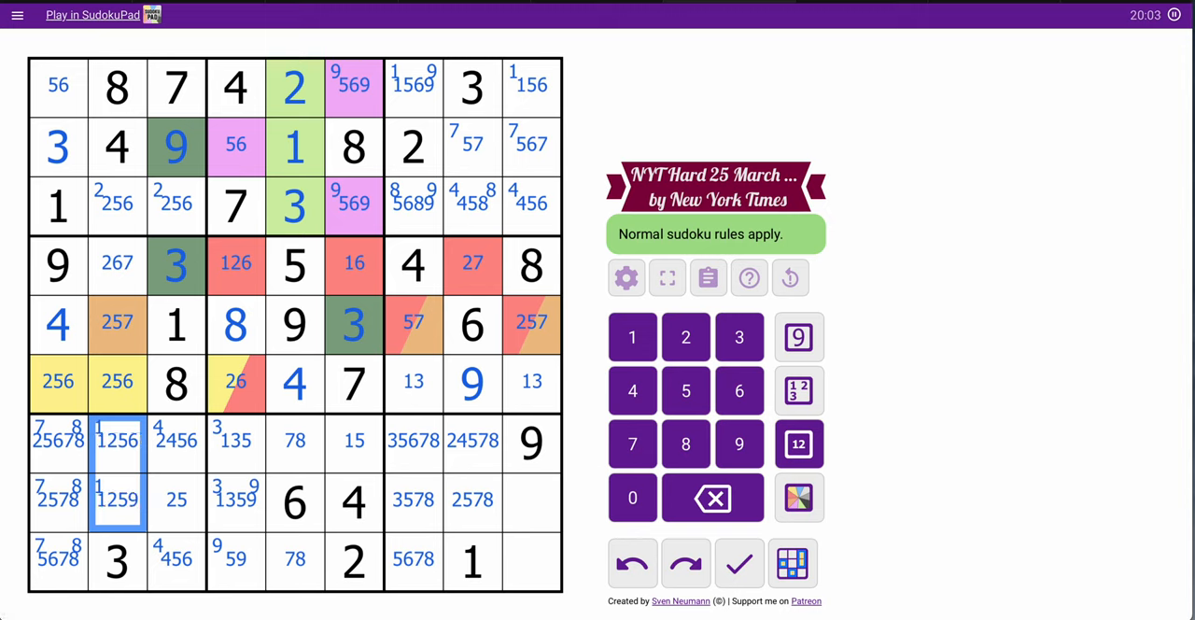
click(116, 263)
text(7 )
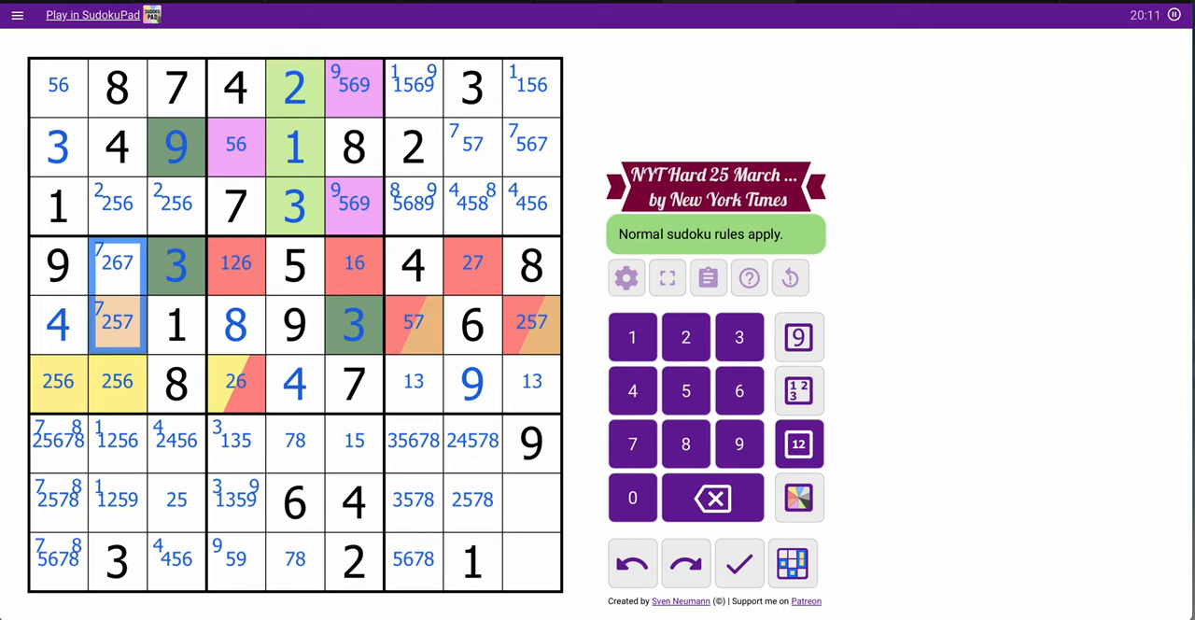
click(798, 443)
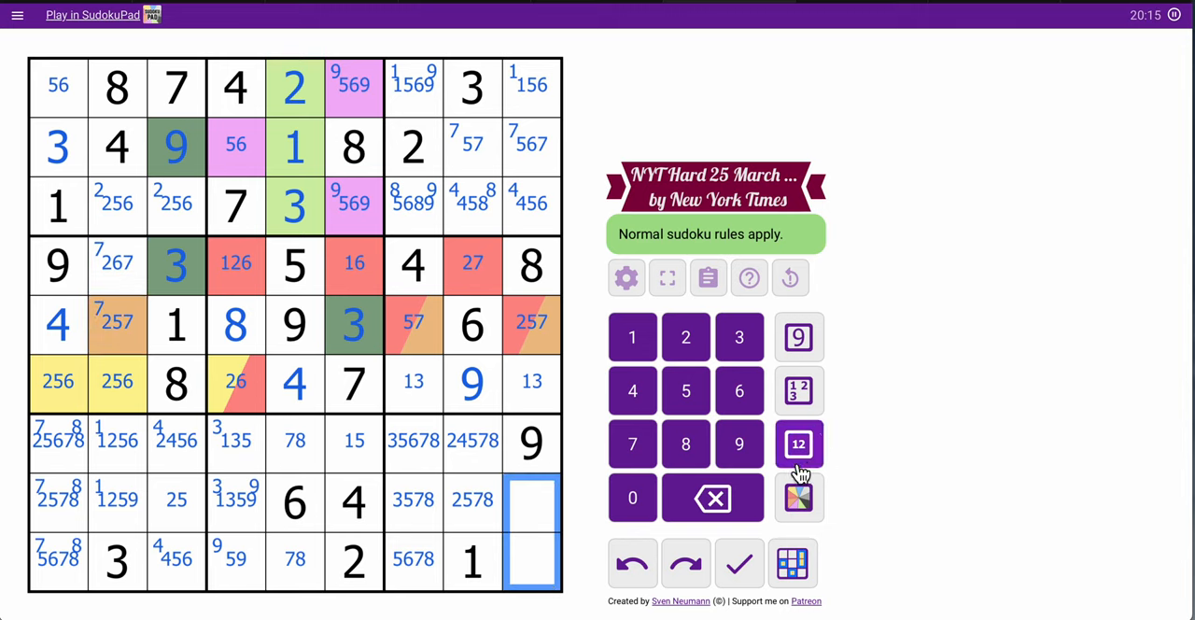
Pencil 234567 into r8c9 and r9c9, then trim them to 2357 and 4567
click(798, 444)
text(234567)
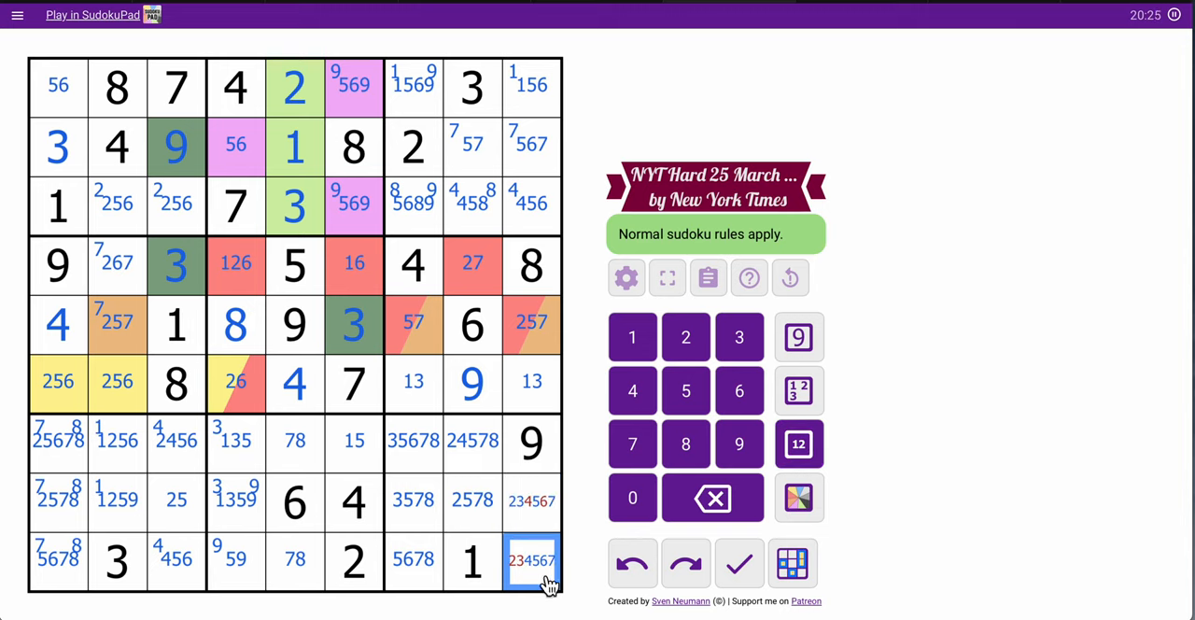
click(531, 501)
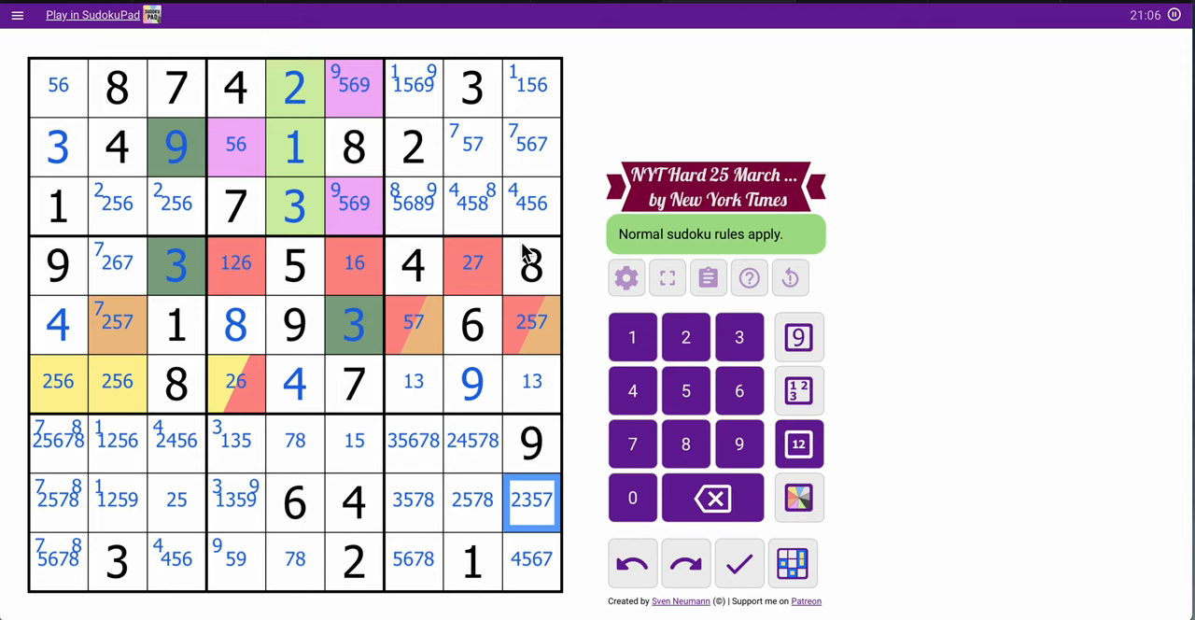
click(413, 203)
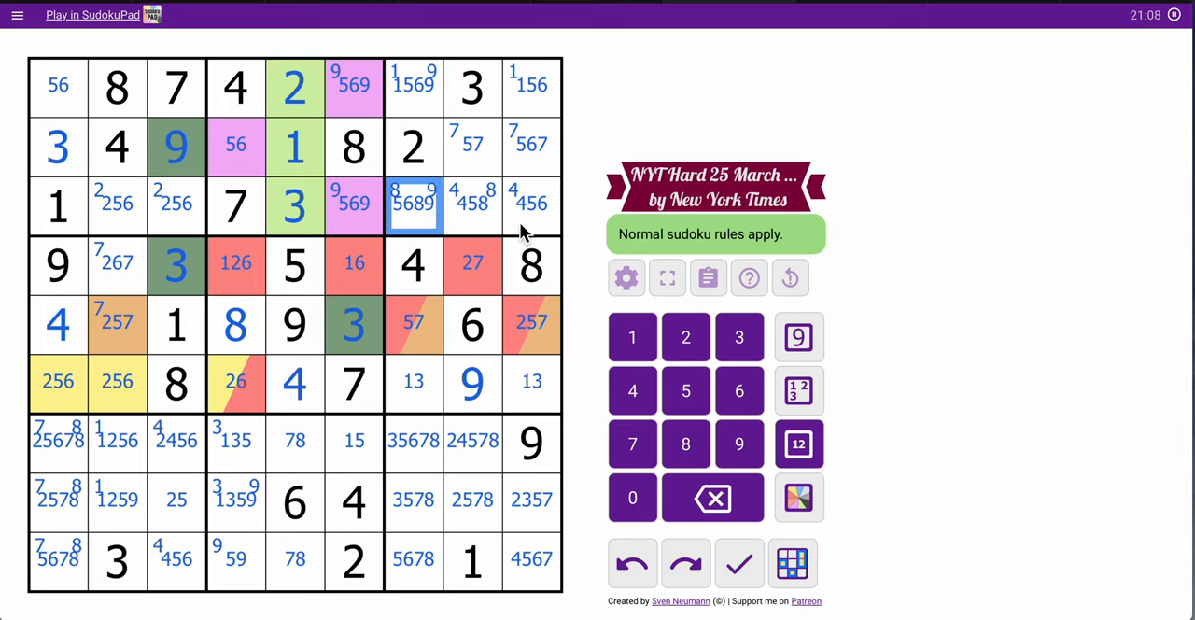
click(531, 204)
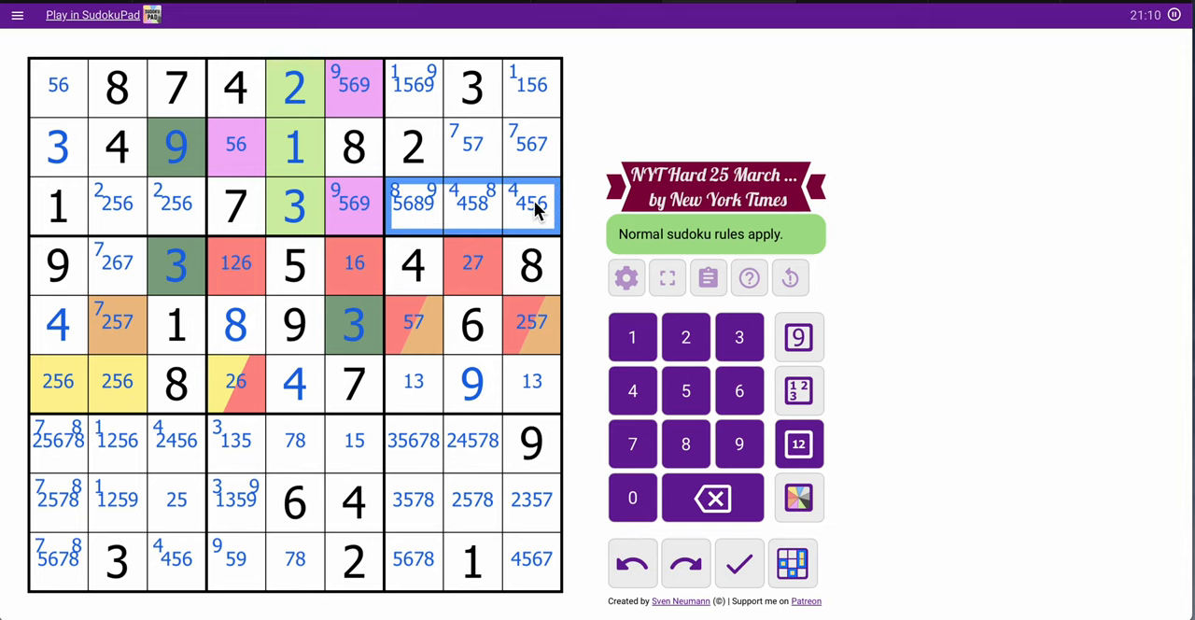
click(531, 85)
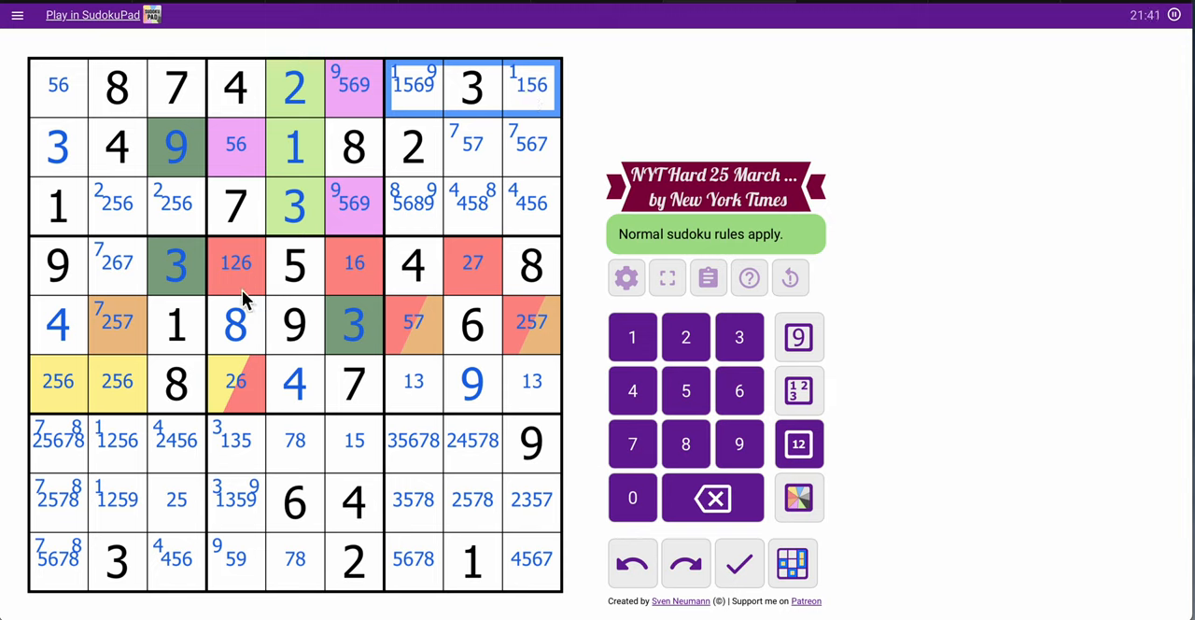
click(235, 382)
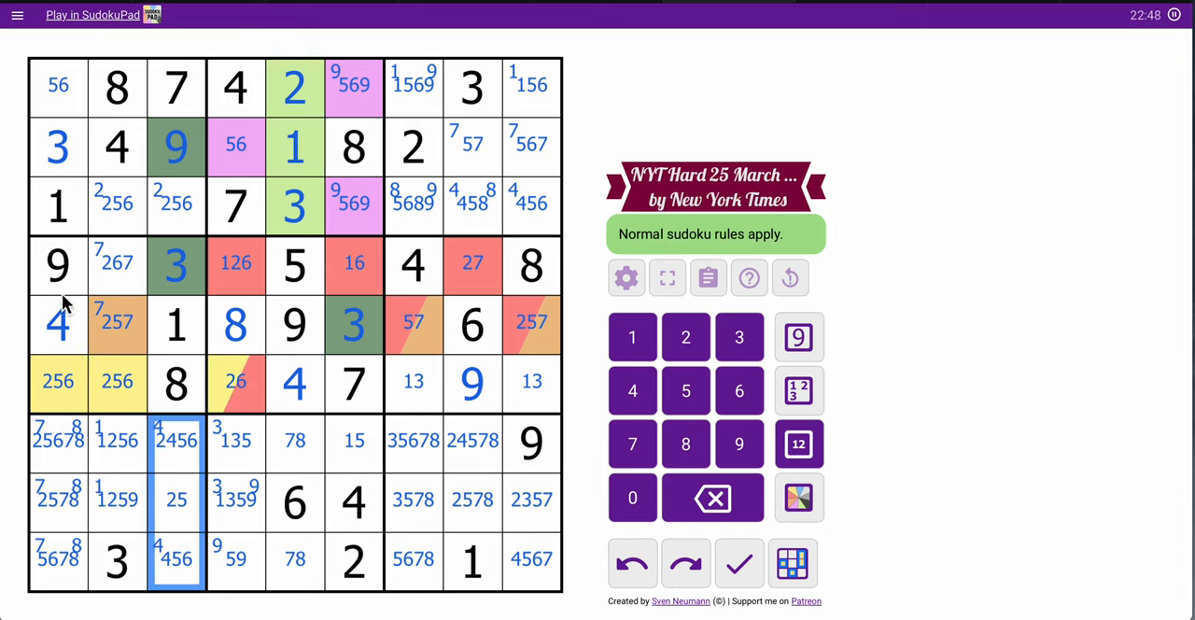
Switch to normal digit mode to place 1 in r7c2 and 9s in r8c2 and r9c4
click(117, 499)
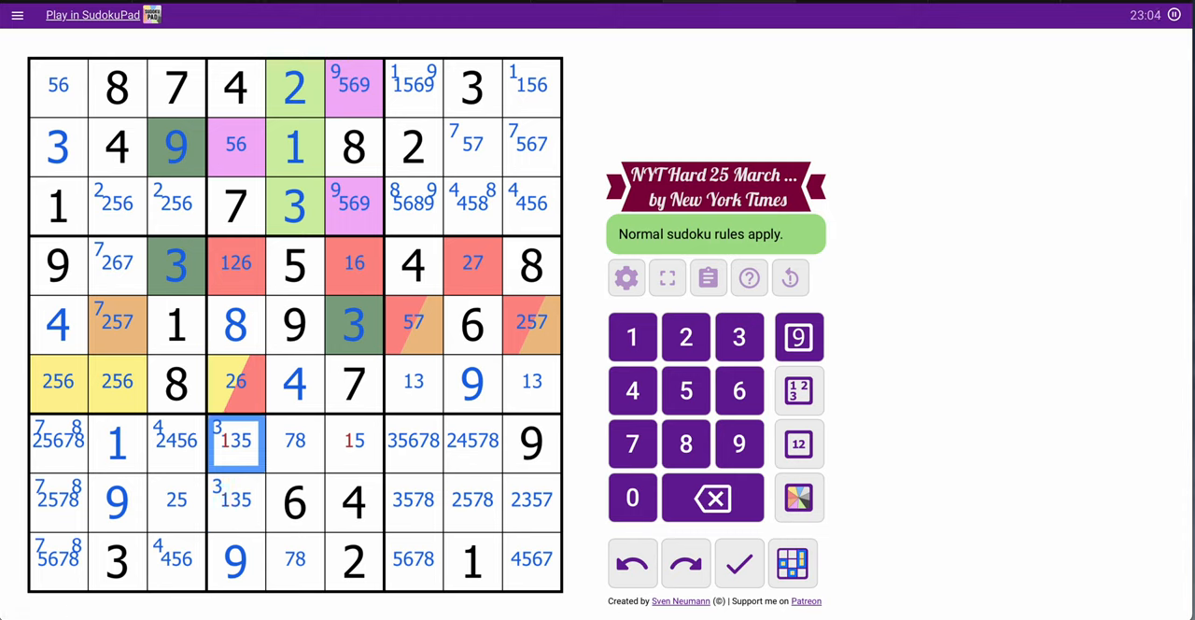
Place 3 and 5 in row 7, 1s in r8c4 and r4c6, and 5, 7, 6 in row 2
click(353, 440)
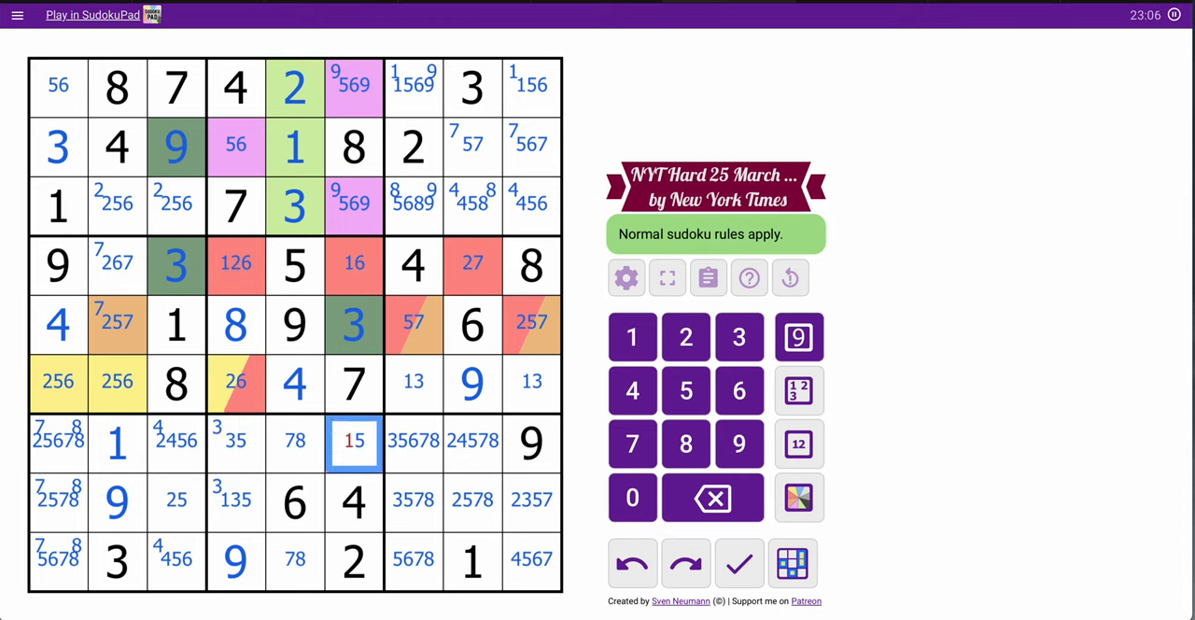
click(798, 336)
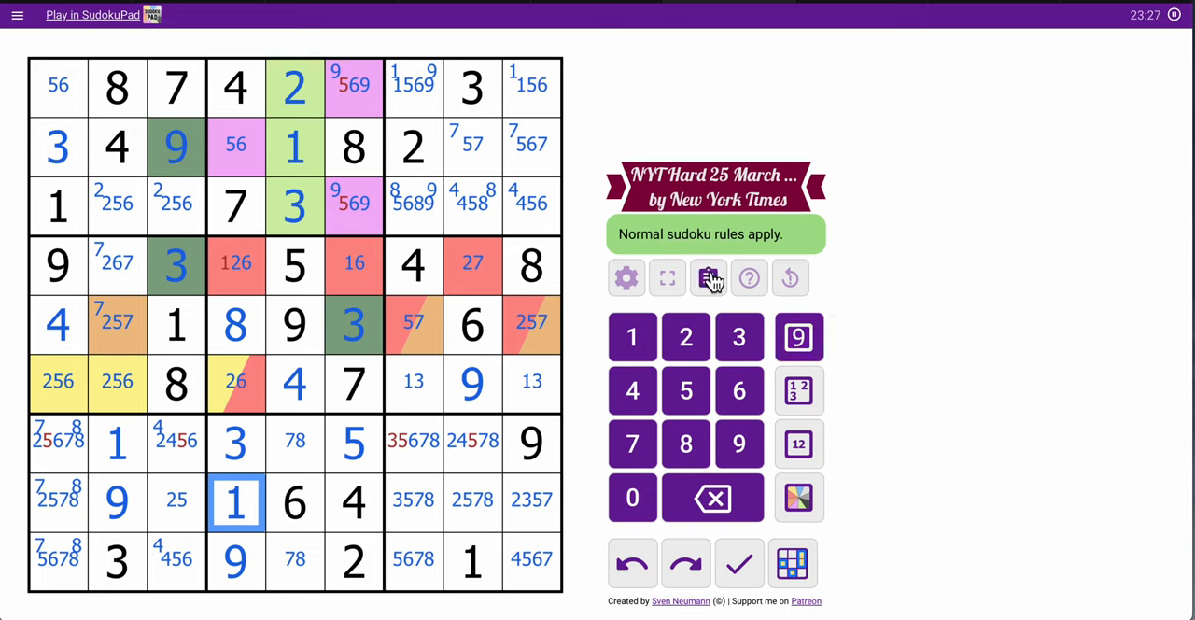
mouse_move(709, 278)
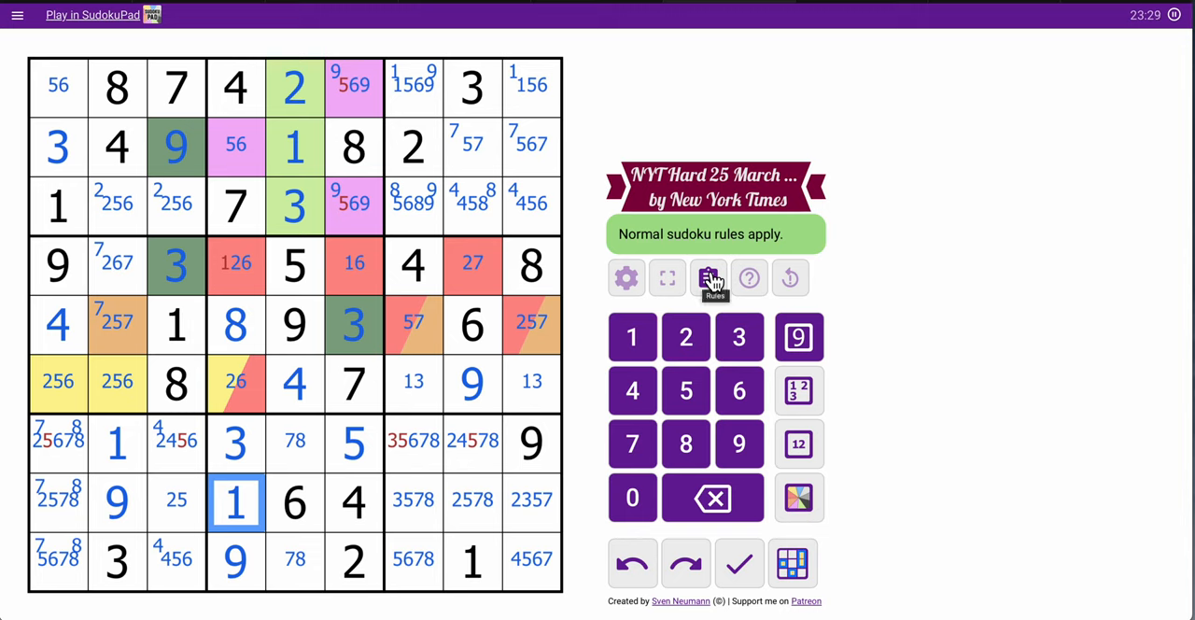
click(352, 86)
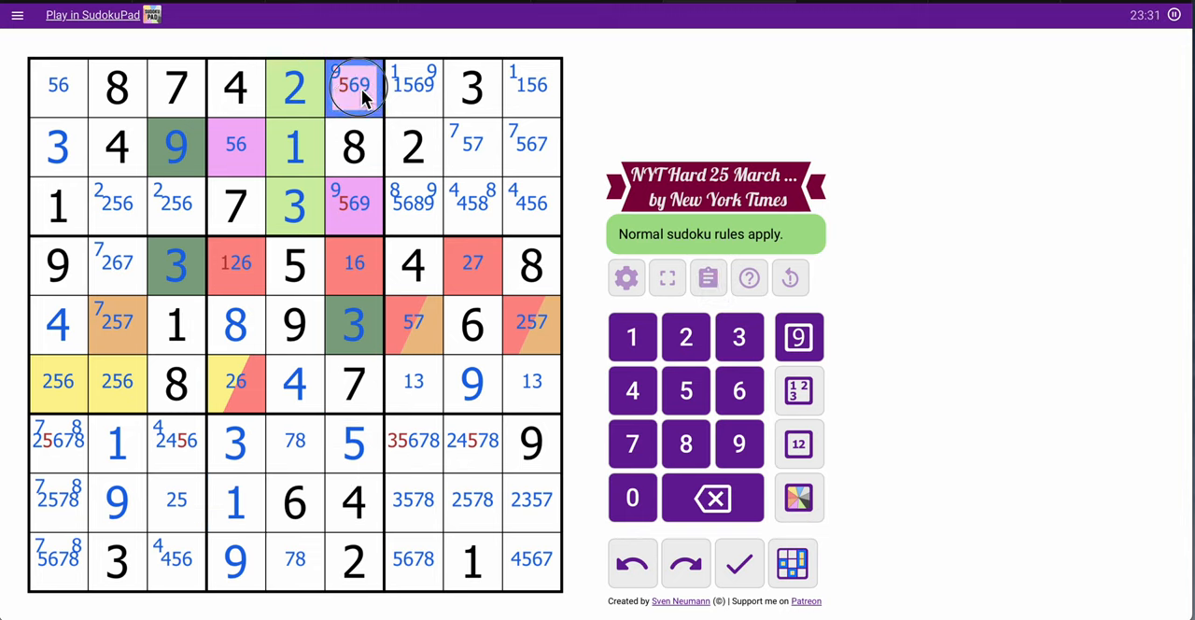
click(353, 264)
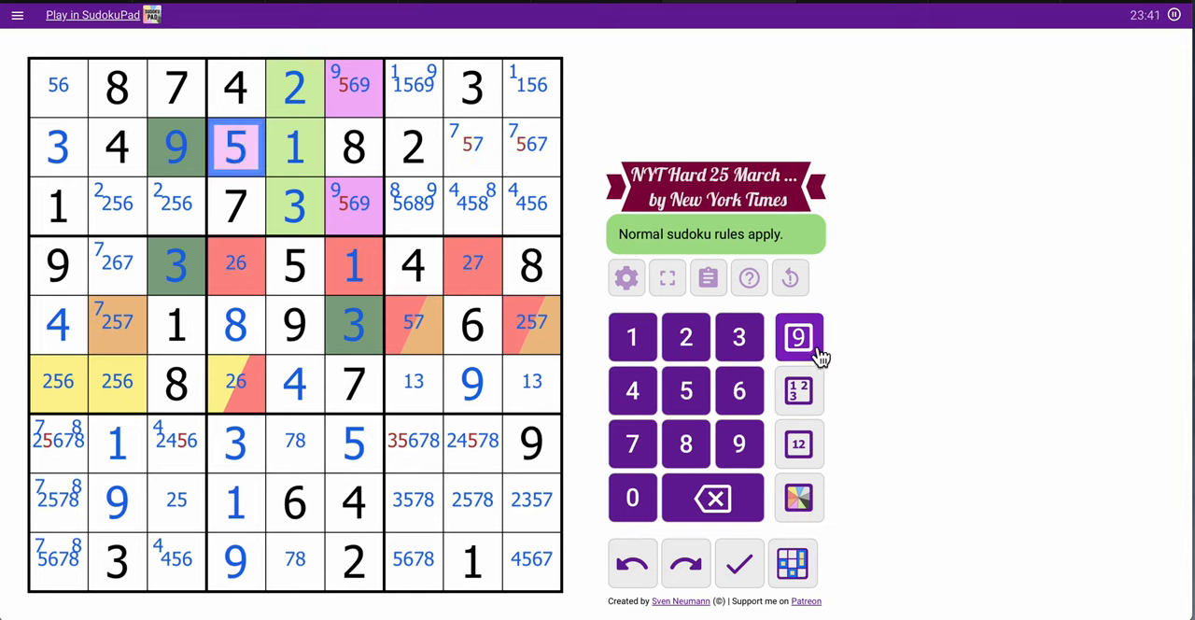
click(471, 148)
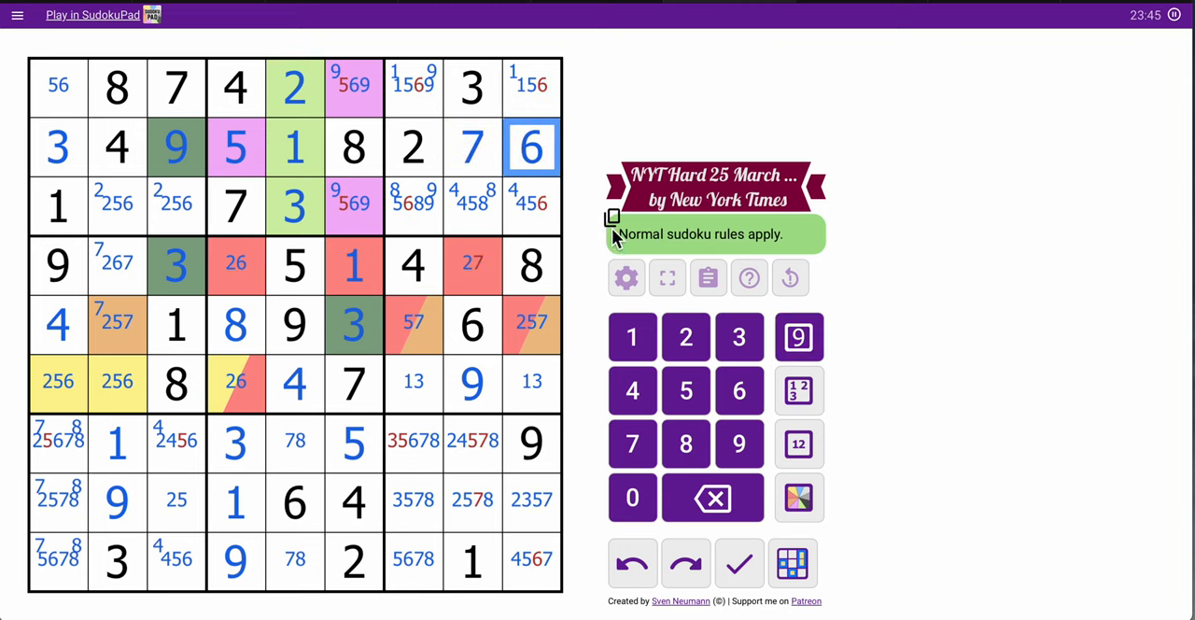
click(532, 204)
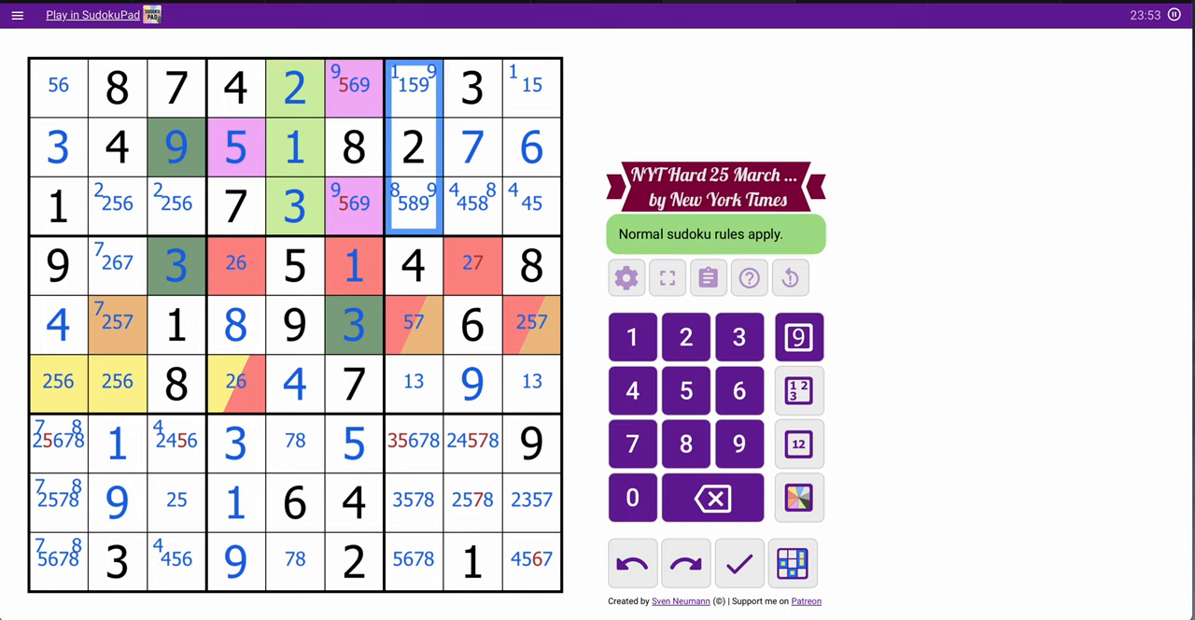
click(531, 558)
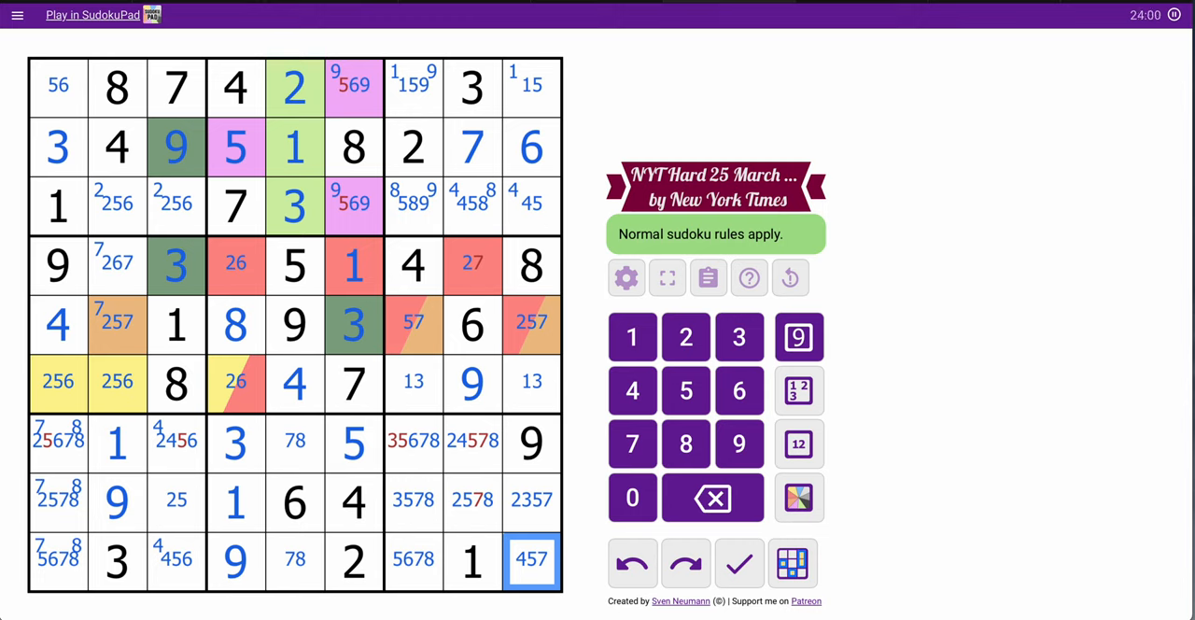
Place 2s in the pink and red cells of rows 3, 5 and 6, plus 7 and 6 in row 4
click(353, 204)
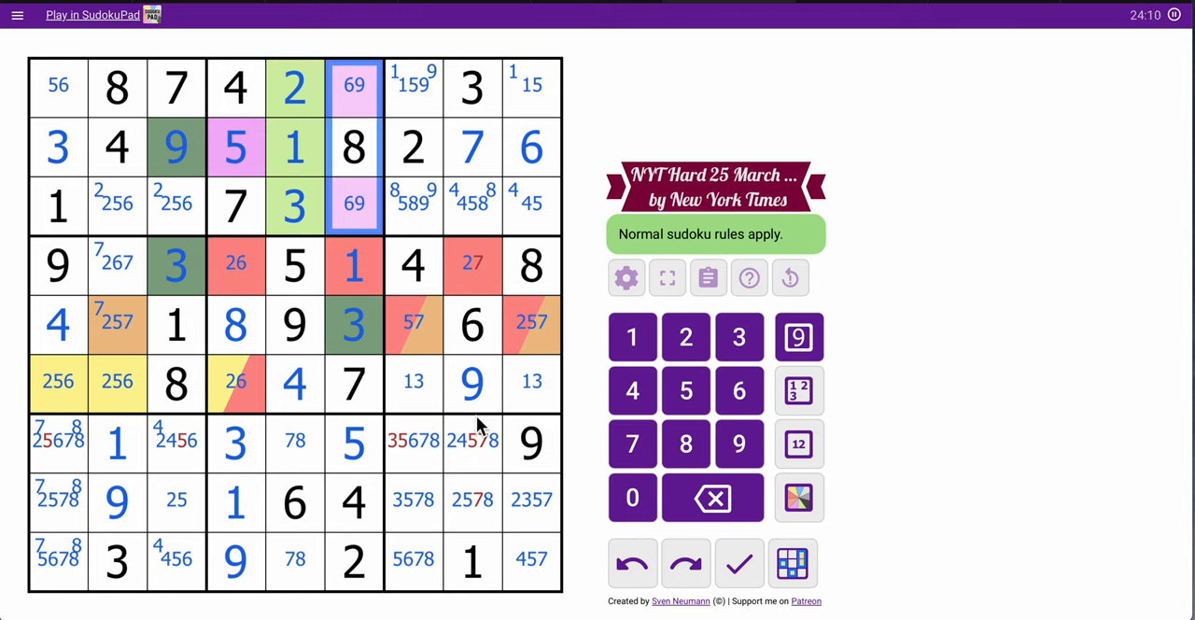
click(471, 148)
text(2)
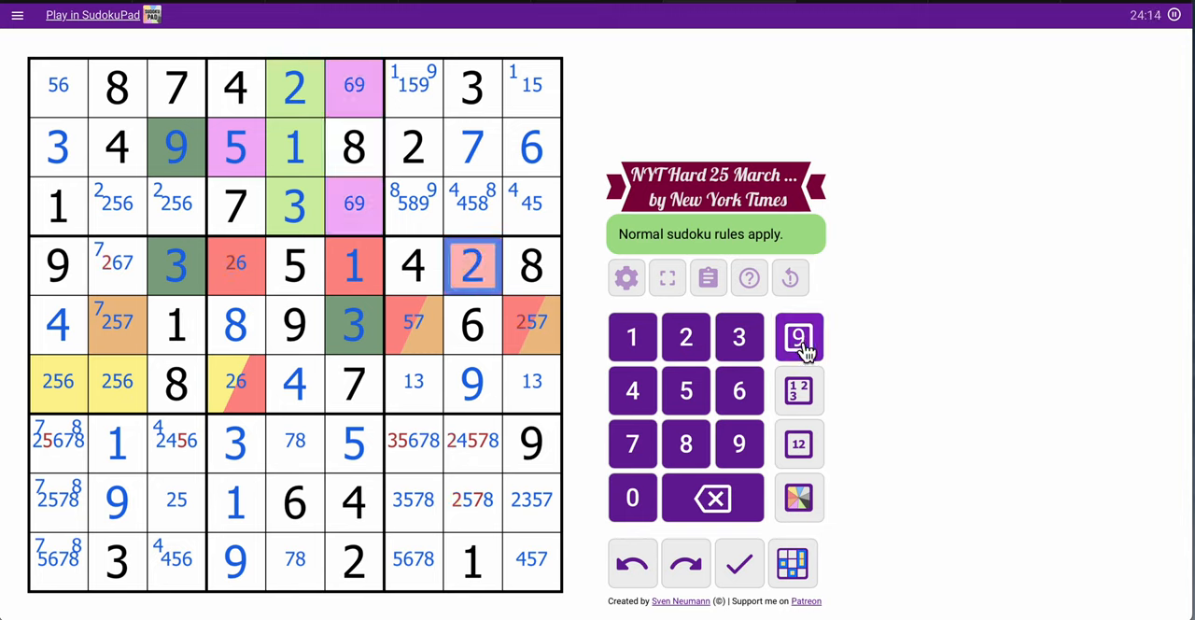
click(531, 322)
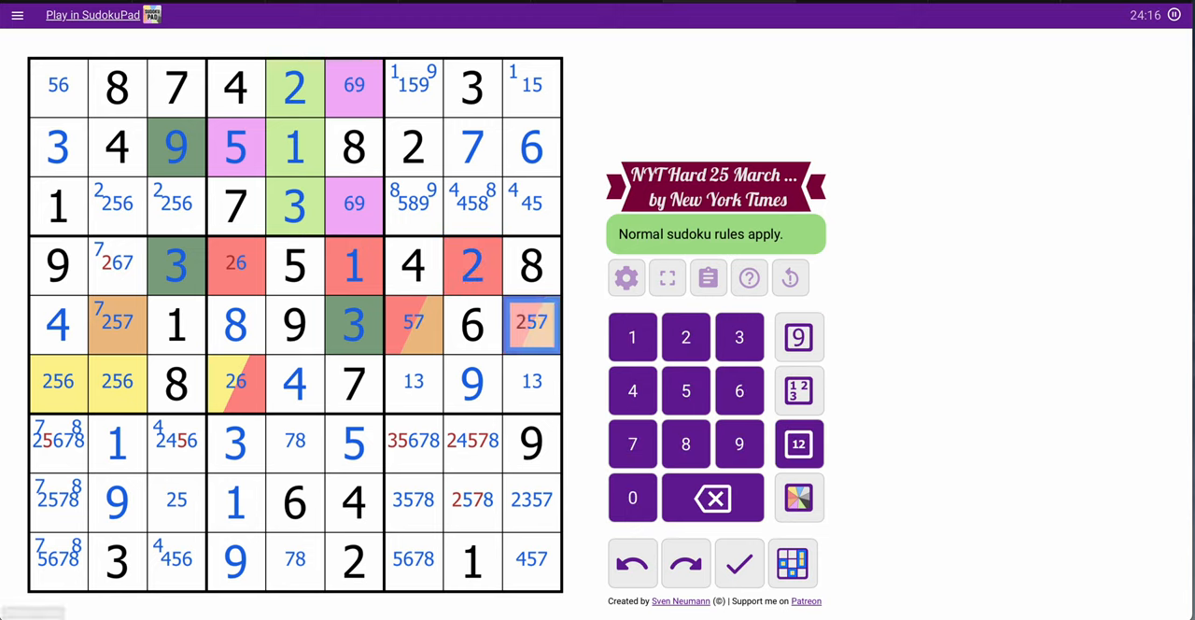
click(413, 325)
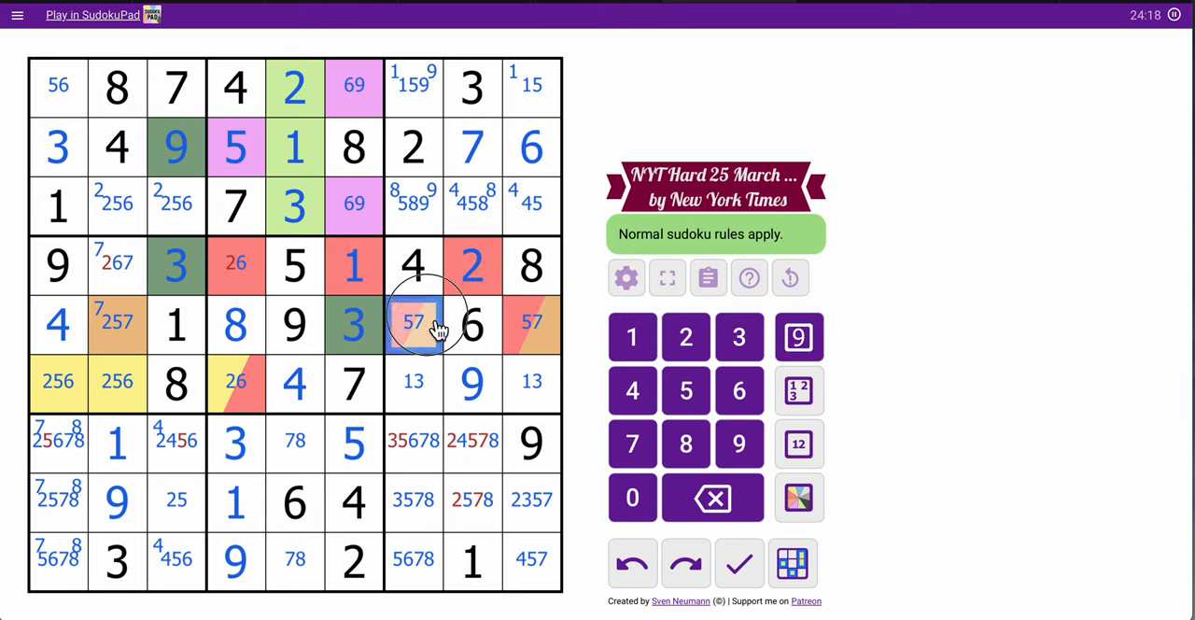
click(117, 322)
text(2)
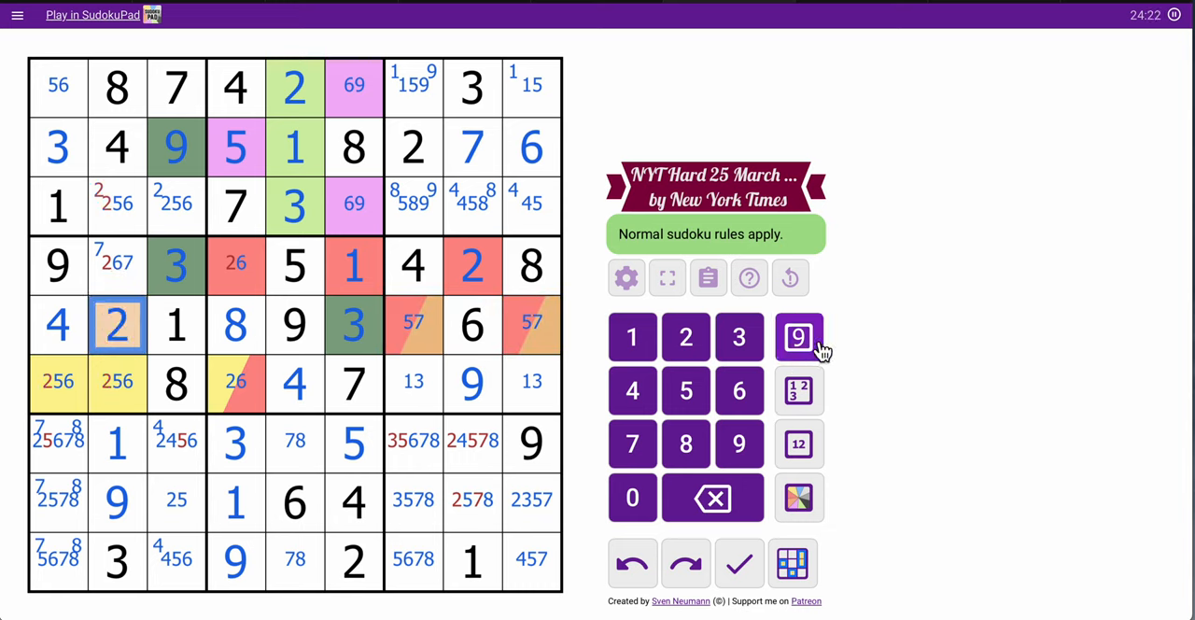
click(117, 264)
text(7)
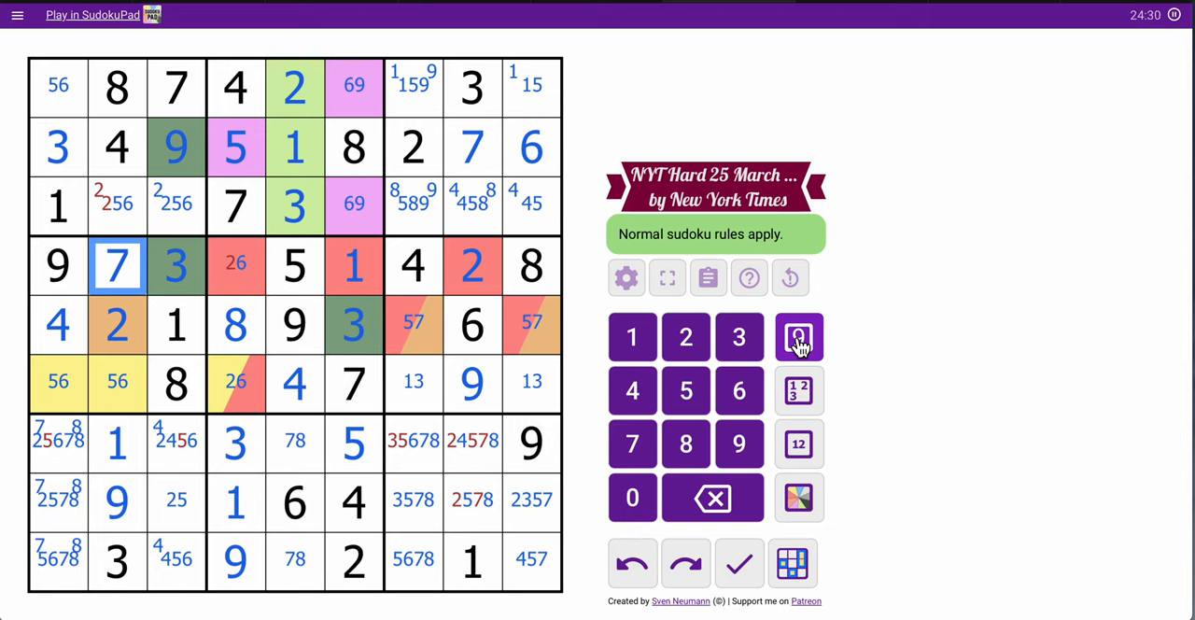
click(235, 383)
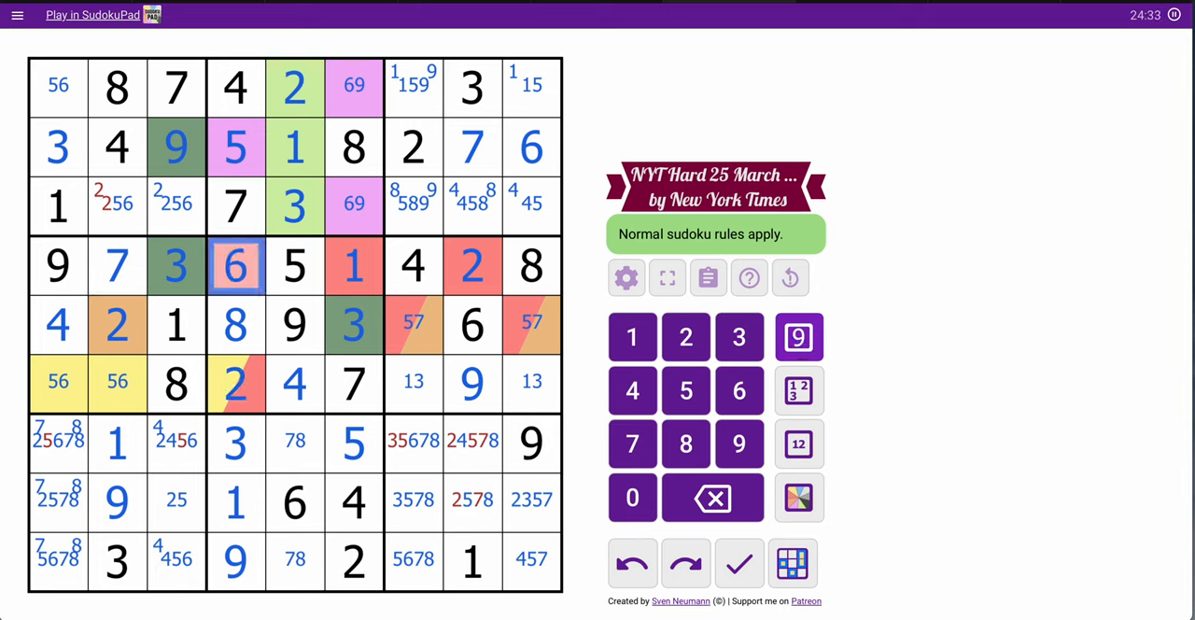
Delete the centre-mark 2 from R3C2, leaving candidates 5 and 6
click(117, 205)
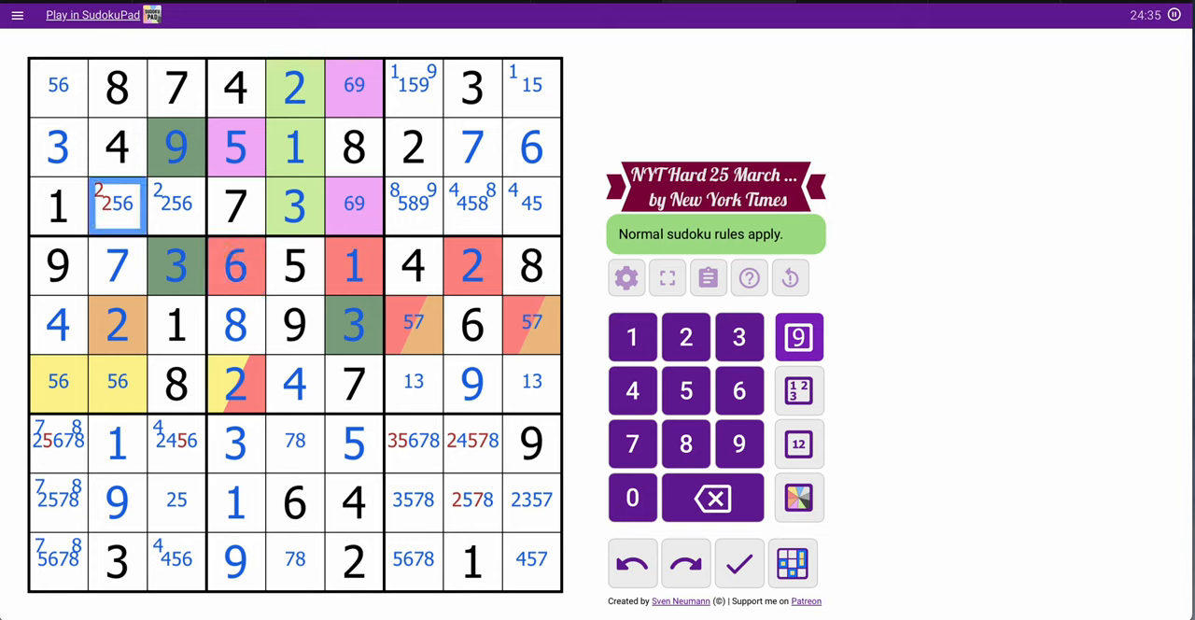
click(175, 205)
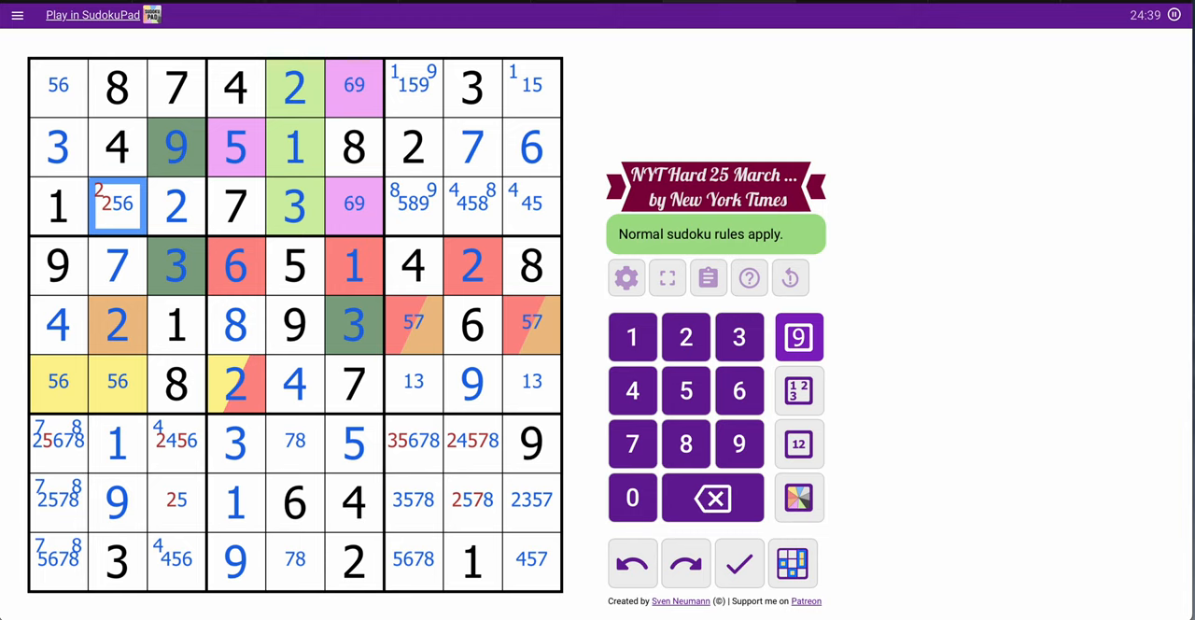
click(798, 390)
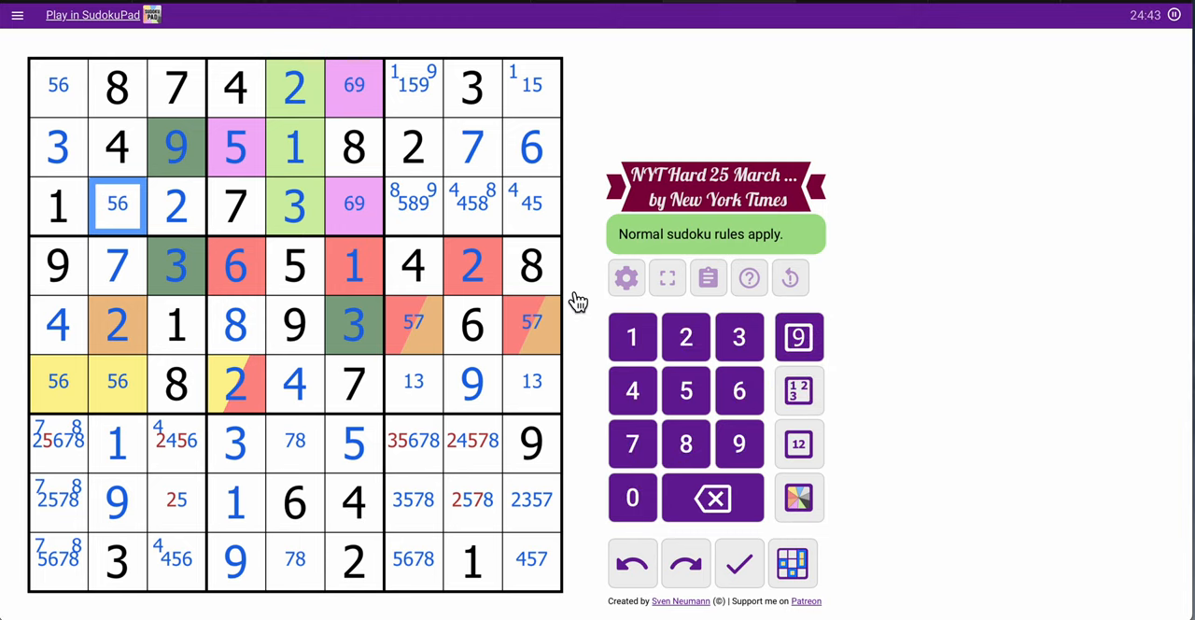
Place 5 in R8C3, trim R7C3/R9C3 to 46, and remove 5 and 6 from R7–R9C1
click(58, 85)
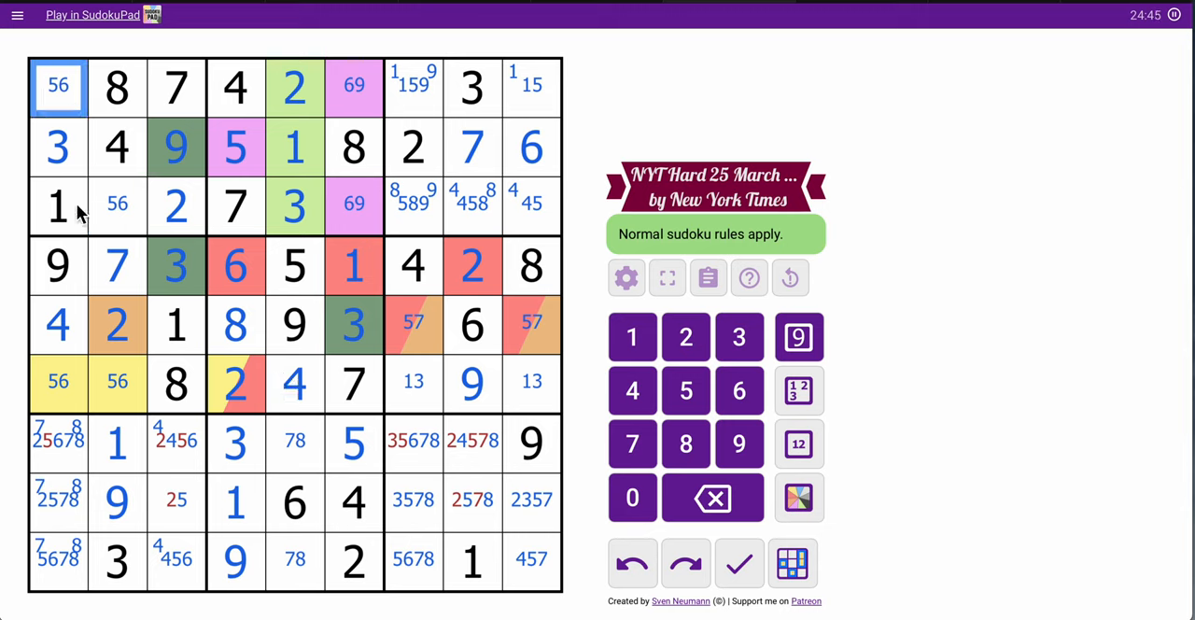
click(58, 383)
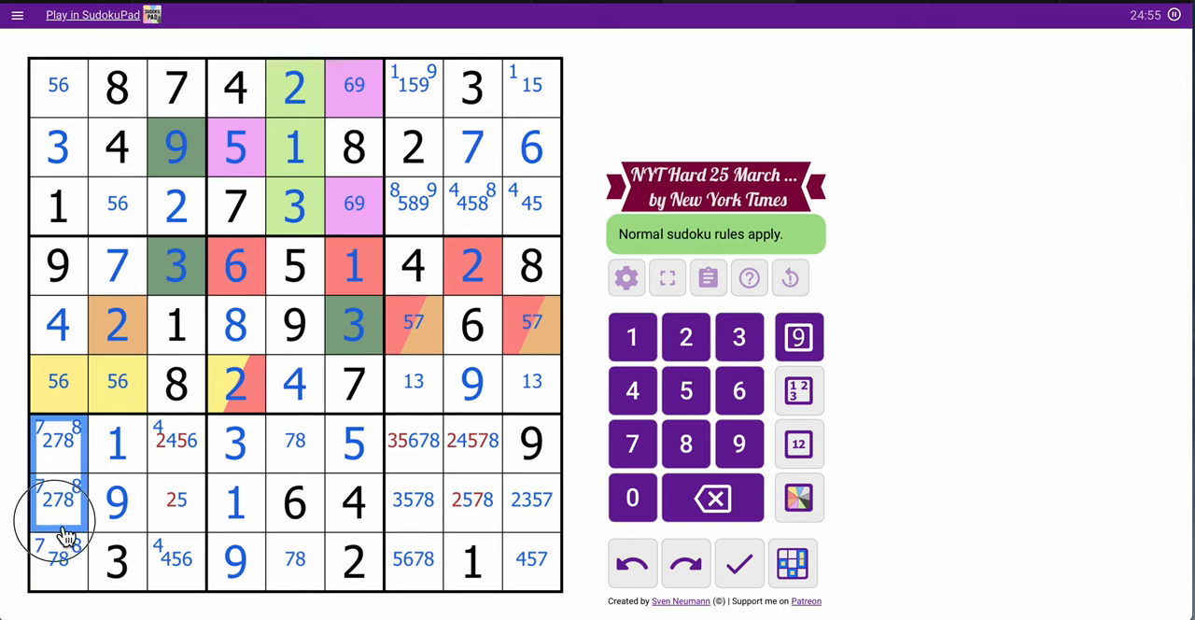
click(176, 499)
text(5)
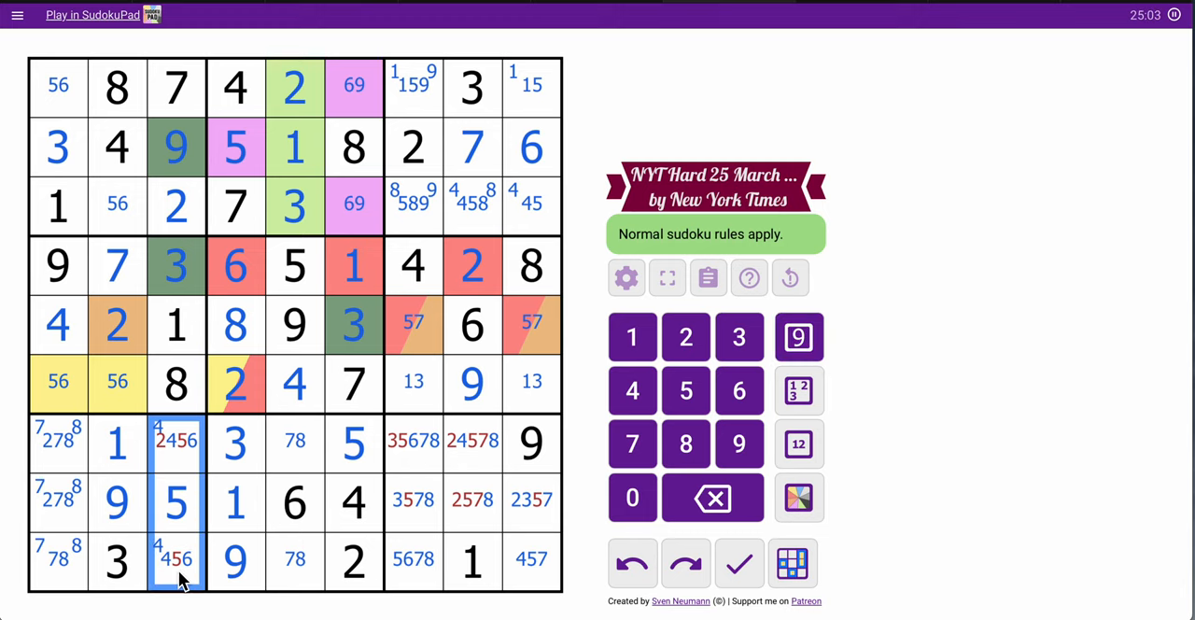
click(685, 391)
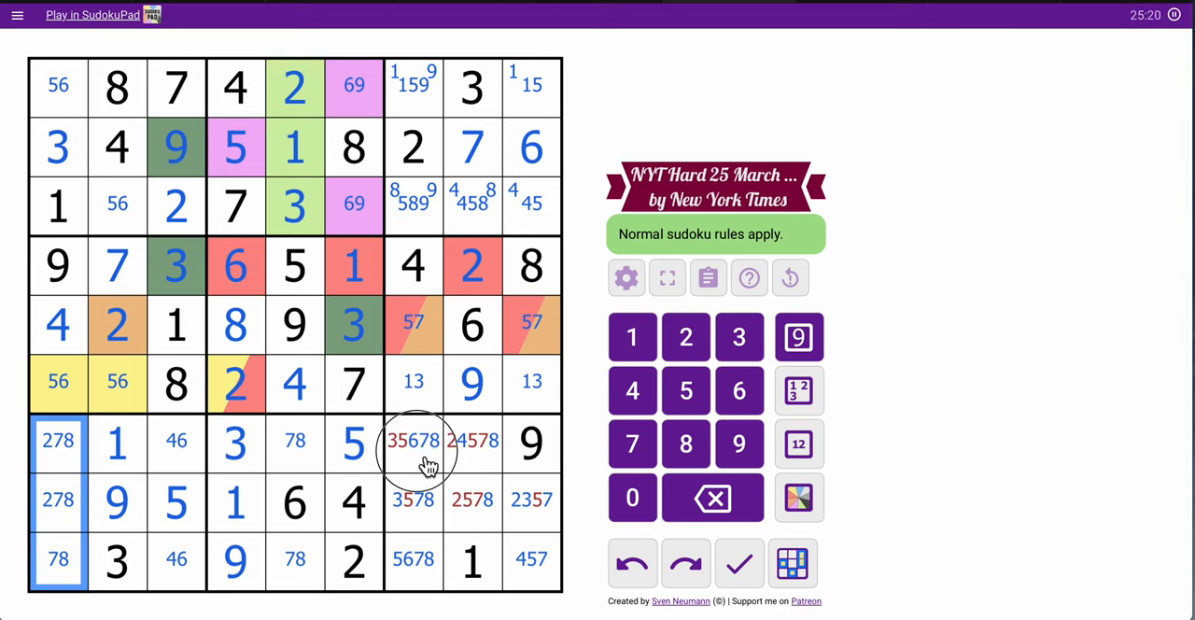
Prune row 7 candidates: drop 5, narrow R7C8 to 4/8, and remove 3 from R7C7
click(414, 440)
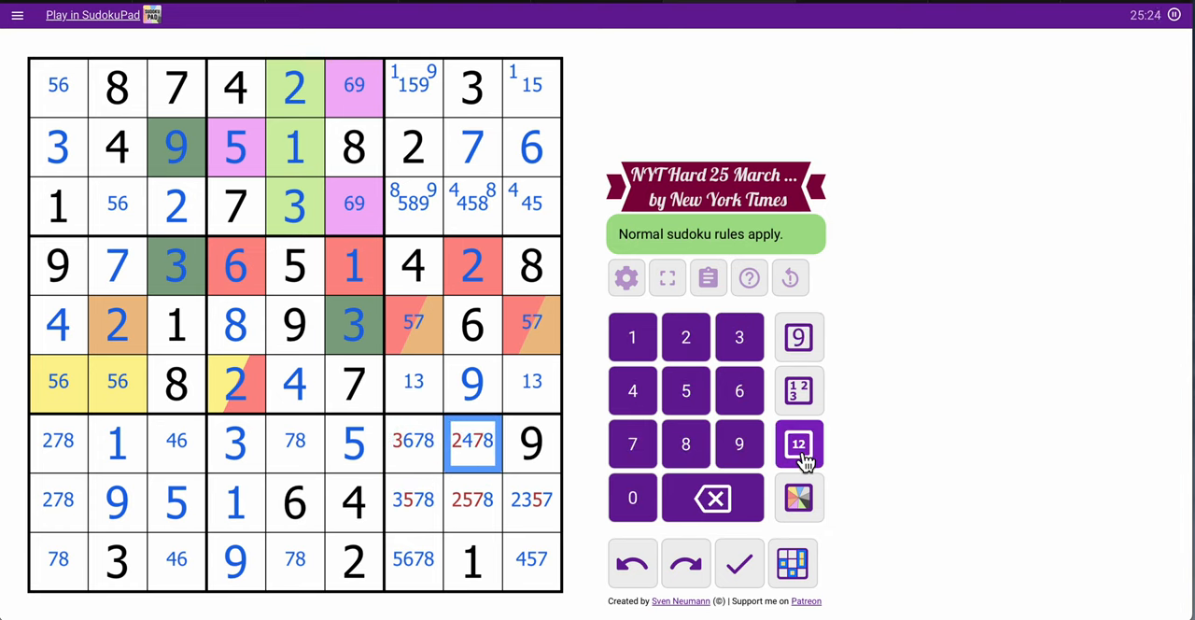
click(798, 443)
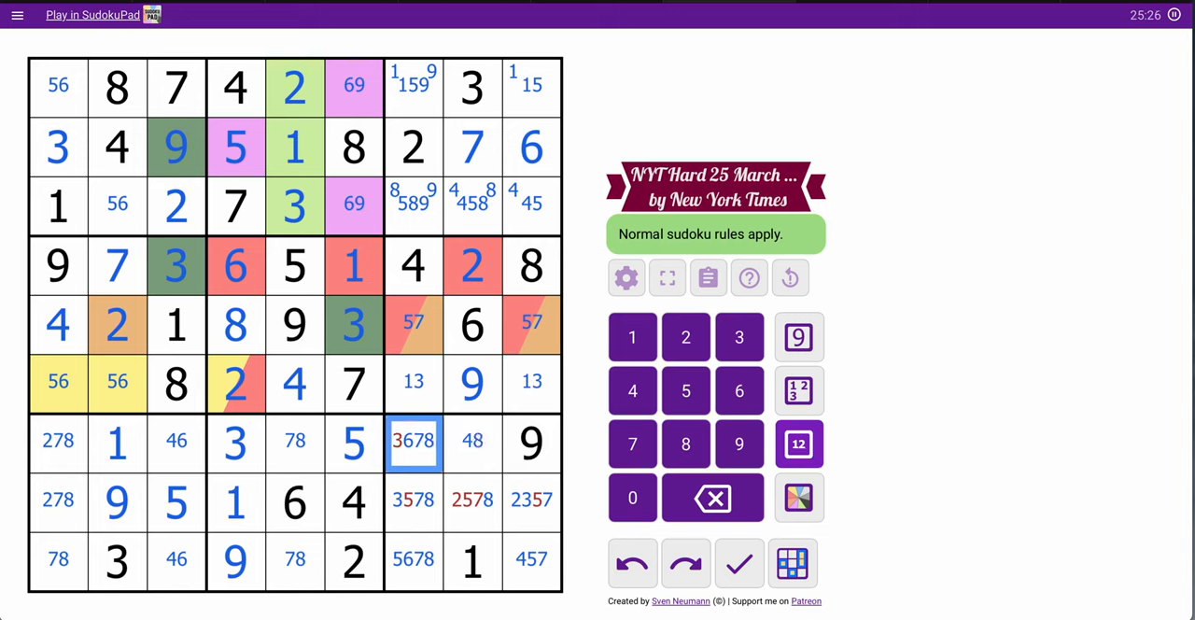
click(738, 337)
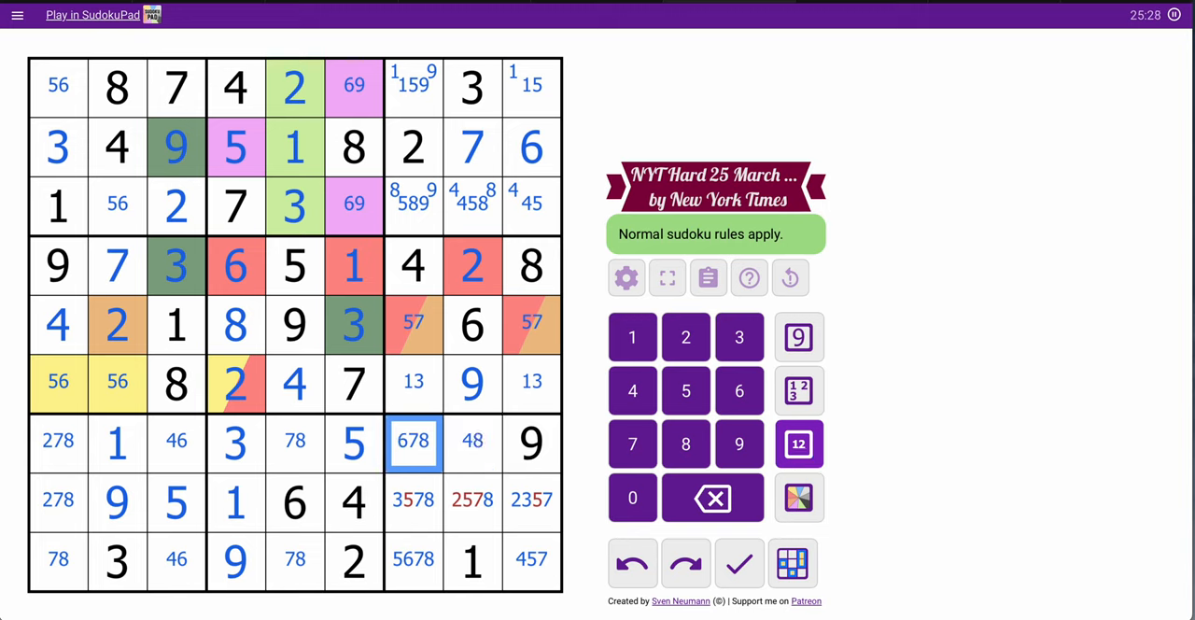
Corner-mark 3 in R8C7 and R8C9, then enter digits 6, 4, 8 and 4
click(413, 499)
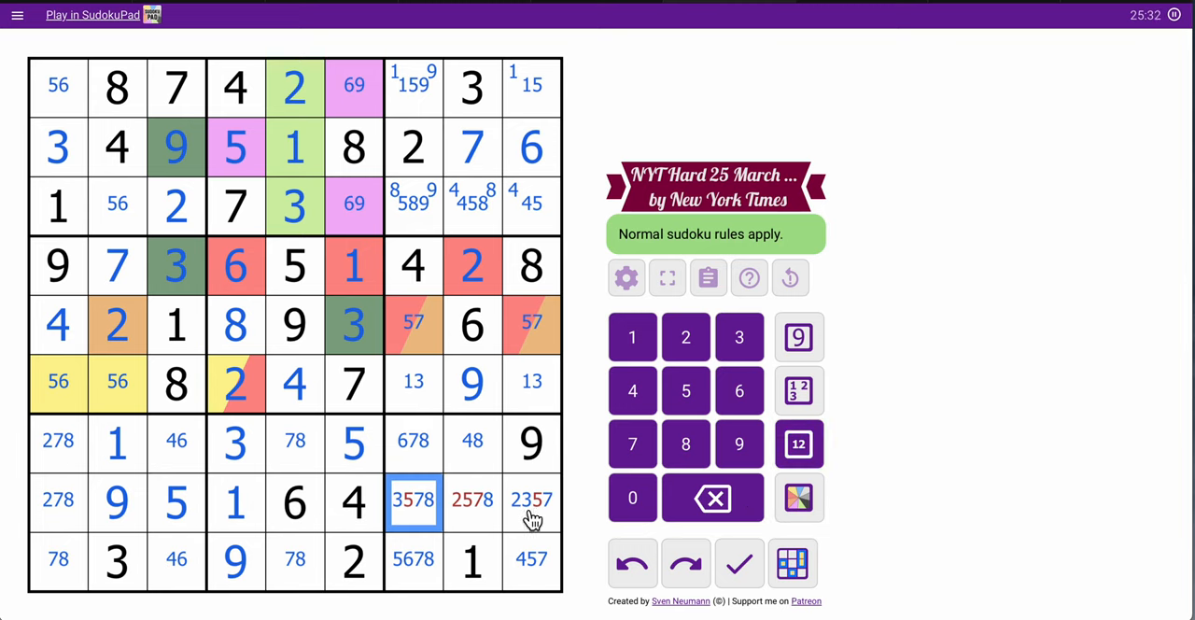
click(532, 501)
text(3 )
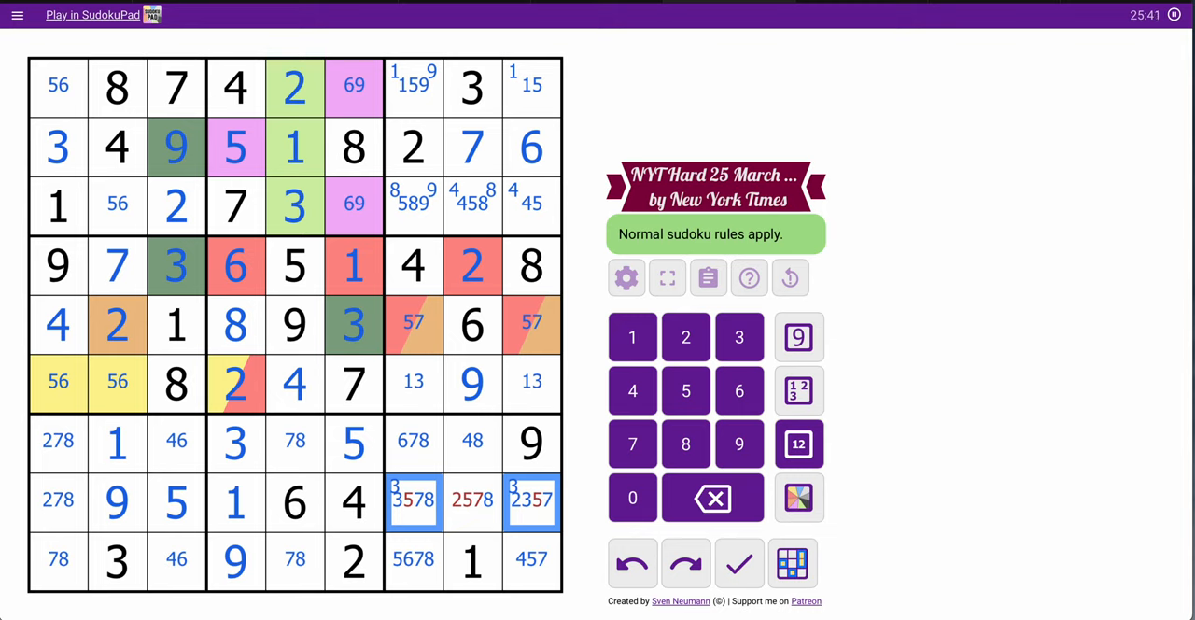
click(472, 499)
text(8)
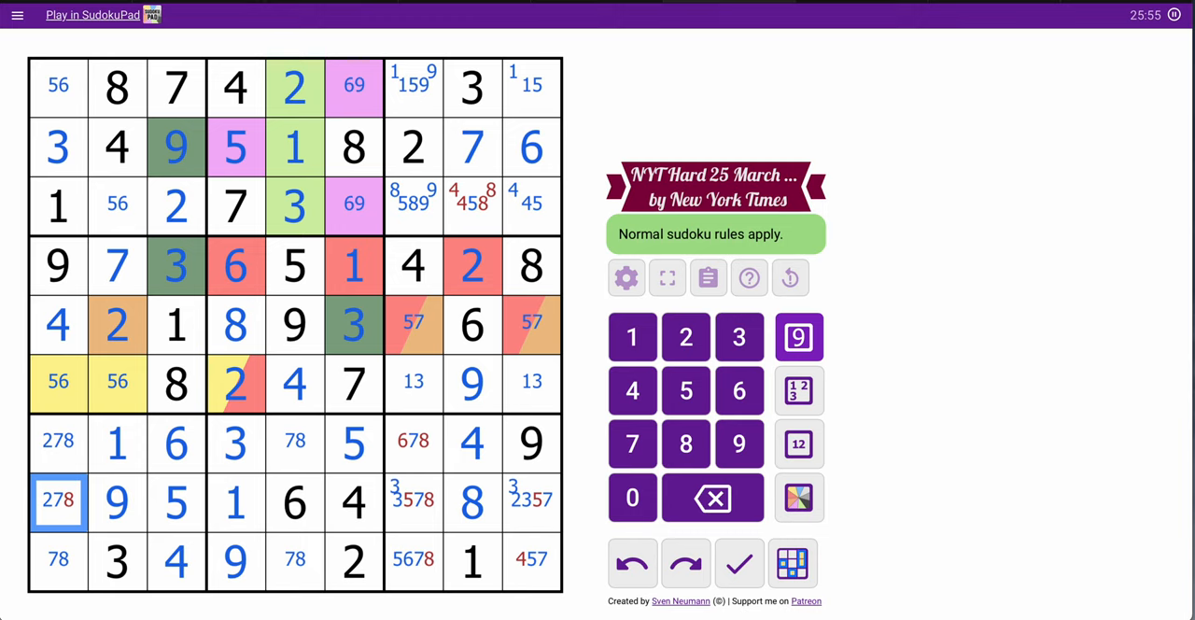
Enter 7, 3, 8, 2, 6, 5, 7 in the bottom rows, then 5, 7, 1, 3 in R5–R6
click(711, 497)
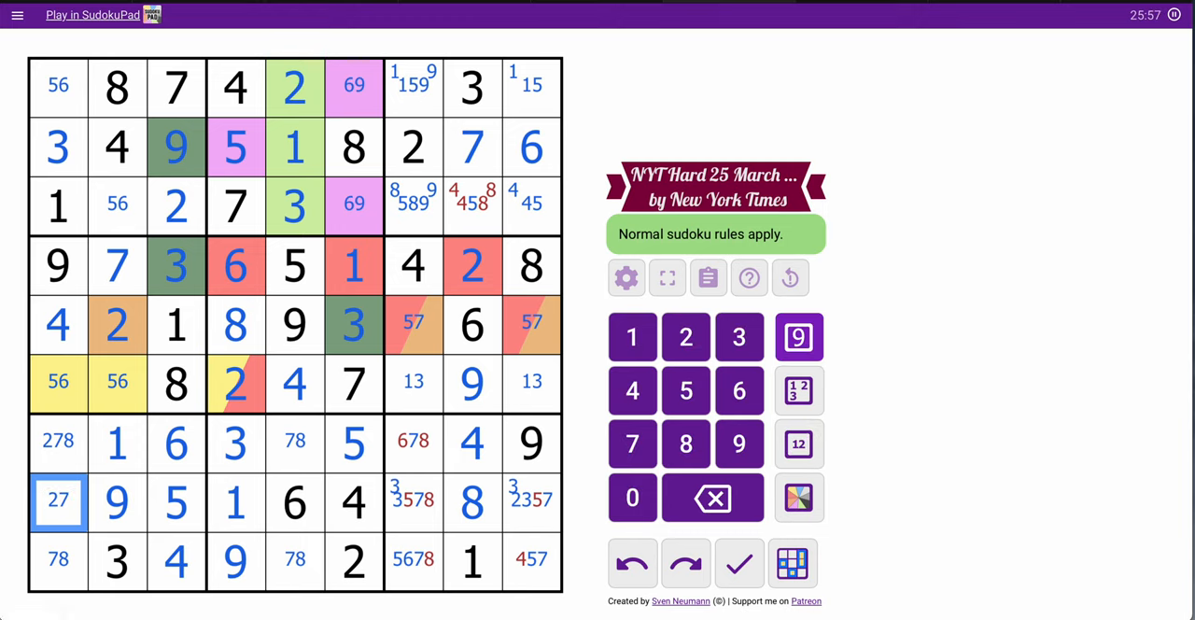
click(353, 442)
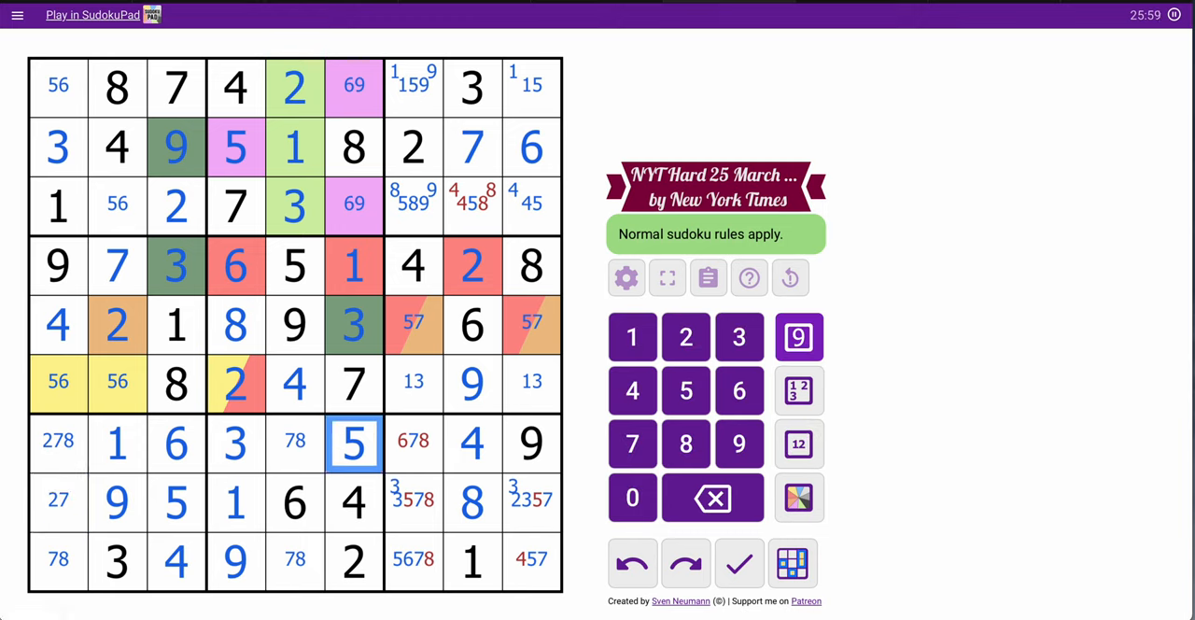
click(412, 441)
text(7)
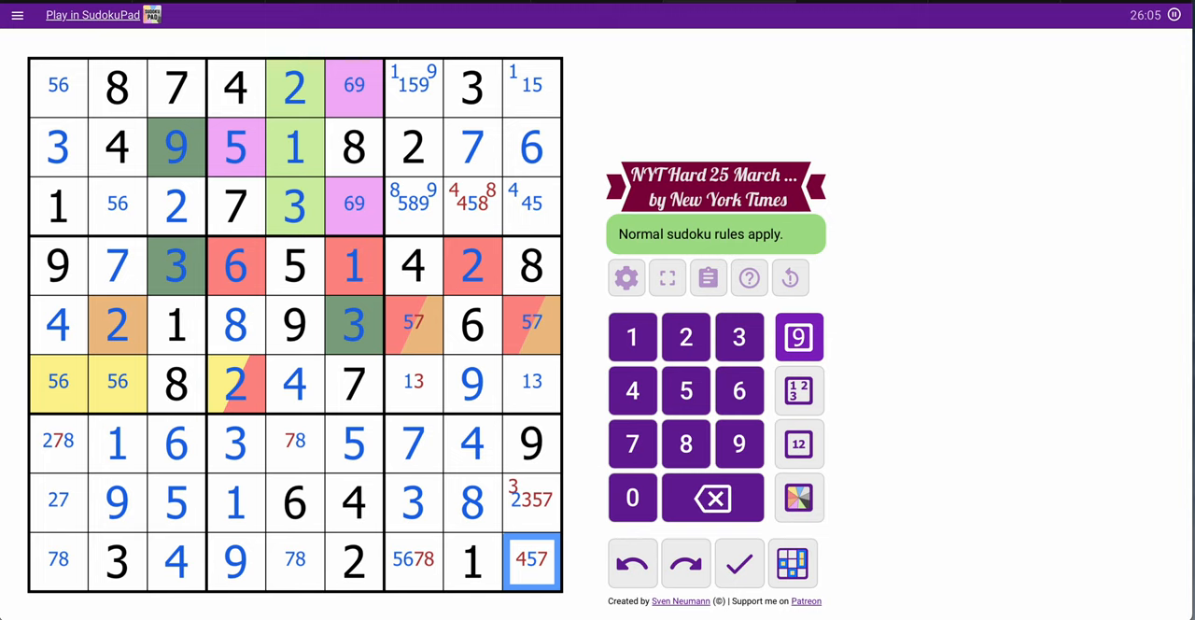
click(413, 501)
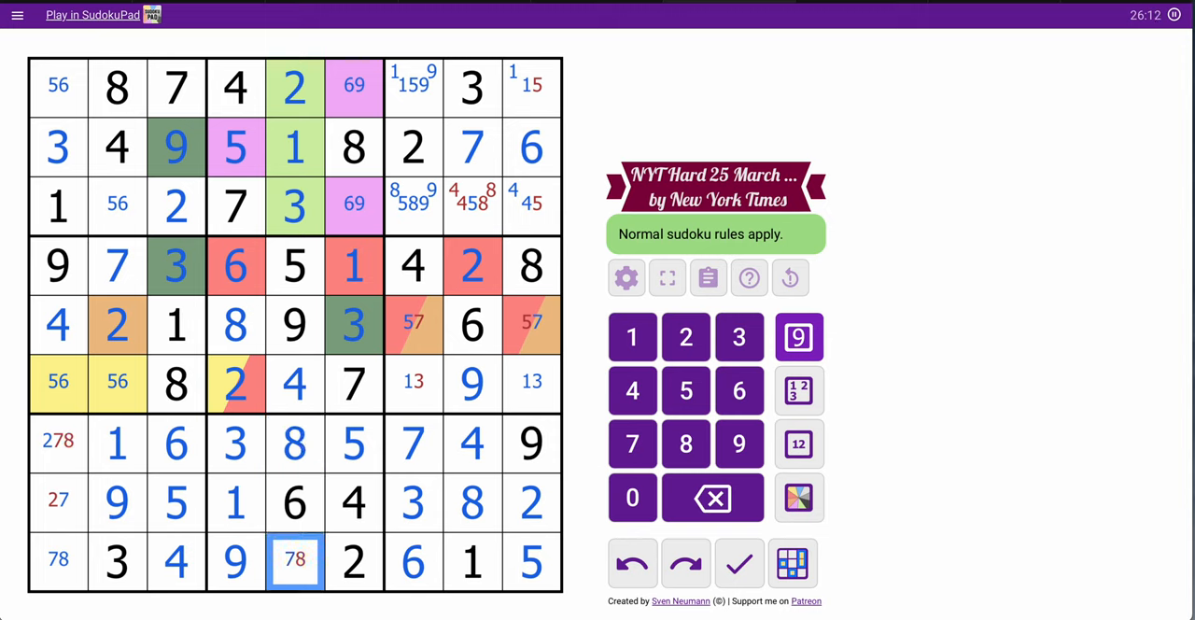
click(412, 383)
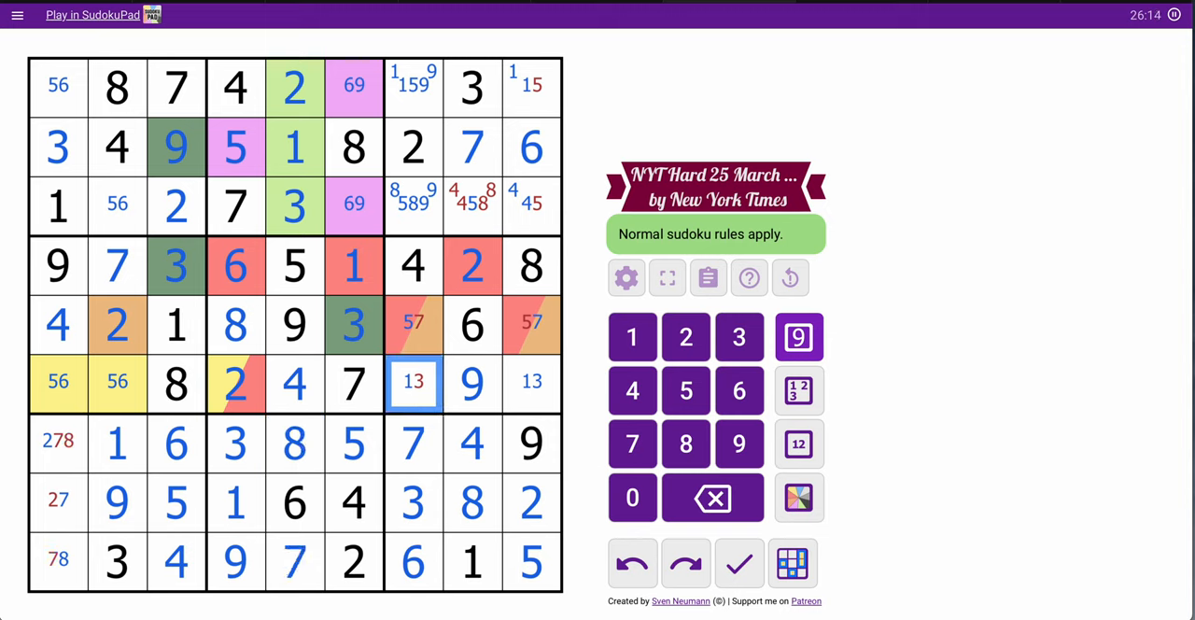
click(632, 336)
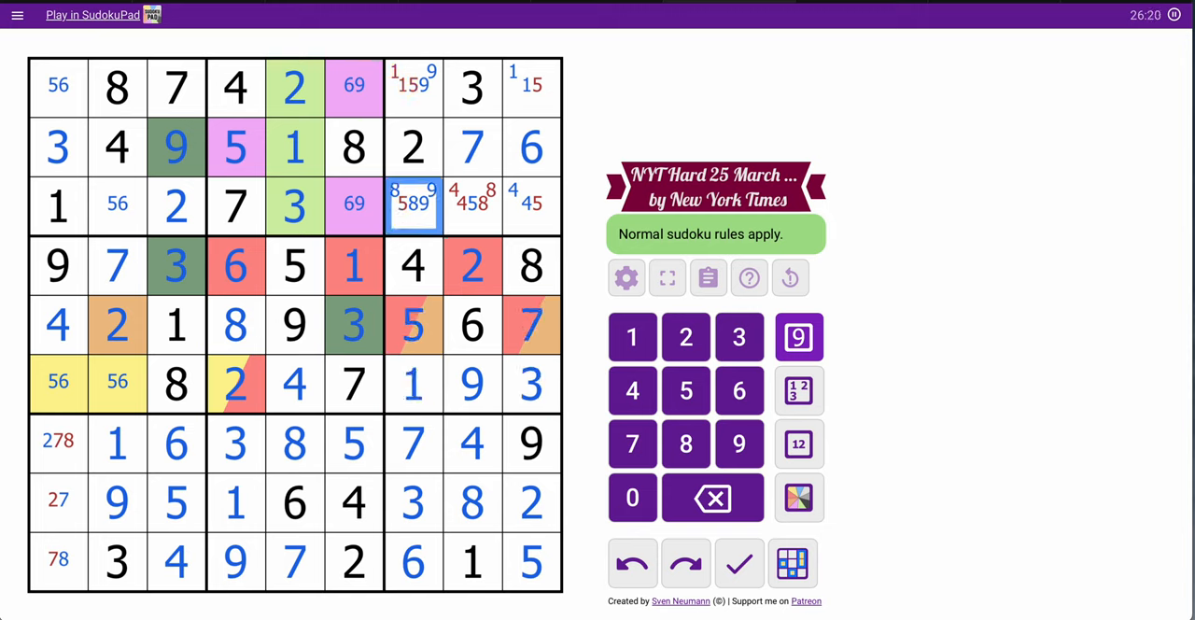
Place 5 and 4 in row 3, 9 and 1 in row 1, and 6 in R1C6
click(531, 205)
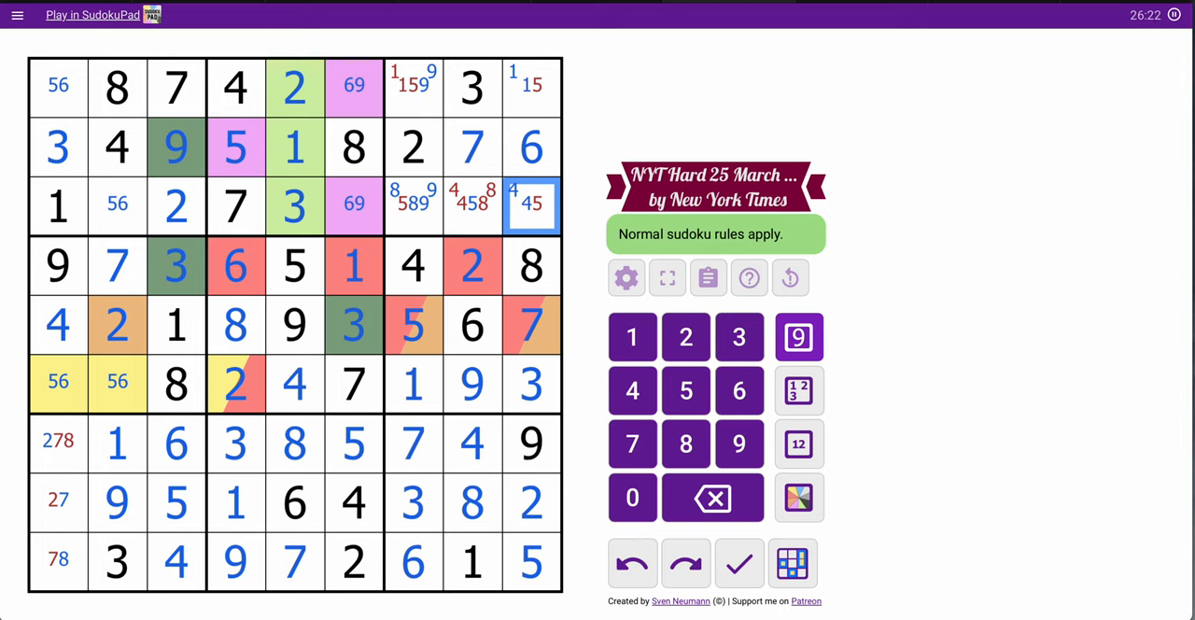
click(473, 205)
text(5)
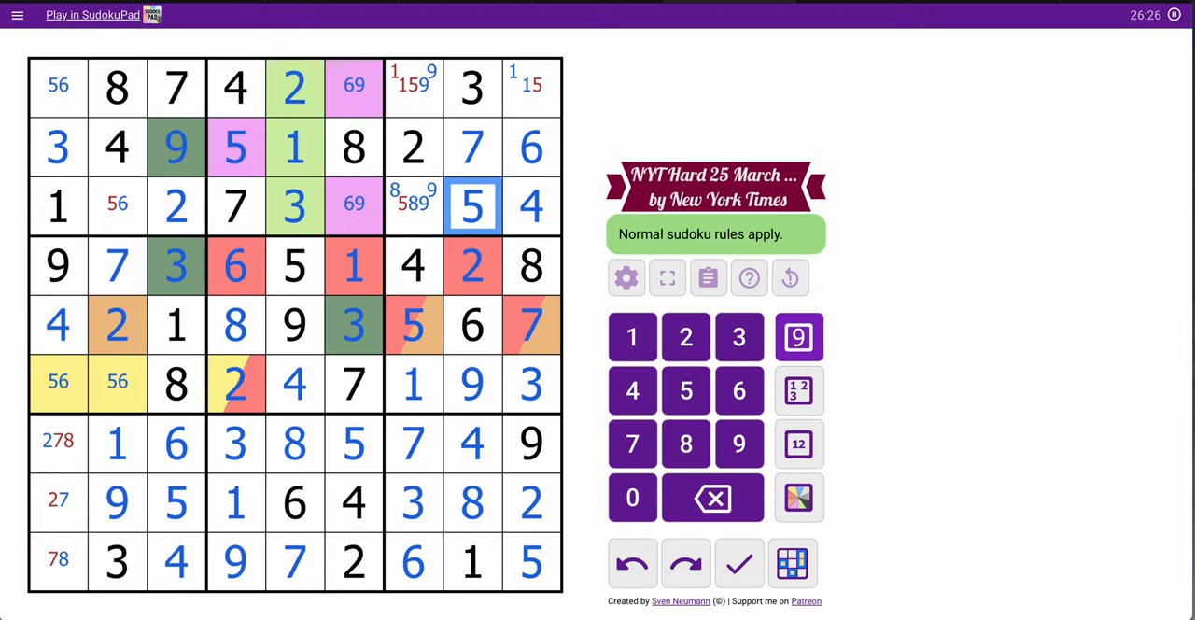
click(412, 85)
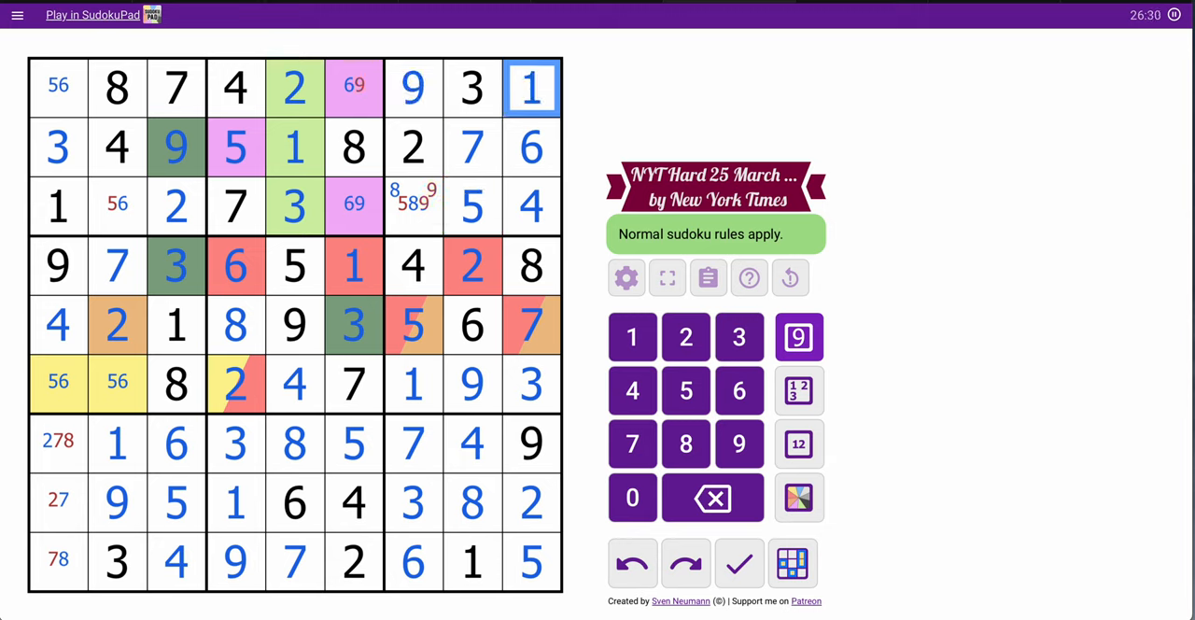
click(414, 206)
text(8)
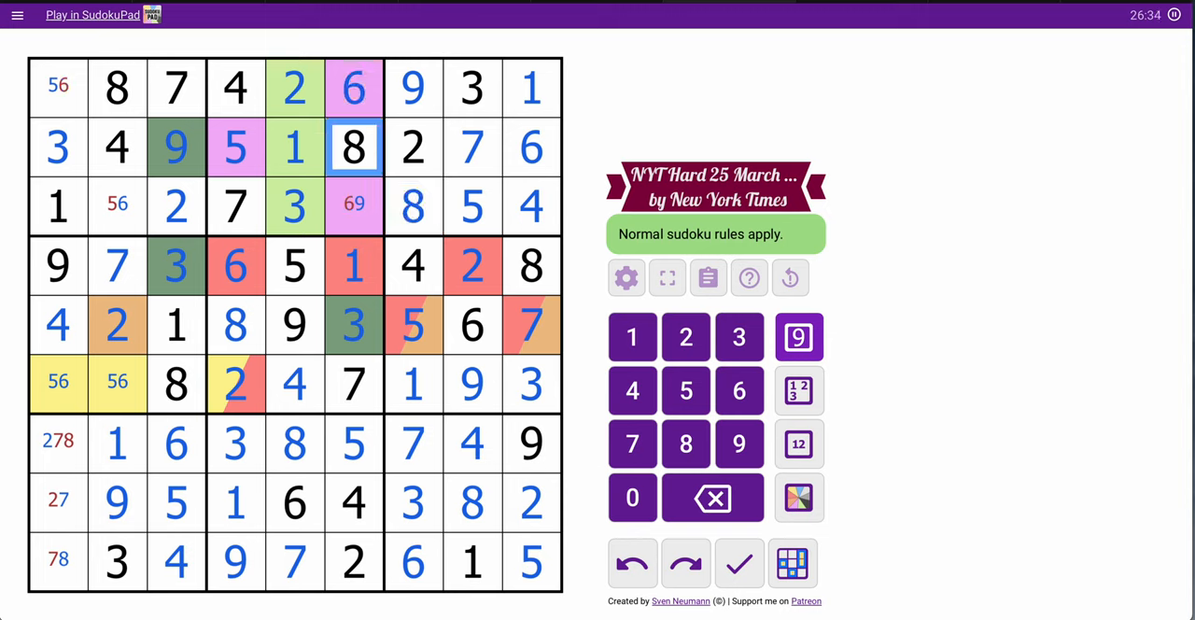
Place 9 in R3C6 and 5 top-left, fill the last cells, and dismiss the Congrats dialog
click(530, 206)
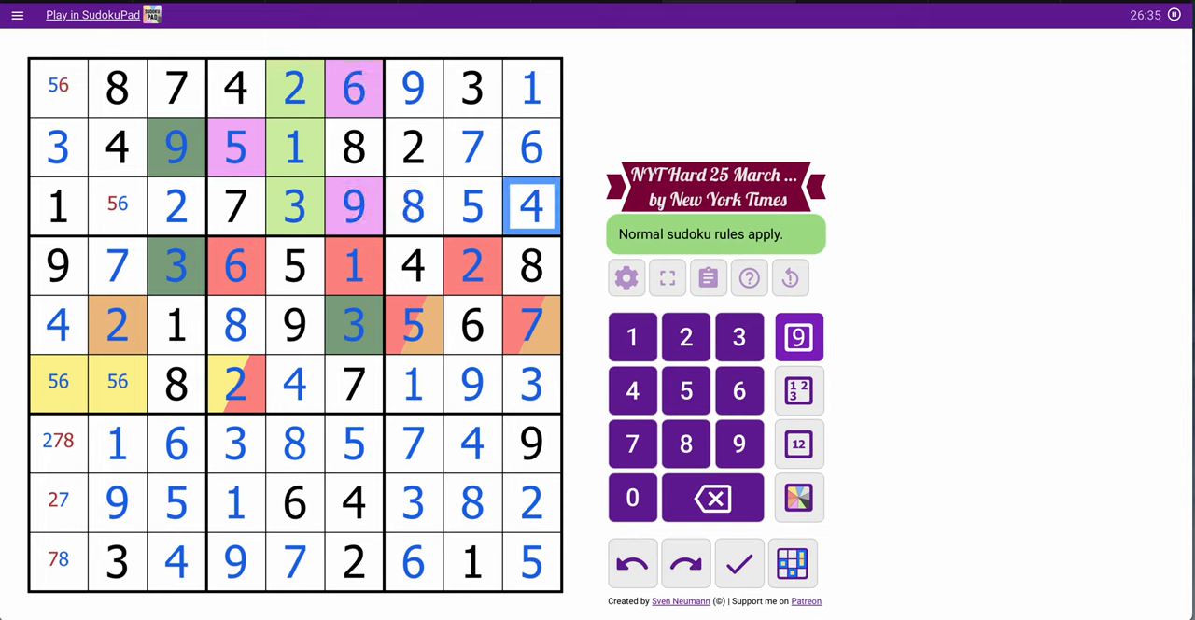
click(57, 86)
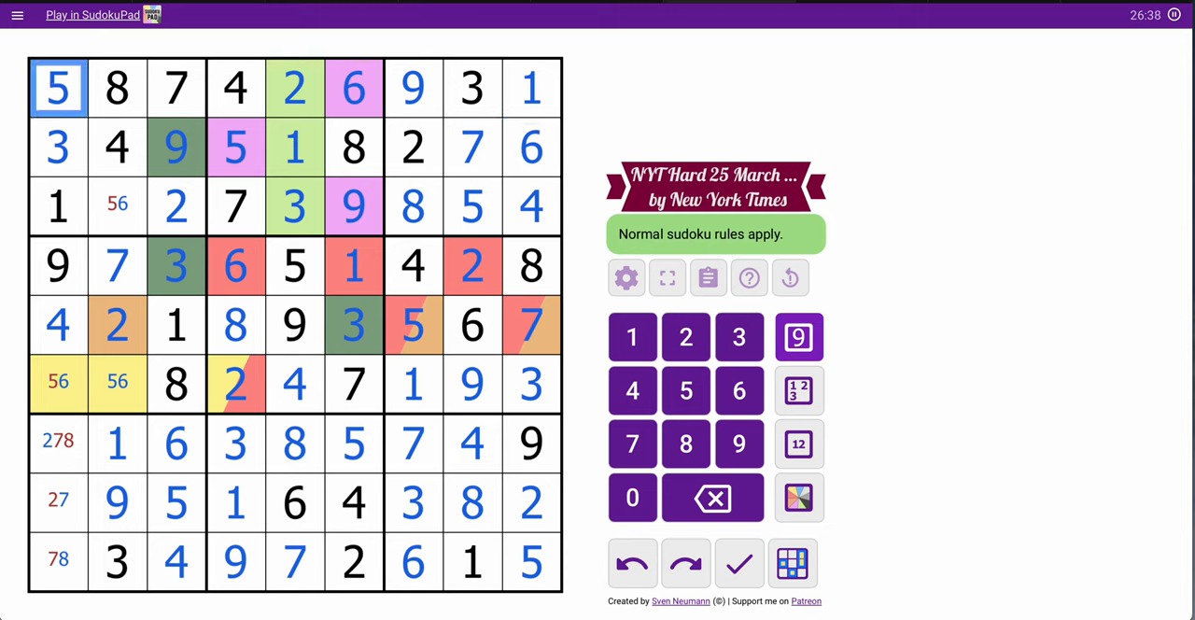
click(117, 205)
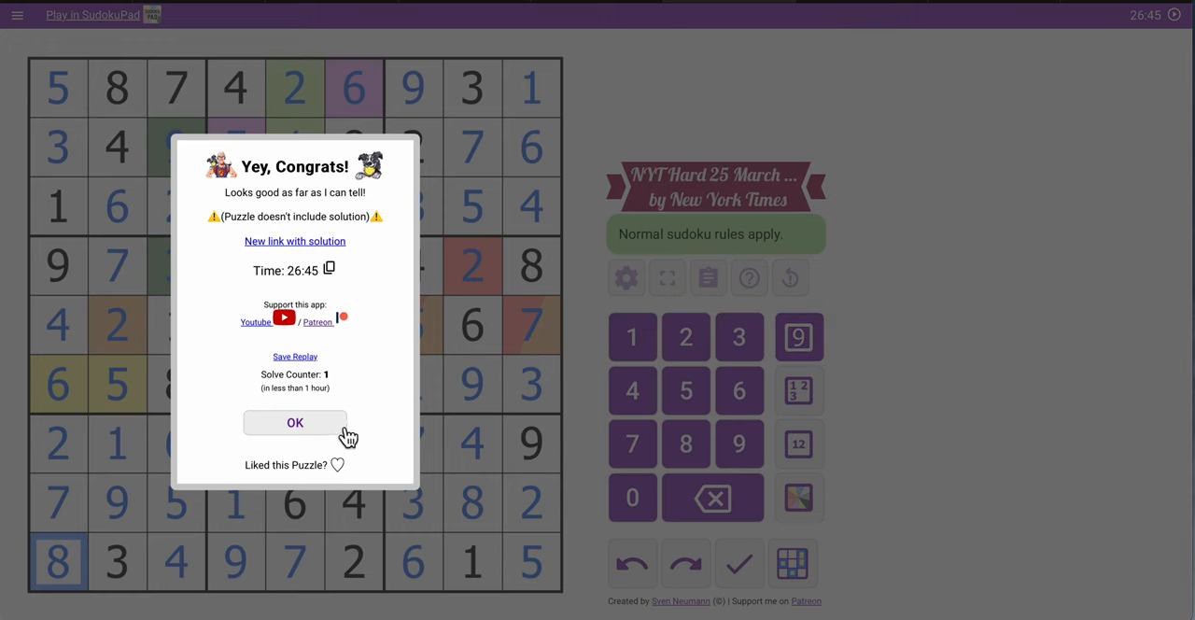
click(295, 422)
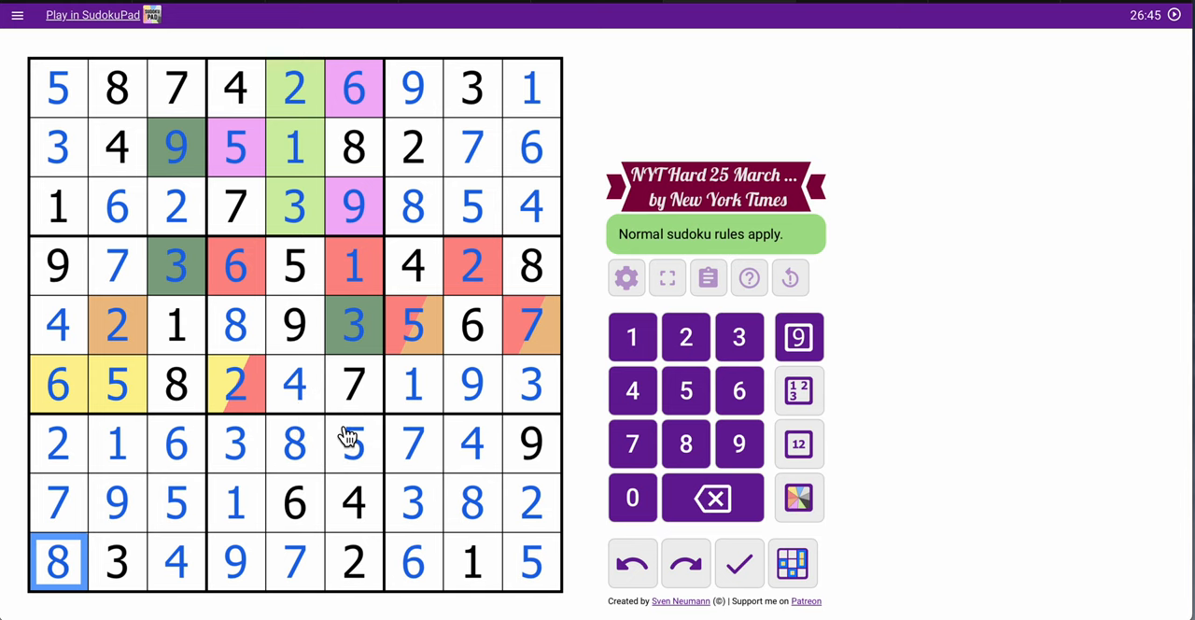